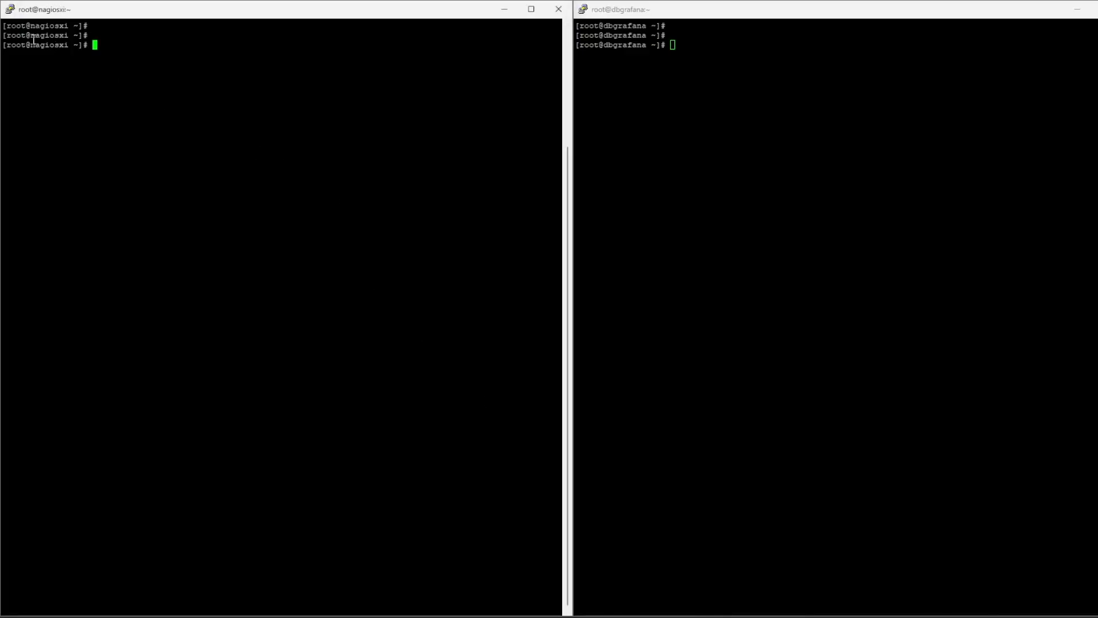
Step: Focus the dbgrafana PuTTY session so its terminal can be wiped to a fresh prompt
{"action": "left_click", "coordinate": [658, 44]}
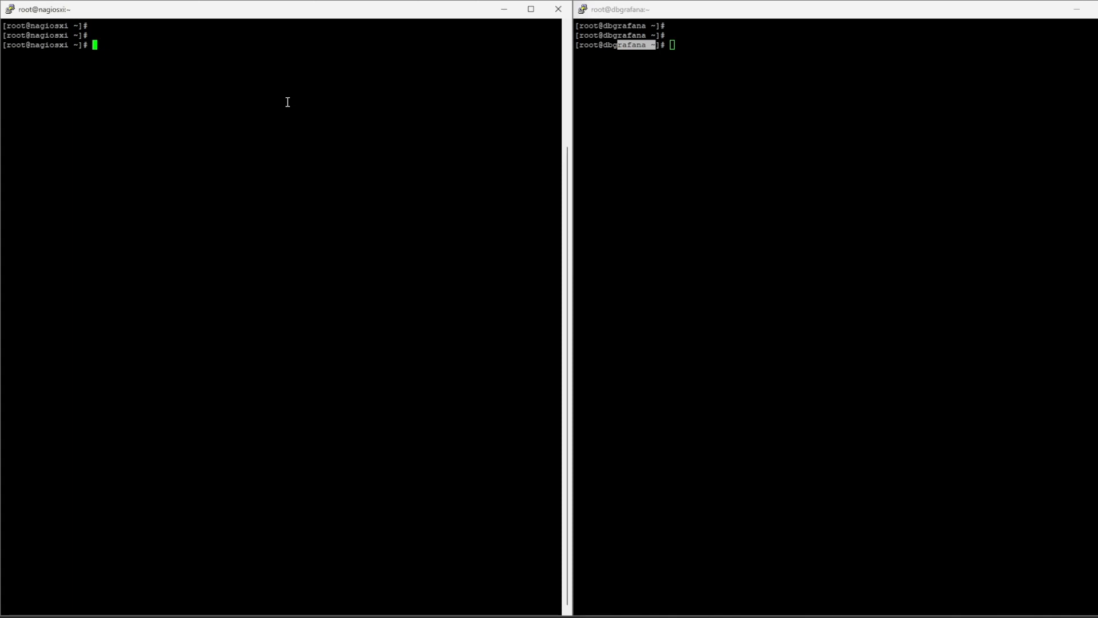
{"action": "mouse_move", "coordinate": [224, 133]}
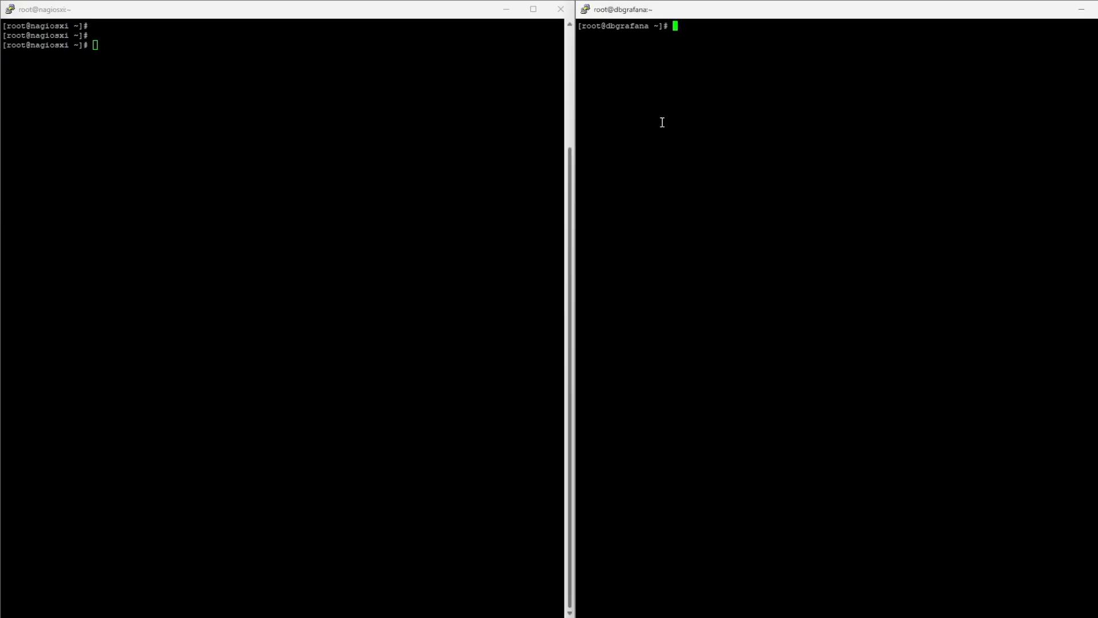
Step: Create /etc/yum.repos.d/influxdb.repo and yum install the influxdb package, confirming with y
{"action": "type", "text": "vi /etc/yum.repos.d/influxdb.repo"}
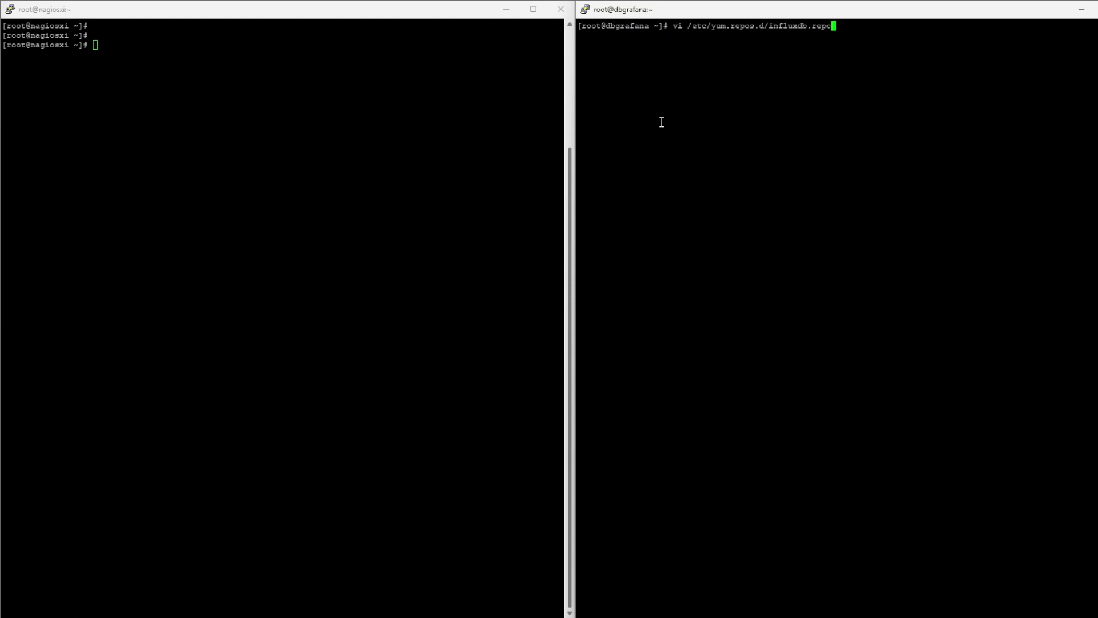
{"action": "key", "text": "Return"}
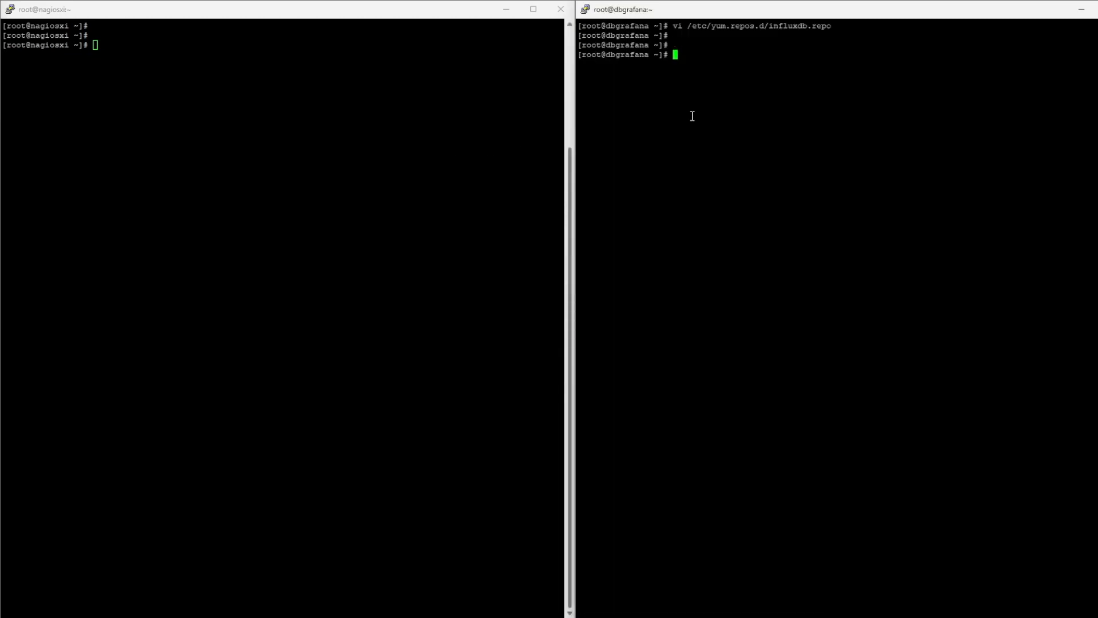
{"action": "type", "text": "yum inst"}
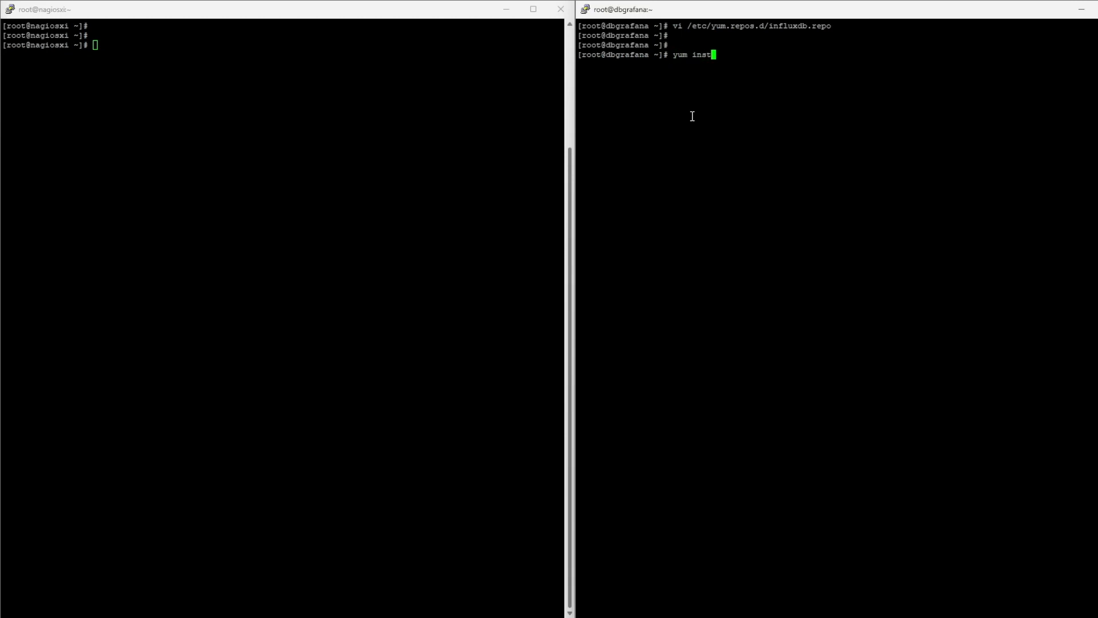
{"action": "type", "text": "all in"}
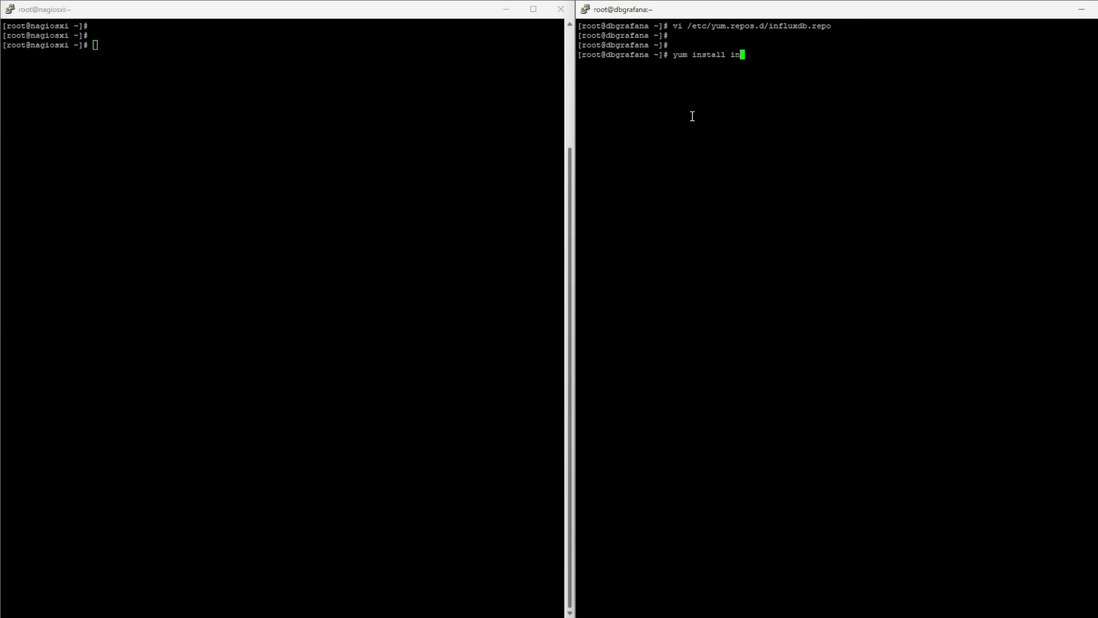
{"action": "key", "text": "Return"}
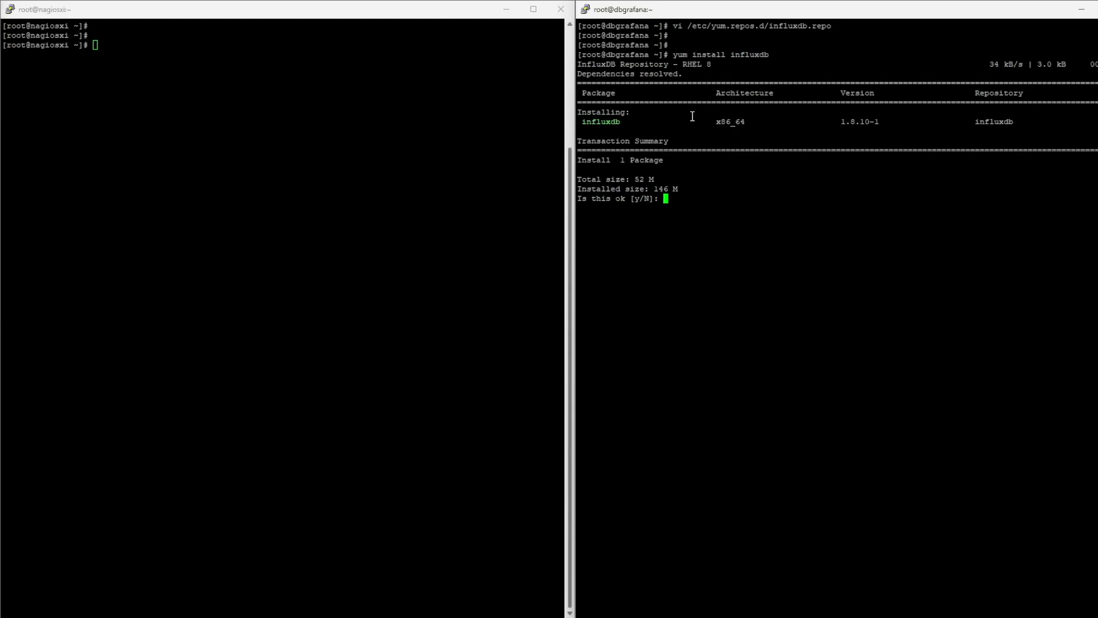
{"action": "type", "text": "y"}
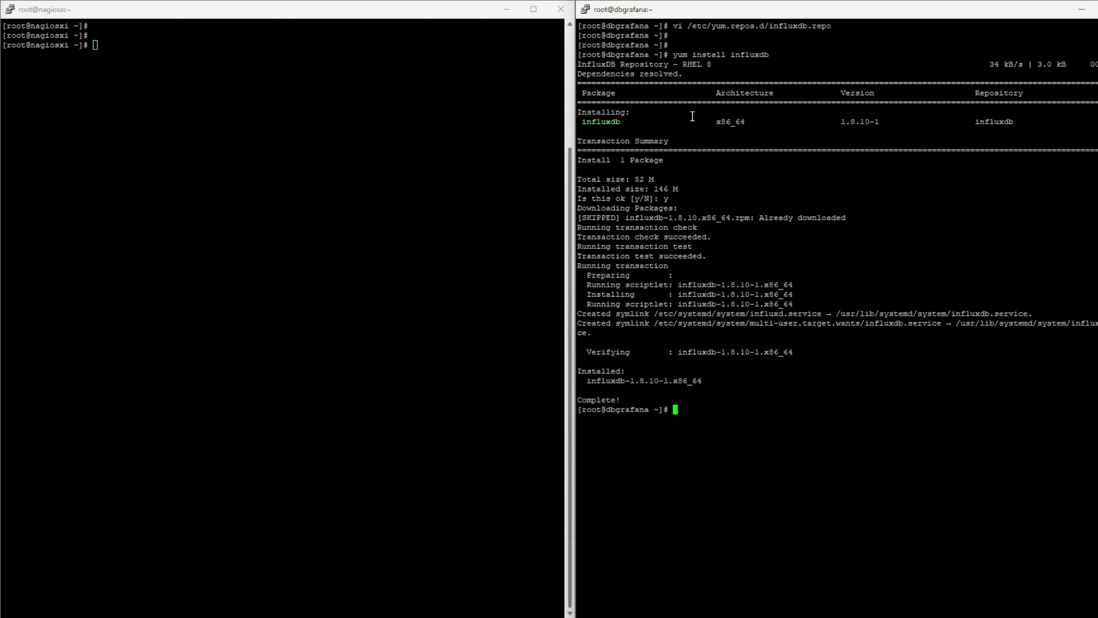
Step: Start the influxd service and check it shows active (running)
{"action": "type", "text": "system"}
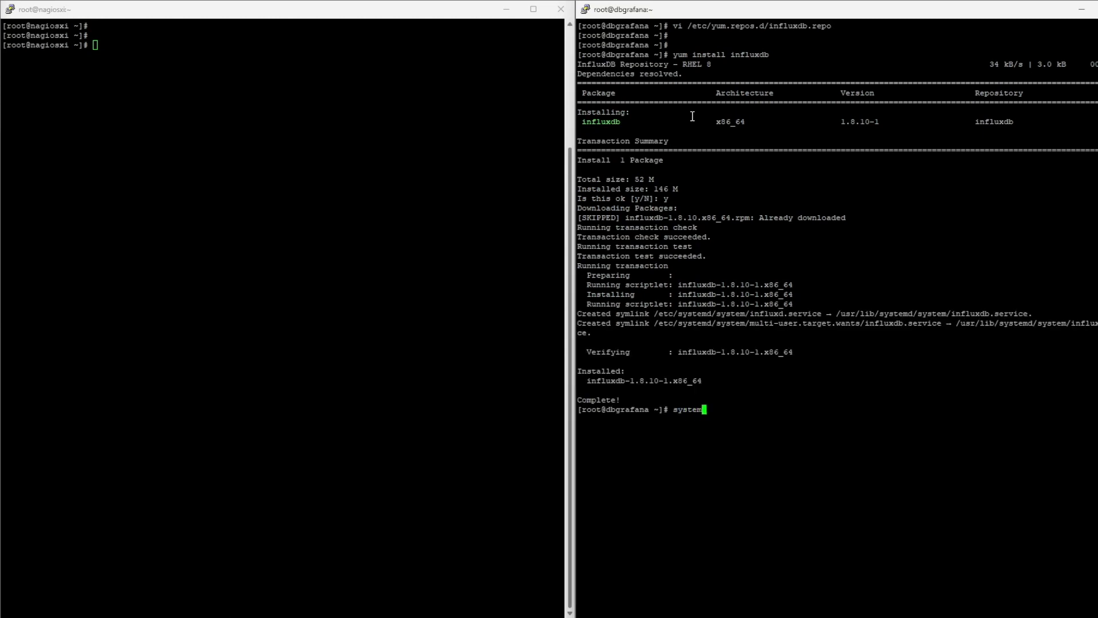
{"action": "type", "text": "ctl status"}
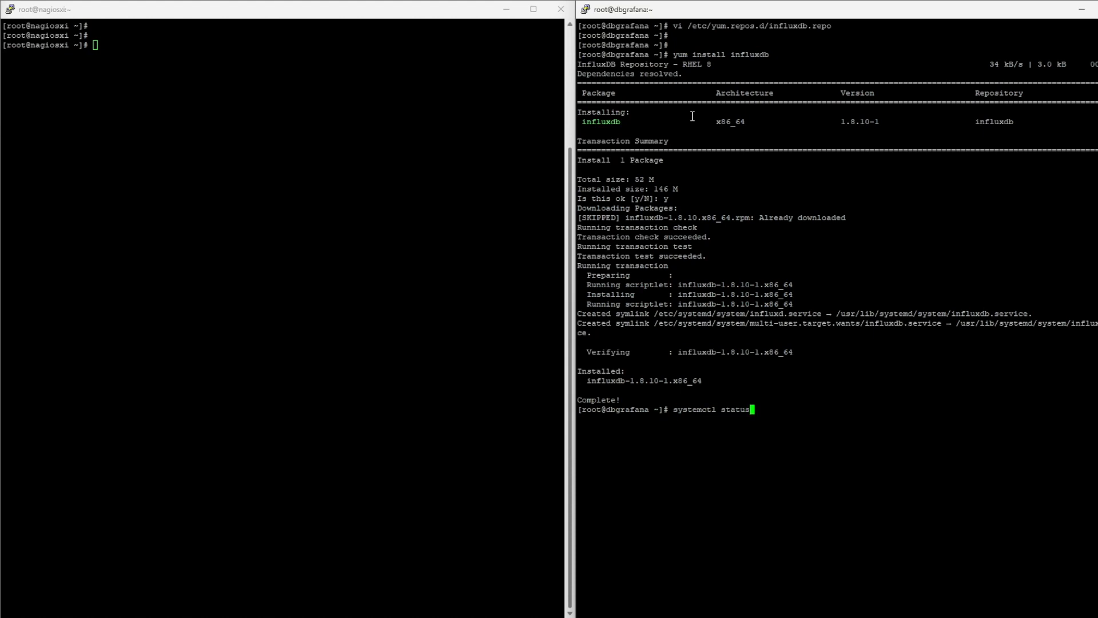
{"action": "type", "text": "influxd"}
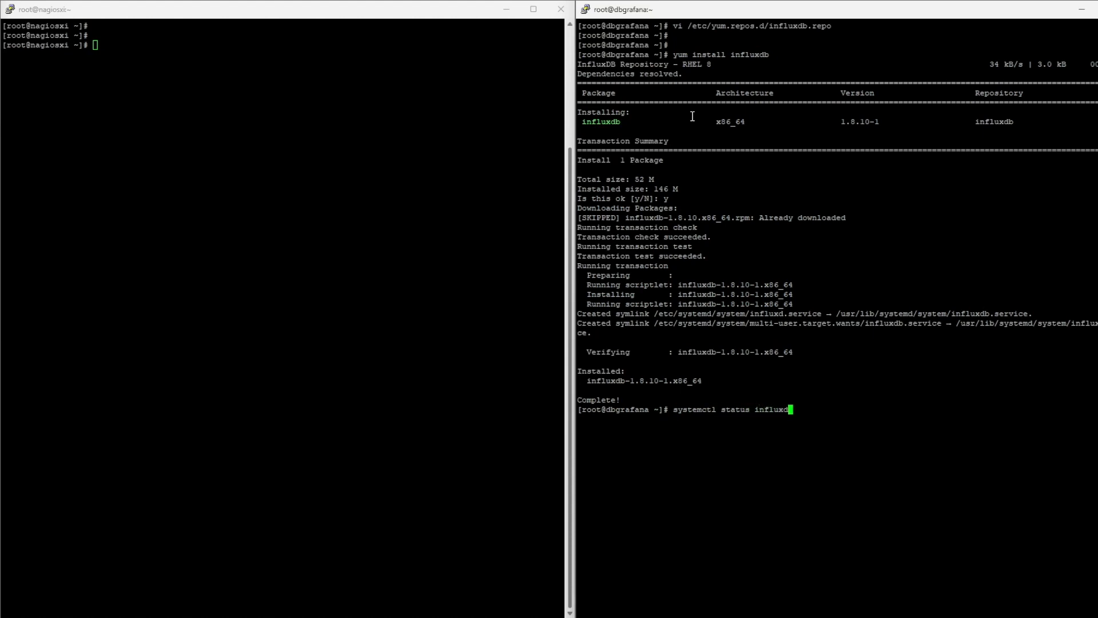
{"action": "key", "text": "Return"}
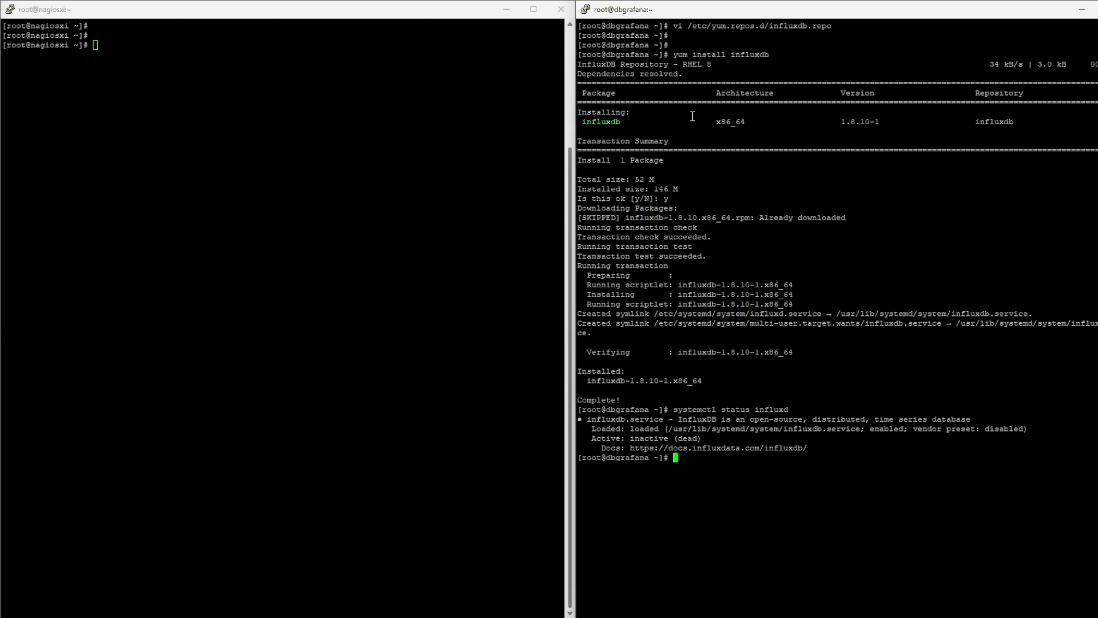
{"action": "type", "text": "systemctl status influxd"}
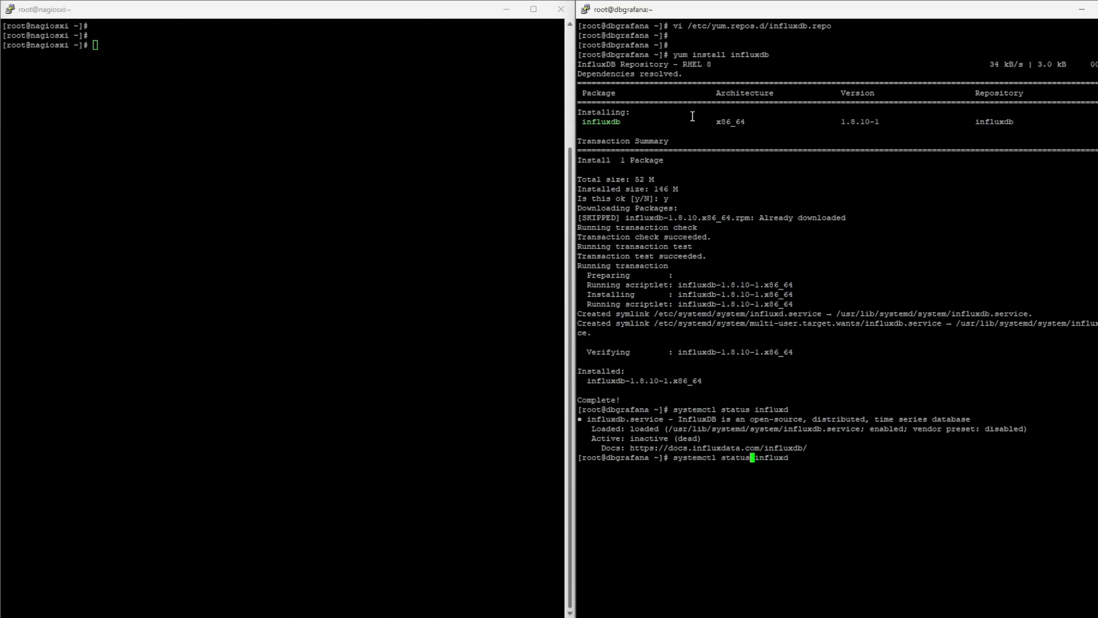
{"action": "type", "text": "systemctl start influxd"}
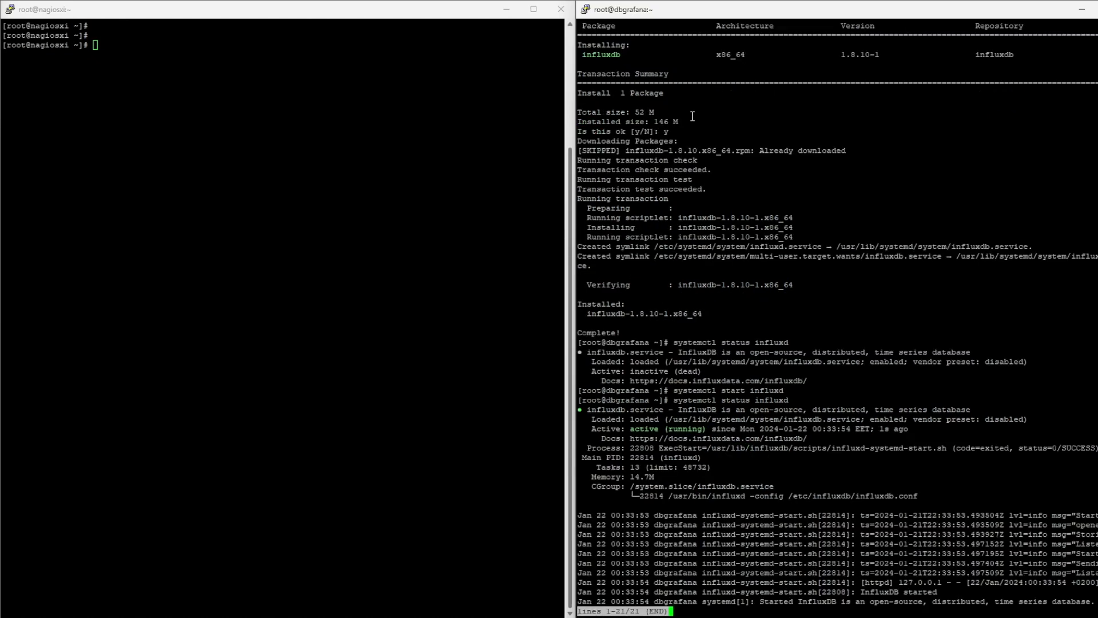
{"action": "mouse_move", "coordinate": [752, 280]}
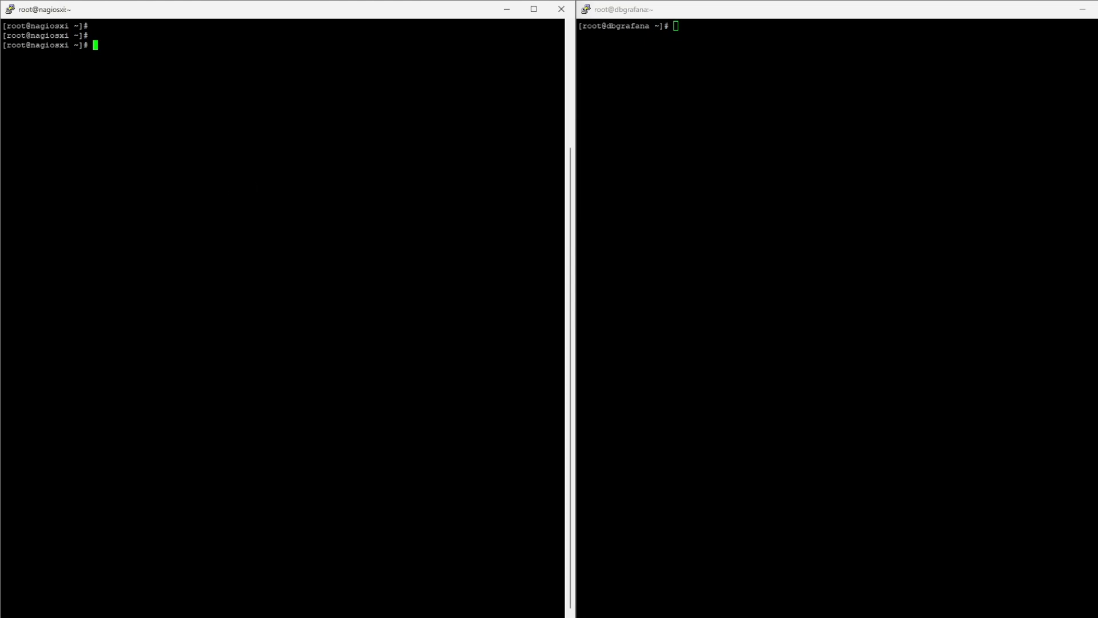
{"action": "mouse_move", "coordinate": [253, 165]}
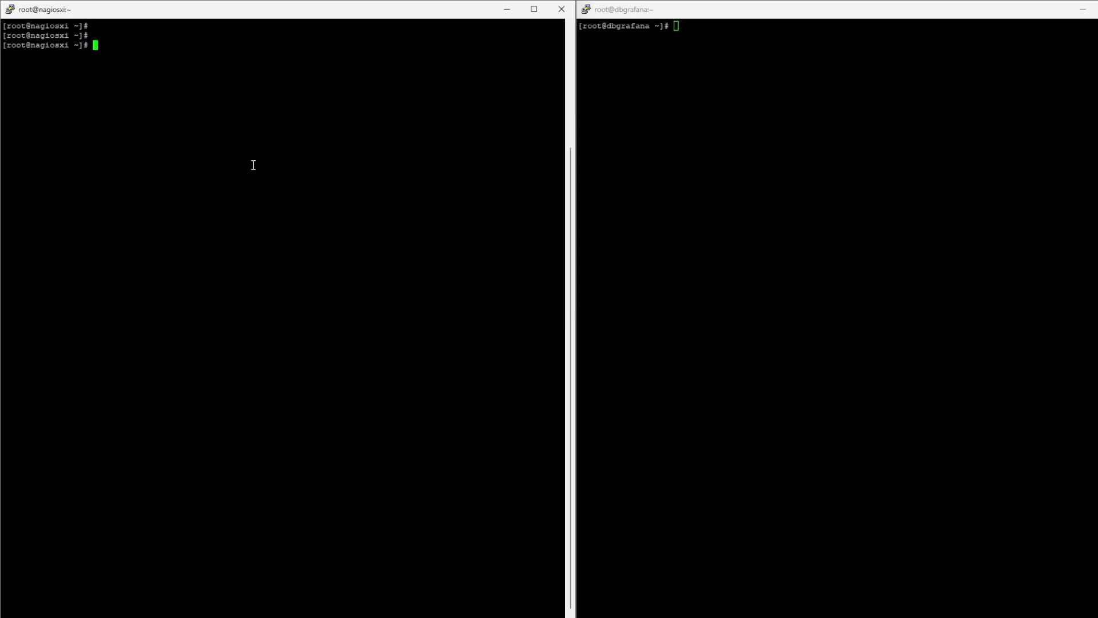
{"action": "mouse_move", "coordinate": [164, 179]}
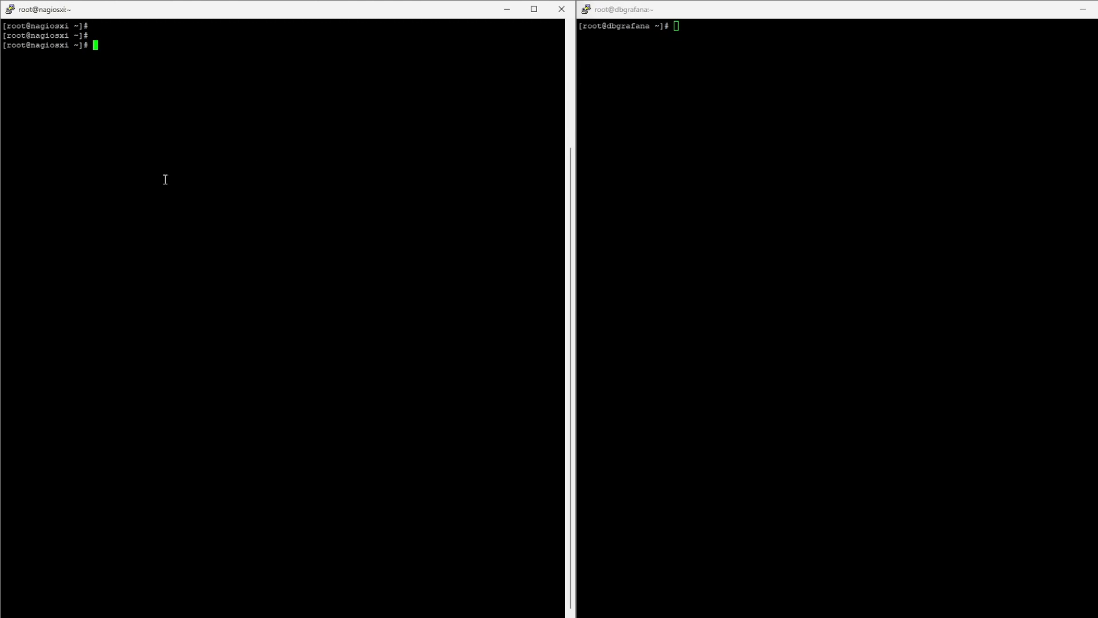
{"action": "mouse_move", "coordinate": [351, 189]}
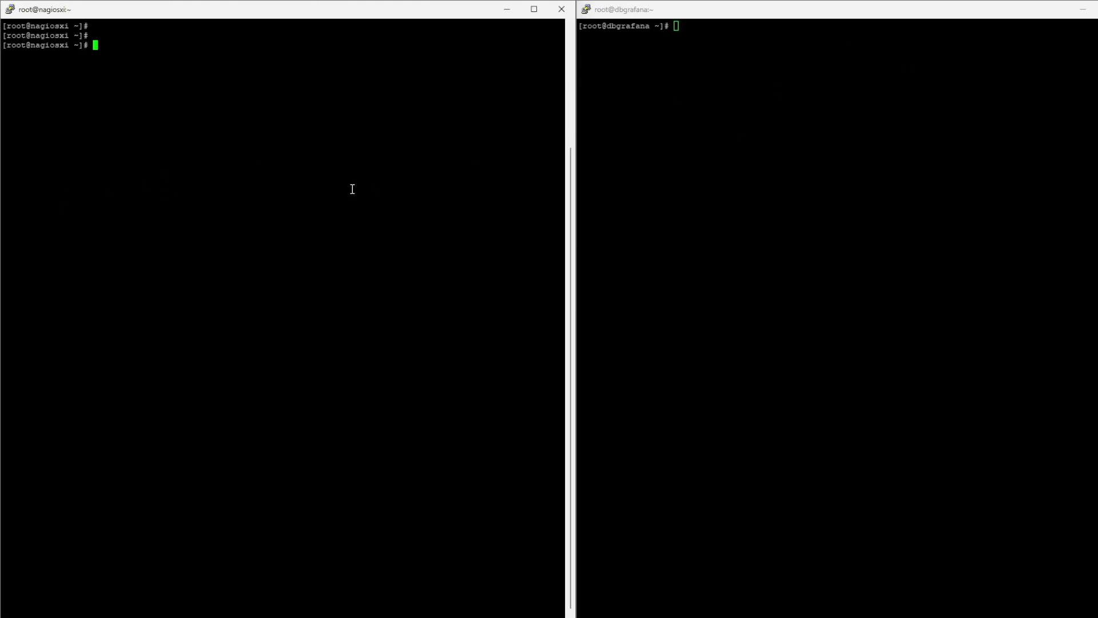
Step: Download the go1.15.2 linux-amd64 tarball into /tmp and extract it into /usr/local
{"action": "type", "text": "cd /tmp/"}
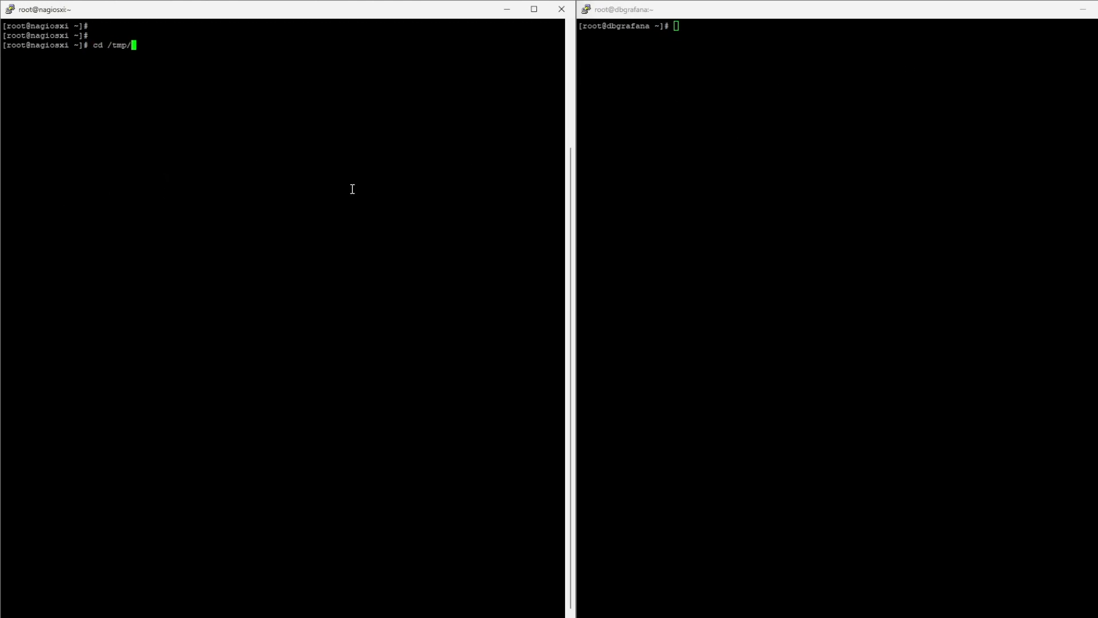
{"action": "key", "text": "Return"}
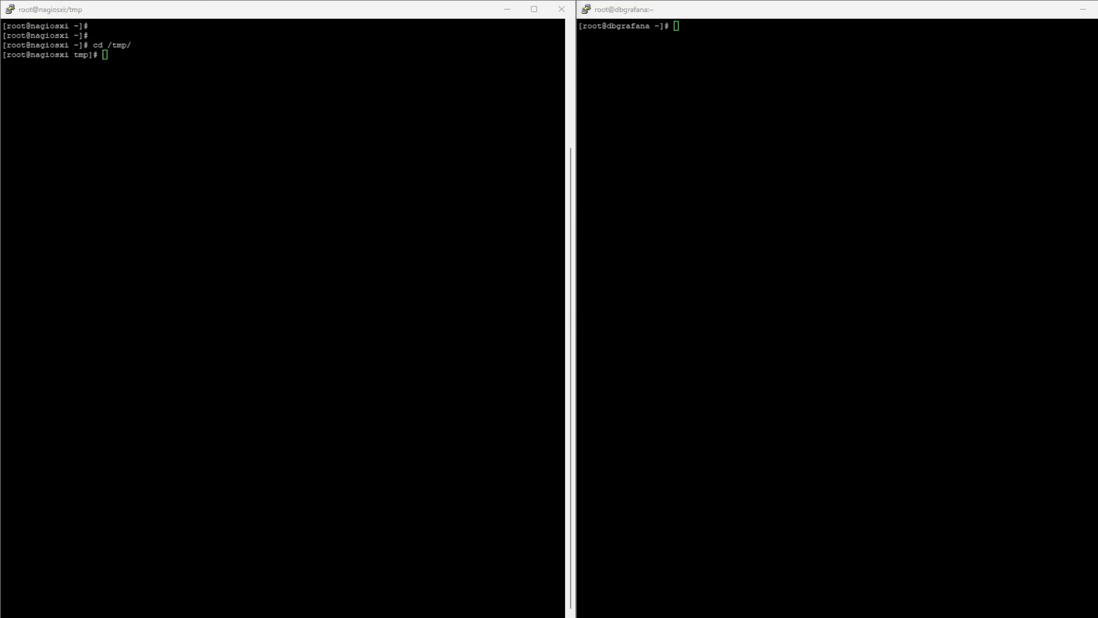
{"action": "type", "text": "wget -c https://golang.org/dl/go1.15.2.linux-amd64.tar.gz"}
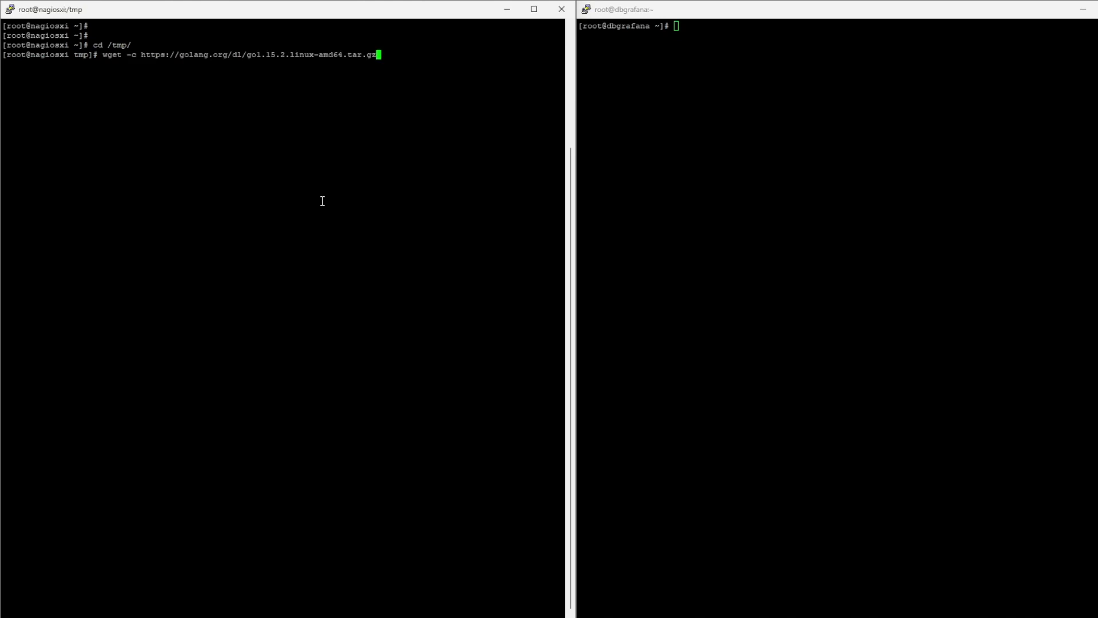
{"action": "key", "text": "Return"}
{"action": "type", "text": "tar -C /usr/local -xvzf go1.15.2.linux-amd64.tar.gz"}
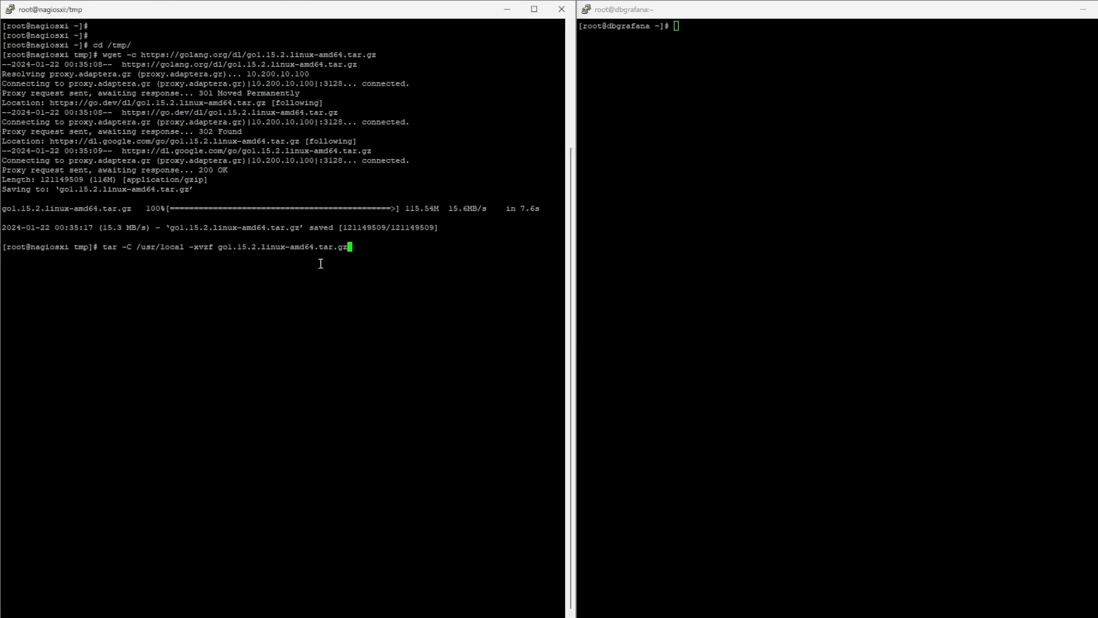
{"action": "key", "text": "Return"}
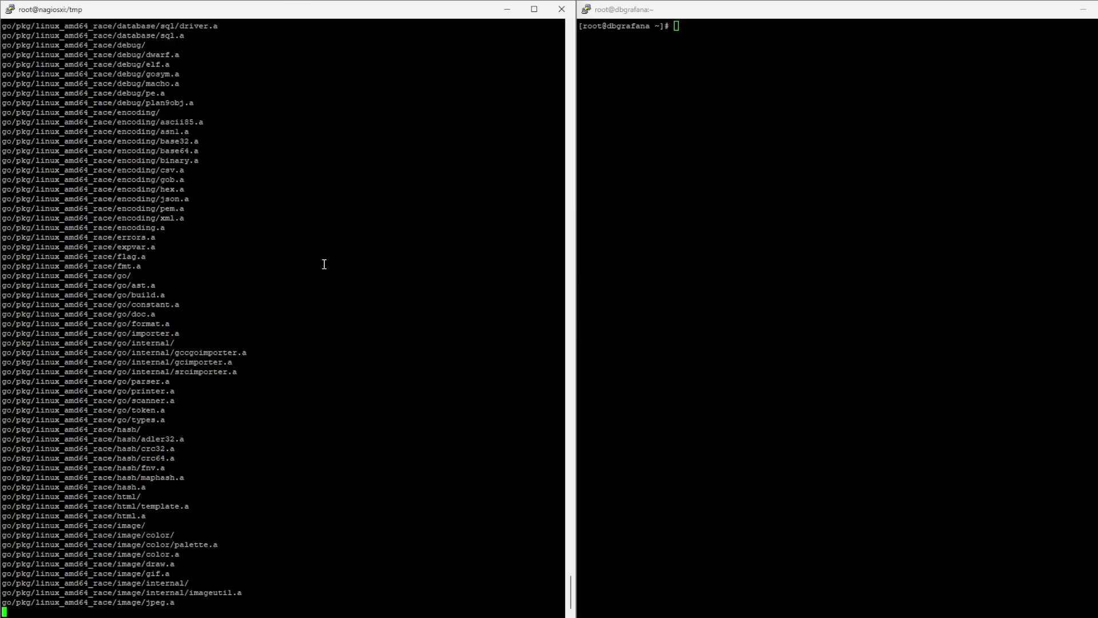
{"action": "scroll", "scroll_direction": "down", "scroll_amount": 3}
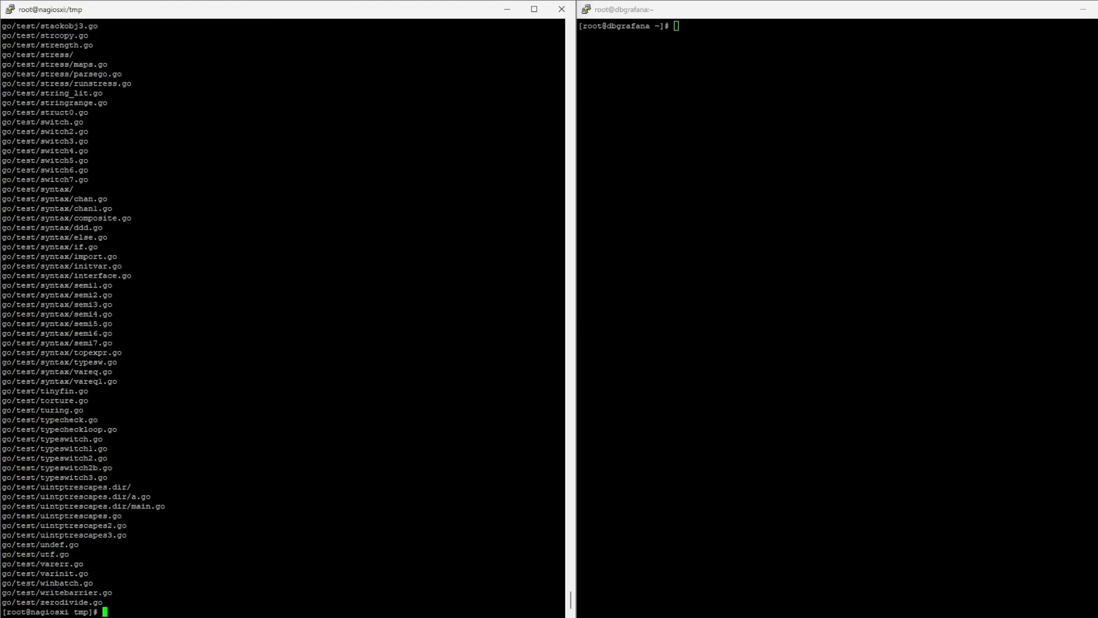
{"action": "mouse_move", "coordinate": [364, 327]}
{"action": "type", "text": "mkdir -p ~/go_projects/{bin,src,pkg"}
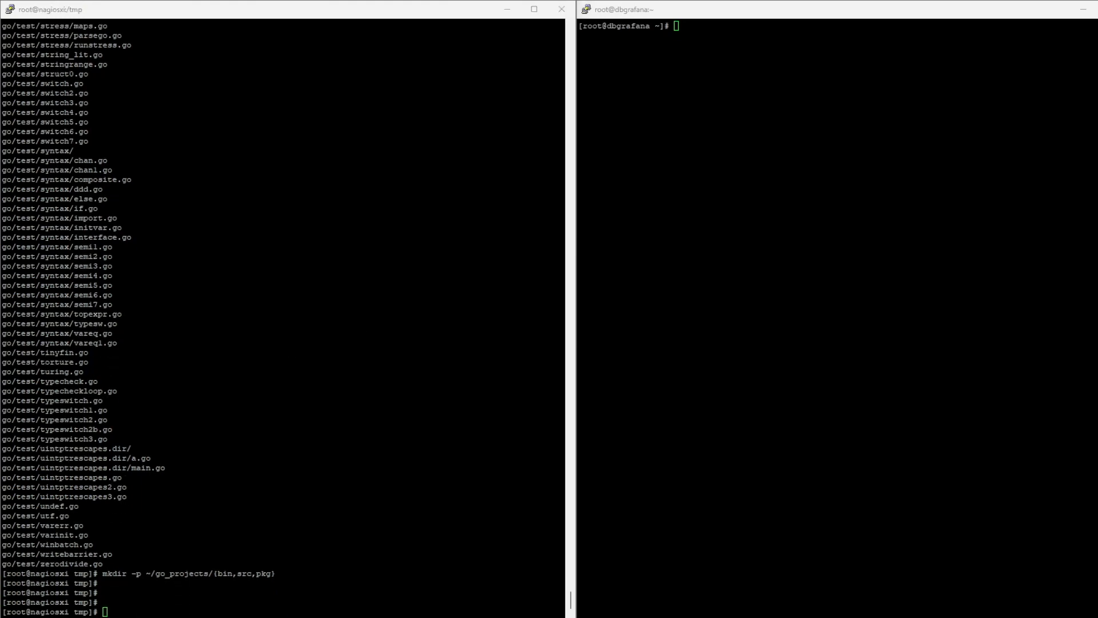
Step: Edit /etc/profile so go version reports go1.15.2 linux/amd64
{"action": "type", "text": "vi /etc/profile"}
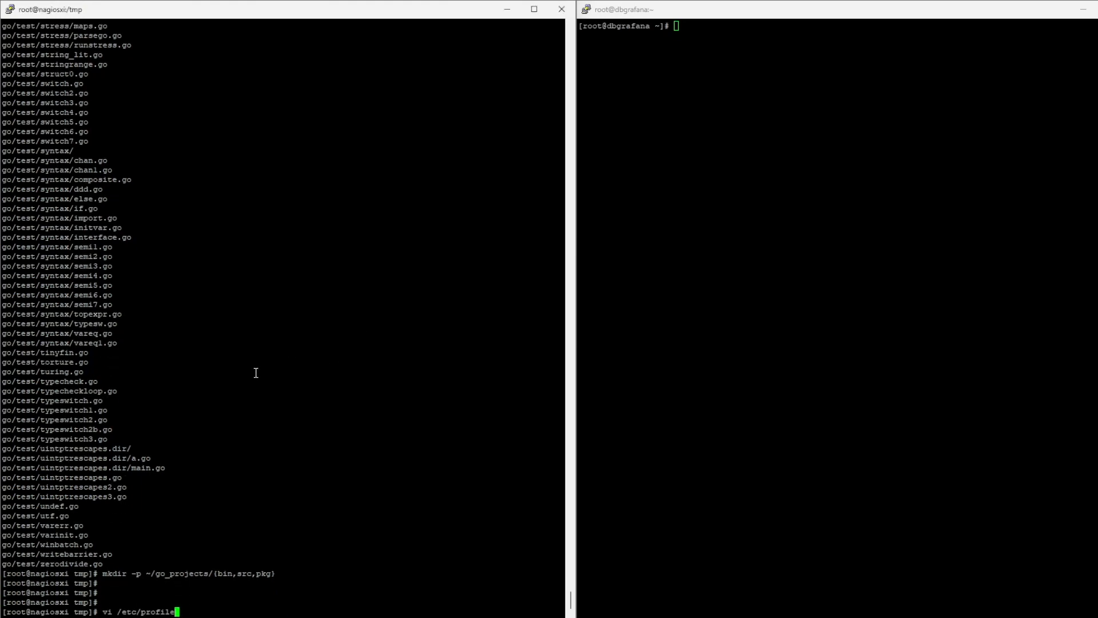
{"action": "key", "text": "Return"}
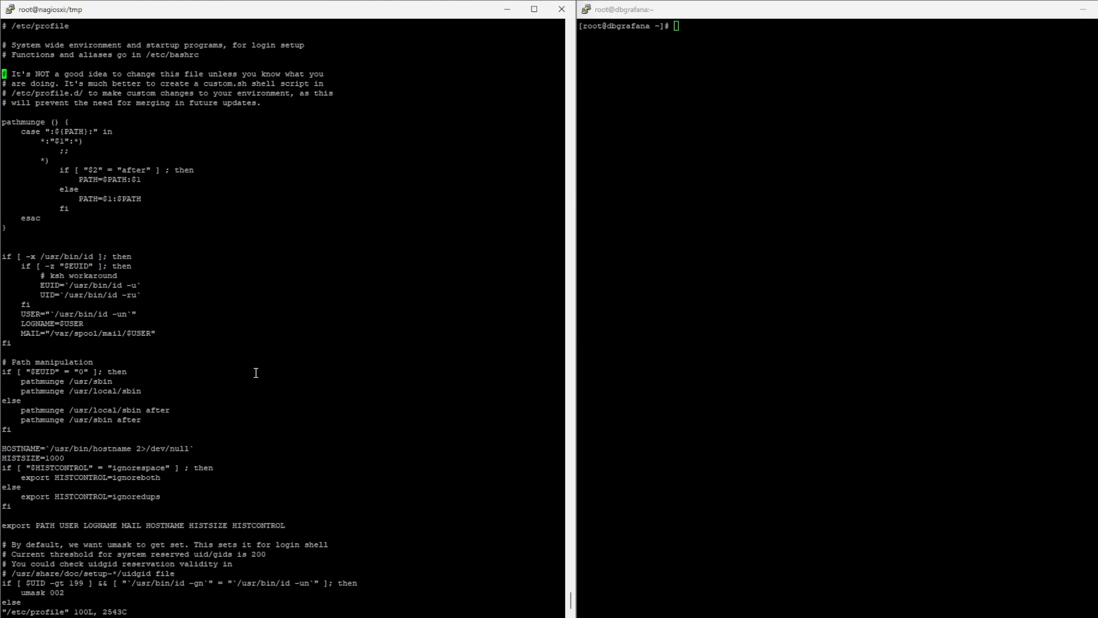
{"action": "scroll", "scroll_direction": "down", "scroll_amount": 3}
{"action": "type", "text": "go version"}
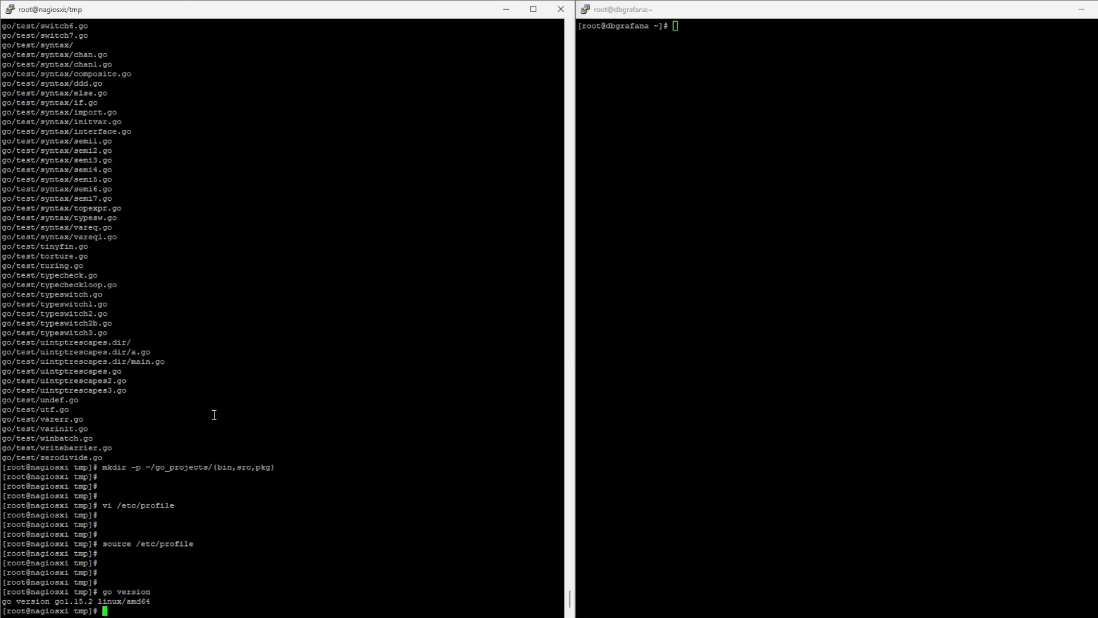
{"action": "mouse_move", "coordinate": [147, 600]}
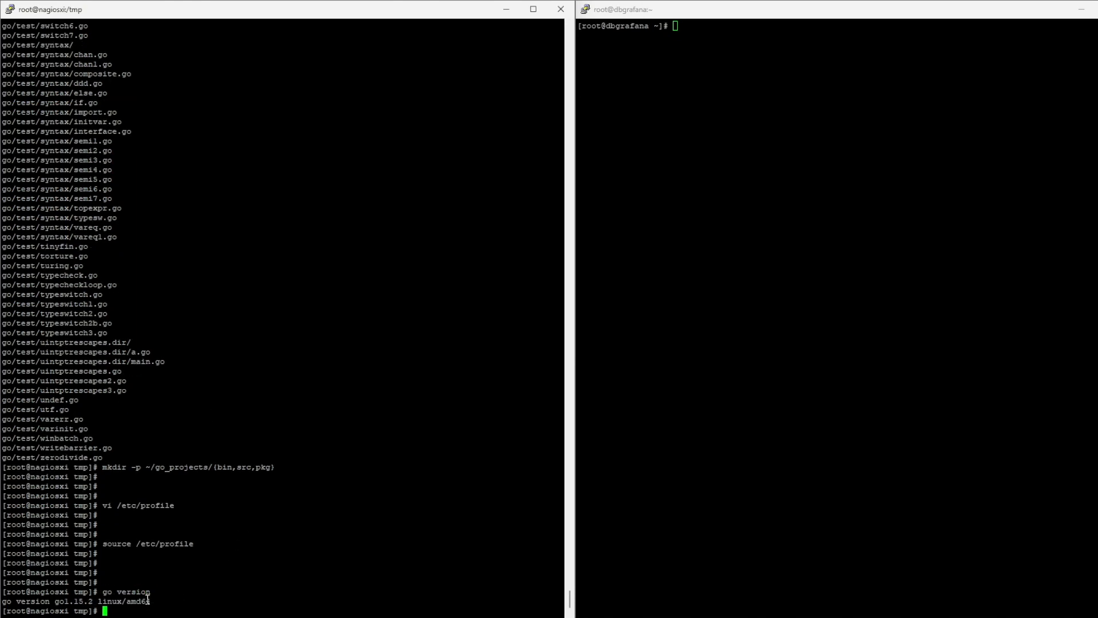
{"action": "mouse_move", "coordinate": [125, 593]}
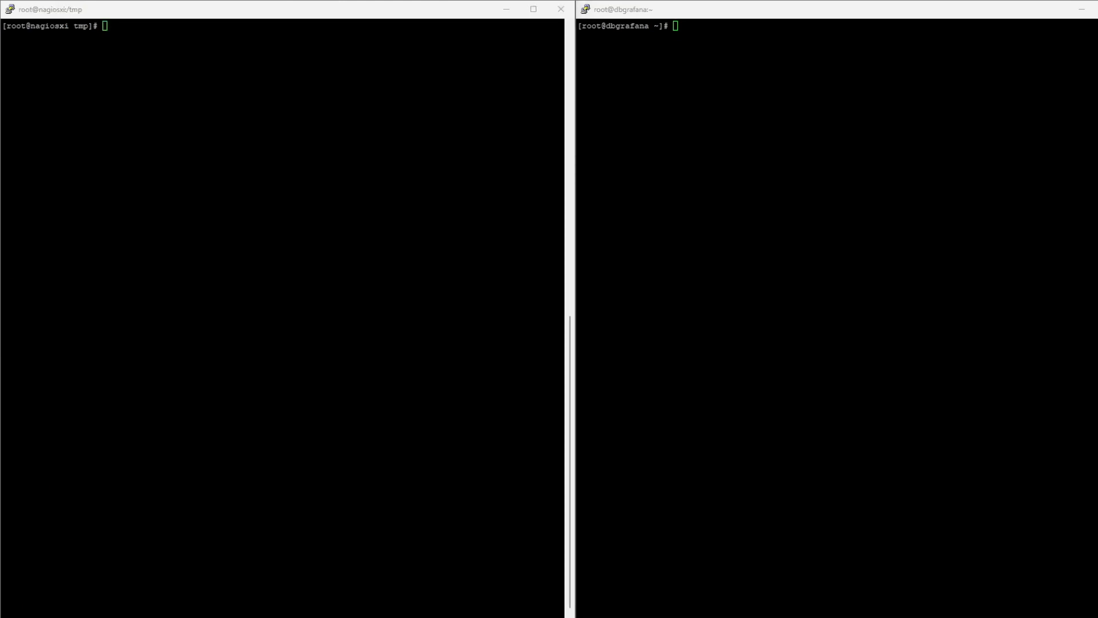
Step: Fetch and build github.com/griesbacher/nagflux with go get and go build
{"action": "type", "text": "go get -v -u github.com/griesbacher/nagflux"}
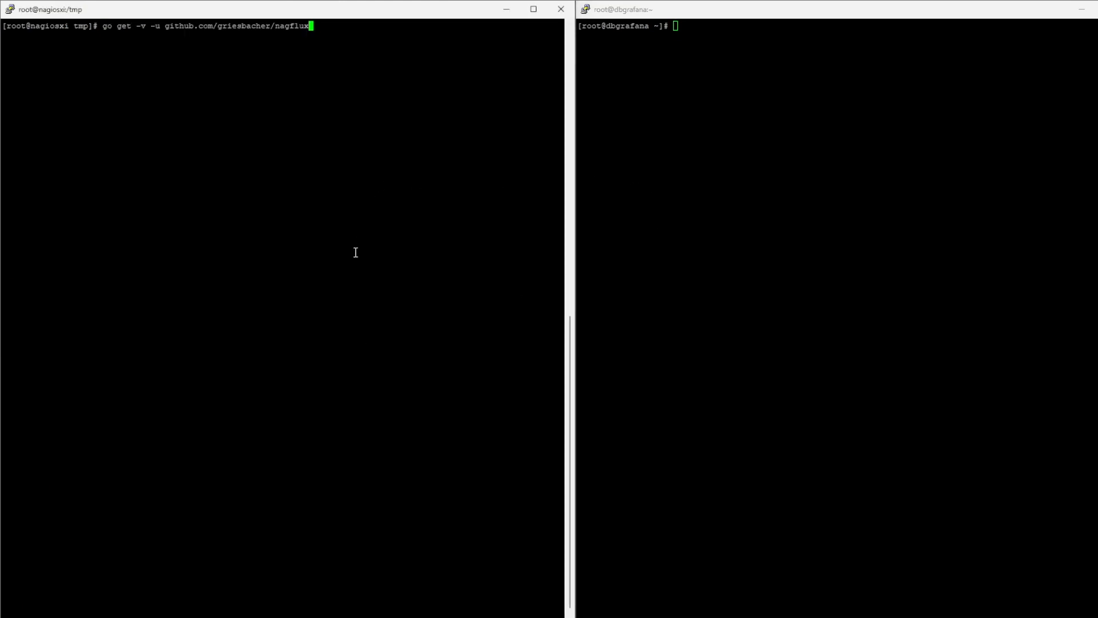
{"action": "key", "text": "Return"}
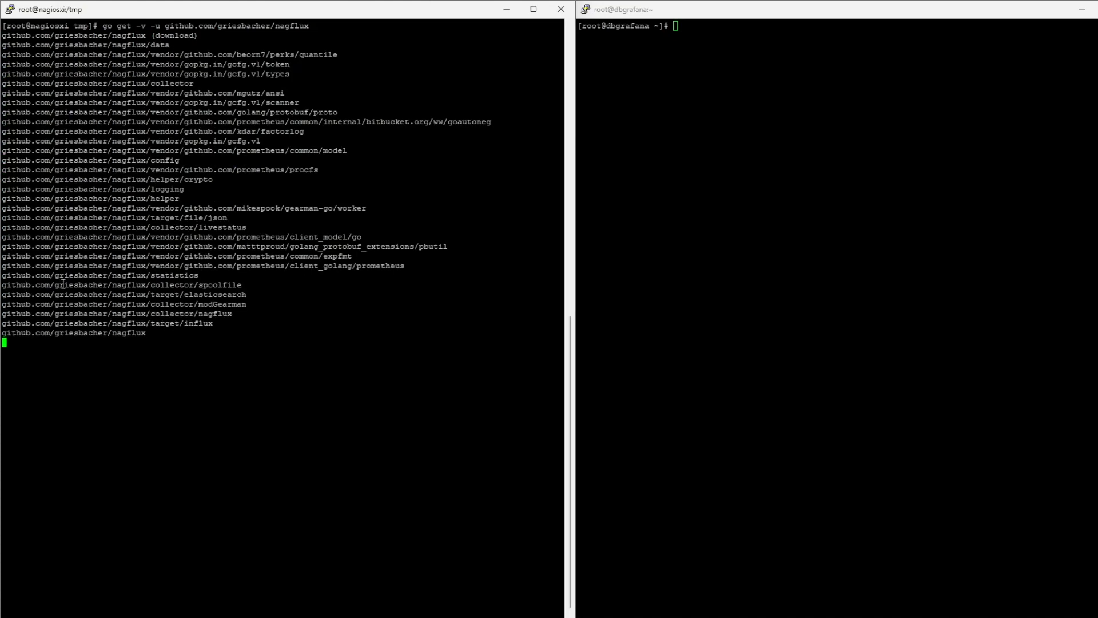
{"action": "key", "text": "Return"}
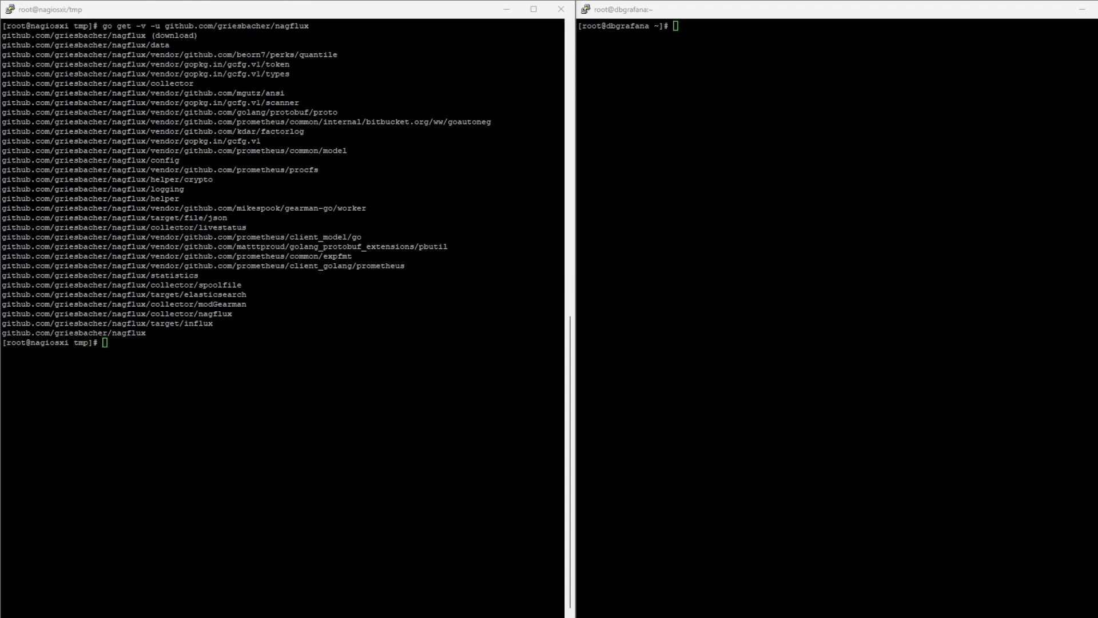
{"action": "type", "text": "cd"}
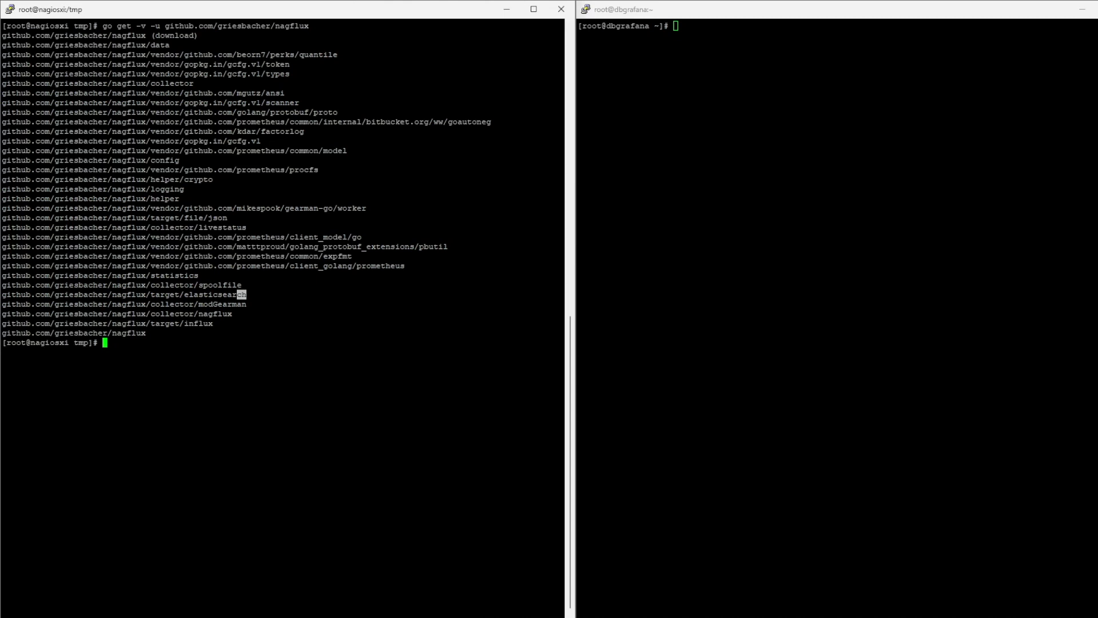
{"action": "mouse_move", "coordinate": [322, 302]}
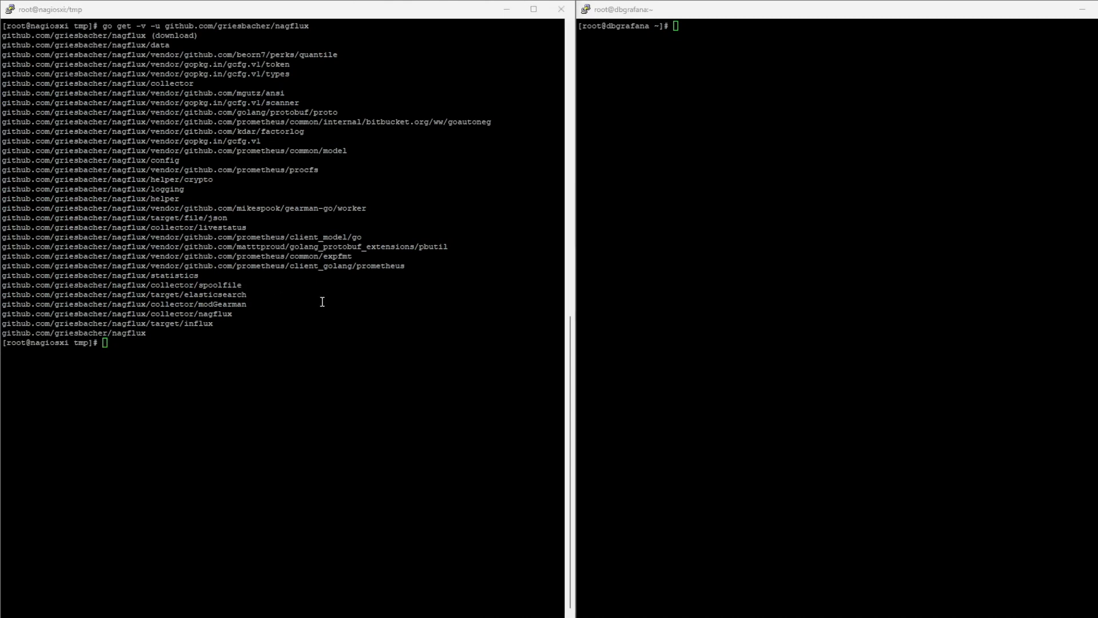
{"action": "type", "text": "go build github.com/griesbacher/nagflux"}
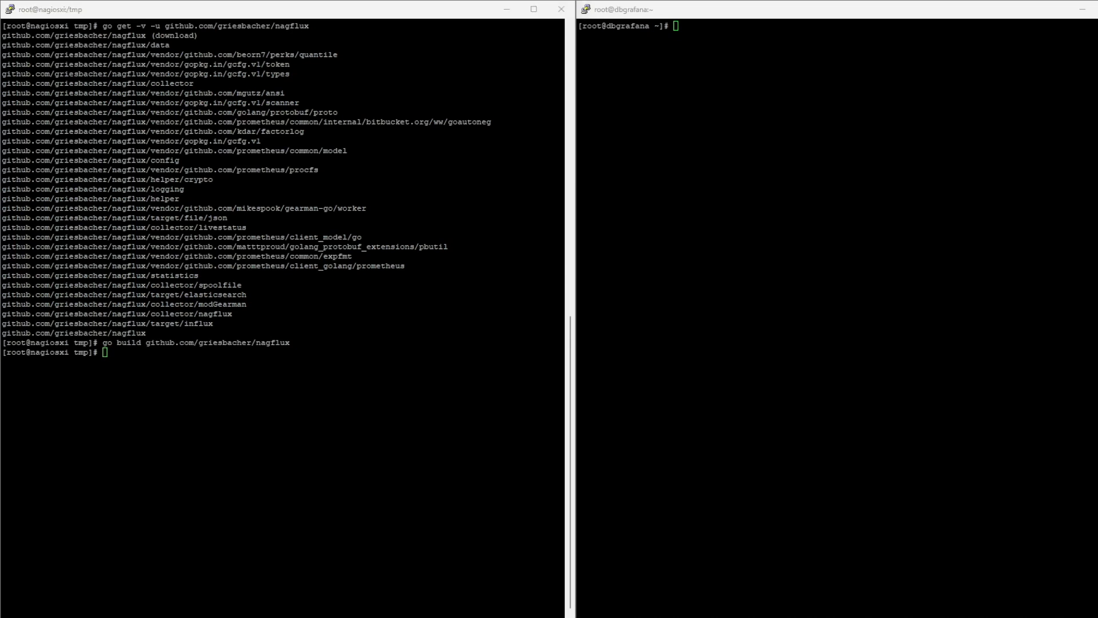
{"action": "mouse_move", "coordinate": [276, 297]}
{"action": "type", "text": "mkdir -p /opt/nagflux"}
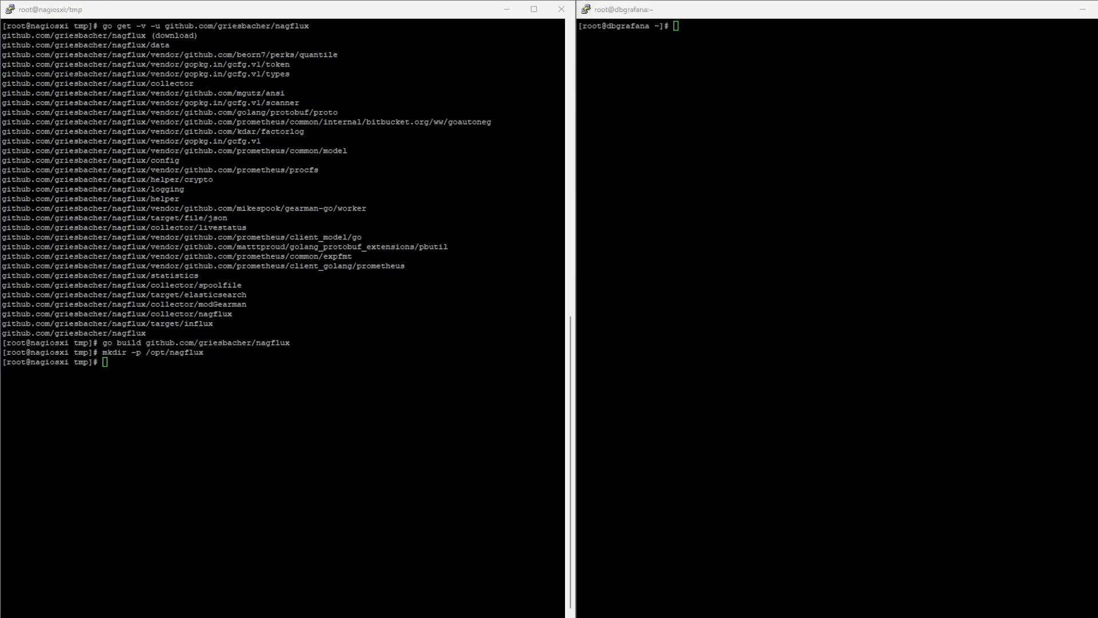
Step: Copy the nagflux binary to /opt/nagflux and create a nagios-owned nagfluxperfdata spool folder
{"action": "type", "text": "cp /root/go_projects/bin/nagflux /opt/nagflux/"}
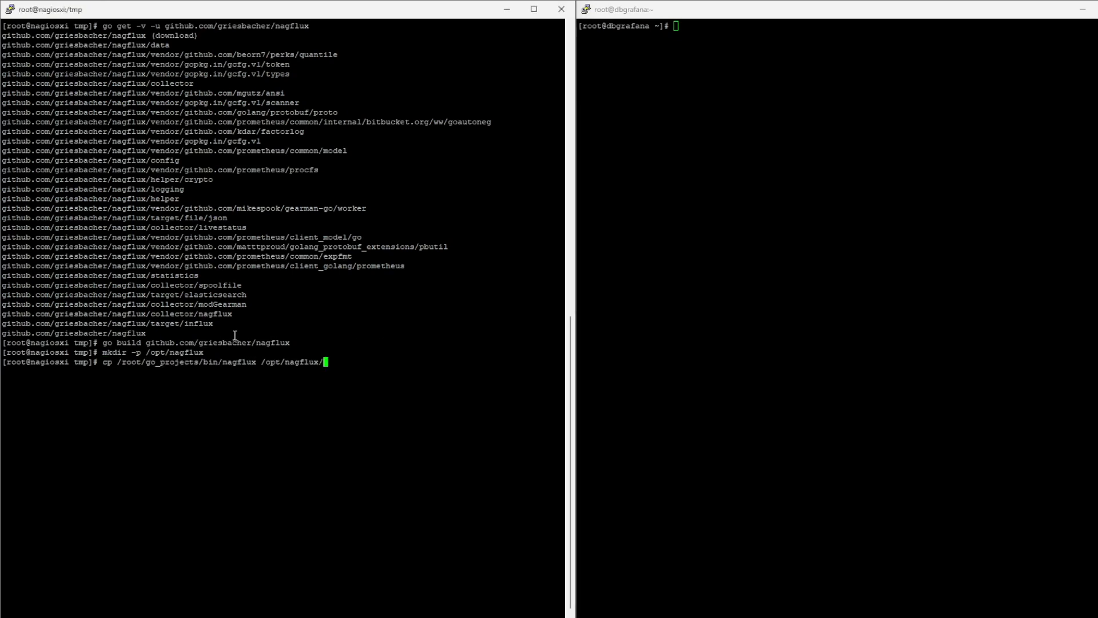
{"action": "key", "text": "Return"}
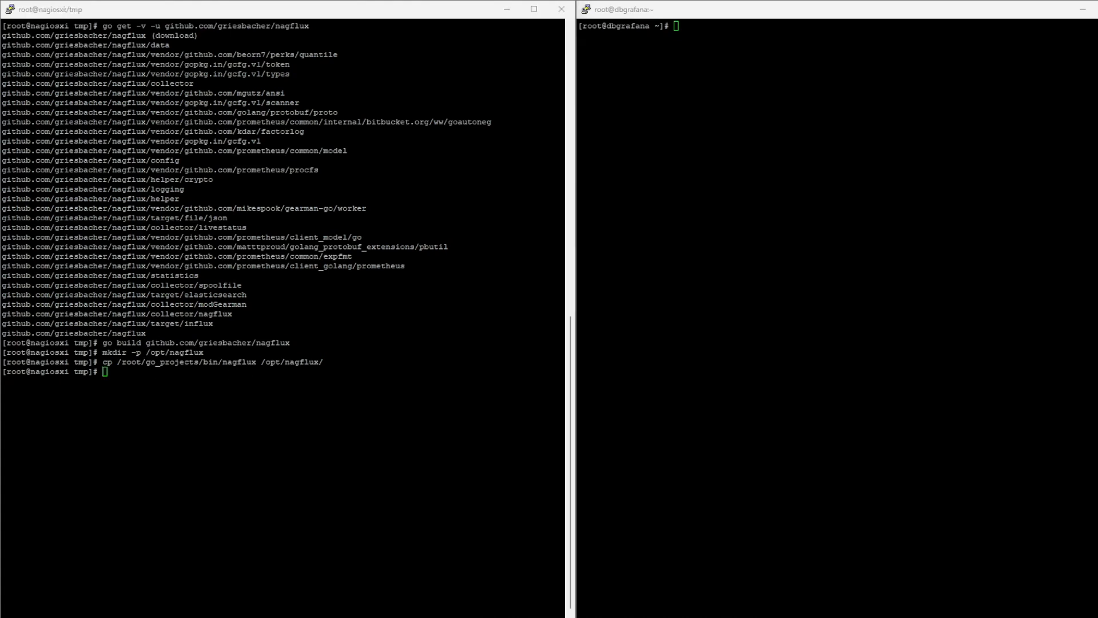
{"action": "type", "text": "mkdir -p /usr/local/nagios/var/spool/nagfluxperfdata"}
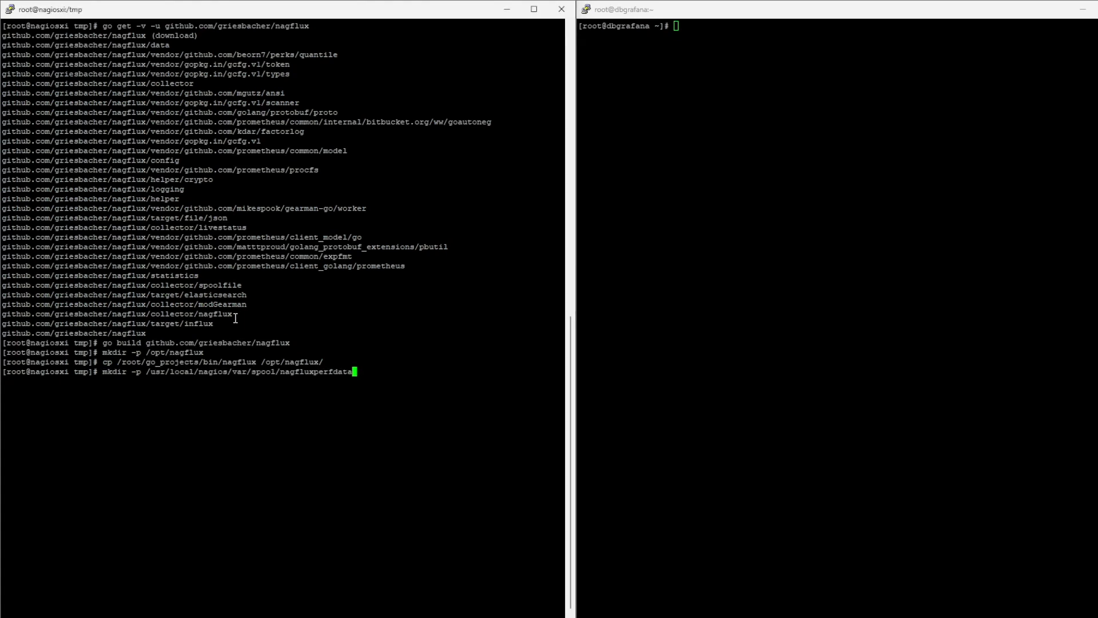
{"action": "key", "text": "Return"}
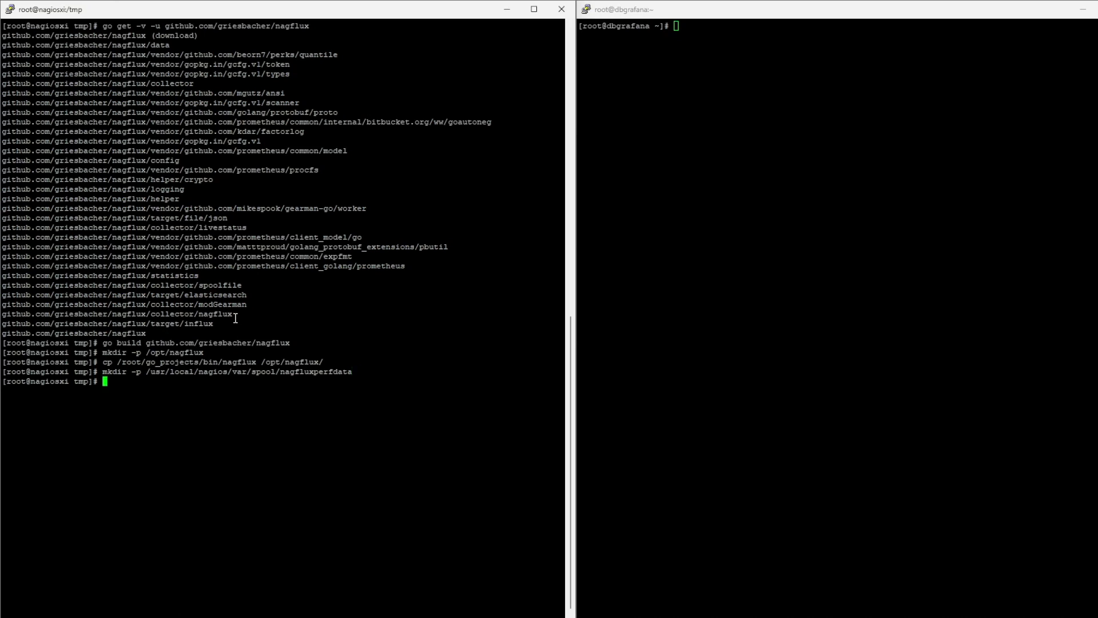
{"action": "mouse_move", "coordinate": [125, 375]}
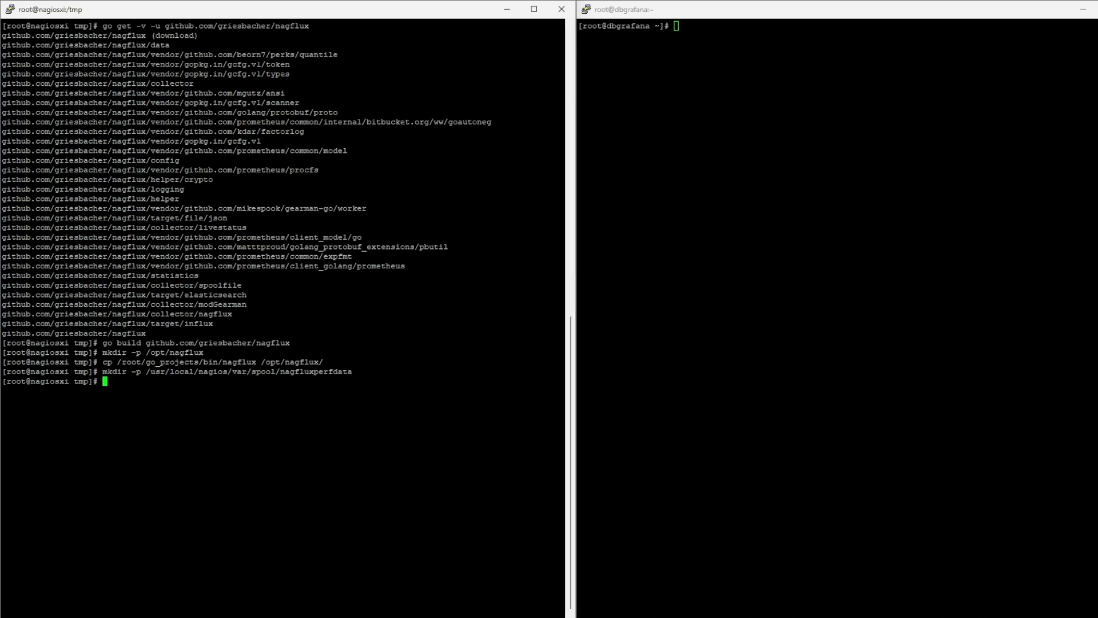
{"action": "type", "text": "chown nagios:nagios /usr/local/nagios/var/spool/nagfluxperfdata"}
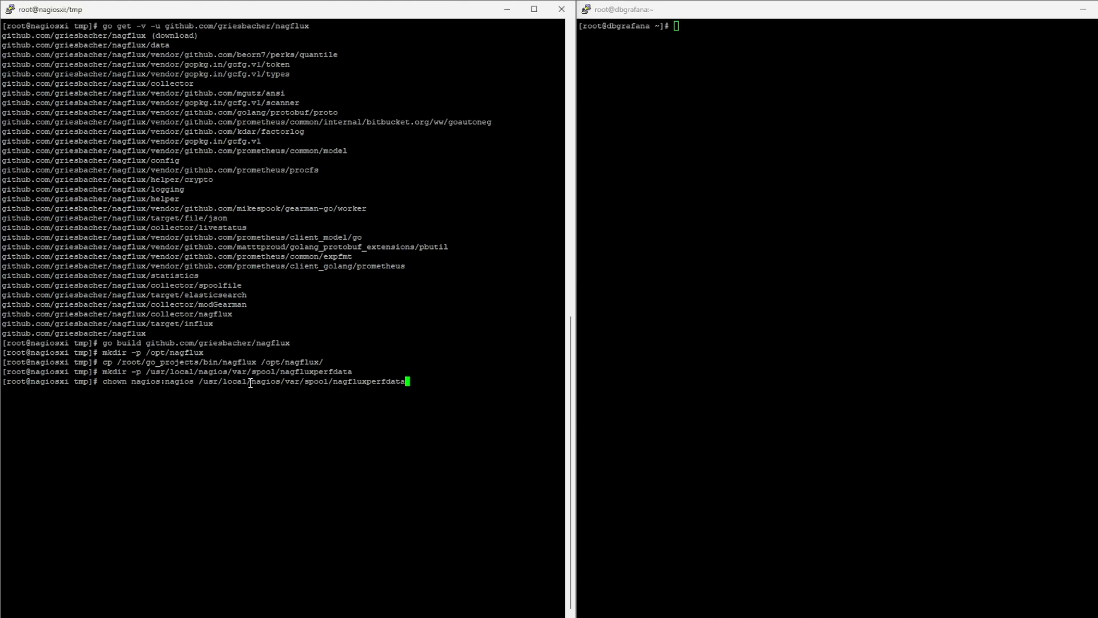
{"action": "key", "text": "Return"}
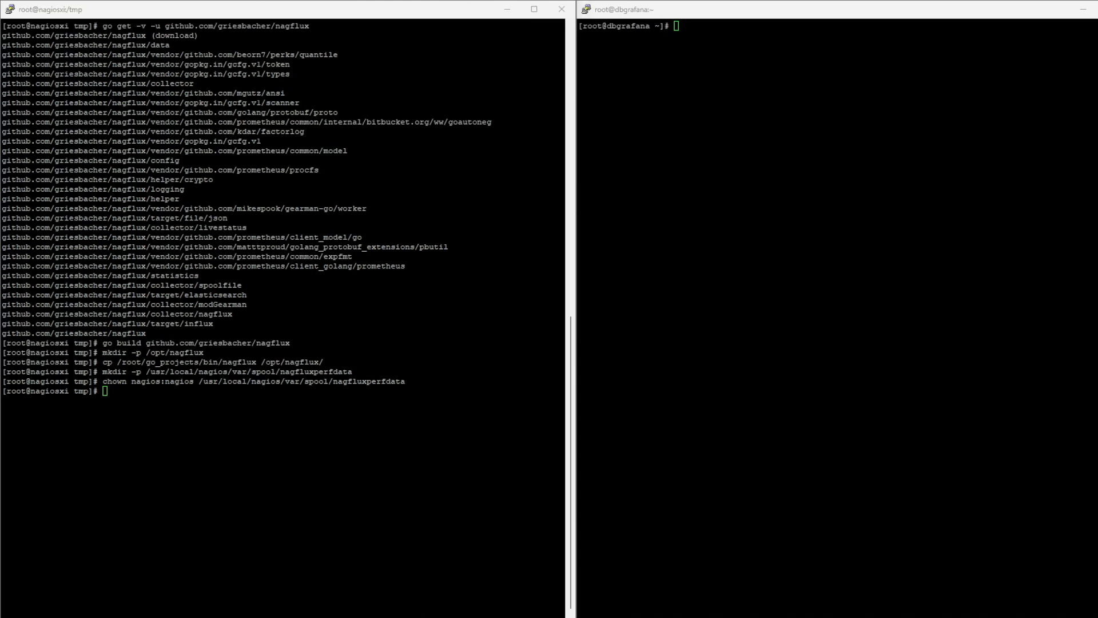
Step: Copy nagflux.service into /usr/lib/systemd/system
{"action": "type", "text": "cp /root/go_projects/src/github.com/griesbacher/nagflux/nagflux.service"}
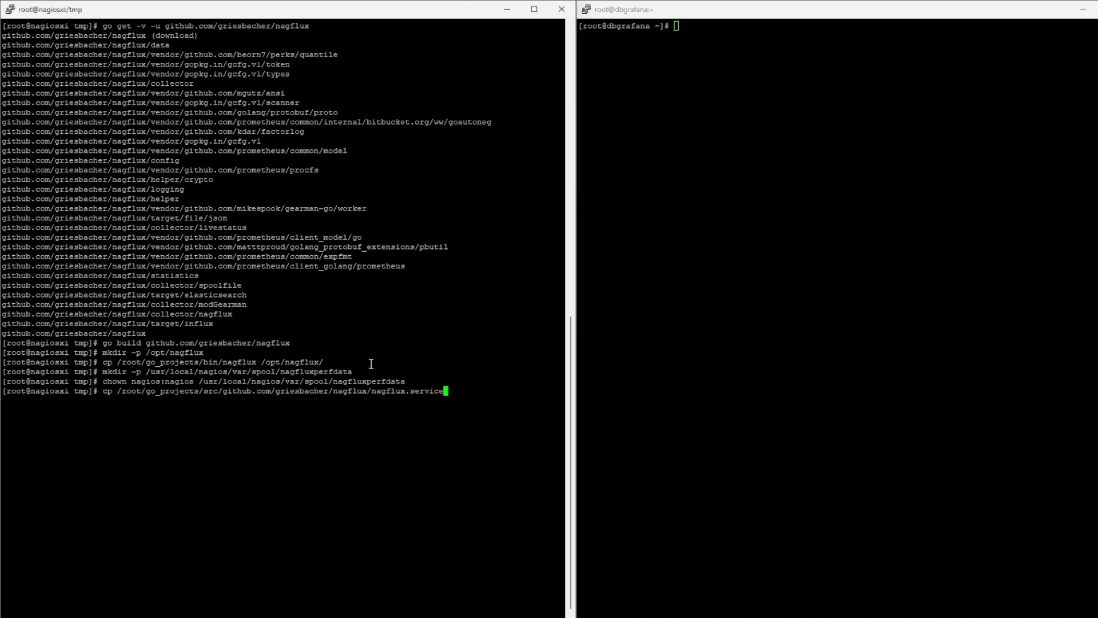
{"action": "key", "text": "Return"}
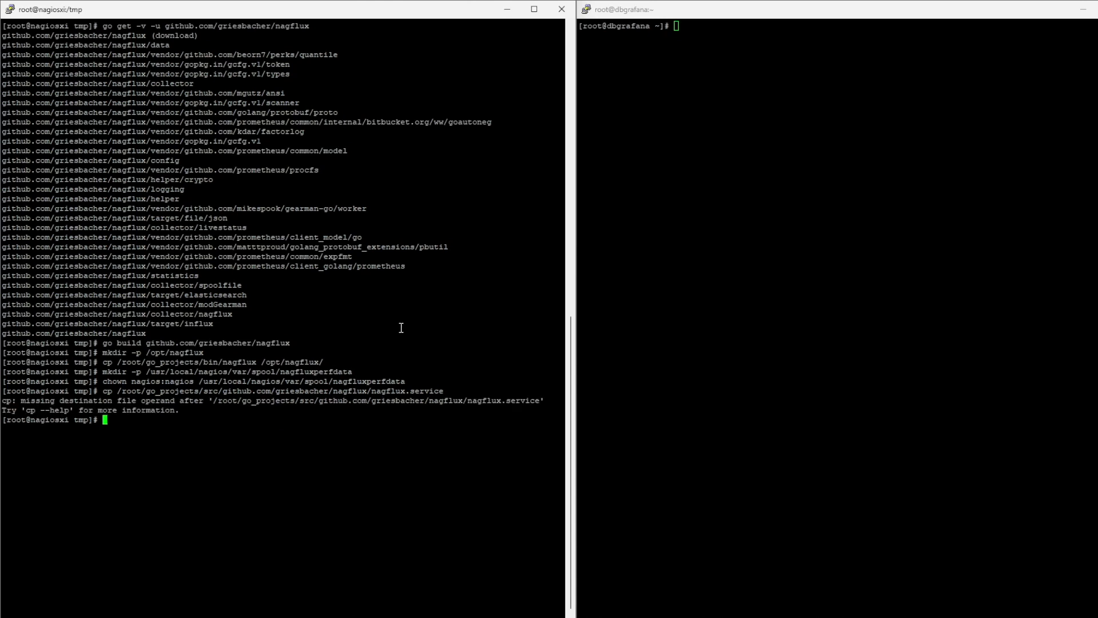
{"action": "key", "text": "Return"}
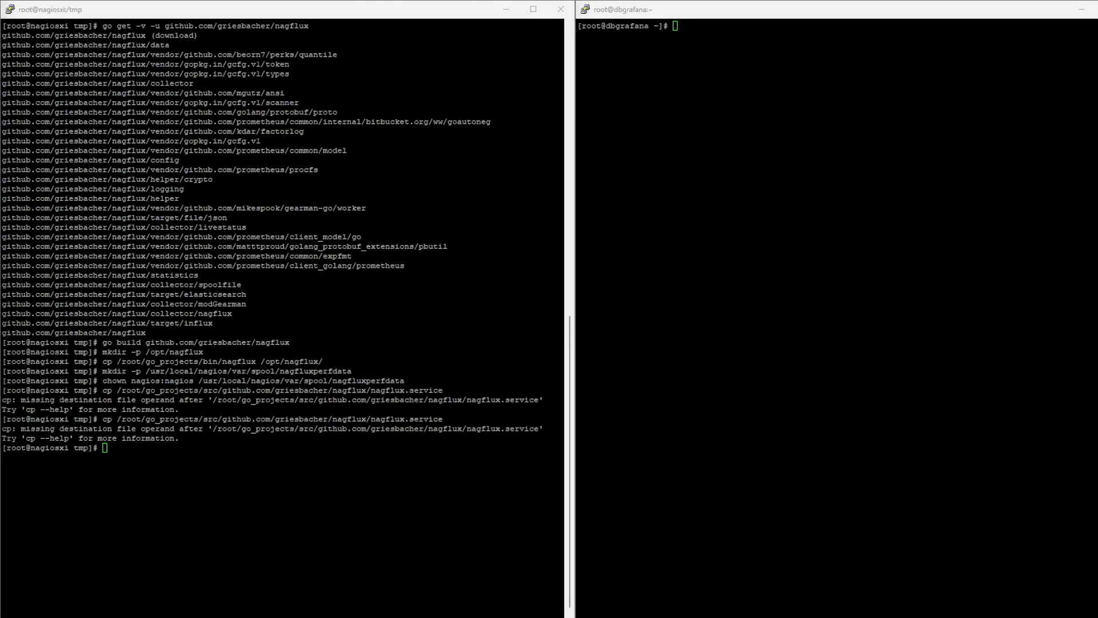
{"action": "type", "text": "cp /root/go_projects/src/github.com/griesbacher/nagflux/nagflux.service /usr/lib/systemd/system/"}
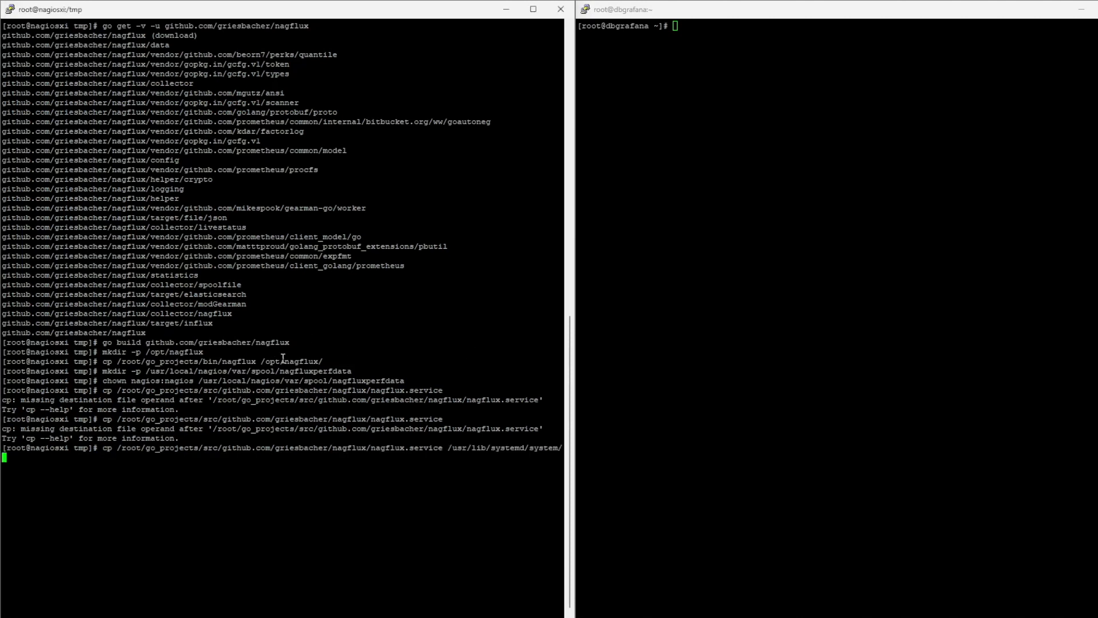
{"action": "key", "text": "Return"}
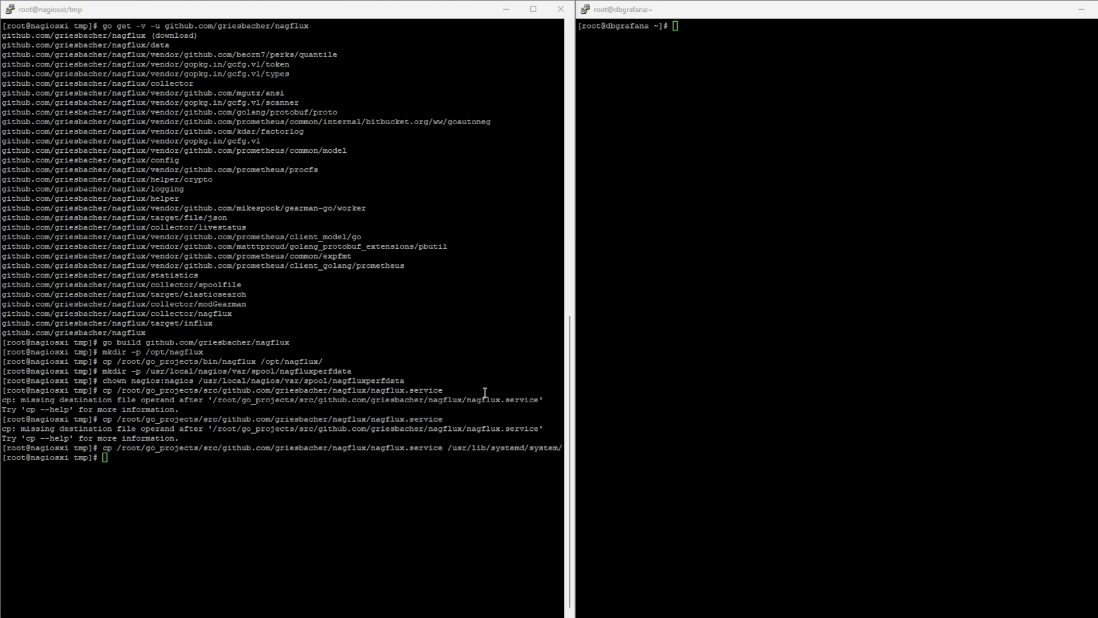
Step: Check nagflux.service status, showing it loaded but inactive
{"action": "key", "text": "Return"}
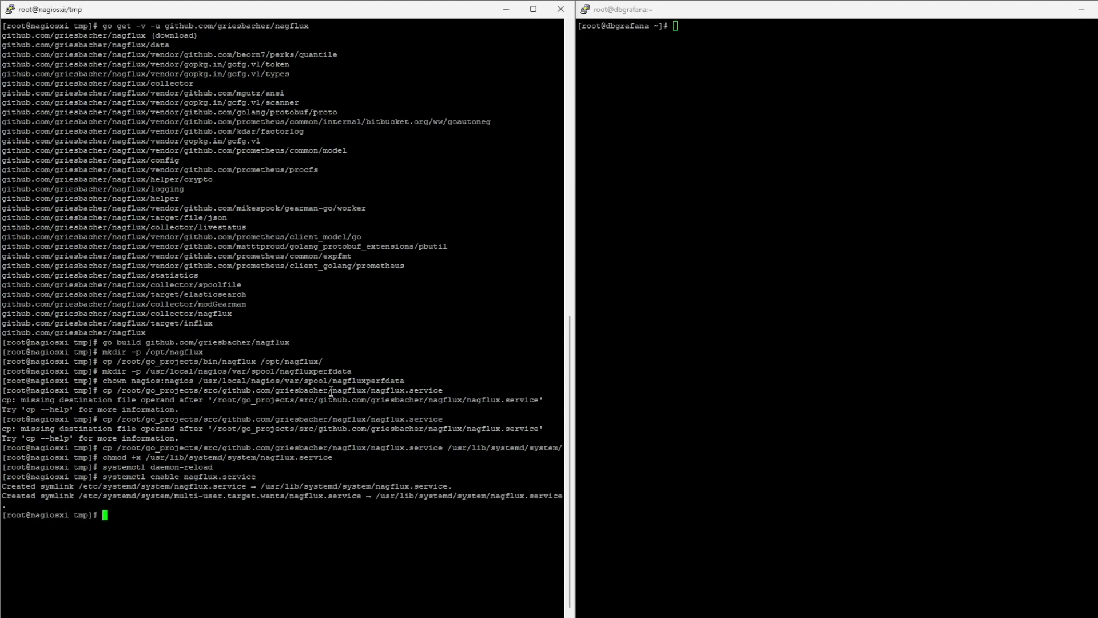
{"action": "type", "text": "syste"}
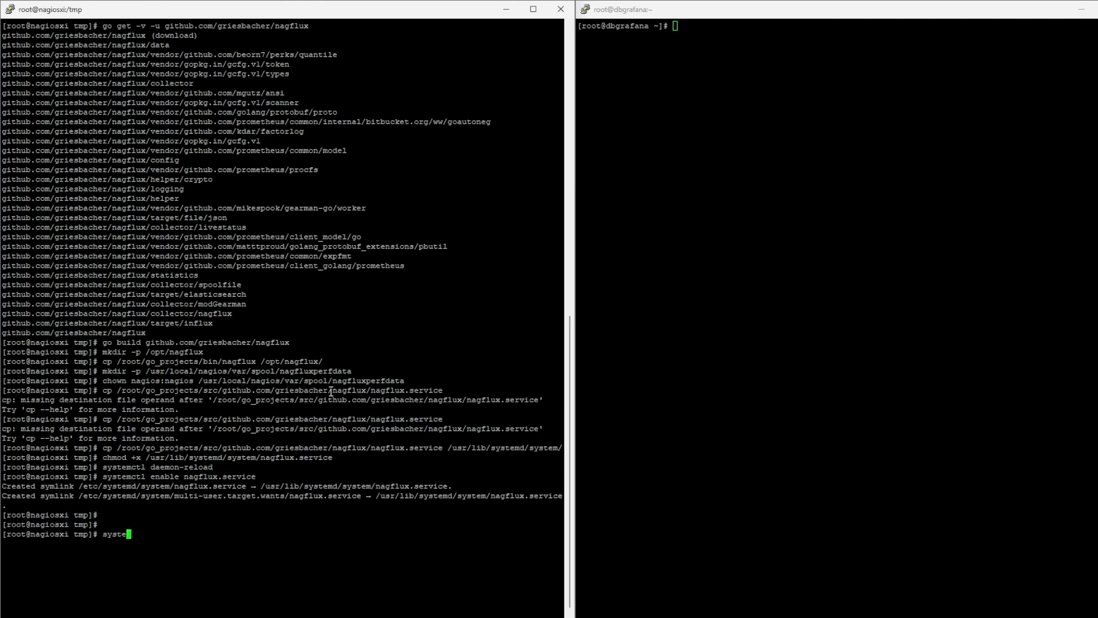
{"action": "type", "text": "mctl status nagflux.service"}
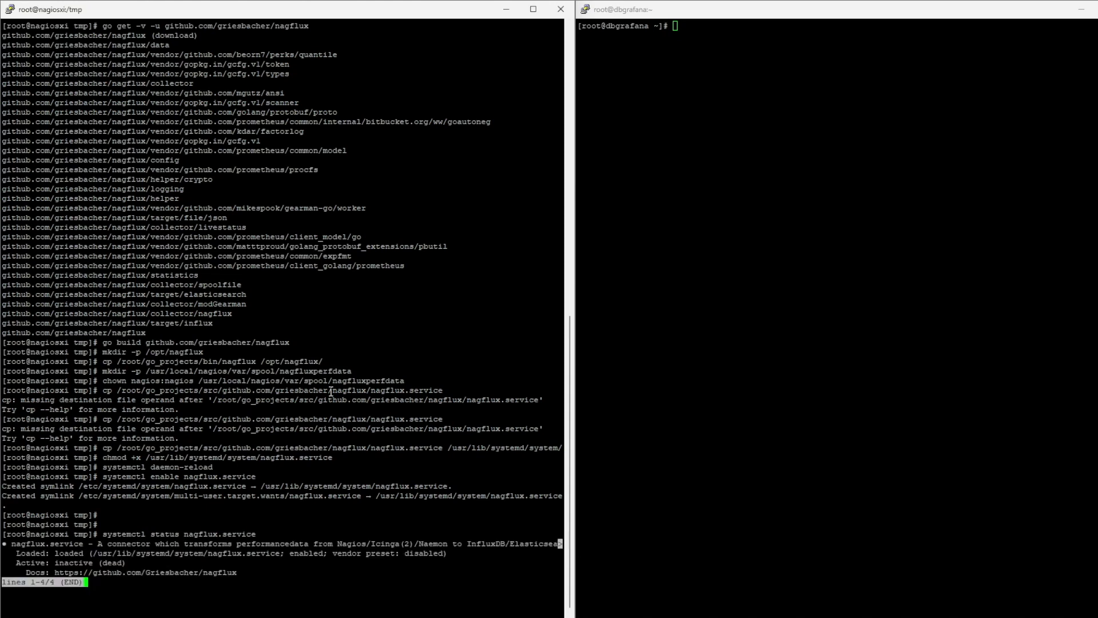
{"action": "key", "text": "q"}
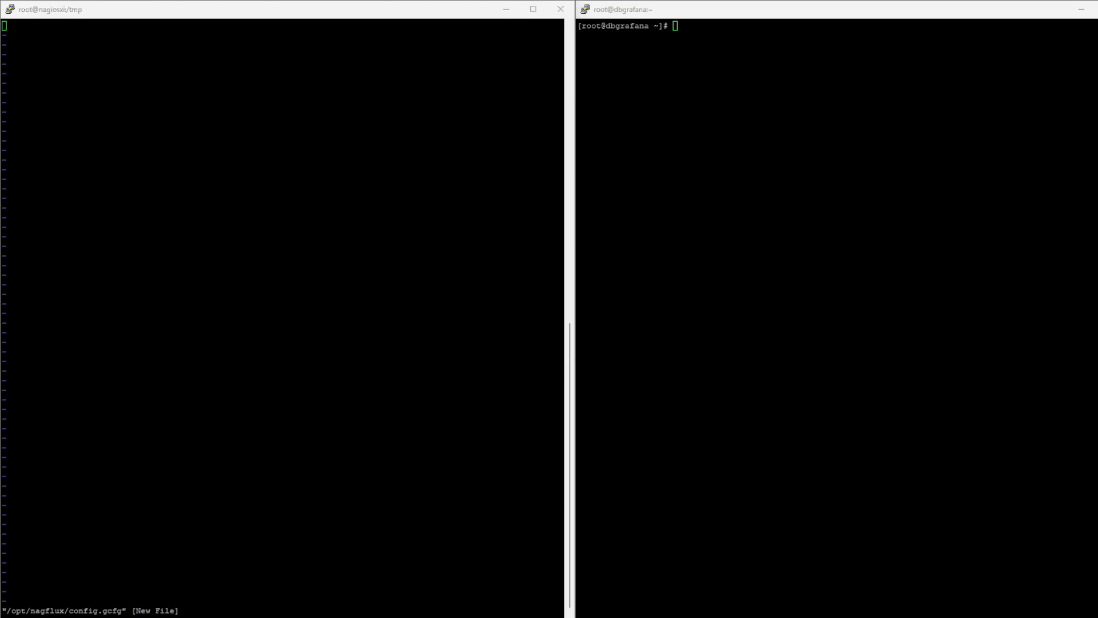
{"action": "mouse_move", "coordinate": [664, 149]}
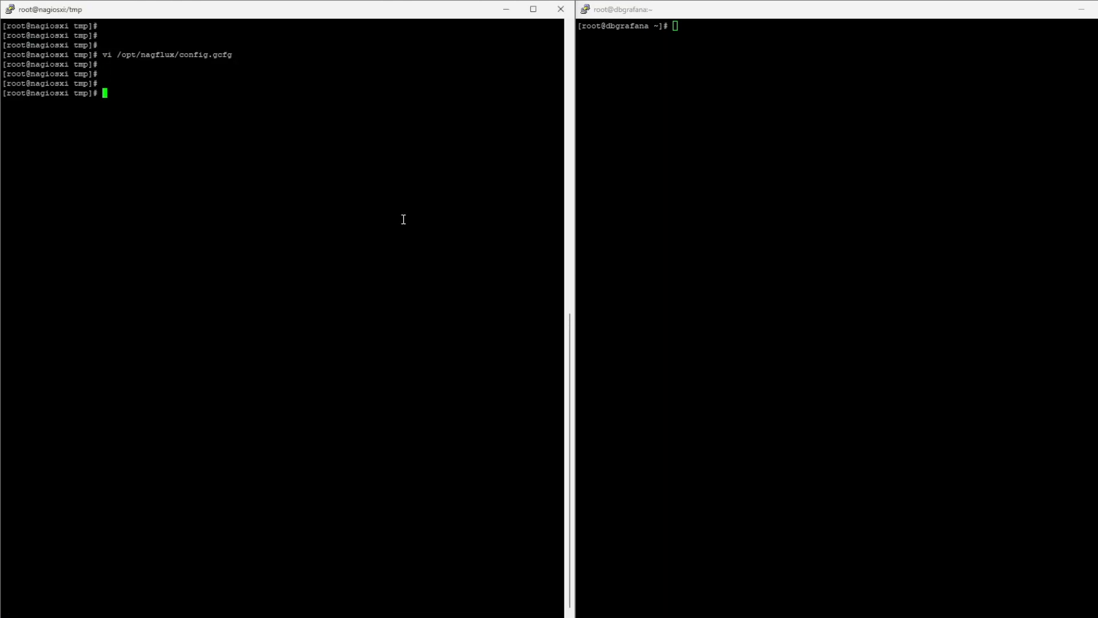
Step: Start nagflux.service and confirm it is active (running) with InfluxDB reachable
{"action": "type", "text": "systemctl status nagflux.service"}
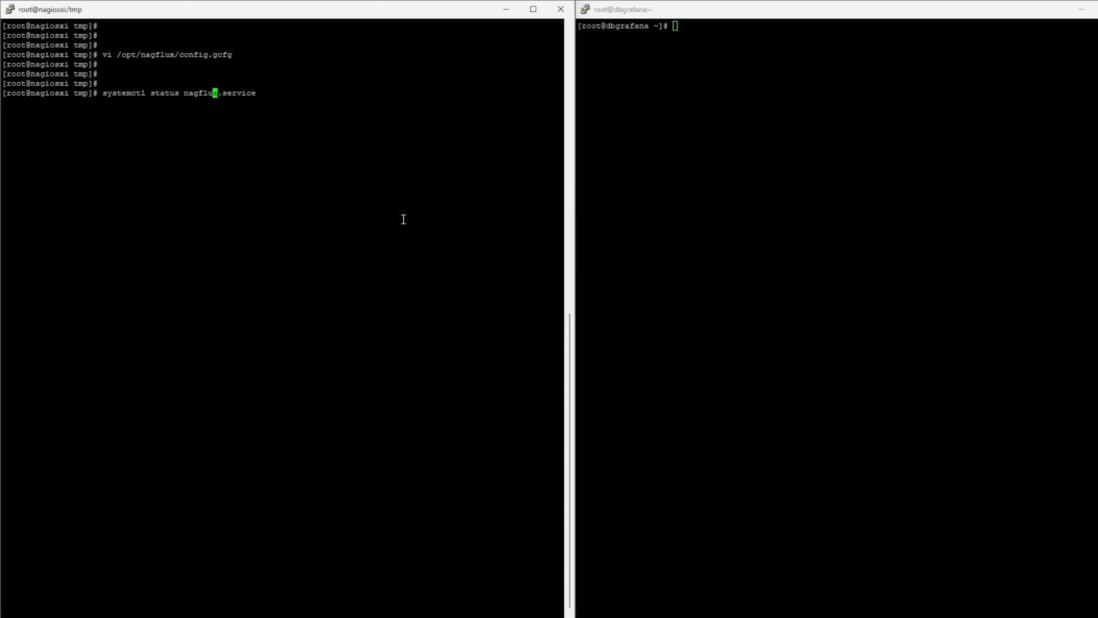
{"action": "type", "text": "start"}
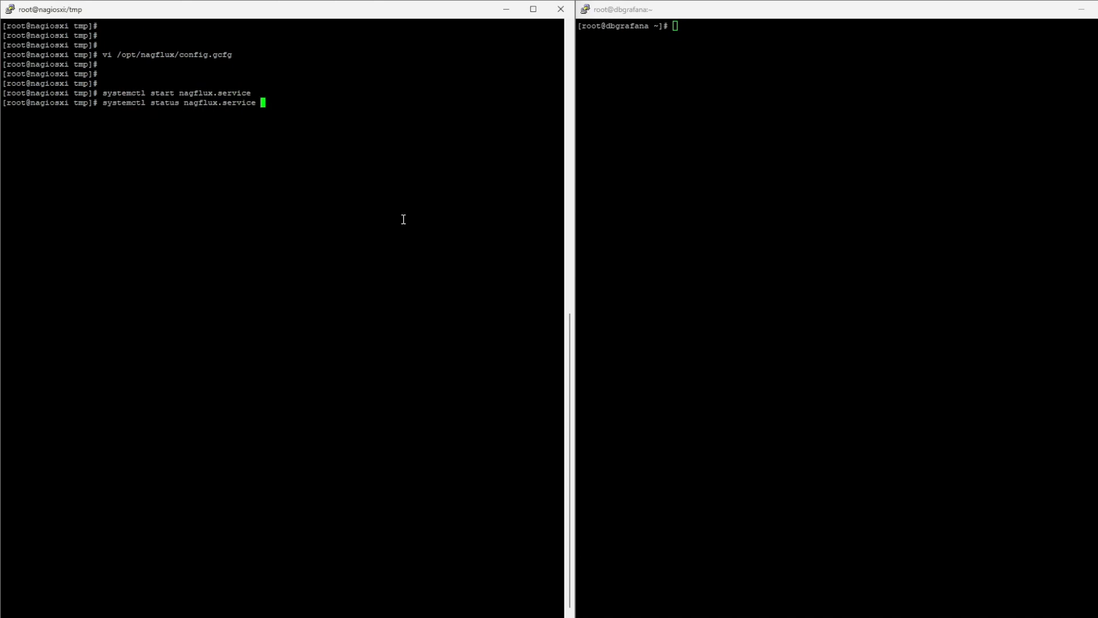
{"action": "key", "text": "Return"}
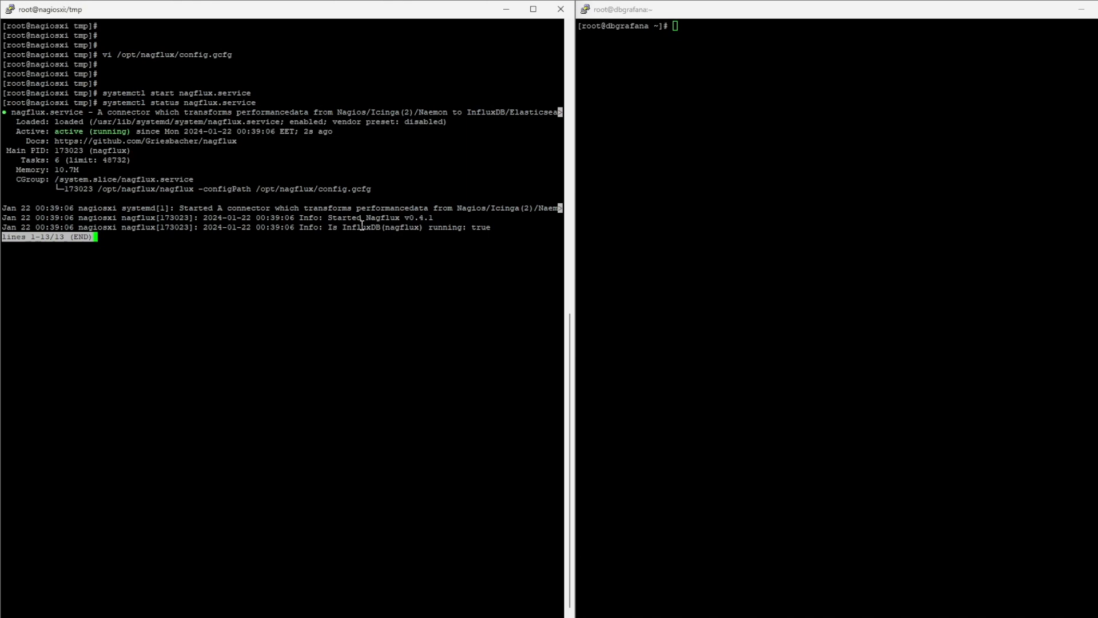
{"action": "key", "text": "q"}
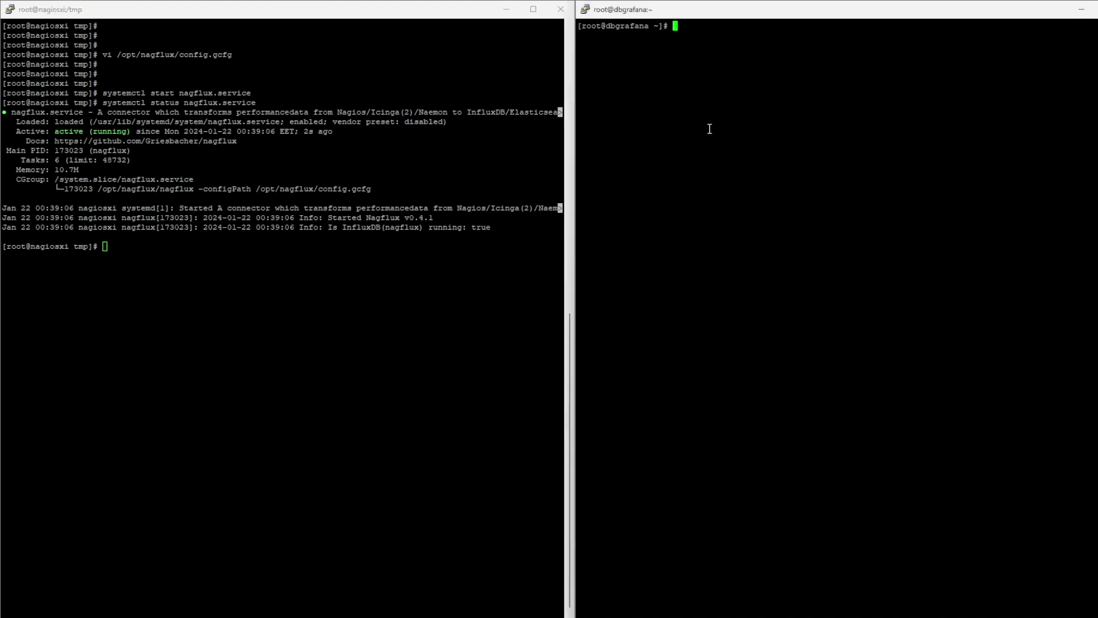
Step: Query localhost:8086 with curl 'show databases', listing _internal and nagiosdb
{"action": "type", "text": "curl -G \"http://localhost:8086/query?pretty=true\" --data-urlencode \"q=show databases\""}
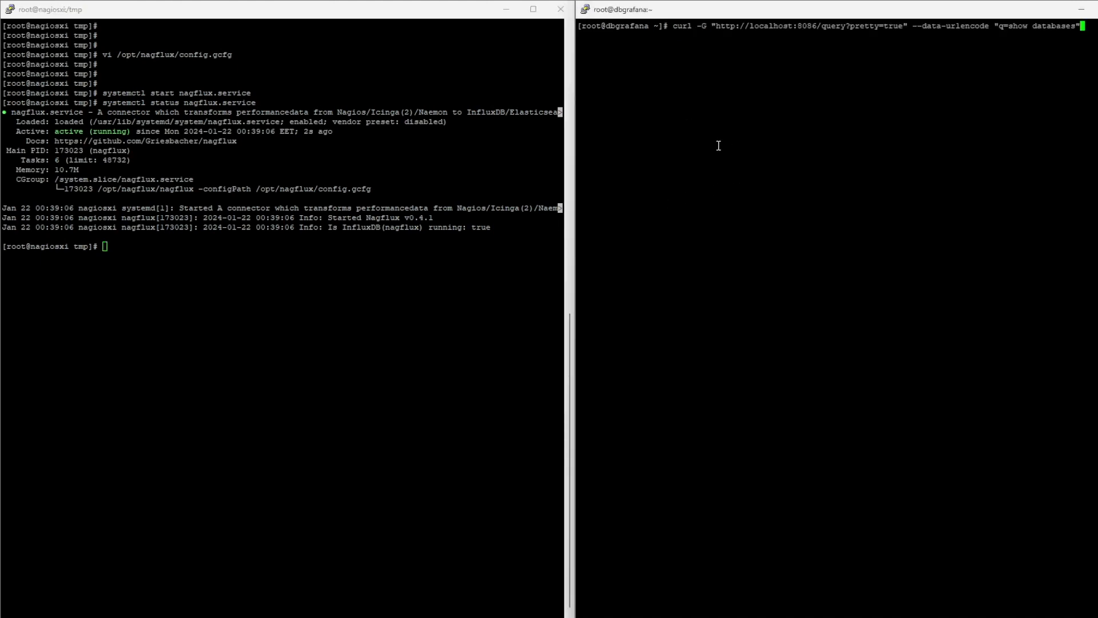
{"action": "key", "text": "Return"}
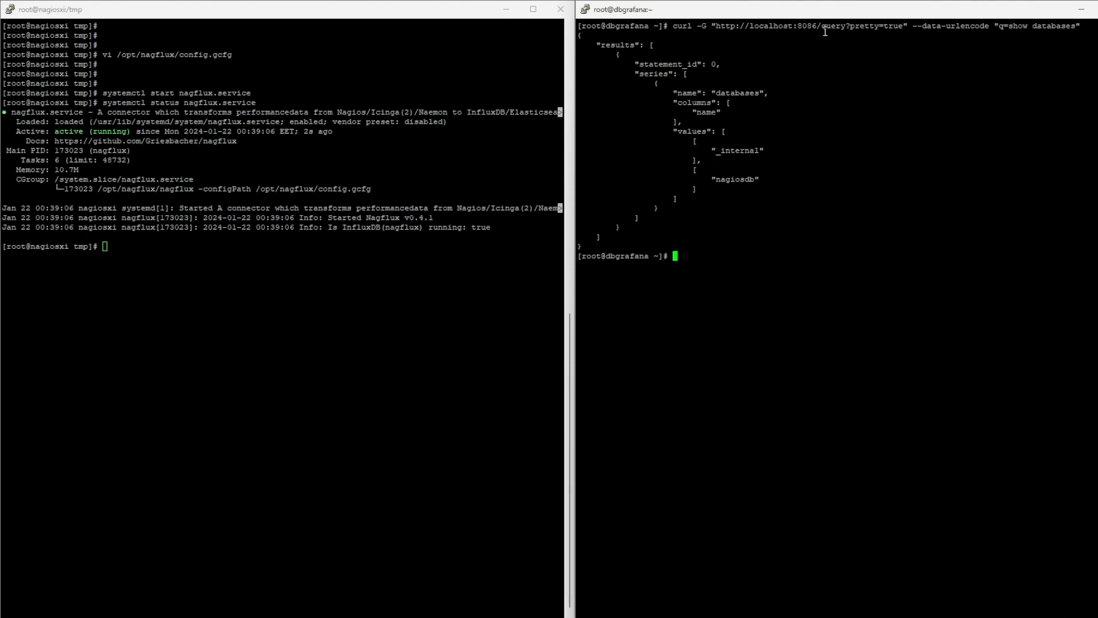
{"action": "mouse_move", "coordinate": [720, 155]}
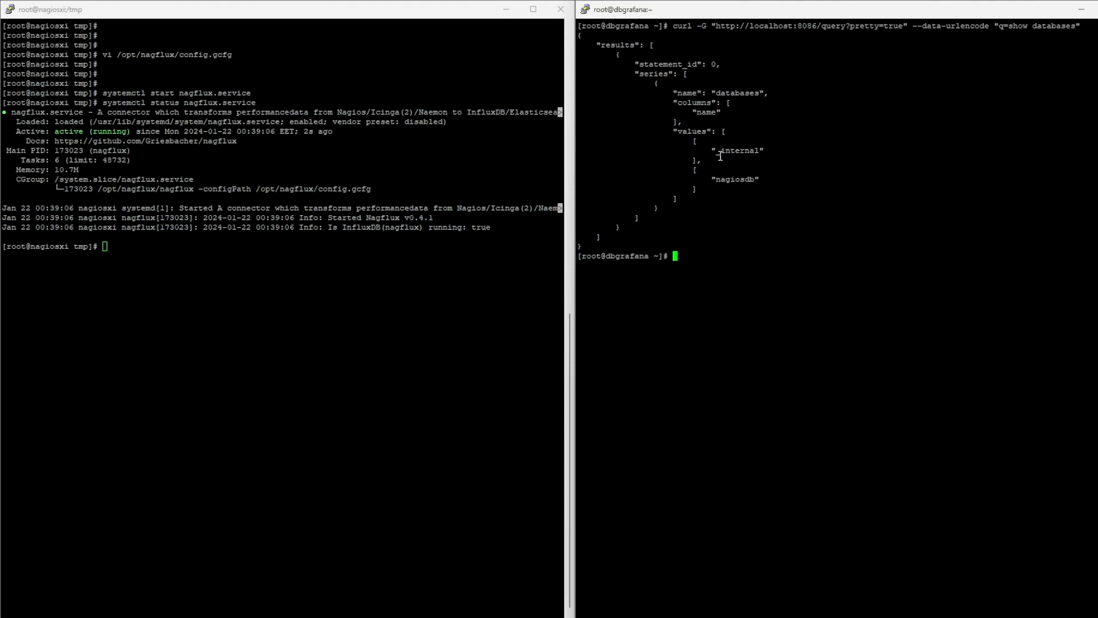
{"action": "double_click", "coordinate": [737, 150]}
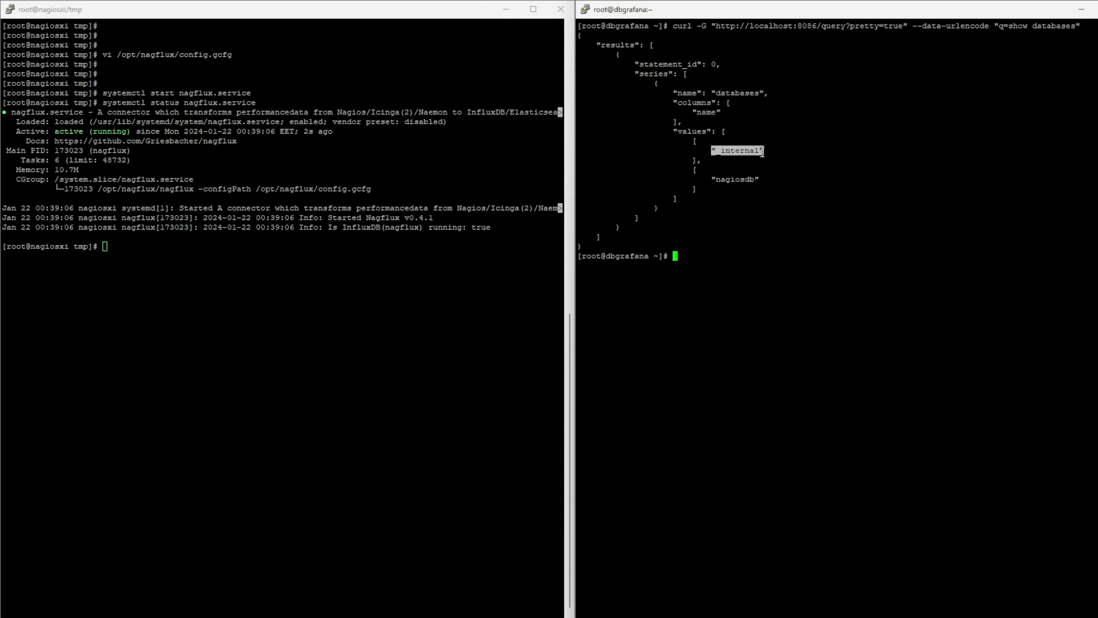
{"action": "mouse_move", "coordinate": [715, 181]}
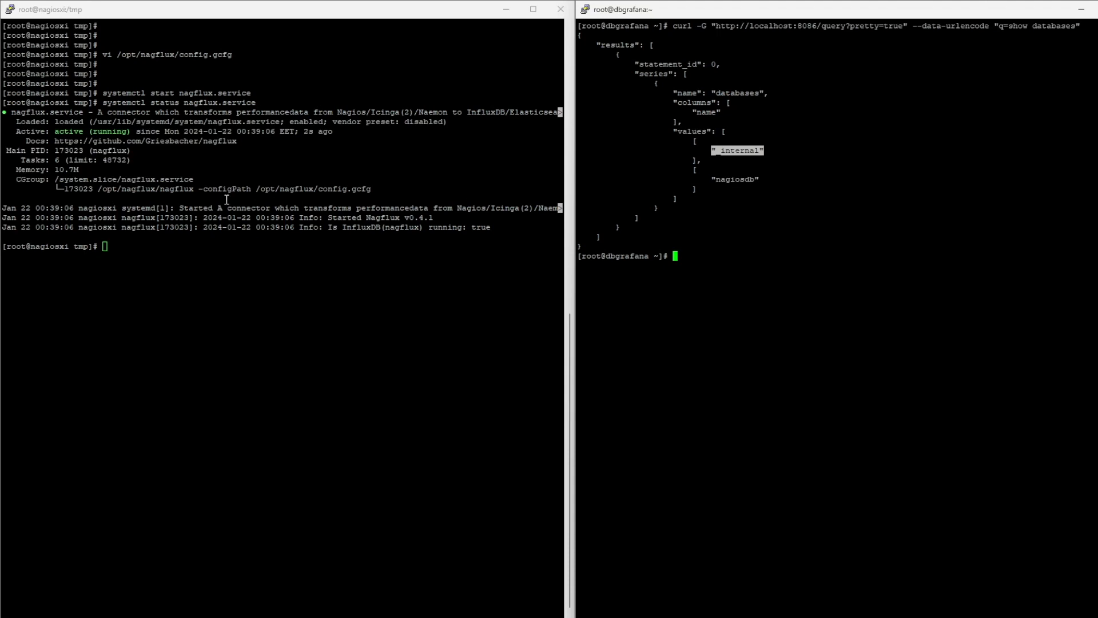
{"action": "mouse_move", "coordinate": [183, 196]}
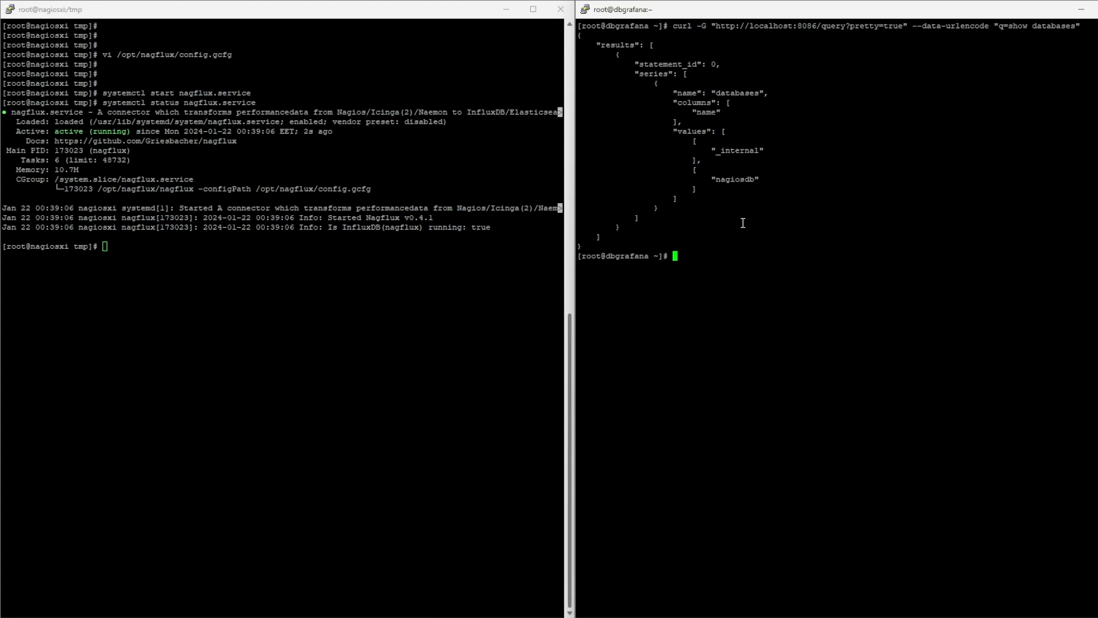
{"action": "type", "text": "influx"}
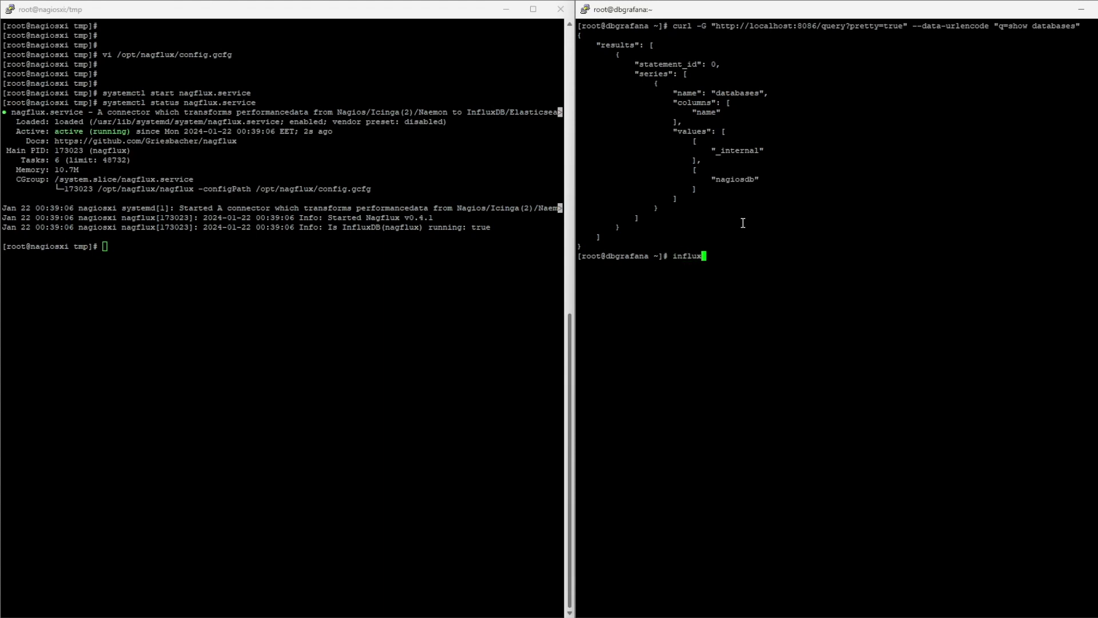
Step: In the influx shell, create default retention policy two_year_policy on nagiosdb: 730d, replication 1
{"action": "key", "text": "Return"}
{"action": "type", "text": "show databas"}
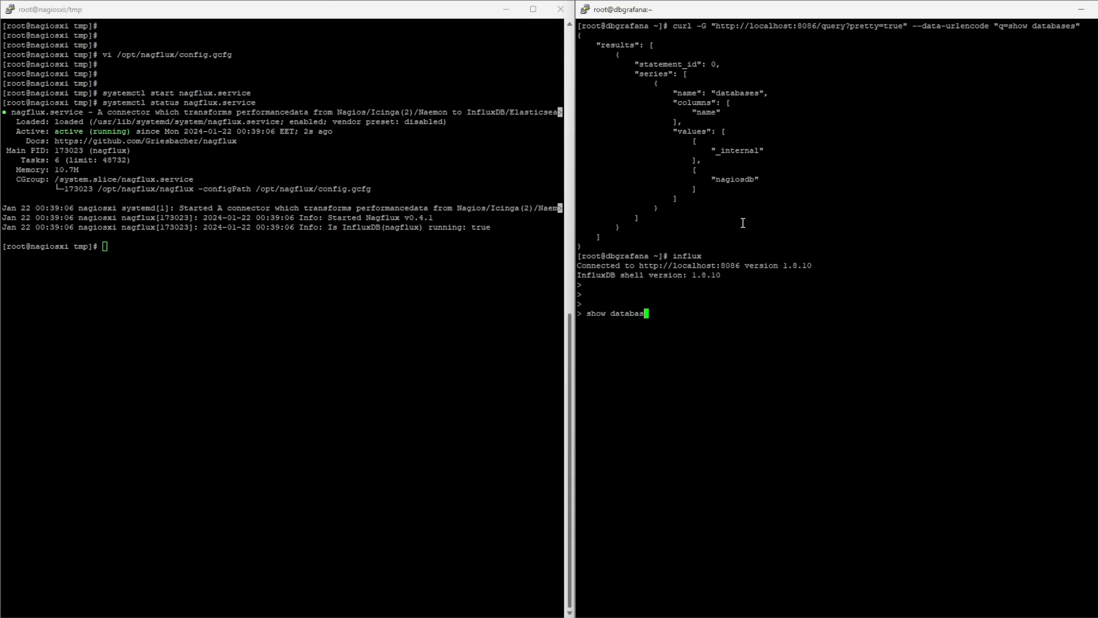
{"action": "key", "text": "Return"}
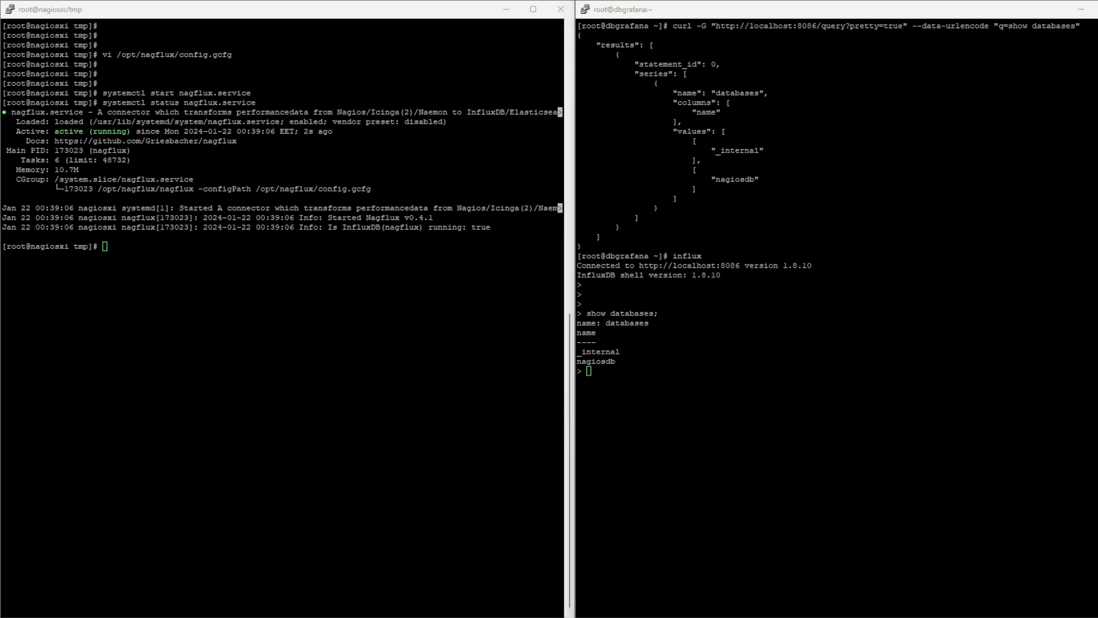
{"action": "type", "text": "CREATE RETENTION POLICY \"two_year_policy\" ON \"nagiosdb\" DURATION 730d REPLICATION 1 DEFAULT"}
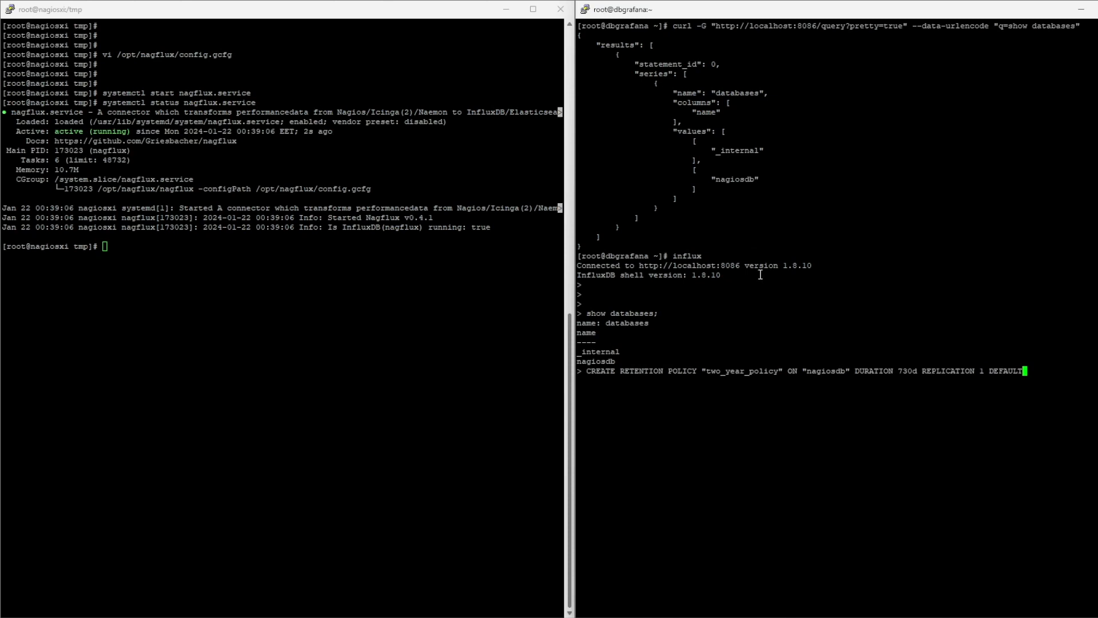
{"action": "mouse_move", "coordinate": [781, 358]}
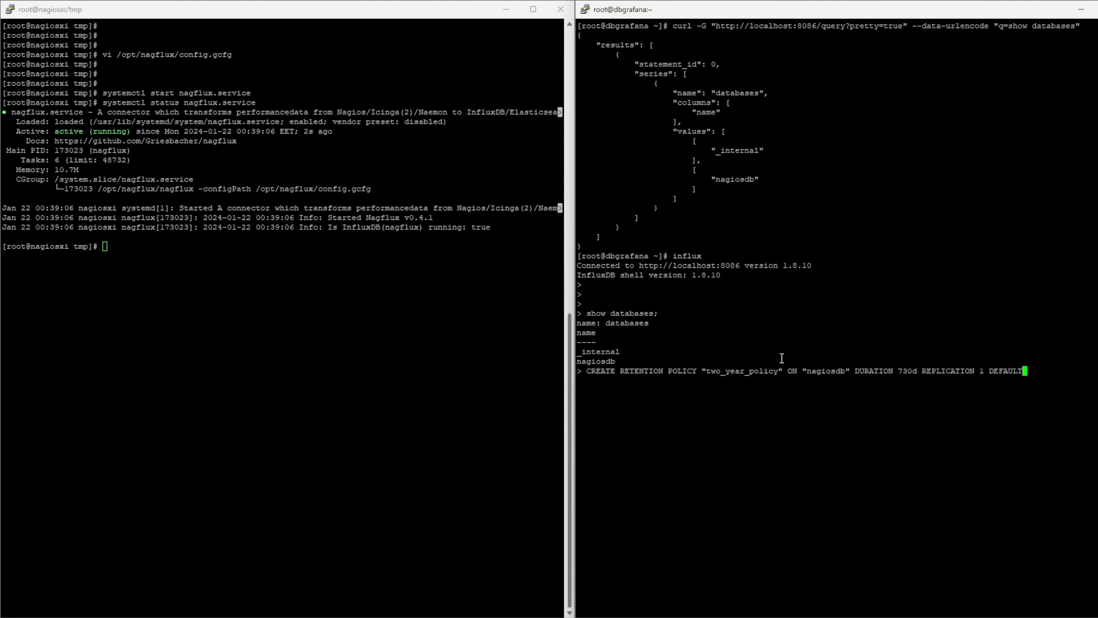
{"action": "key", "text": "Return"}
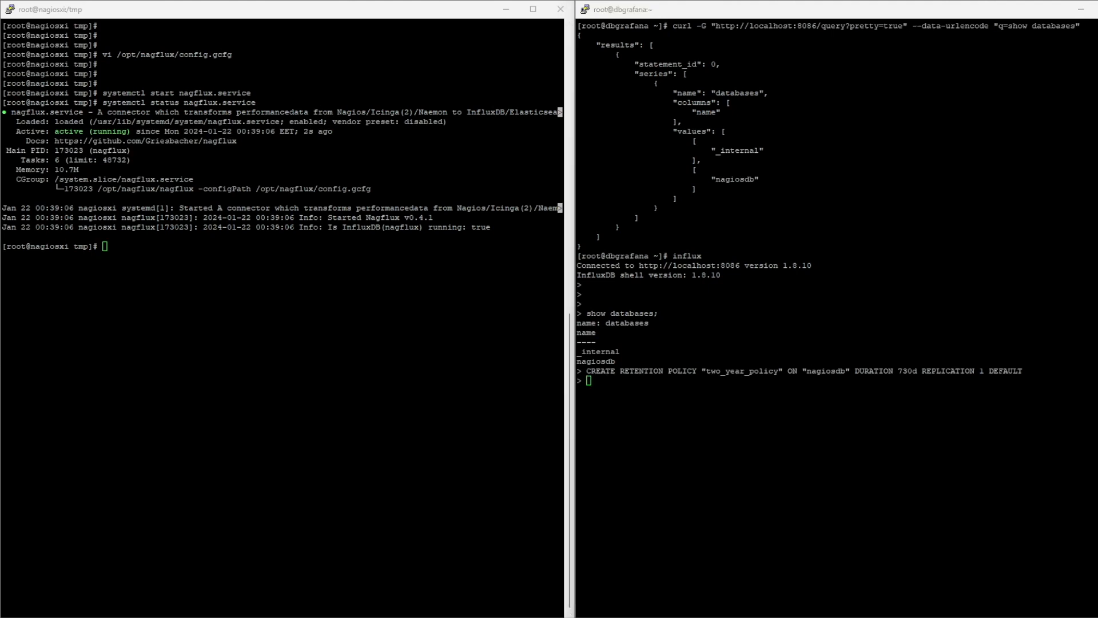
Step: Verify two_year_policy appears in SHOW RETENTION POLICIES ON nagiosdb
{"action": "type", "text": "SHOW RETENTION POLICIES ON \"nagiosdb\""}
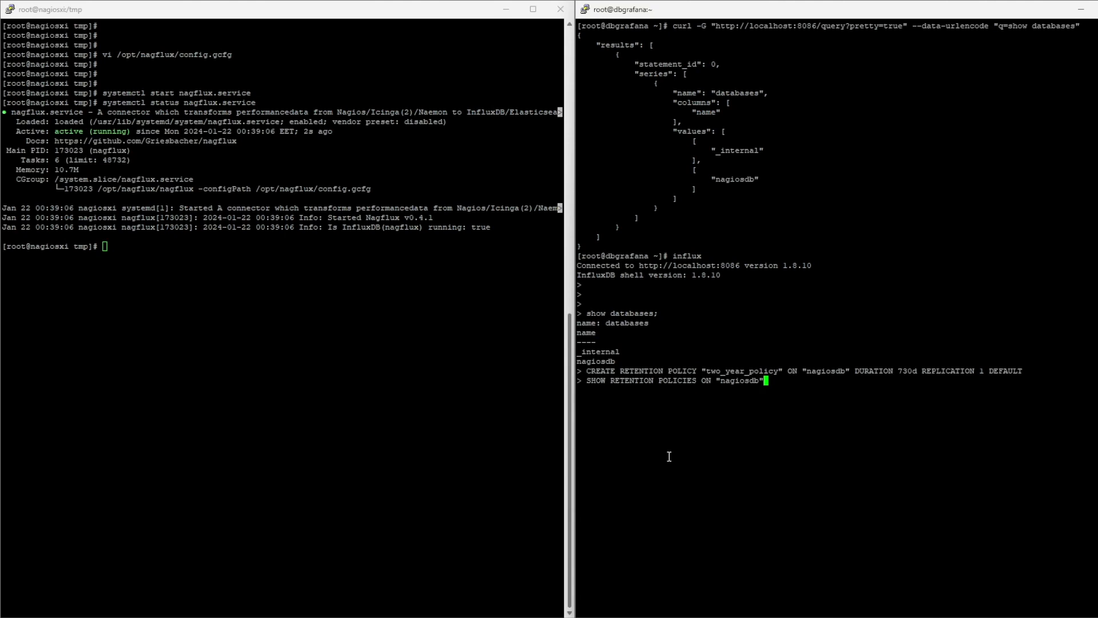
{"action": "key", "text": "Return"}
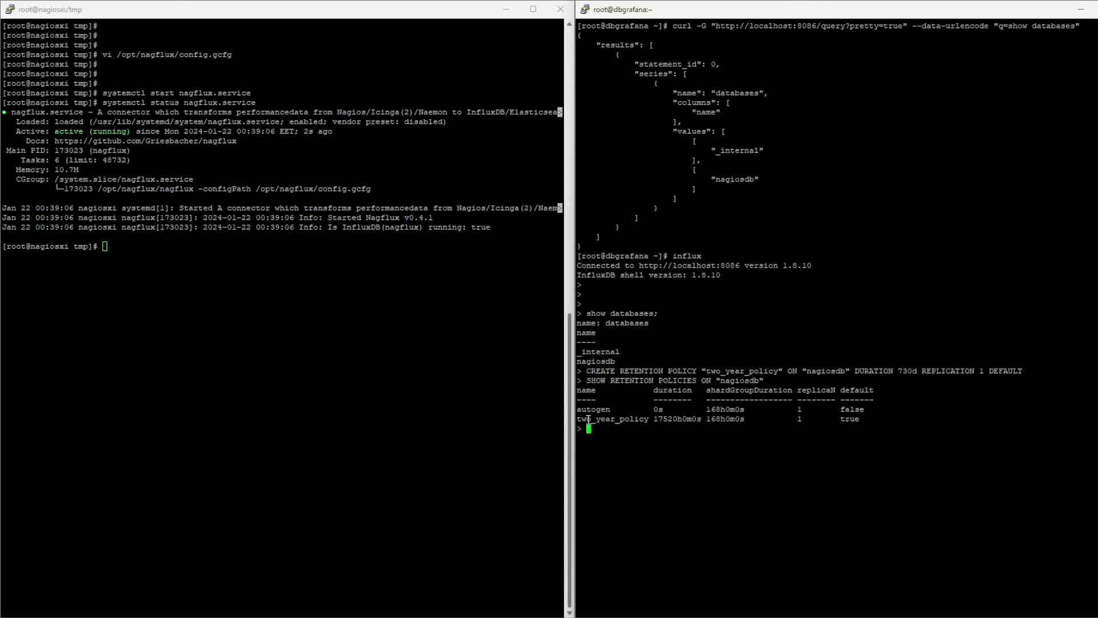
{"action": "double_click", "coordinate": [615, 418]}
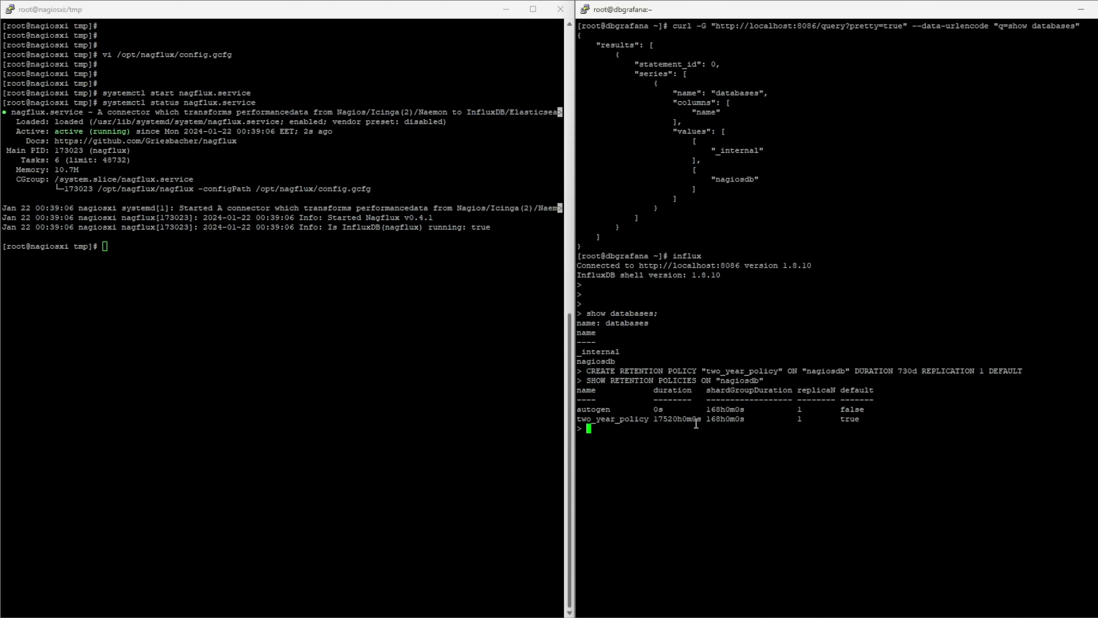
{"action": "type", "text": "clear"}
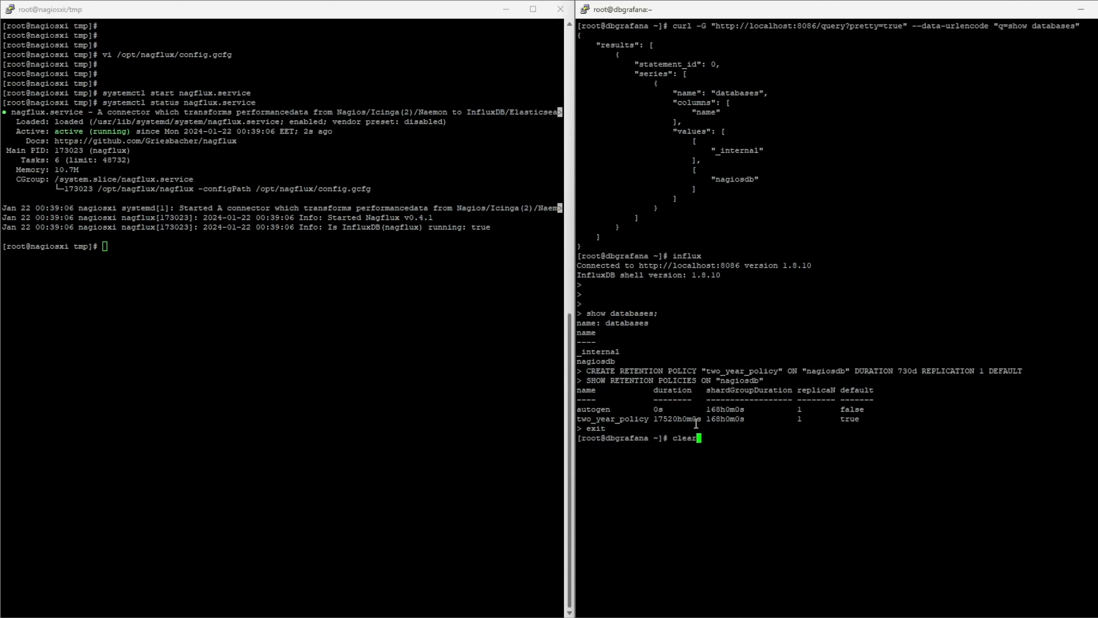
Step: Download the Grafana gpg key and create /etc/yum.repos.d/grafana.repo
{"action": "key", "text": "Return"}
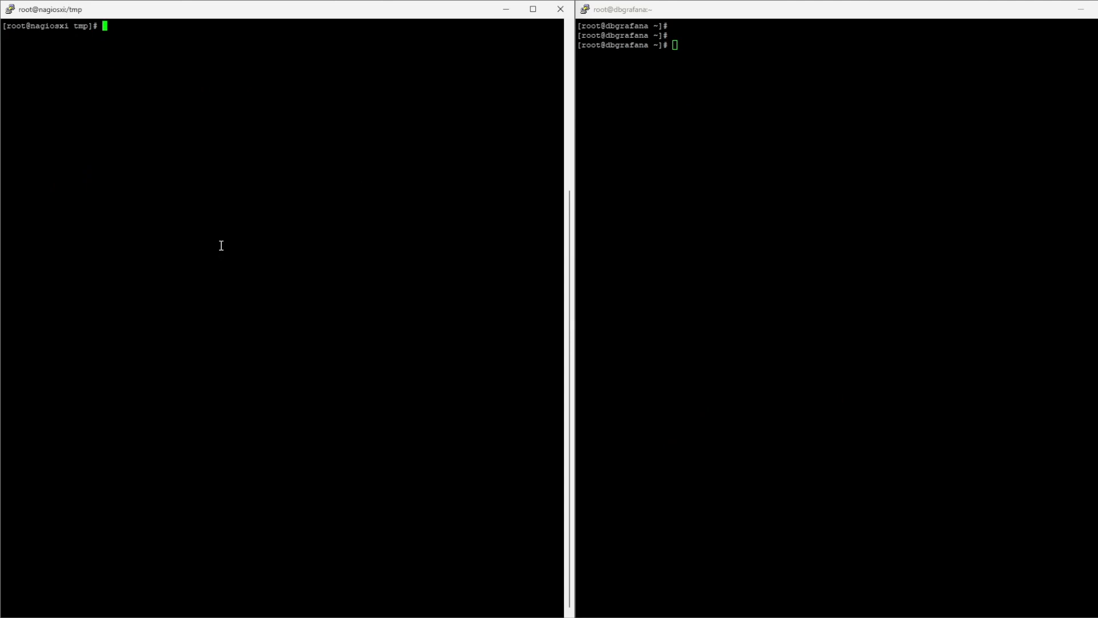
{"action": "mouse_move", "coordinate": [221, 246]}
{"action": "type", "text": "cd /tmp/"}
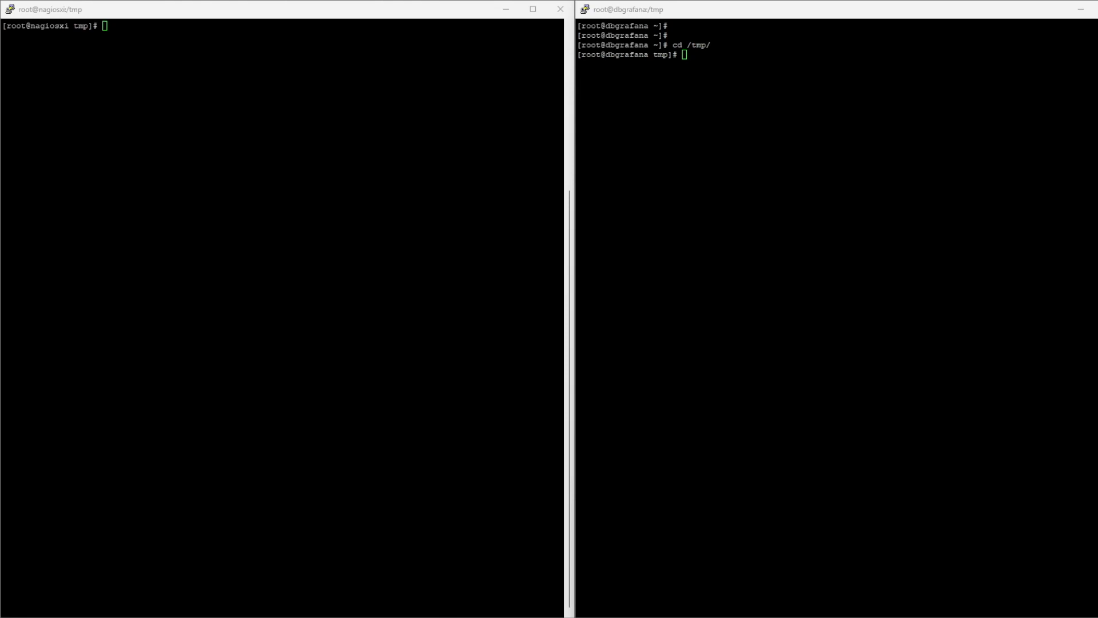
{"action": "type", "text": "wget -q -O gpg.key https://rpm.grafana.com/gpg.key"}
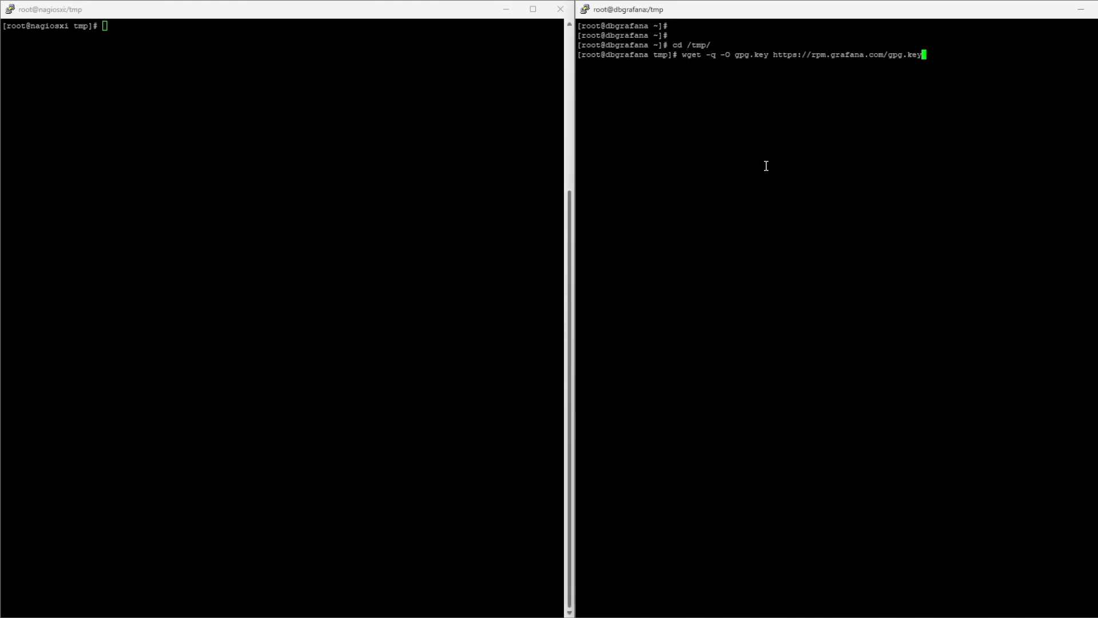
{"action": "key", "text": "Return"}
{"action": "type", "text": "rpm --import gpg.key"}
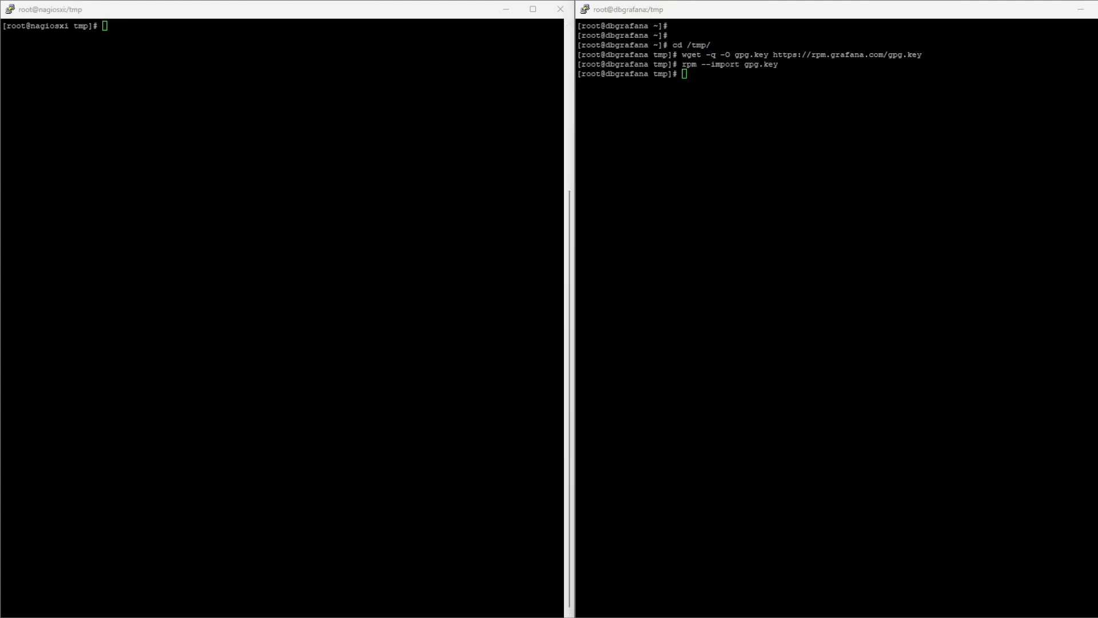
{"action": "key", "text": "Return"}
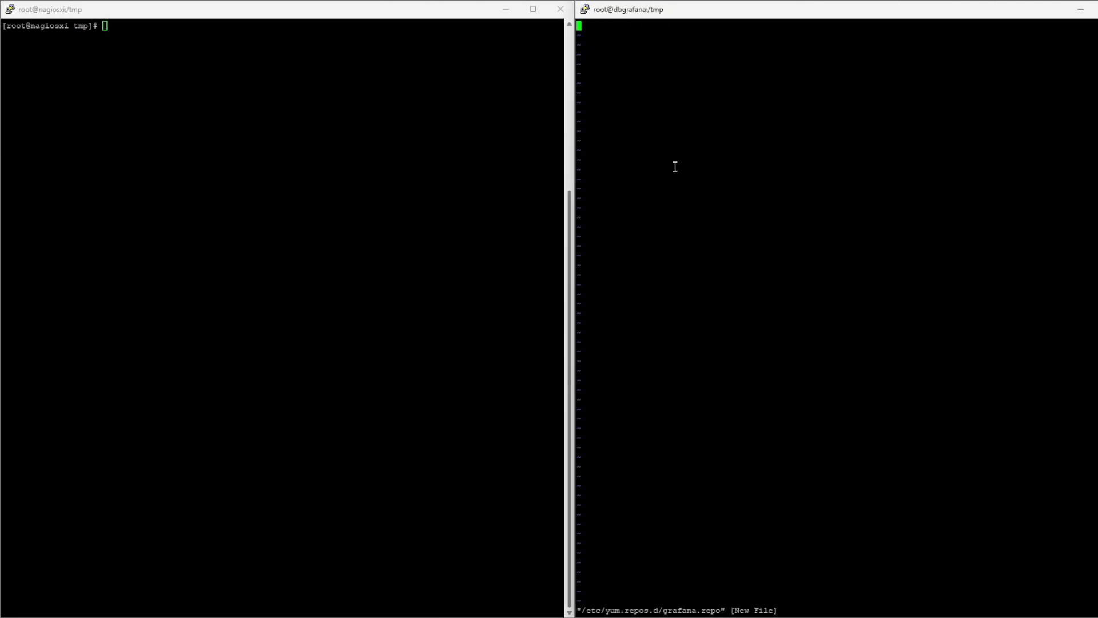
{"action": "key", "text": "i"}
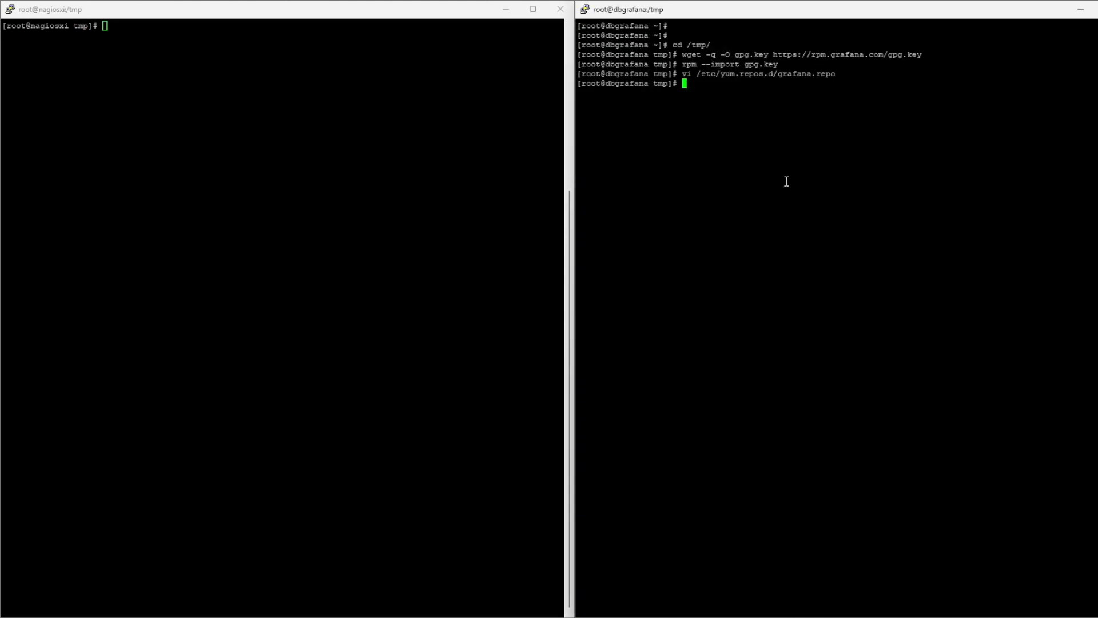
Step: Install the Grafana 10.2.3 package with yum, confirming with y
{"action": "type", "text": "yum install grafana"}
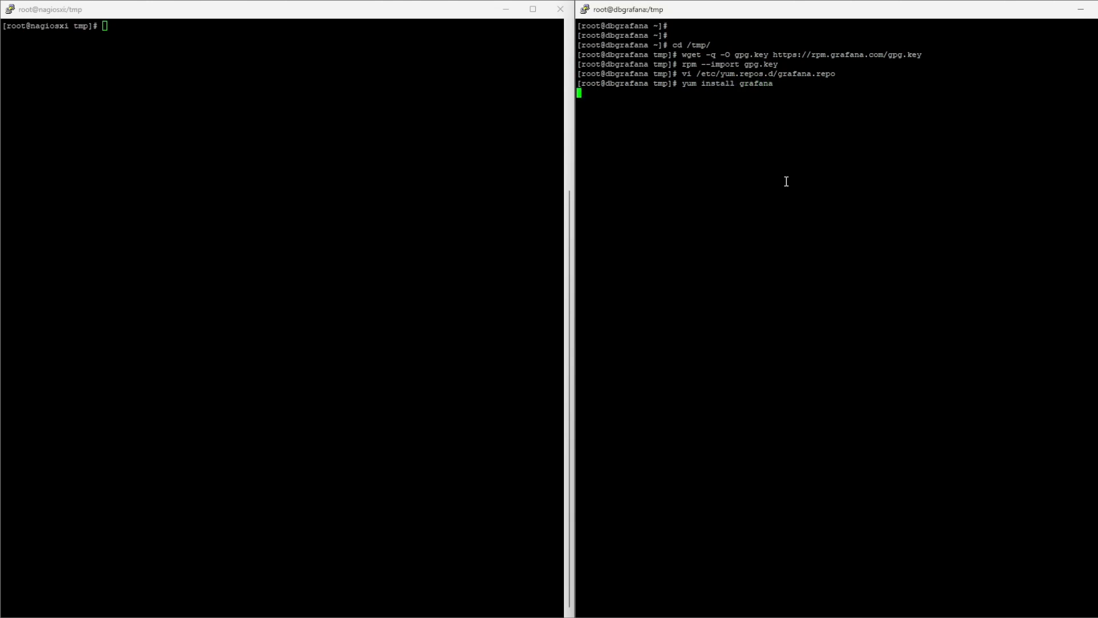
{"action": "key", "text": "Return"}
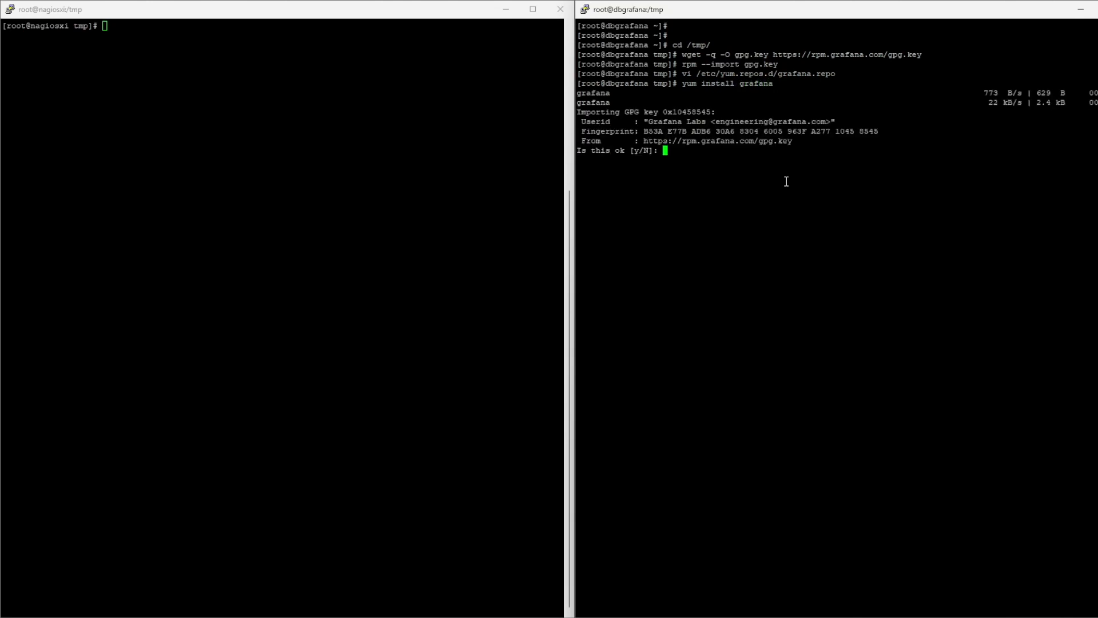
{"action": "type", "text": "y"}
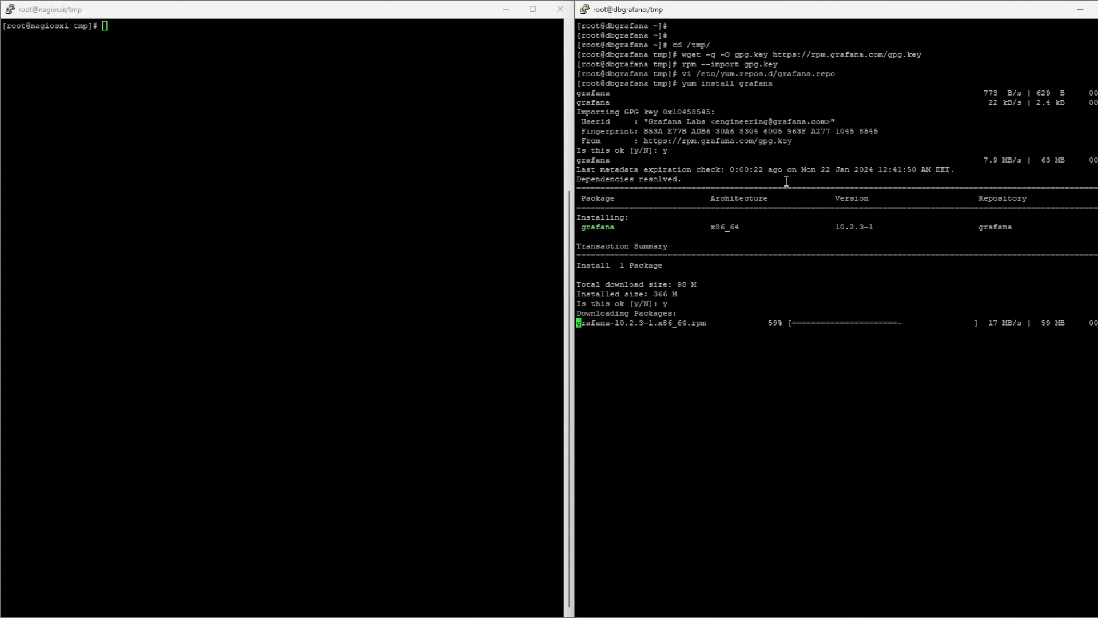
{"action": "mouse_move", "coordinate": [786, 283]}
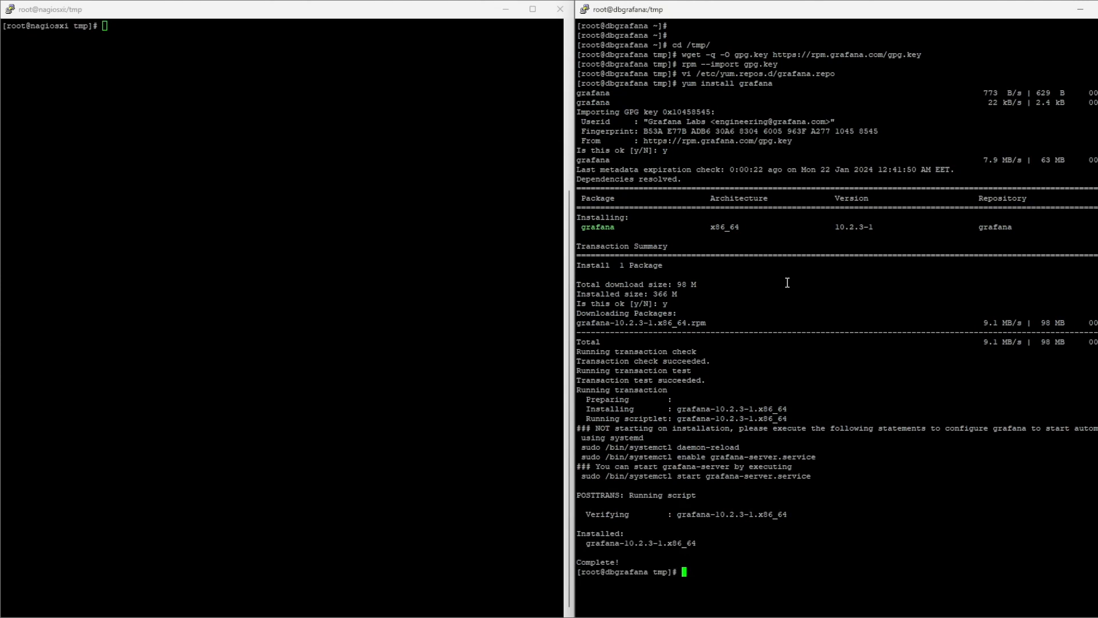
{"action": "key", "text": "Return"}
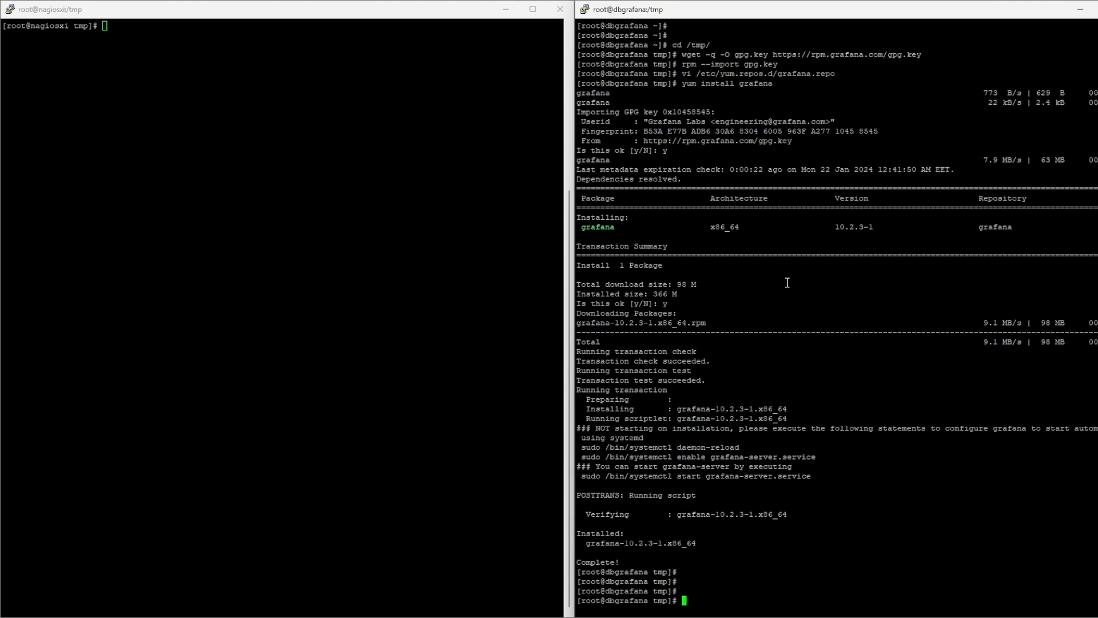
Step: Clear the dbgrafana terminal and check the grafana-server service status
{"action": "type", "text": "clear"}
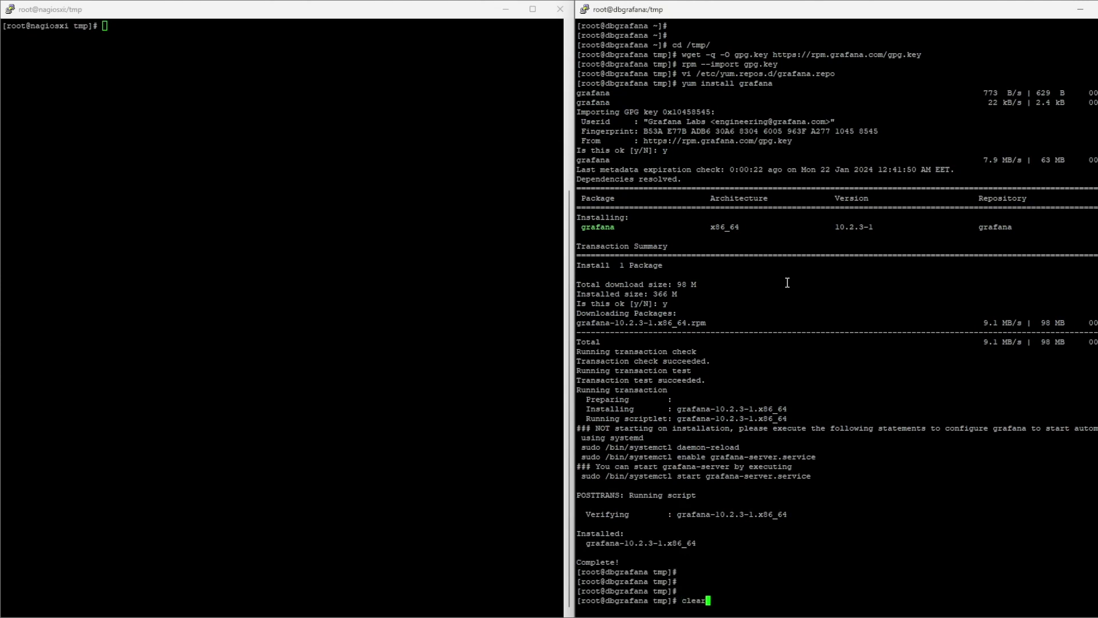
{"action": "key", "text": "Return"}
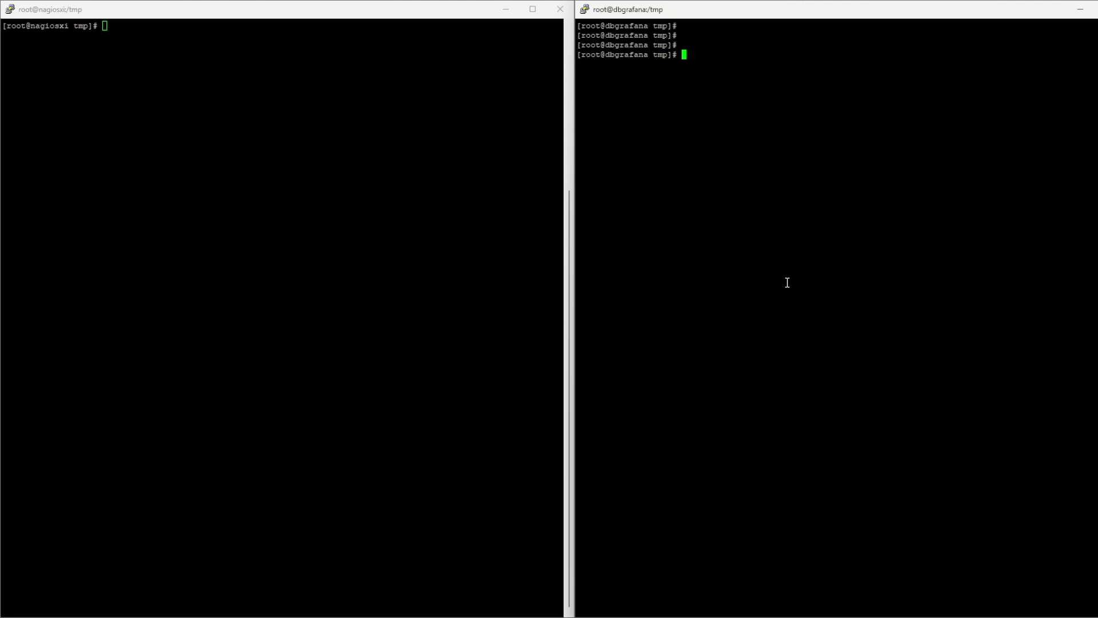
{"action": "type", "text": "systemctl status"}
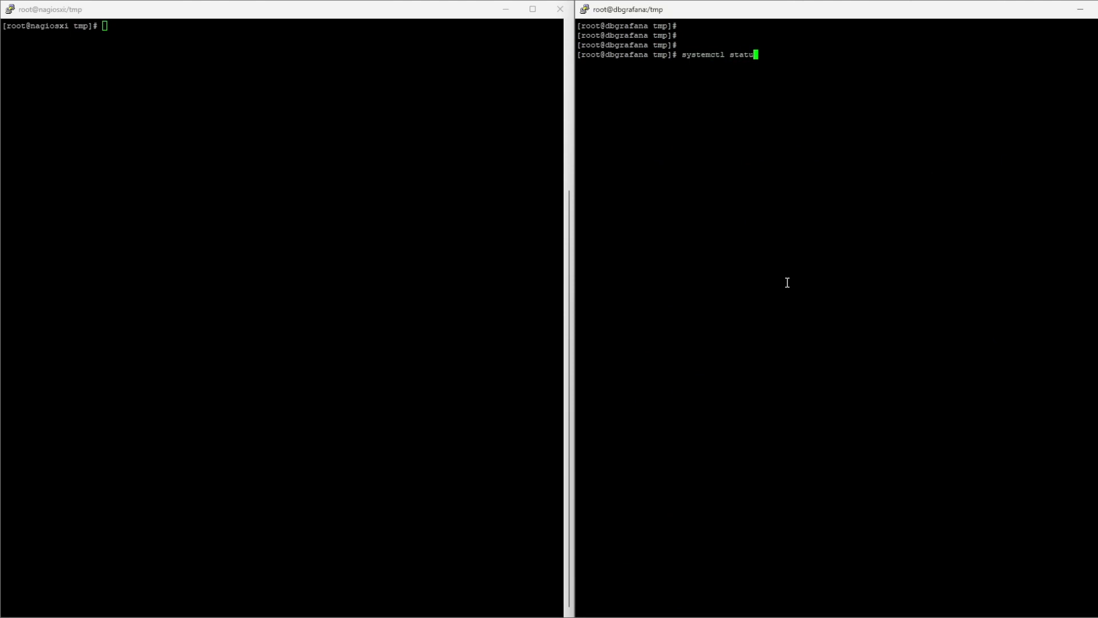
{"action": "type", "text": "grafana-ser"}
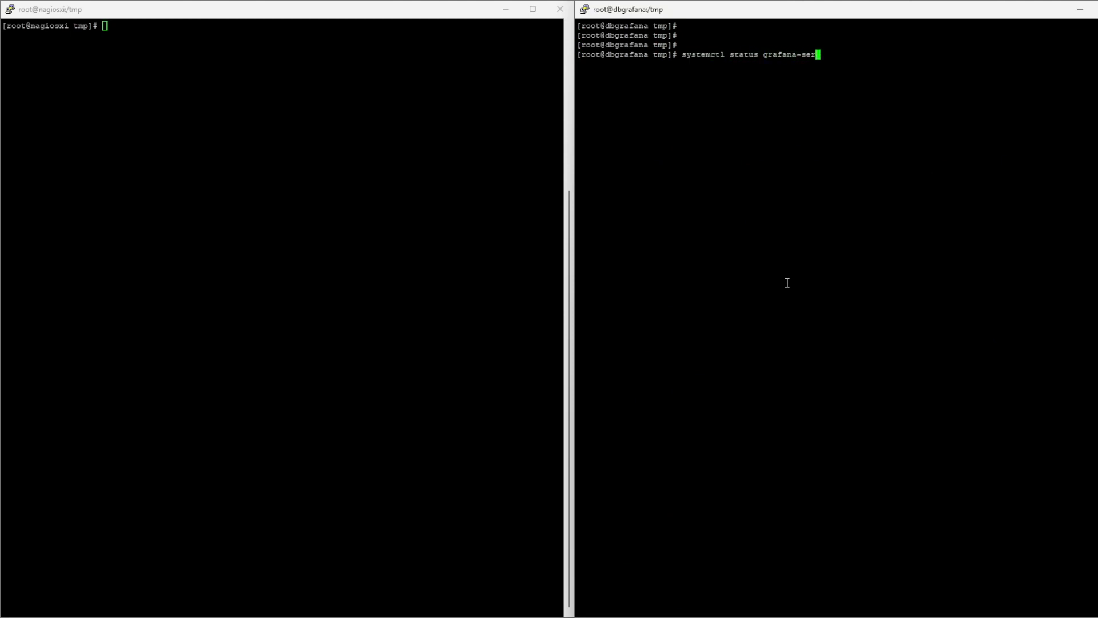
{"action": "key", "text": "Return"}
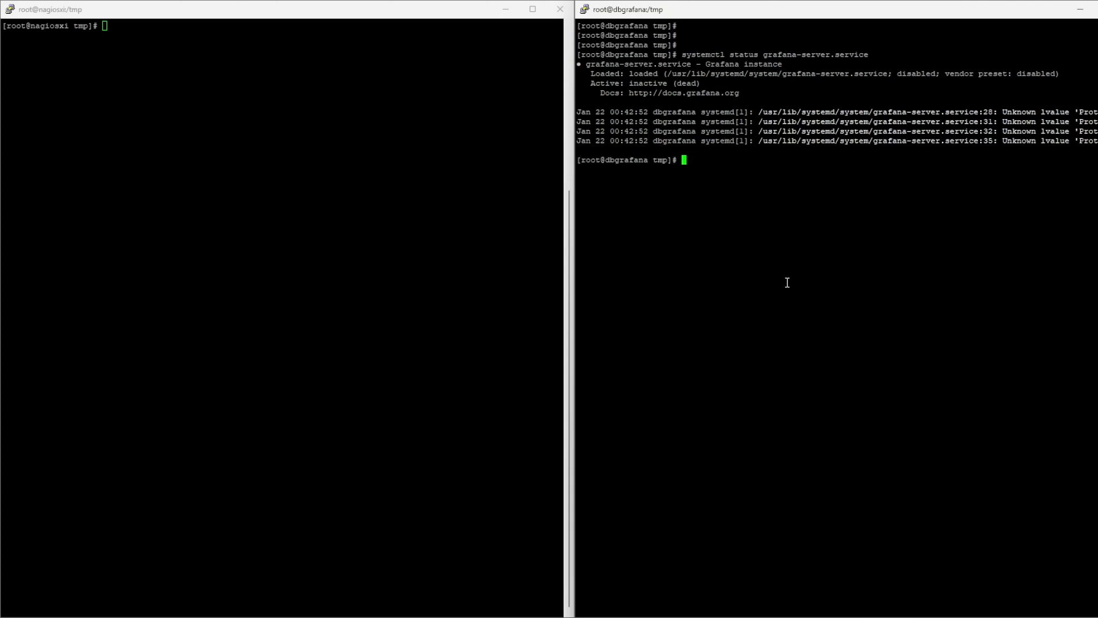
Step: Enable and start grafana-server.service, confirming its status shows active (running)
{"action": "type", "text": "systemctl status grafana-server.service"}
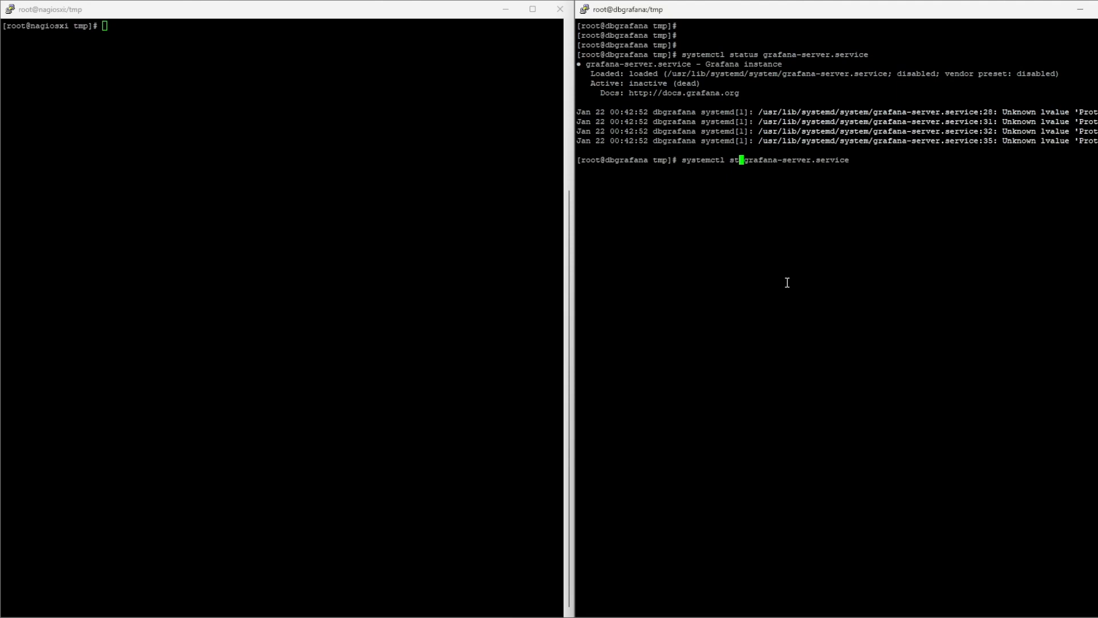
{"action": "type", "text": "enable"}
{"action": "key", "text": "Return"}
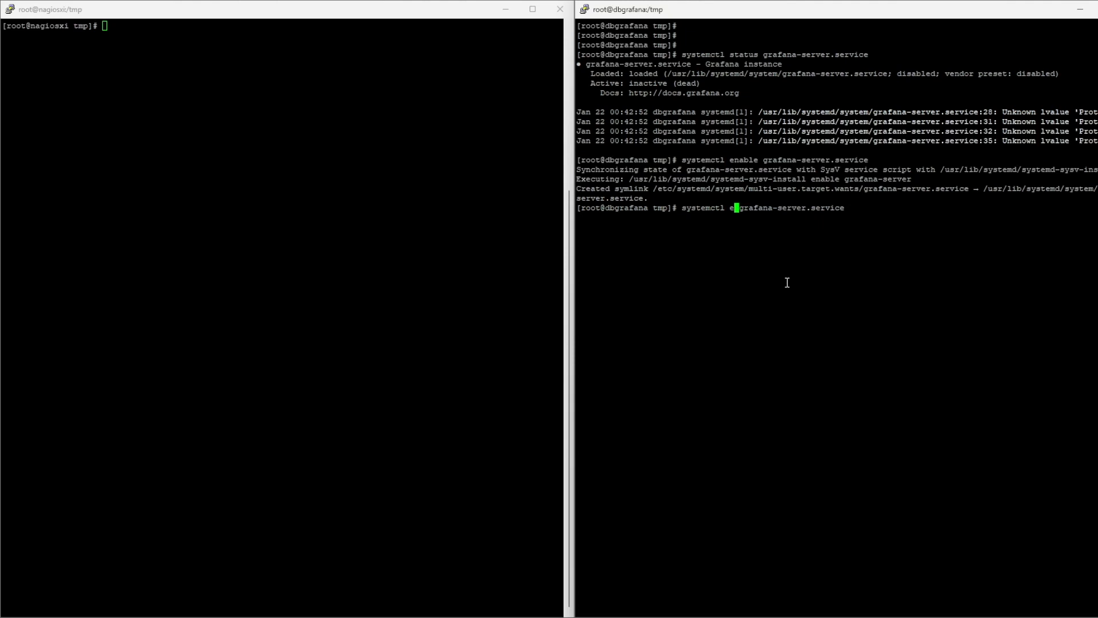
{"action": "key", "text": "Return"}
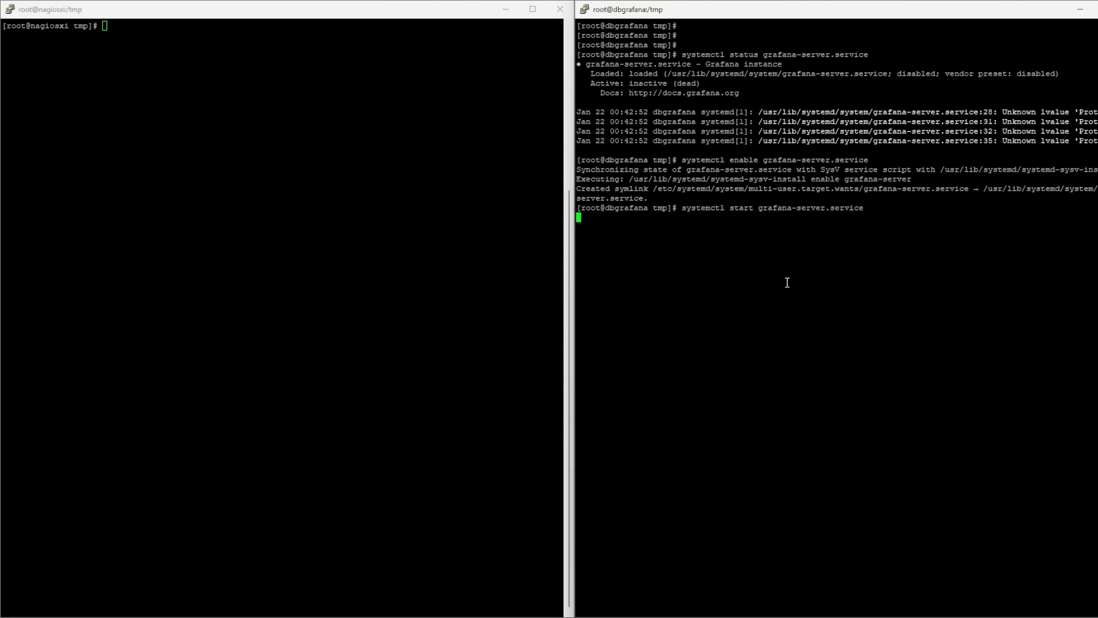
{"action": "type", "text": "systemctl status grafana-server.service"}
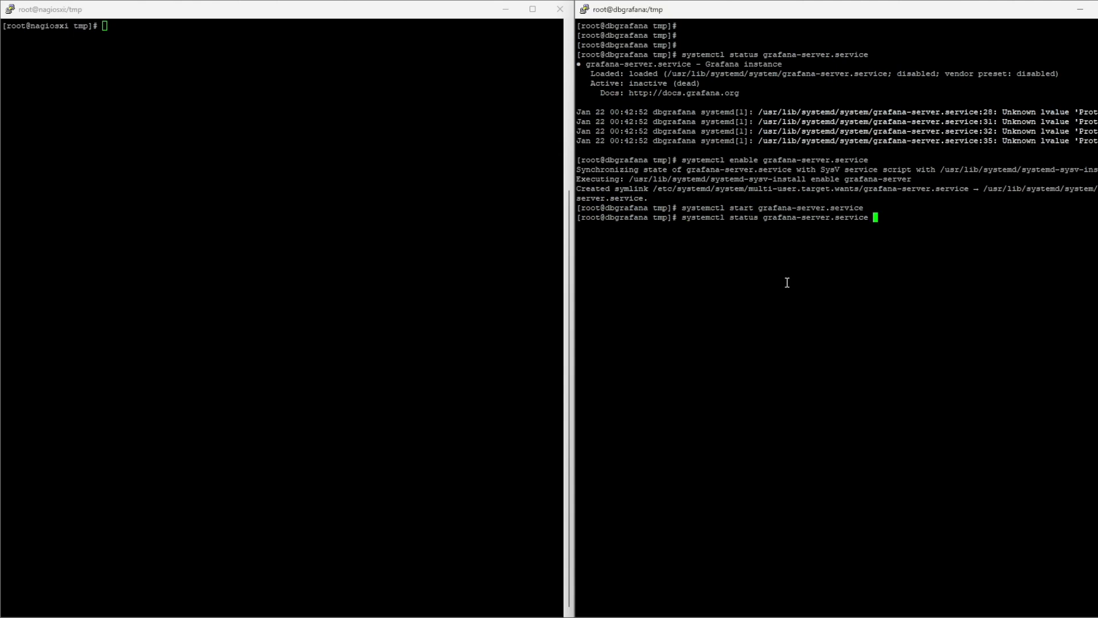
{"action": "key", "text": "Return"}
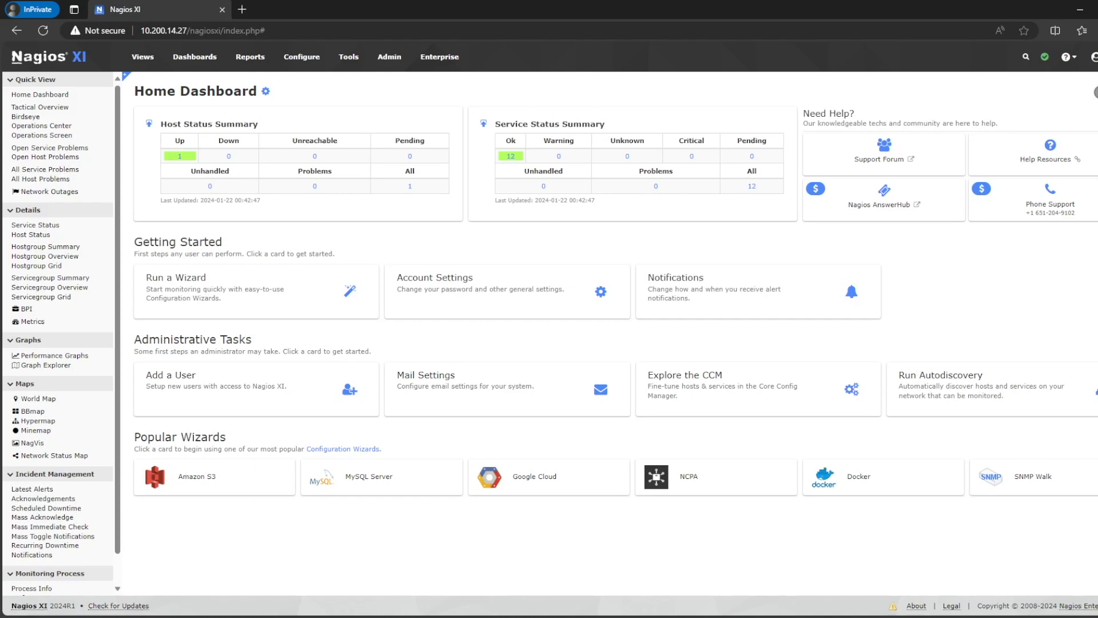
{"action": "left_click", "coordinate": [242, 10]}
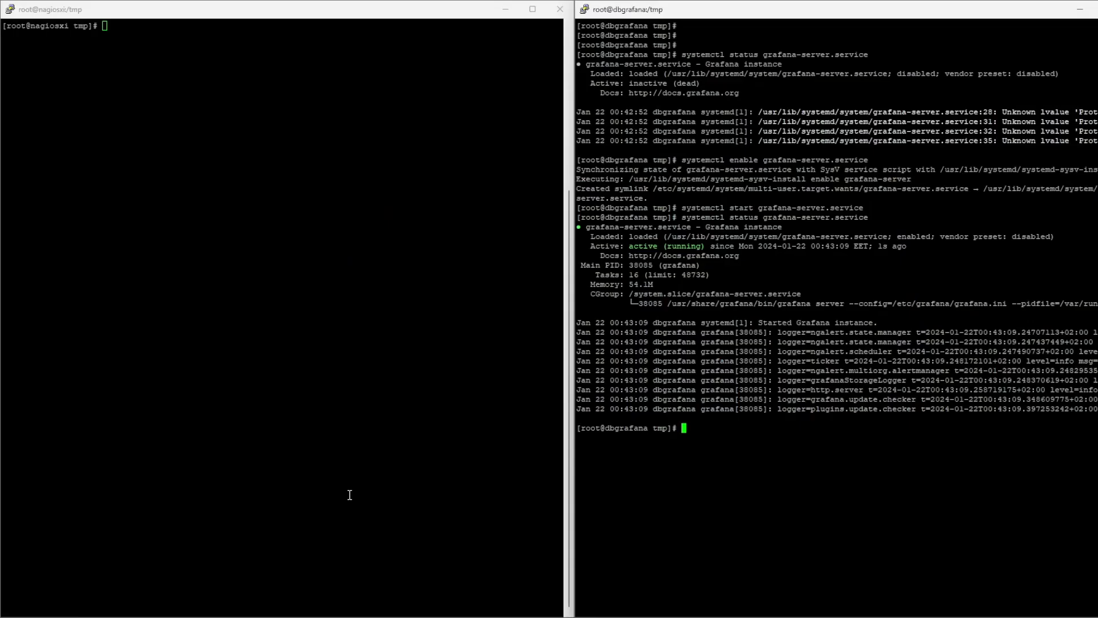
Step: Clear the dbgrafana terminal, then stop Nagios on nagiosxi and confirm it is inactive (dead)
{"action": "type", "text": "clea"}
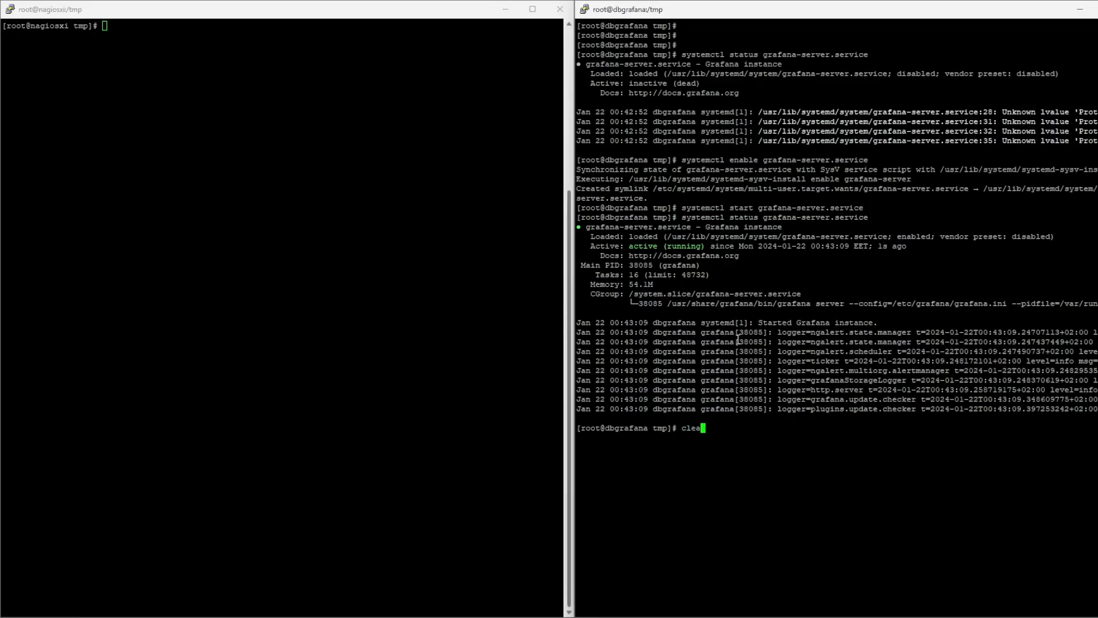
{"action": "key", "text": "Return"}
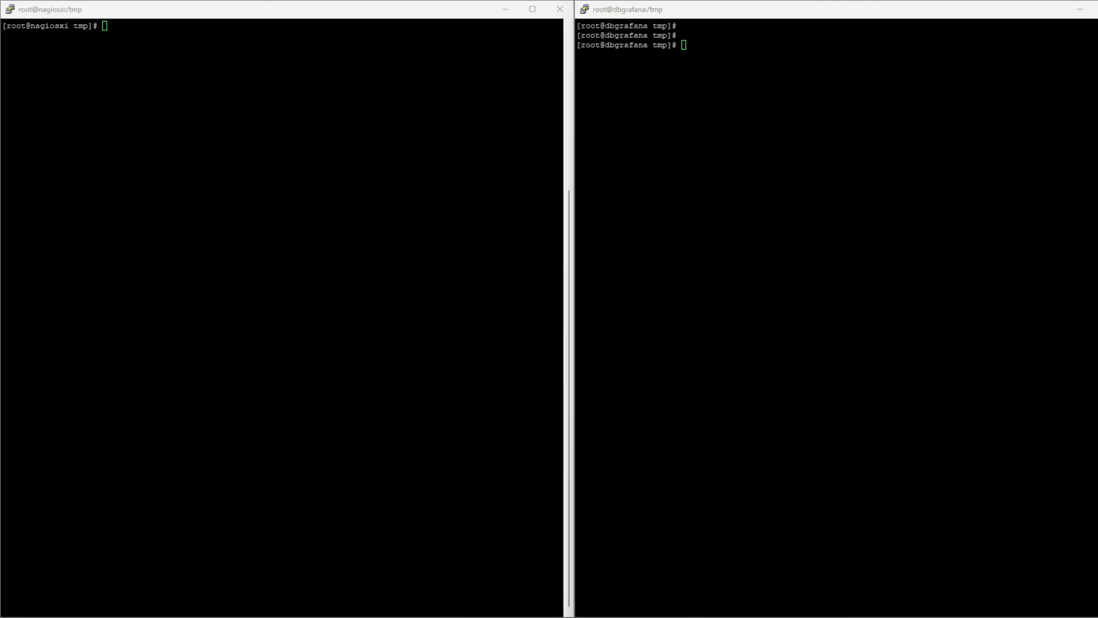
{"action": "type", "text": "systemctl stop nagios"}
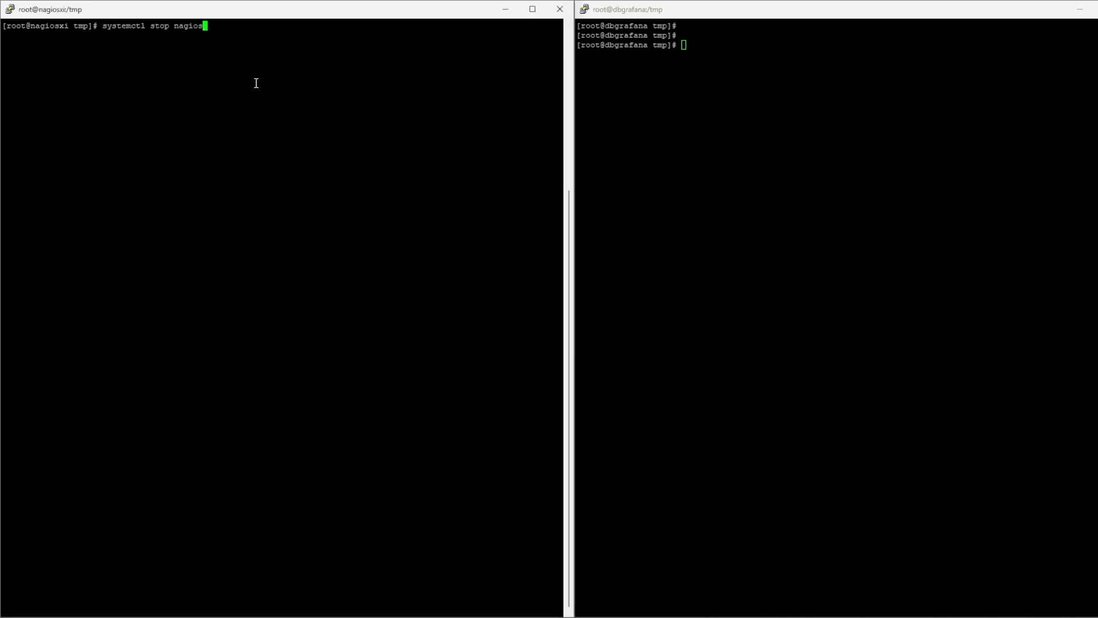
{"action": "key", "text": "Return"}
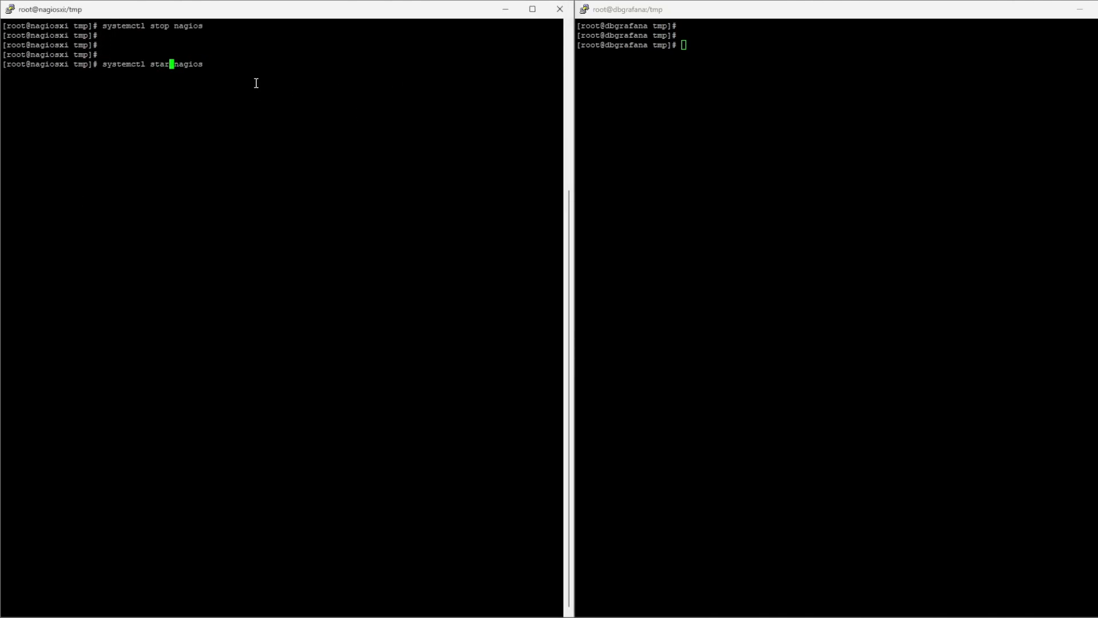
{"action": "key", "text": "Return"}
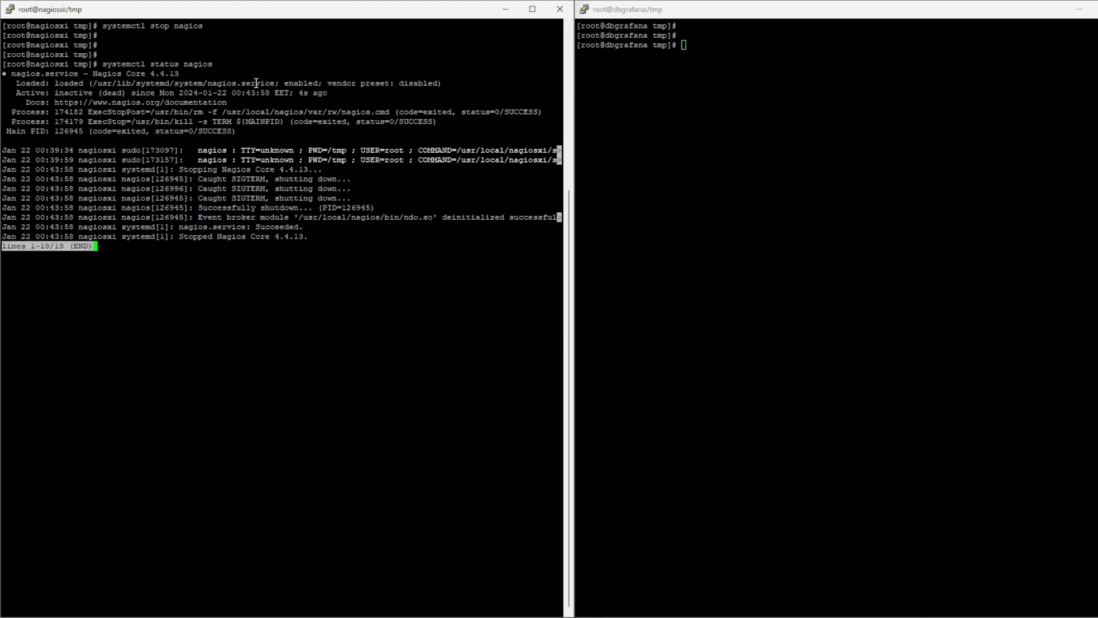
{"action": "key", "text": "q"}
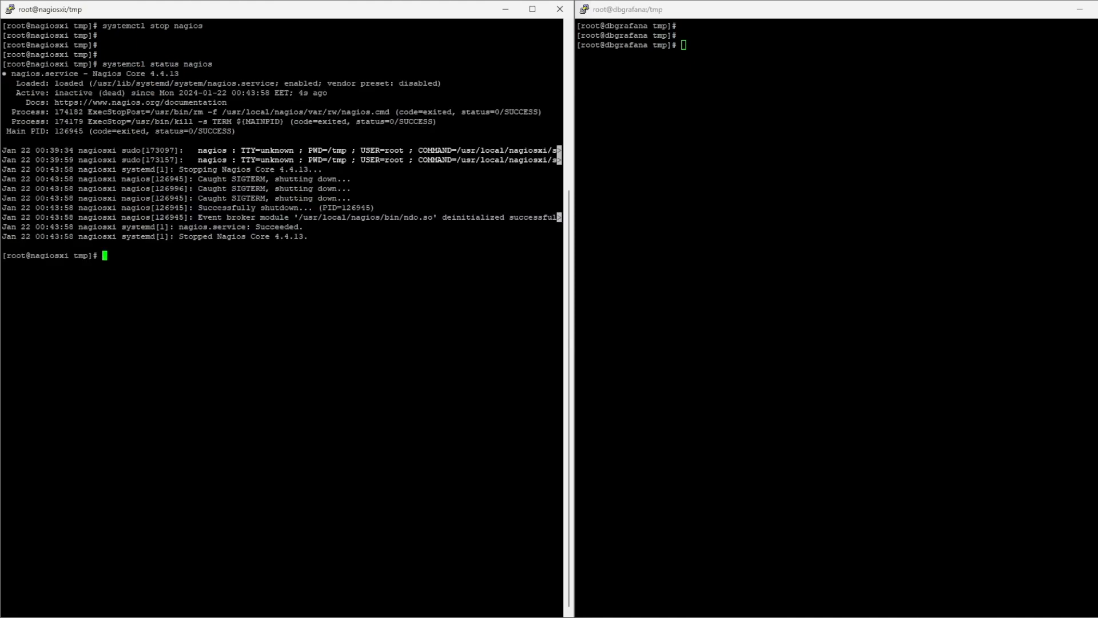
{"action": "mouse_move", "coordinate": [242, 214]}
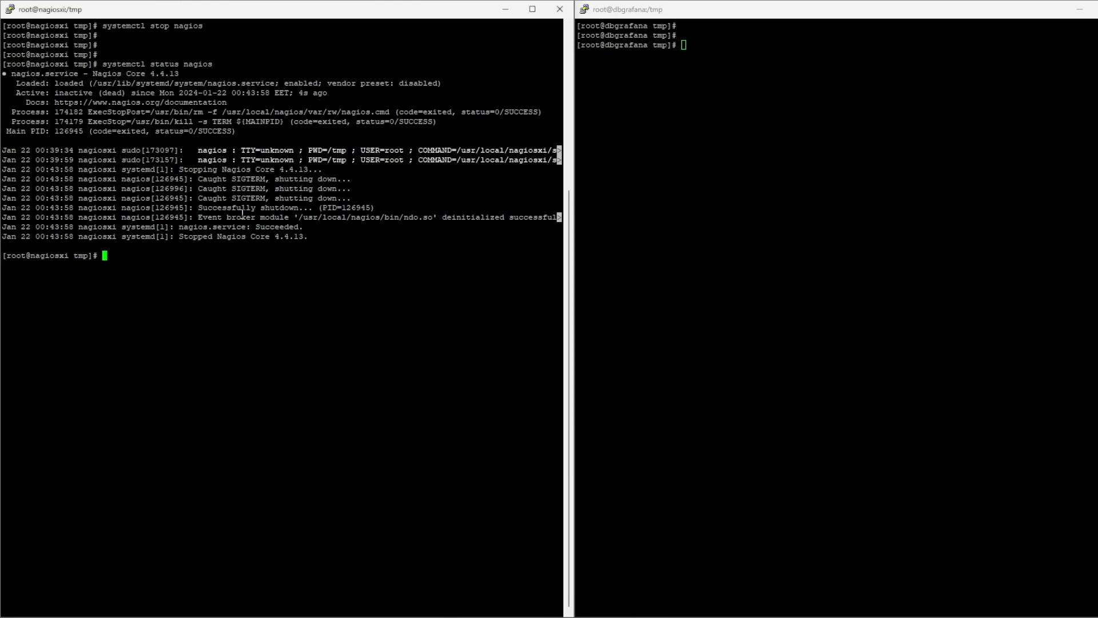
Step: Edit /usr/local/nagios/etc/nagios.cfg in vi and save it
{"action": "type", "text": "vi /usr/local/nagi"}
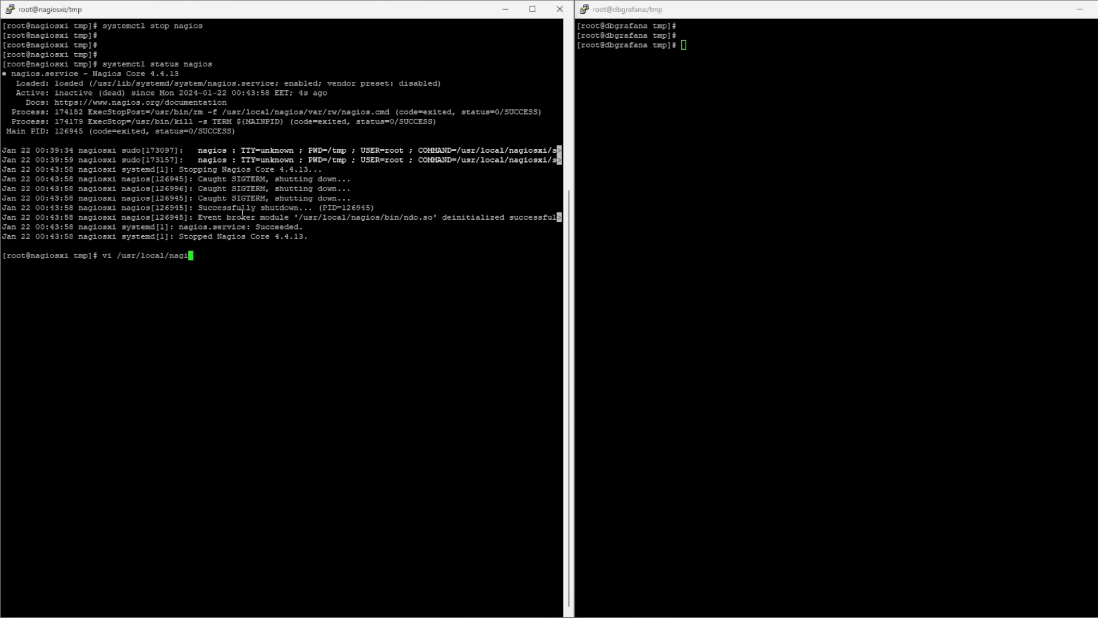
{"action": "type", "text": "os/etc/nag"}
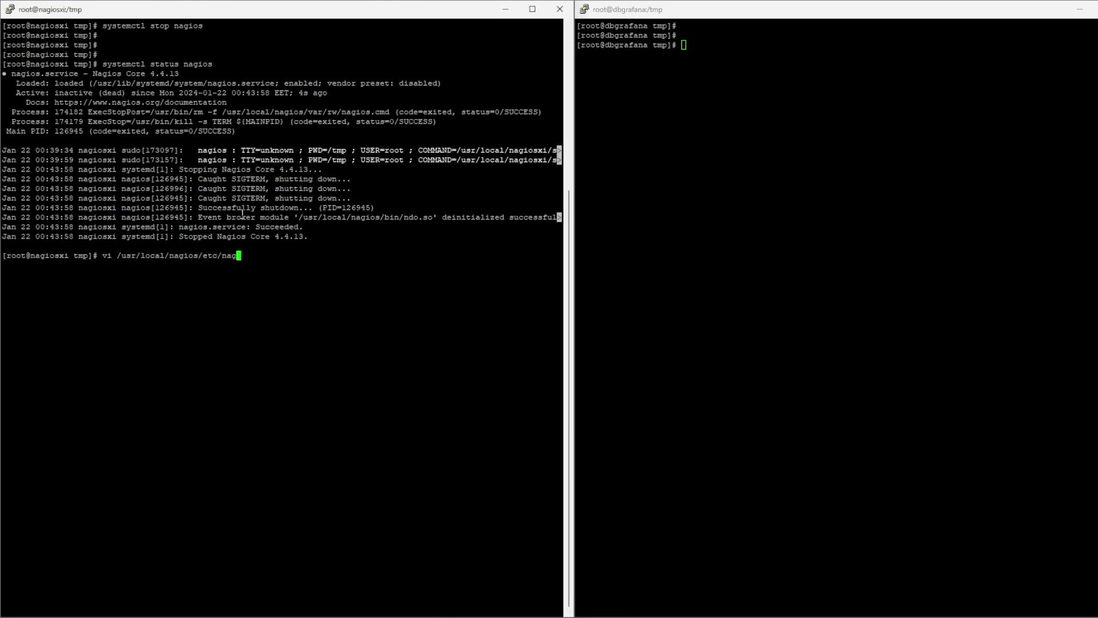
{"action": "key", "text": "Return"}
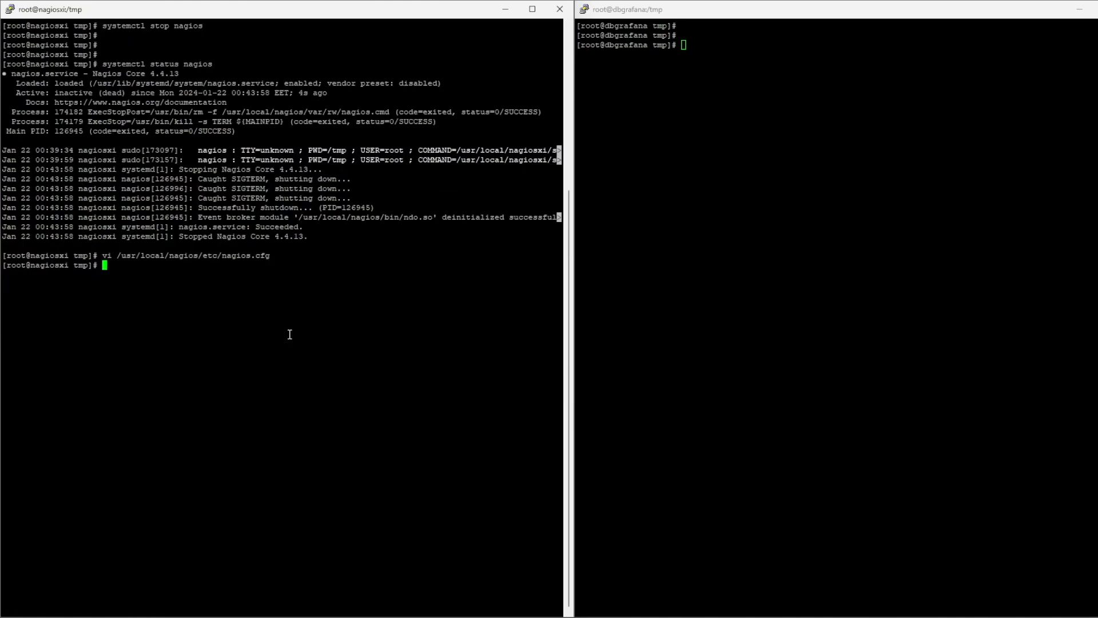
{"action": "key", "text": "Return"}
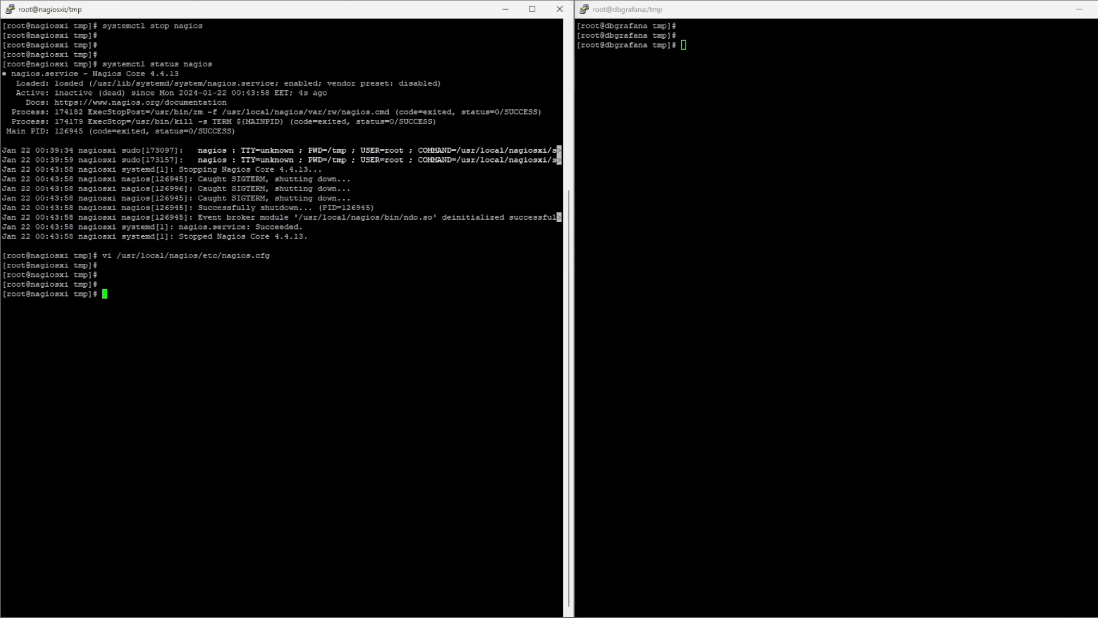
{"action": "mouse_move", "coordinate": [393, 479]}
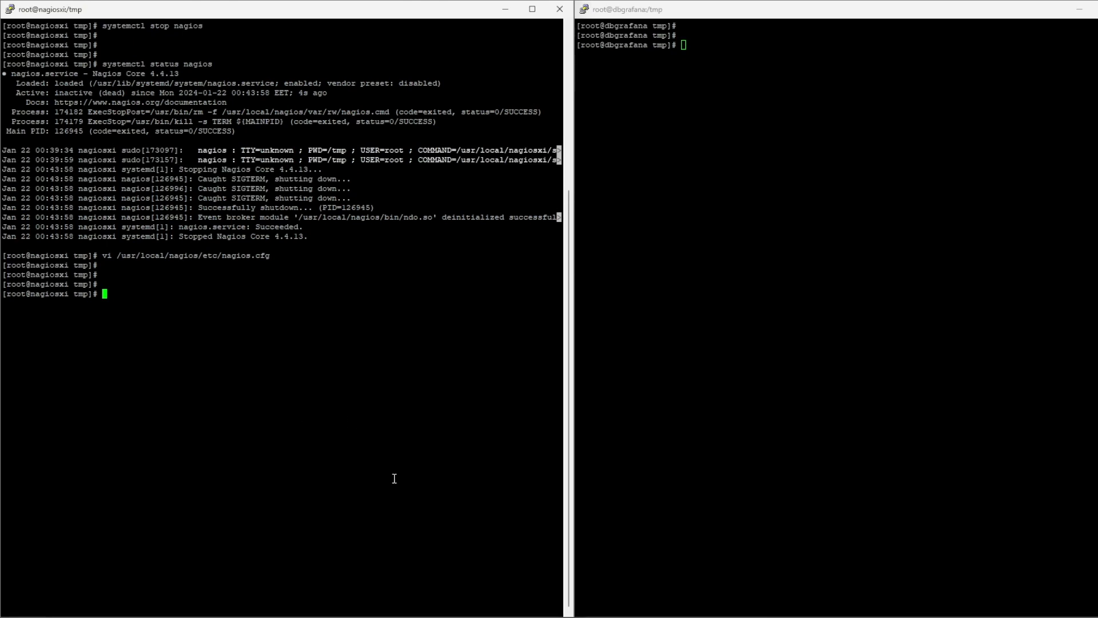
{"action": "mouse_move", "coordinate": [324, 449]}
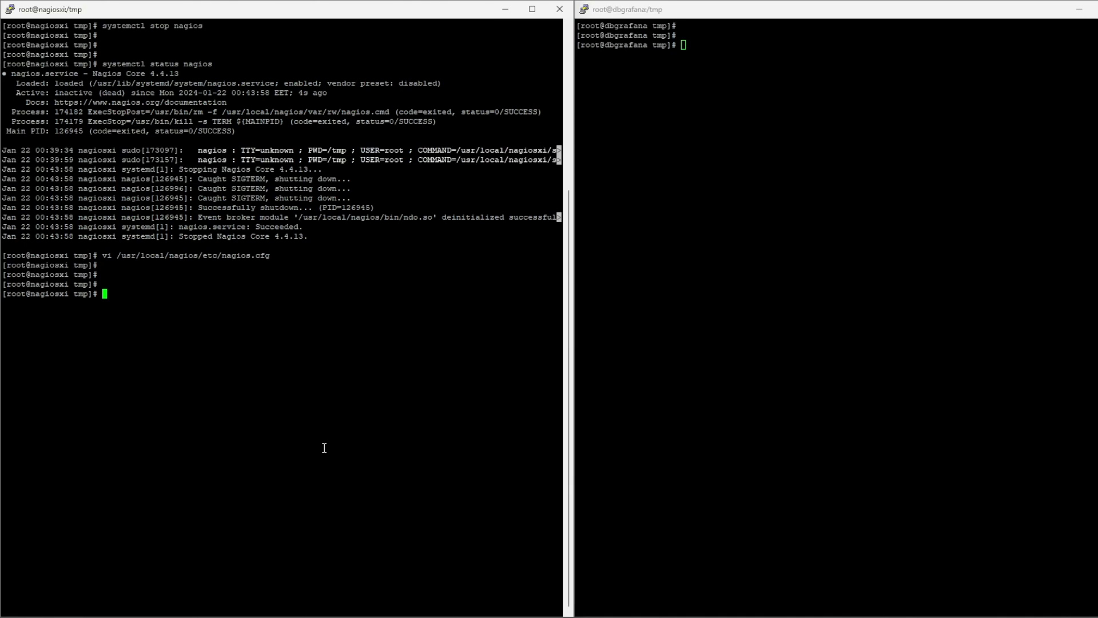
{"action": "mouse_move", "coordinate": [493, 599]}
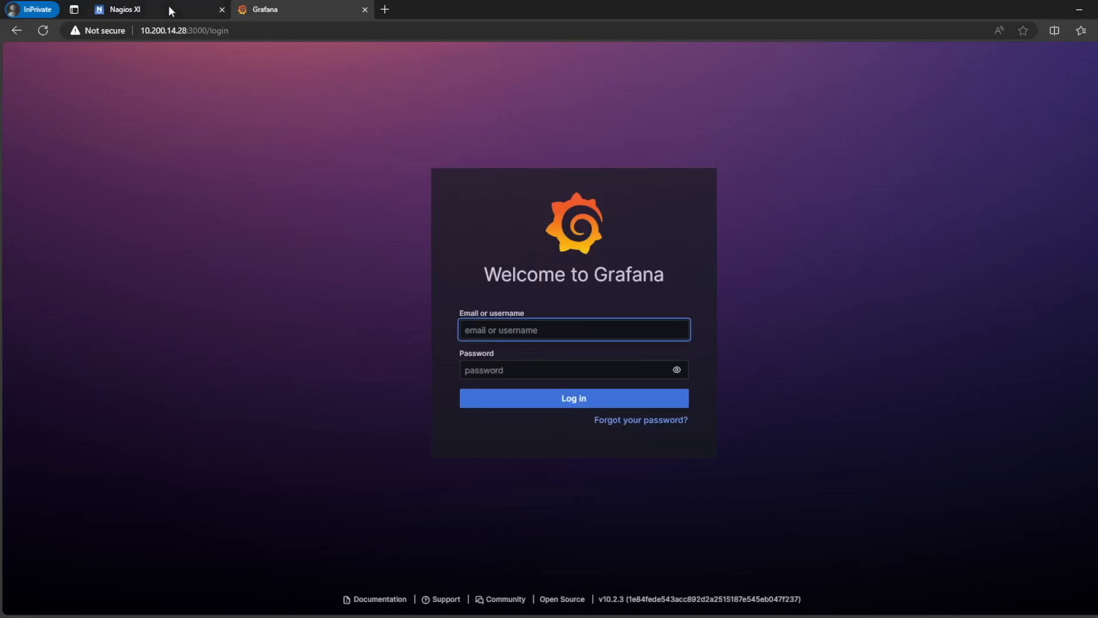
Step: Open the Core Config Manager's Commands list in Nagios XI
{"action": "left_click", "coordinate": [124, 9]}
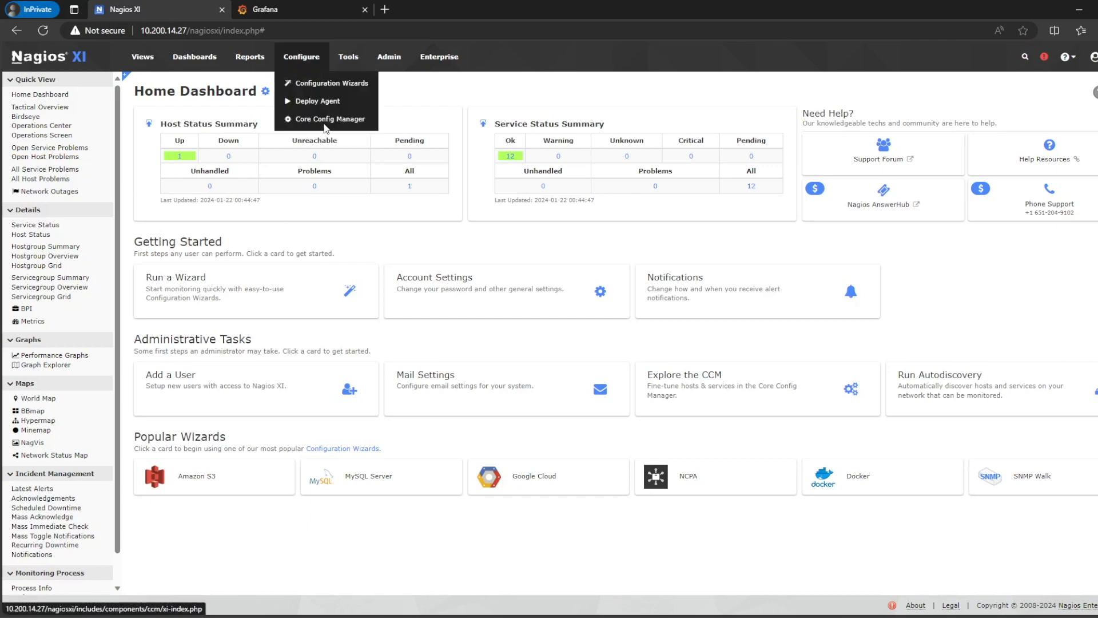
{"action": "left_click", "coordinate": [331, 119]}
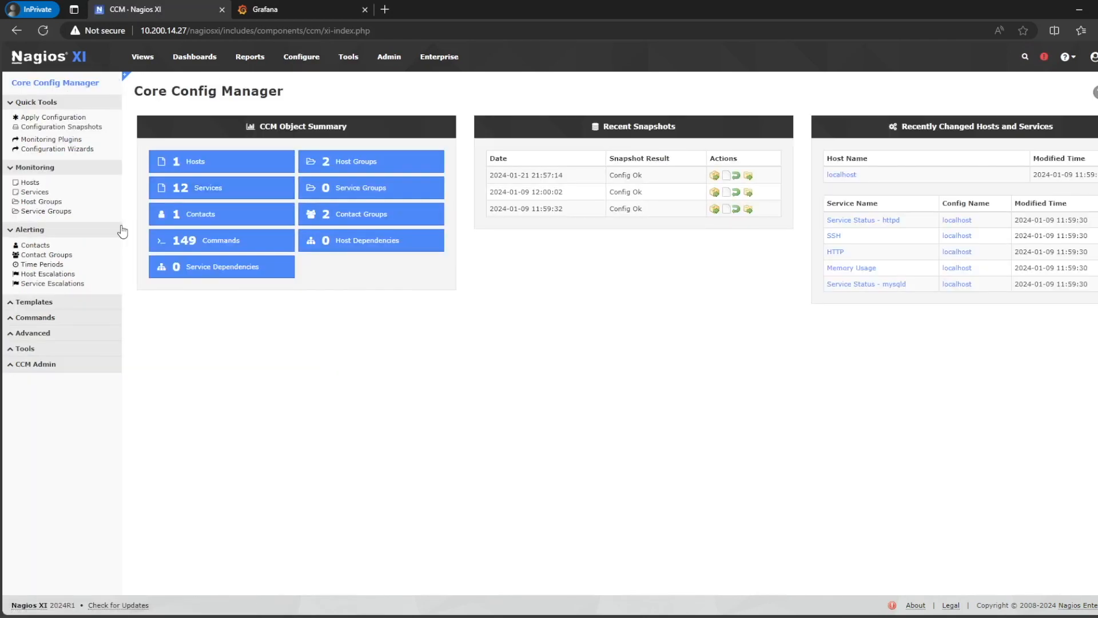
{"action": "mouse_move", "coordinate": [34, 318]}
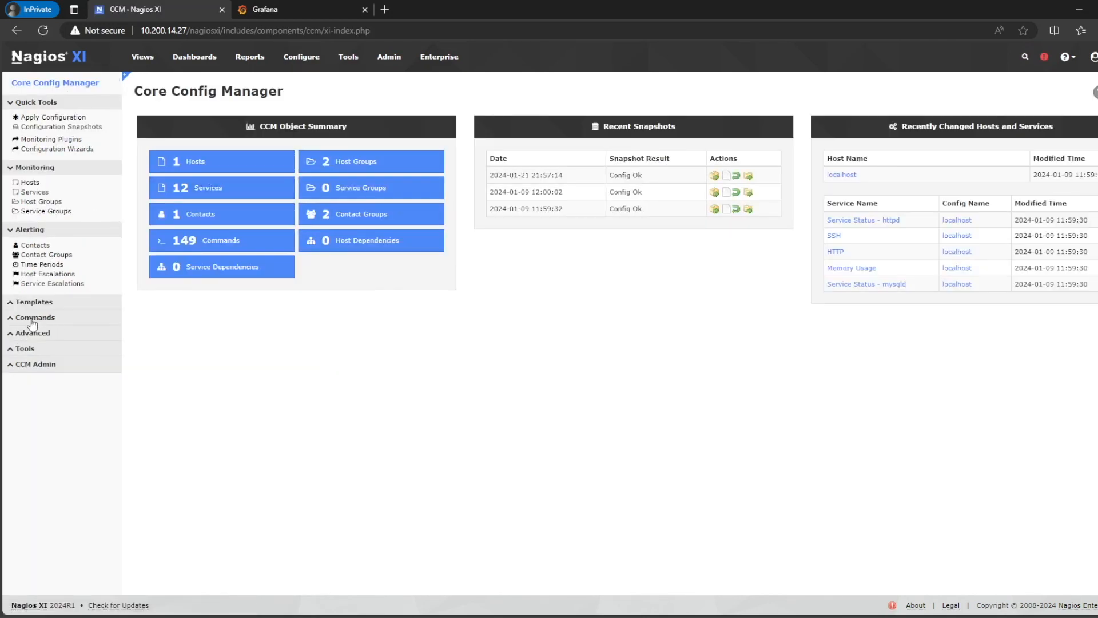
{"action": "left_click", "coordinate": [34, 318]}
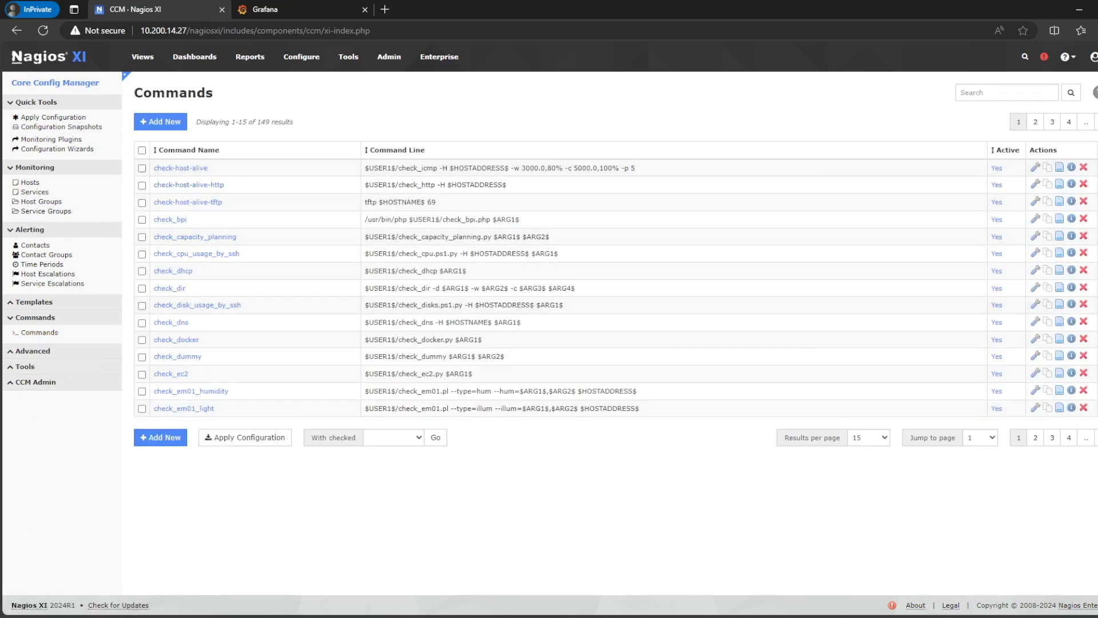
Step: Save command process-host-perfdata-file-nagflux running /usr/local/nagios/libexec/process-host-perfdata-file-nagflux $TIMET$
{"action": "left_click", "coordinate": [159, 121]}
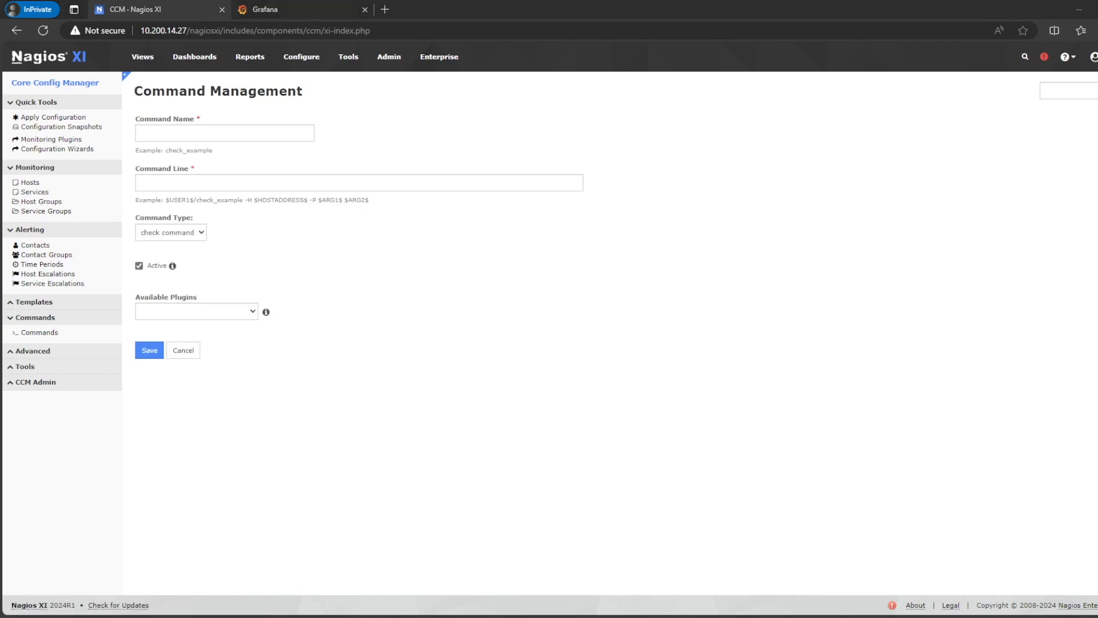
{"action": "left_click", "coordinate": [223, 133]}
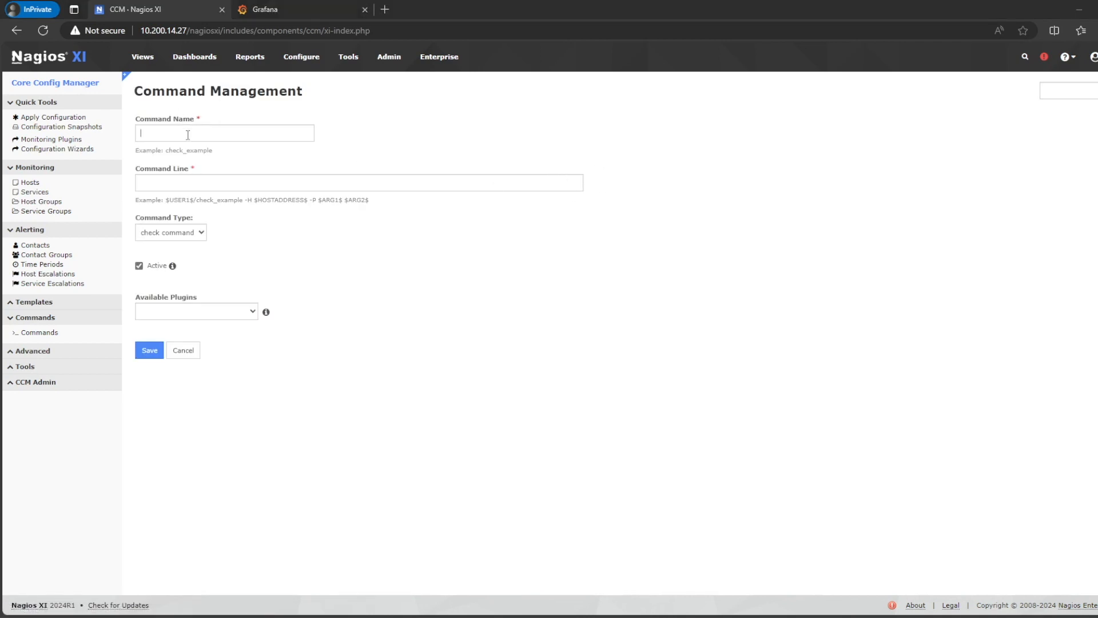
{"action": "type", "text": "process-host-perfdata-file-nagflux"}
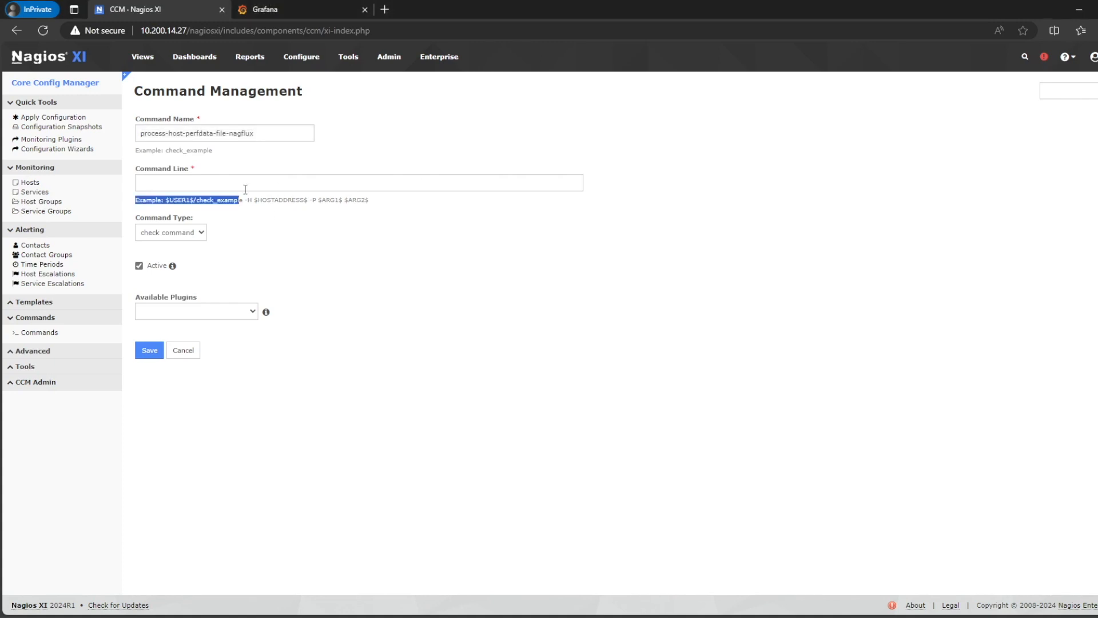
{"action": "type", "text": "/usr/local/nagios/libexec/process-host-perfdata-file-nagflux $TIMET$"}
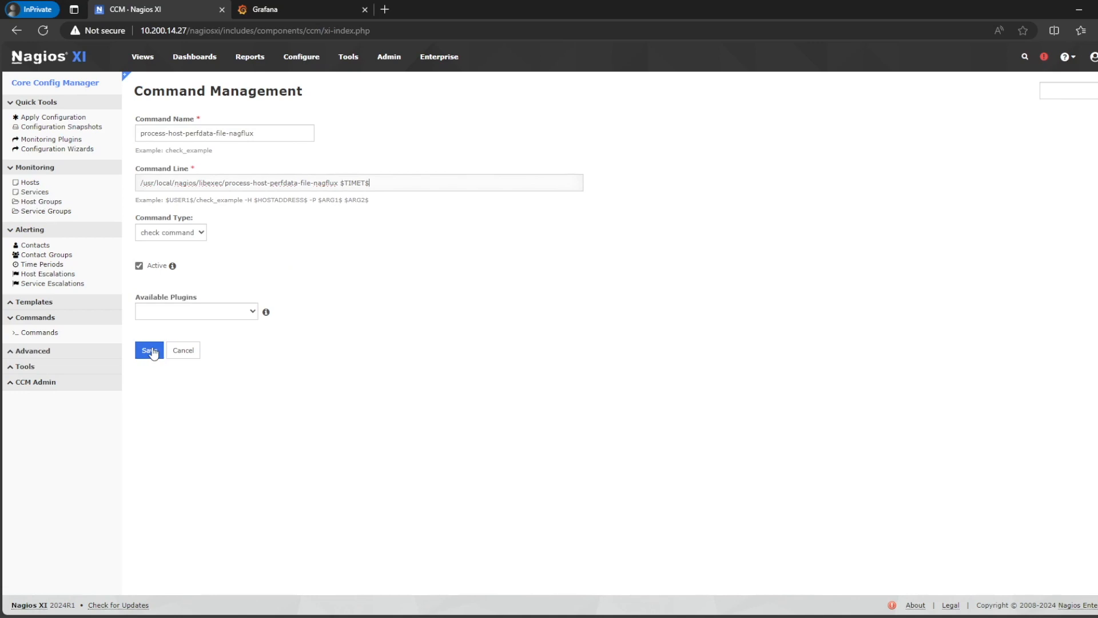
{"action": "left_click", "coordinate": [149, 350]}
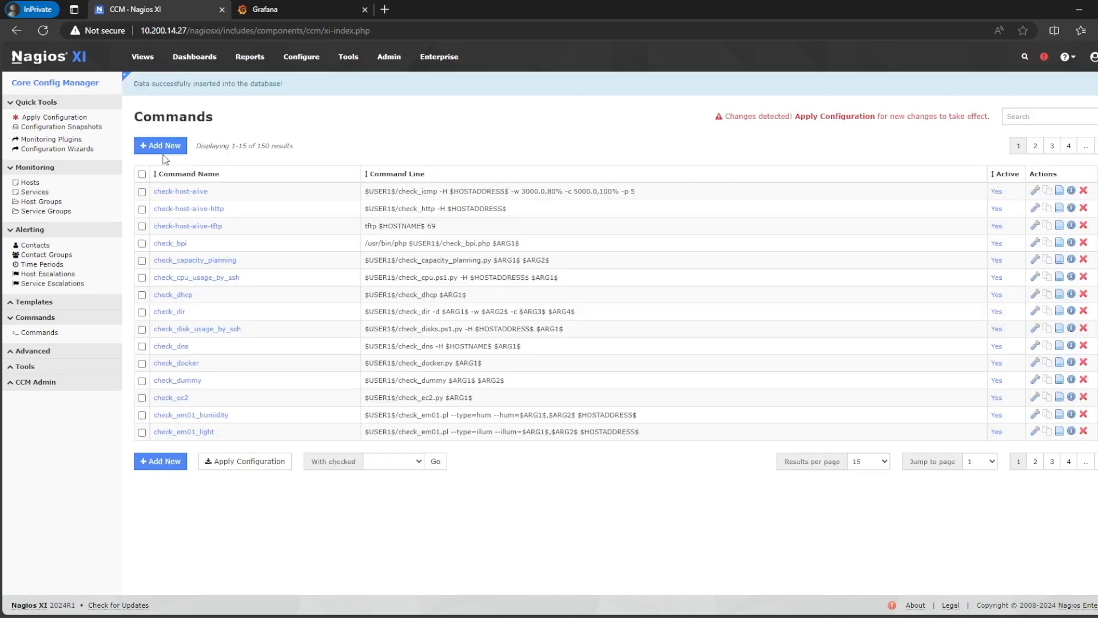
Step: Add command process-service-perfdata-file-nagflux with its service script command line from autofill
{"action": "left_click", "coordinate": [159, 145]}
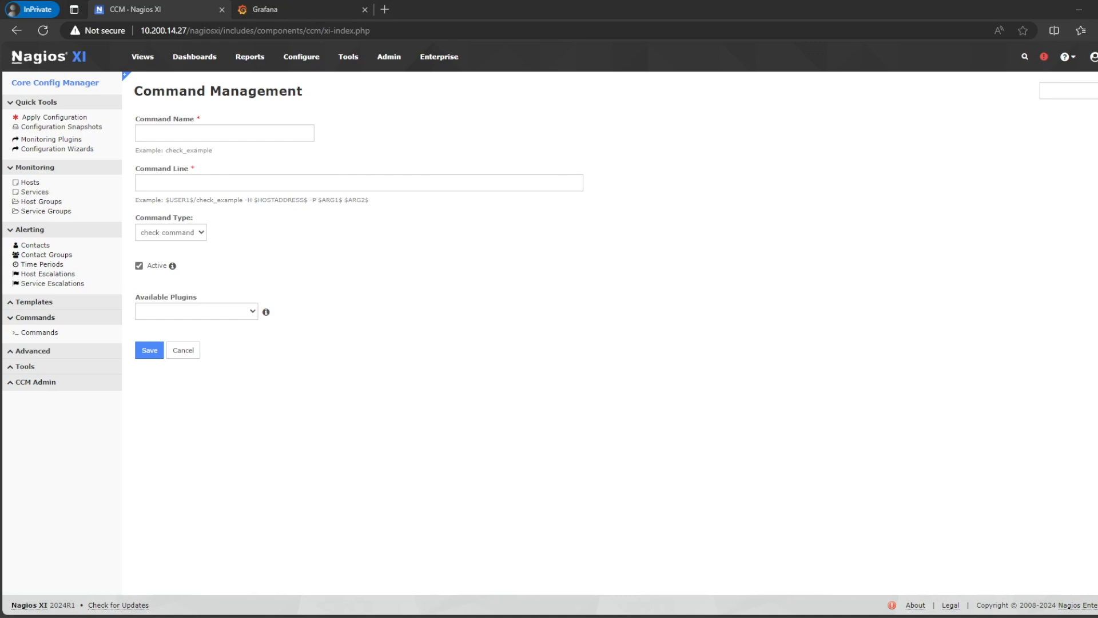
{"action": "type", "text": "process-service-perfdata-file-nagflux"}
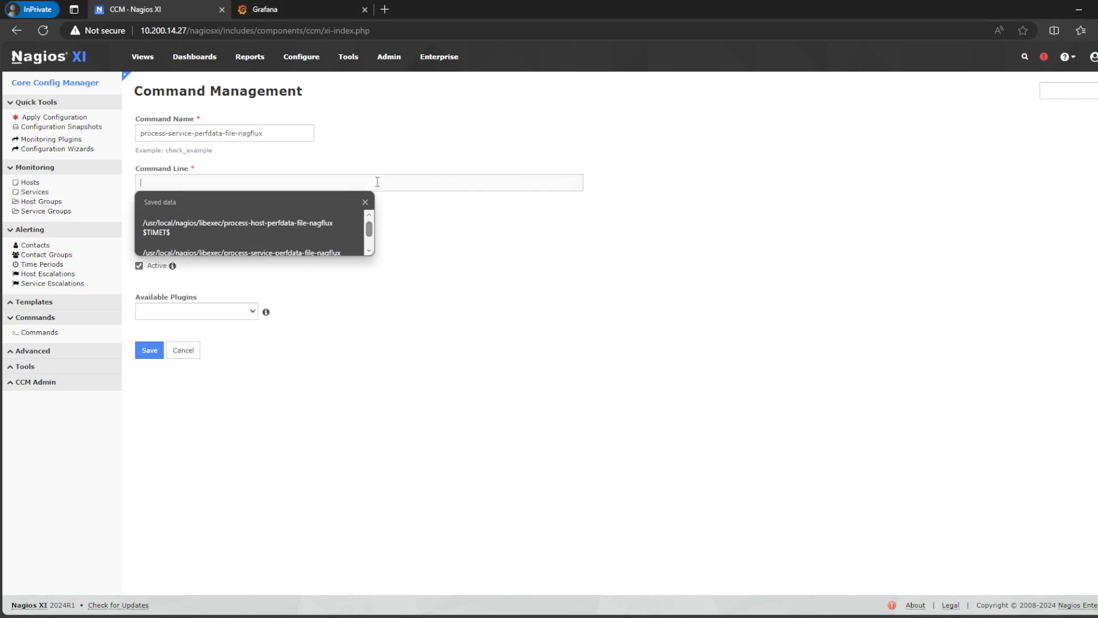
{"action": "left_click", "coordinate": [241, 253]}
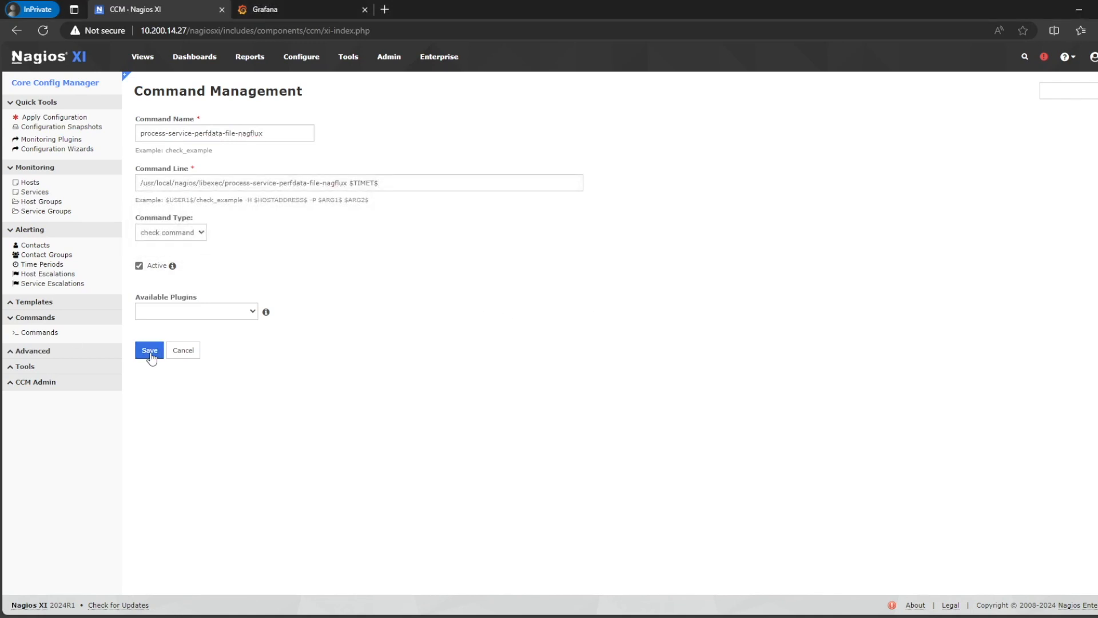
Step: Save the service command, apply configuration, and filter Commands by 'nagflux' to inspect
{"action": "left_click", "coordinate": [149, 350]}
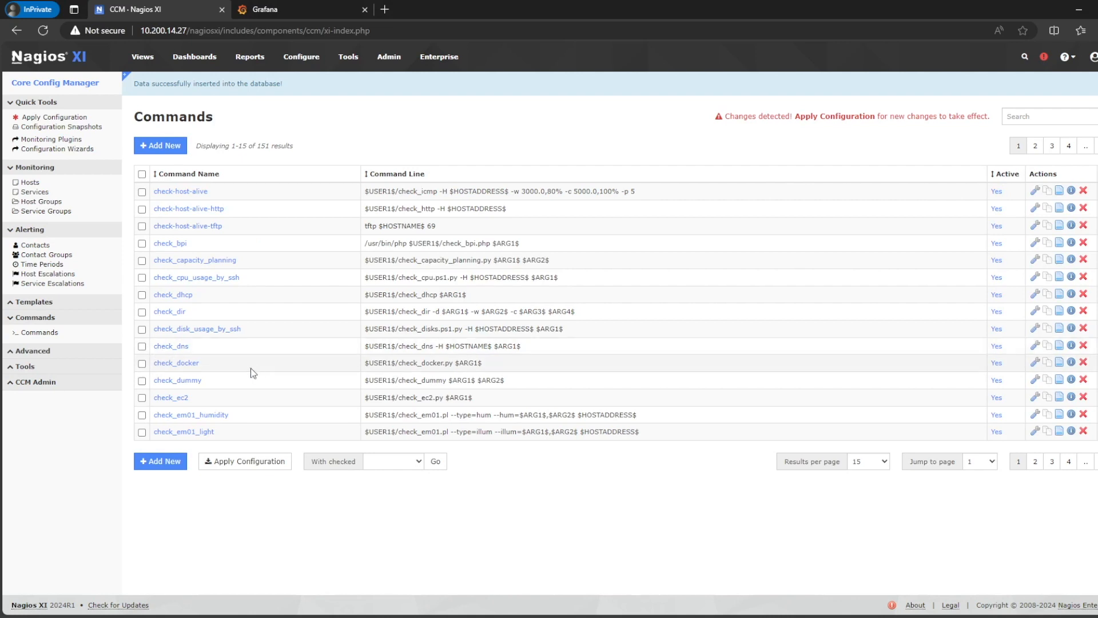
{"action": "left_click", "coordinate": [244, 461]}
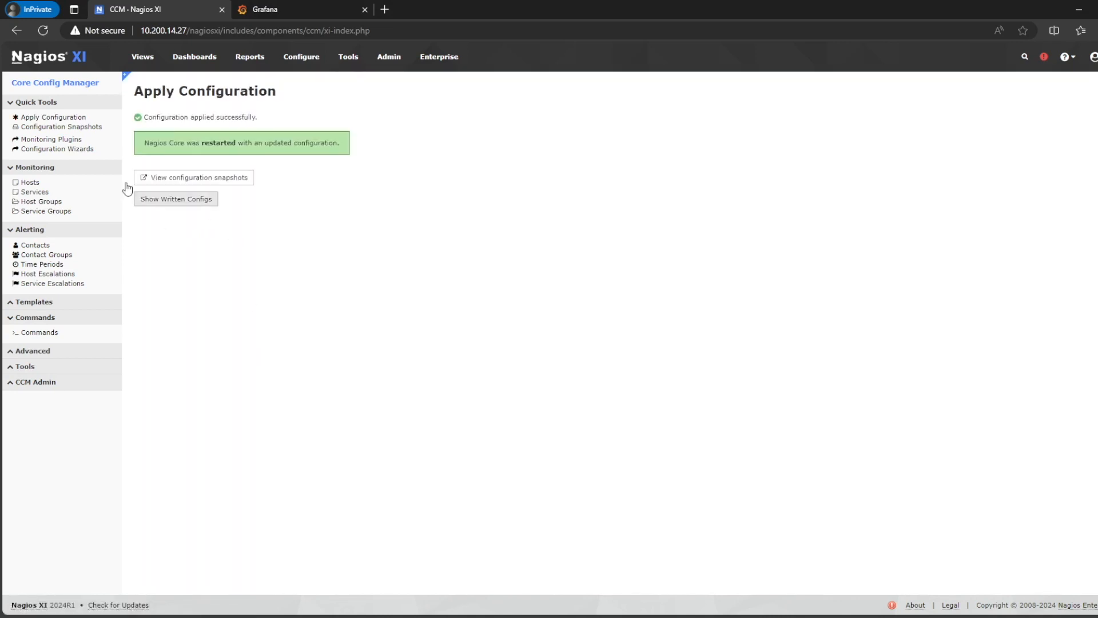
{"action": "left_click", "coordinate": [40, 332]}
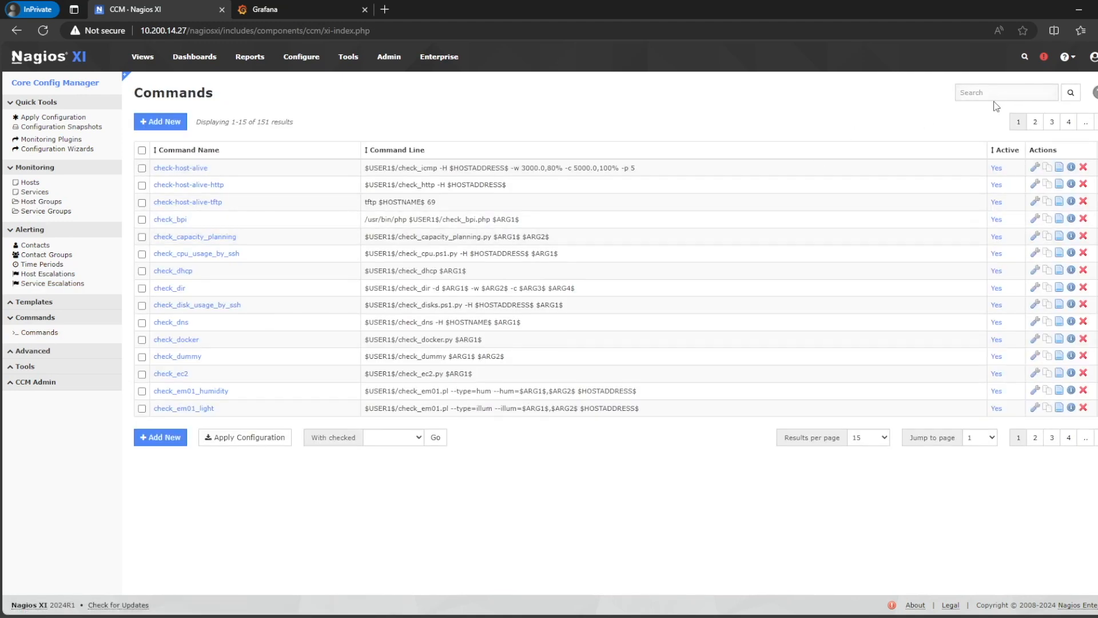
{"action": "type", "text": "nagflux"}
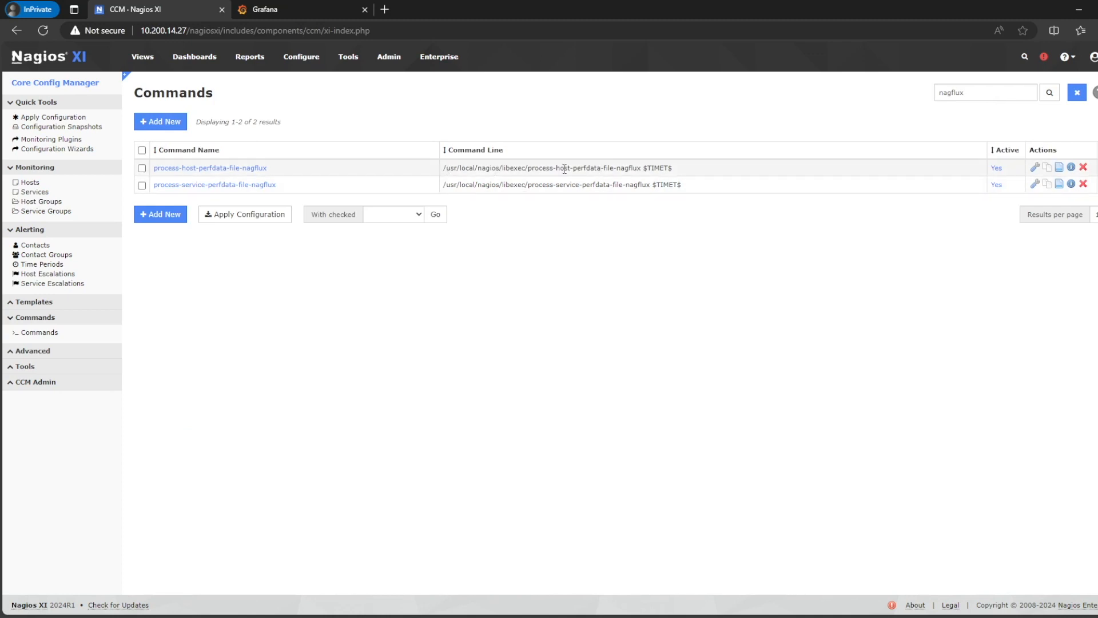
{"action": "double_click", "coordinate": [455, 168]}
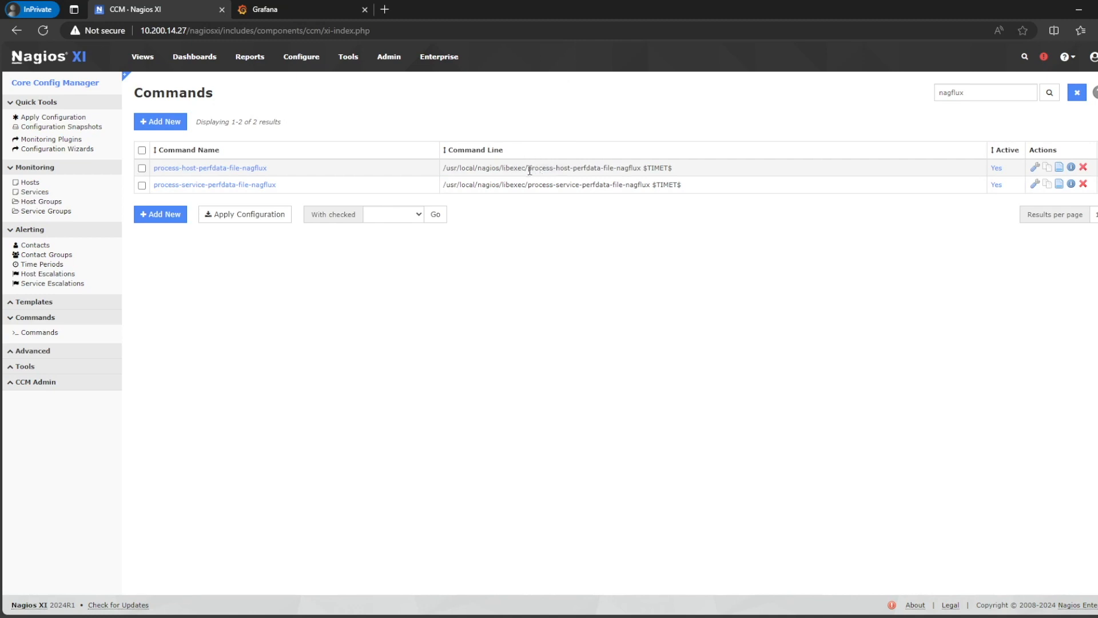
{"action": "double_click", "coordinate": [584, 168]}
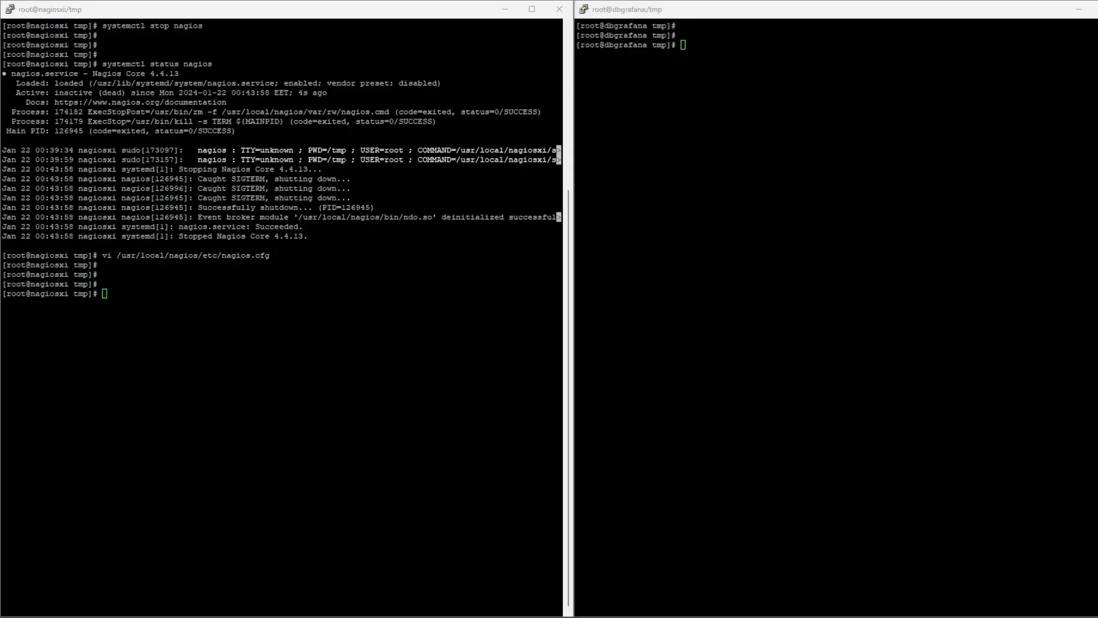
Step: Edit process-host-perfdata-file-nagflux and process-service-perfdata-file-nagflux in vi under /usr/local/nagios/libexec
{"action": "type", "text": "vi /usr/local/nagios/libexec/process-host-perfdata-file-nagflux"}
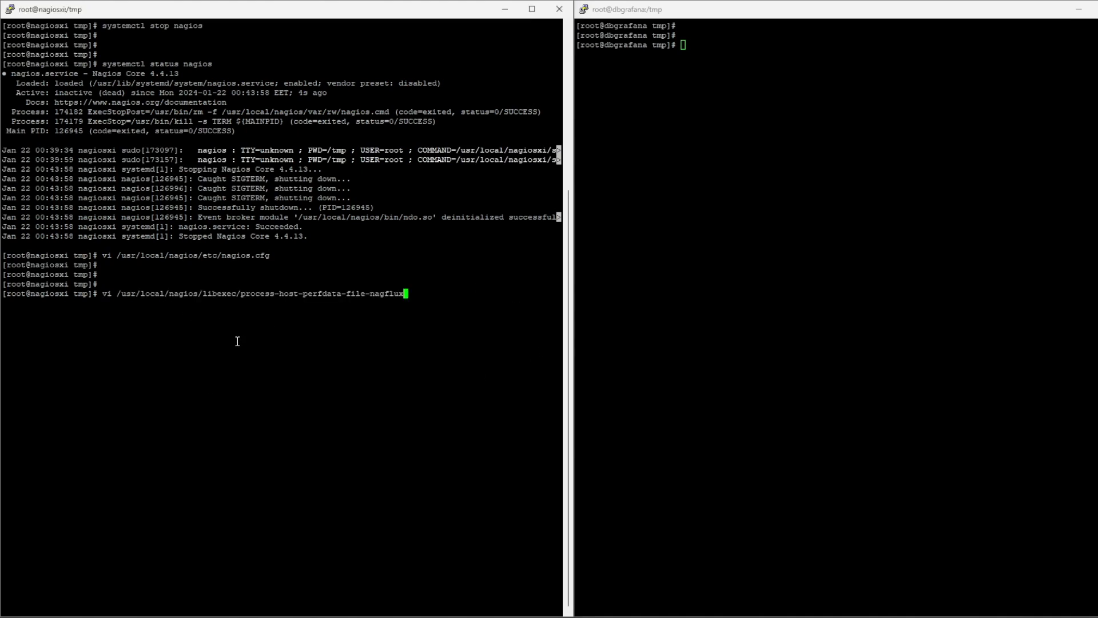
{"action": "key", "text": "Return"}
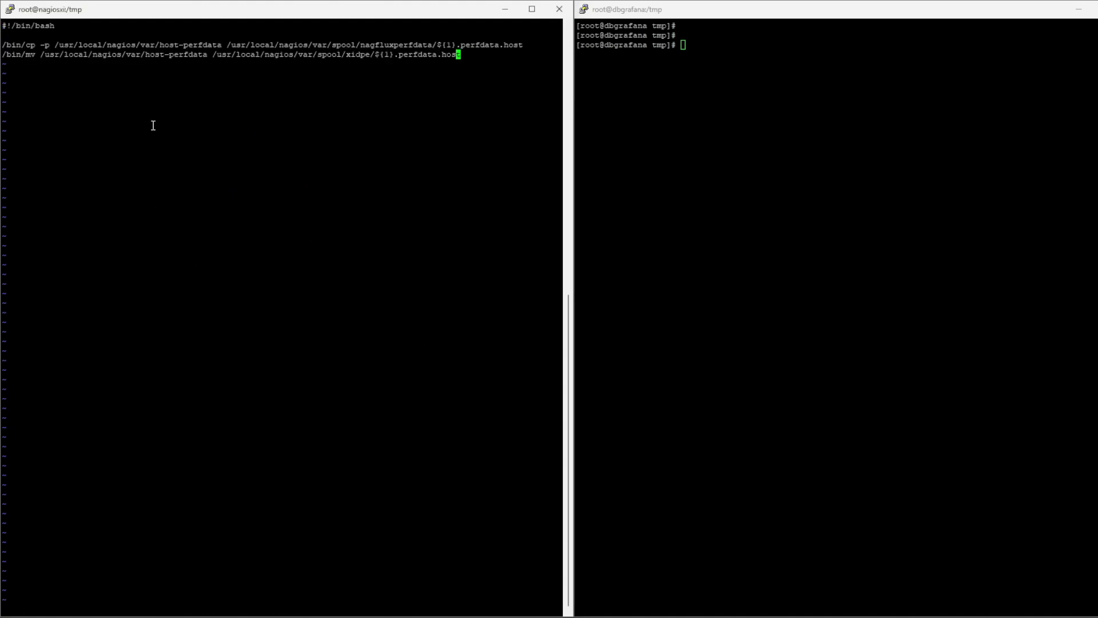
{"action": "mouse_move", "coordinate": [157, 183]}
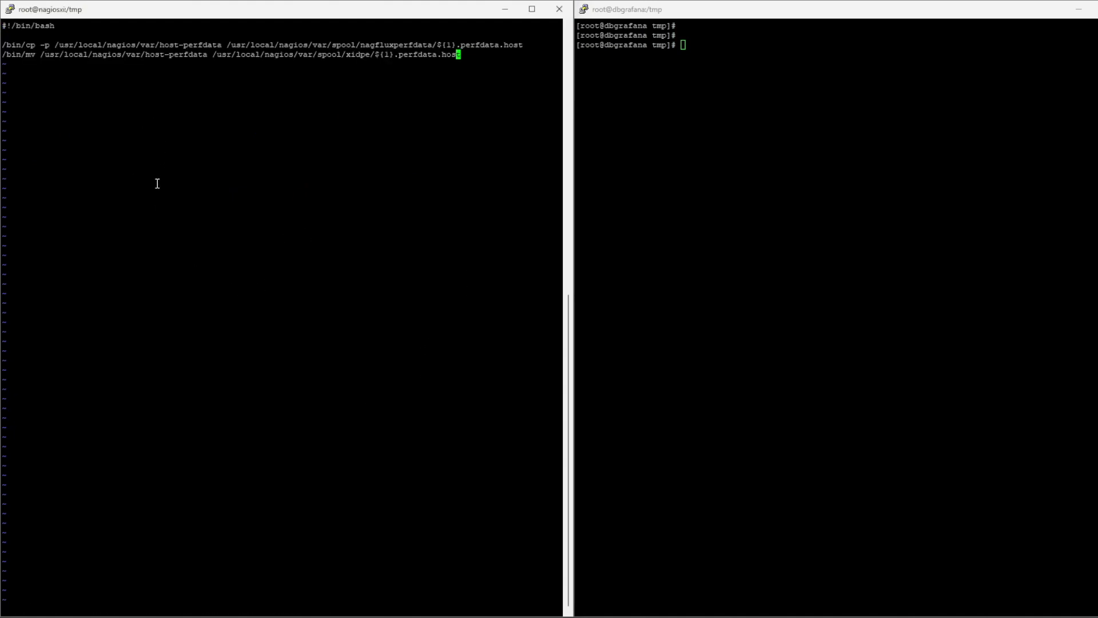
{"action": "mouse_move", "coordinate": [10, 56]}
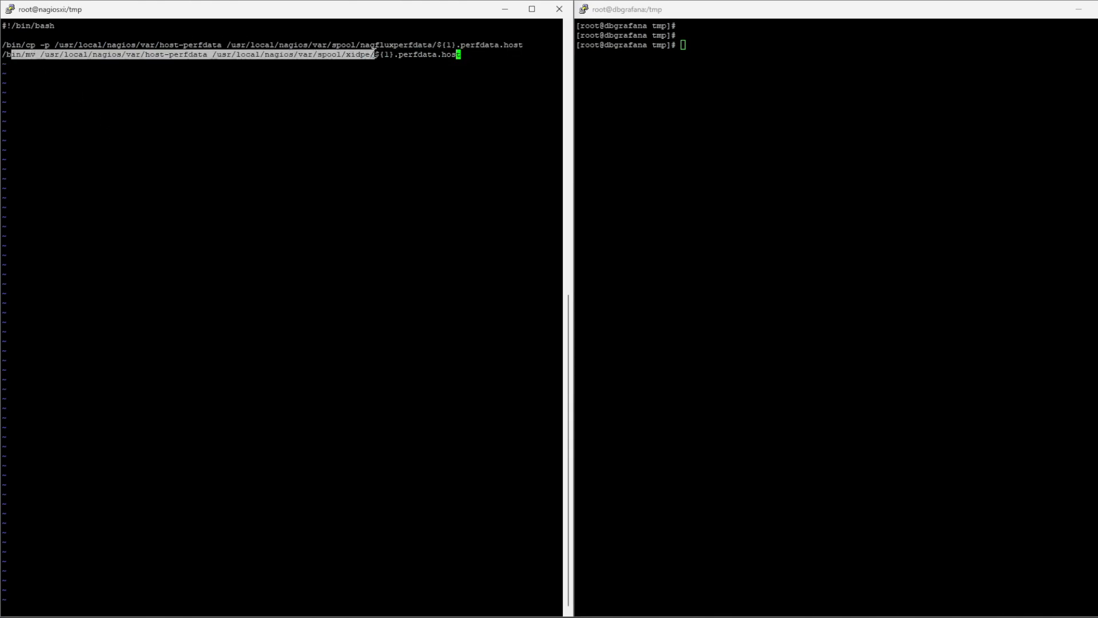
{"action": "mouse_move", "coordinate": [326, 166]}
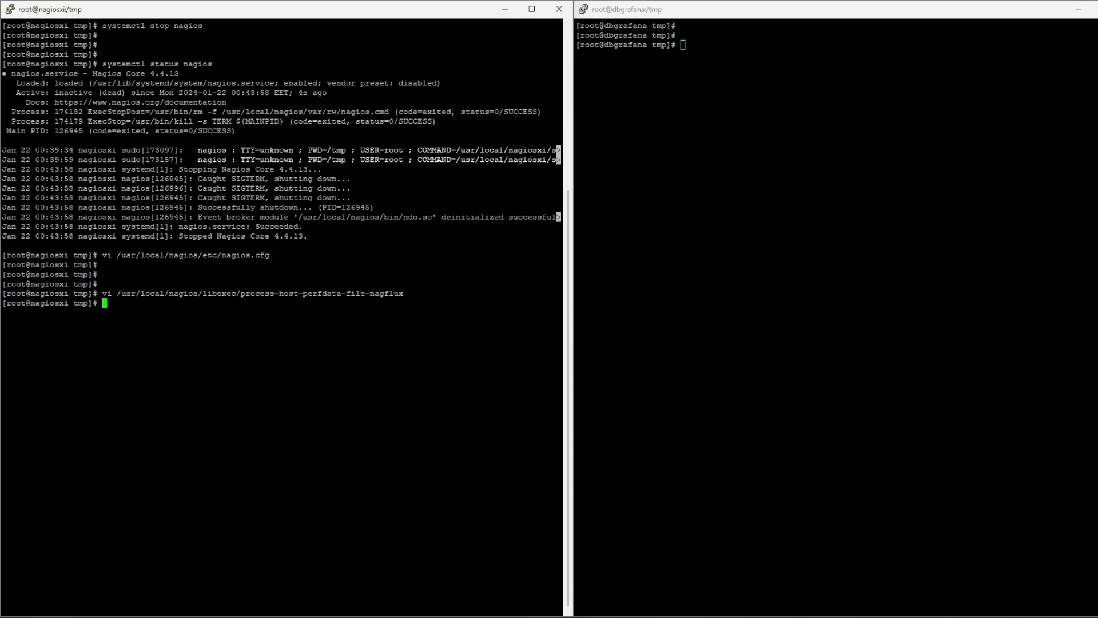
{"action": "type", "text": "vi /usr/local/nagios/libexec/process-service-perfdata-file-nagflux"}
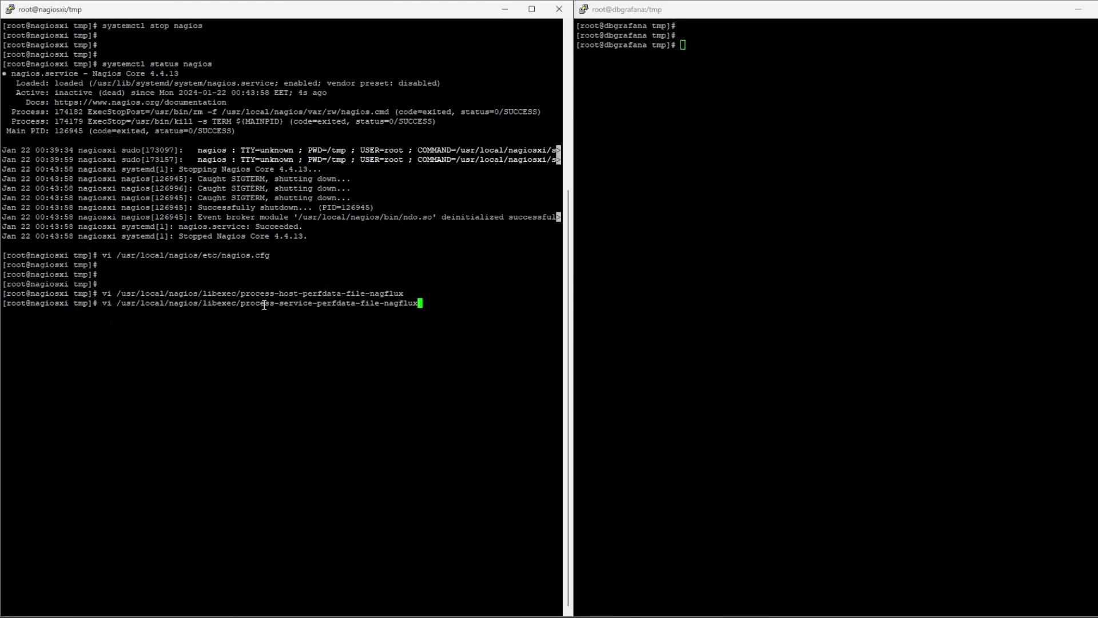
{"action": "key", "text": "Return"}
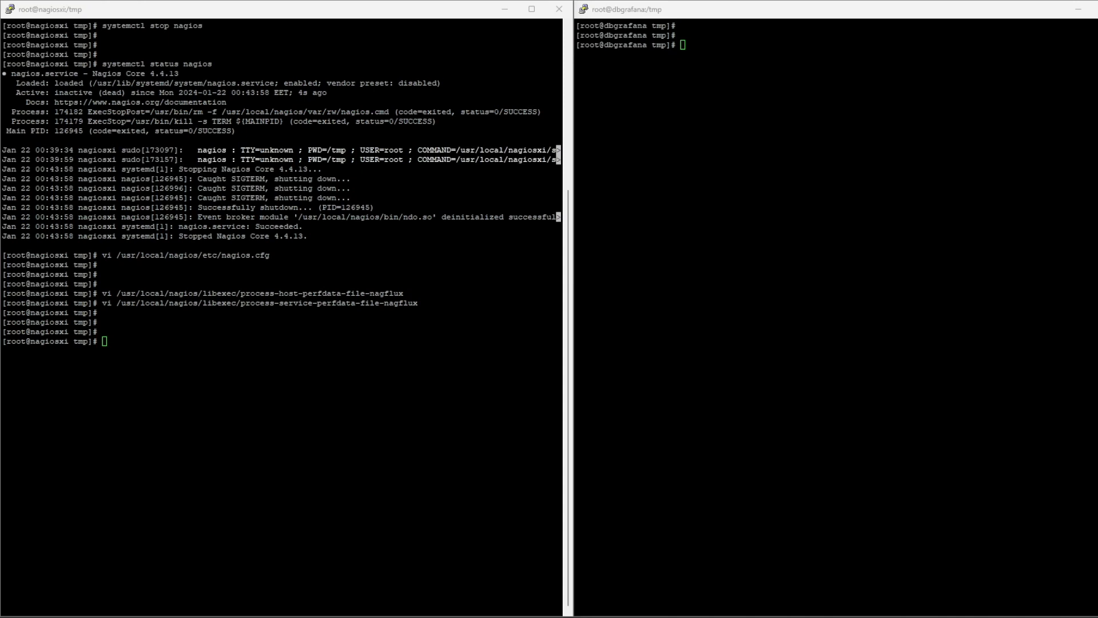
Step: Run chmod +x and chown nagios.nagios on /usr/local/nagios/libexec/process-*
{"action": "type", "text": "chmod +x /usr/local/nagios/libexec/"}
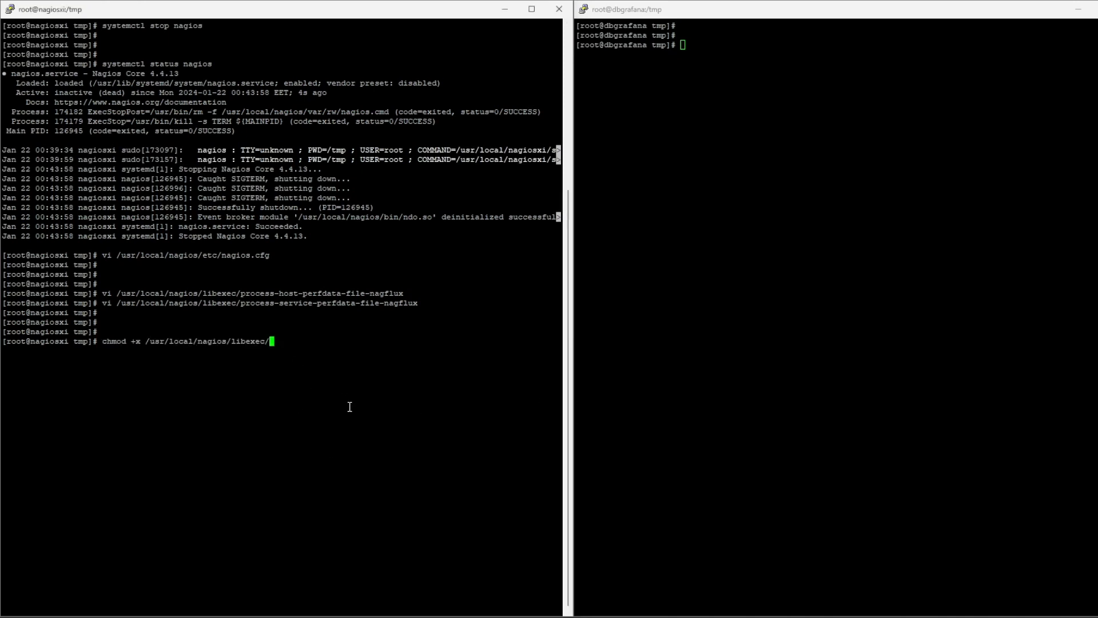
{"action": "type", "text": "process"}
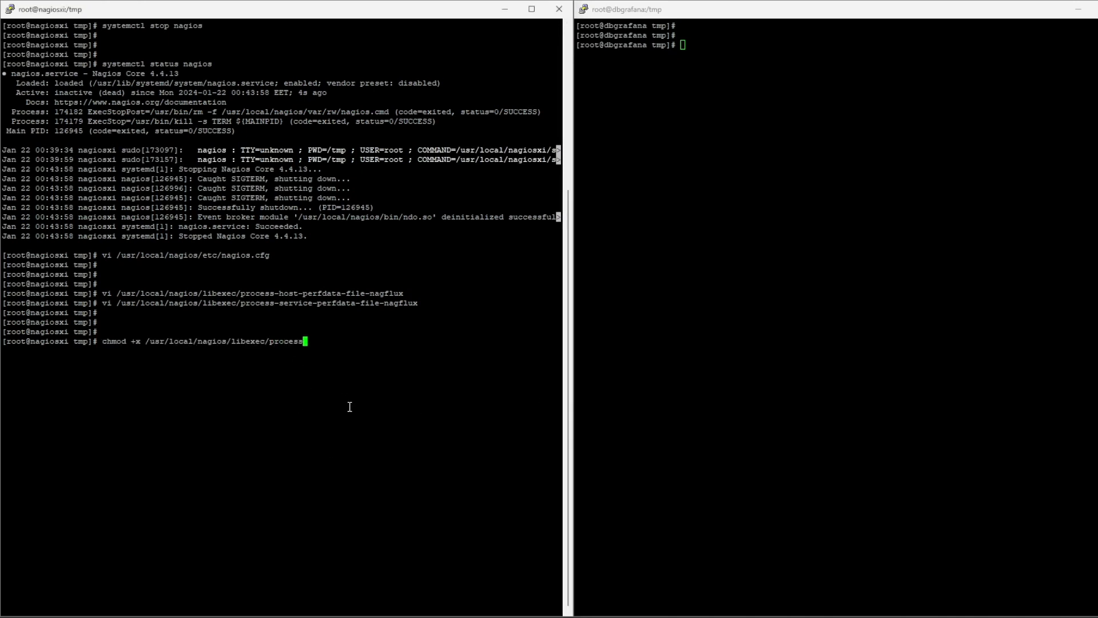
{"action": "type", "text": "-*"}
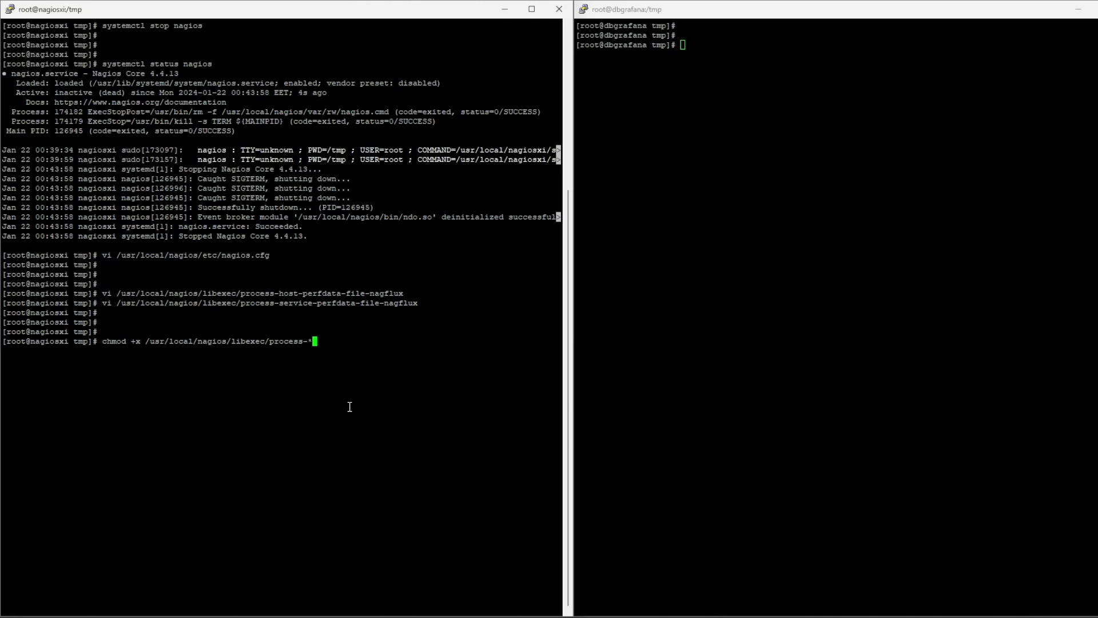
{"action": "key", "text": "Return"}
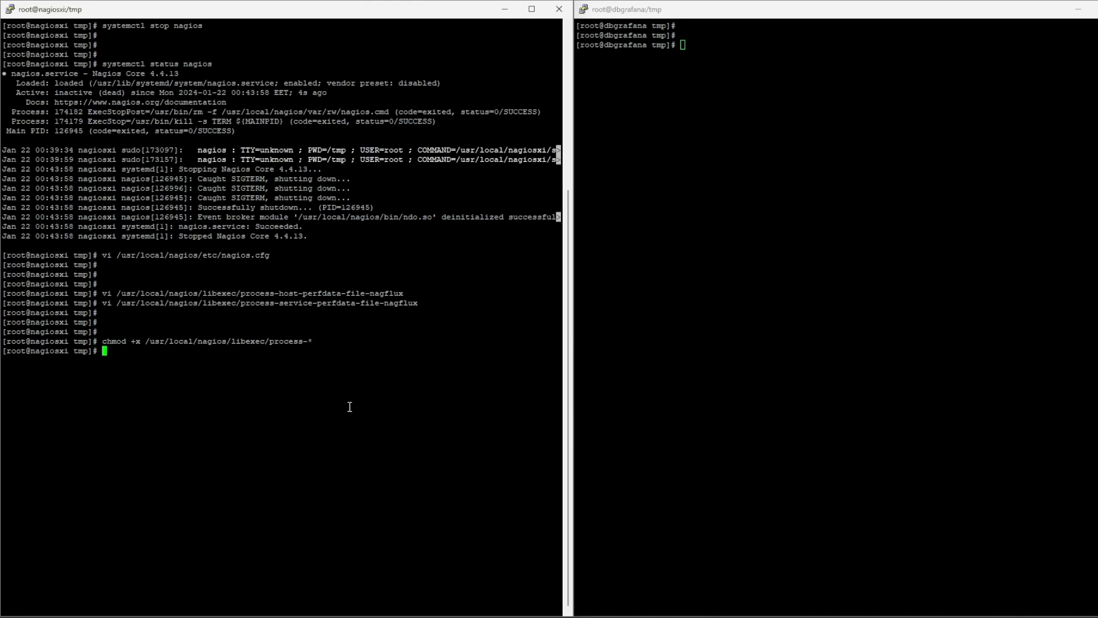
{"action": "type", "text": "chown nagios.nagios"}
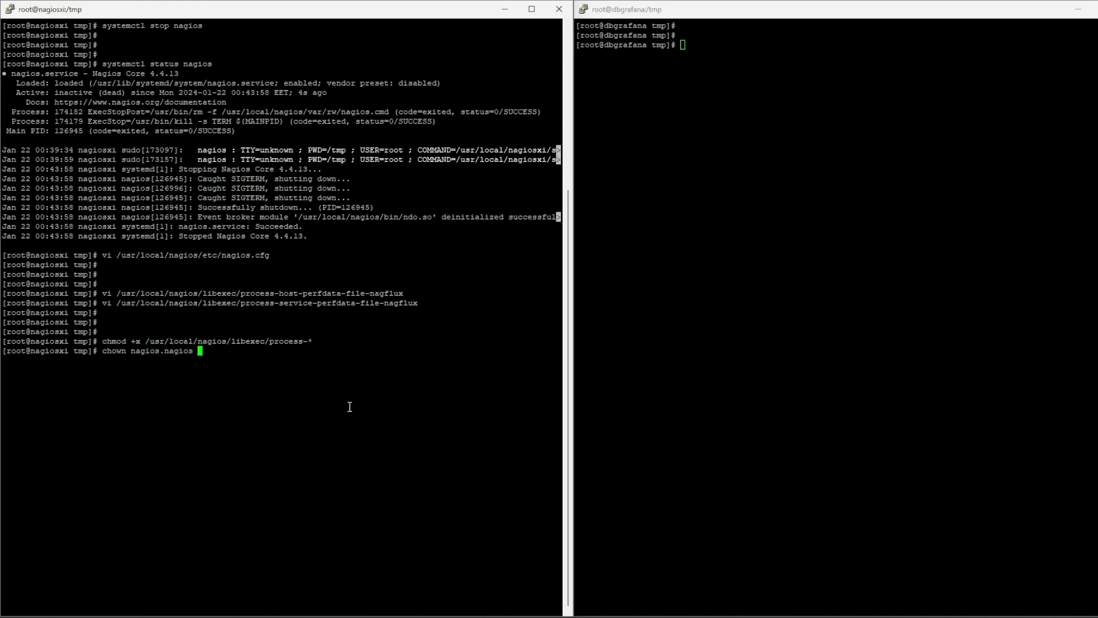
{"action": "mouse_move", "coordinate": [149, 337]}
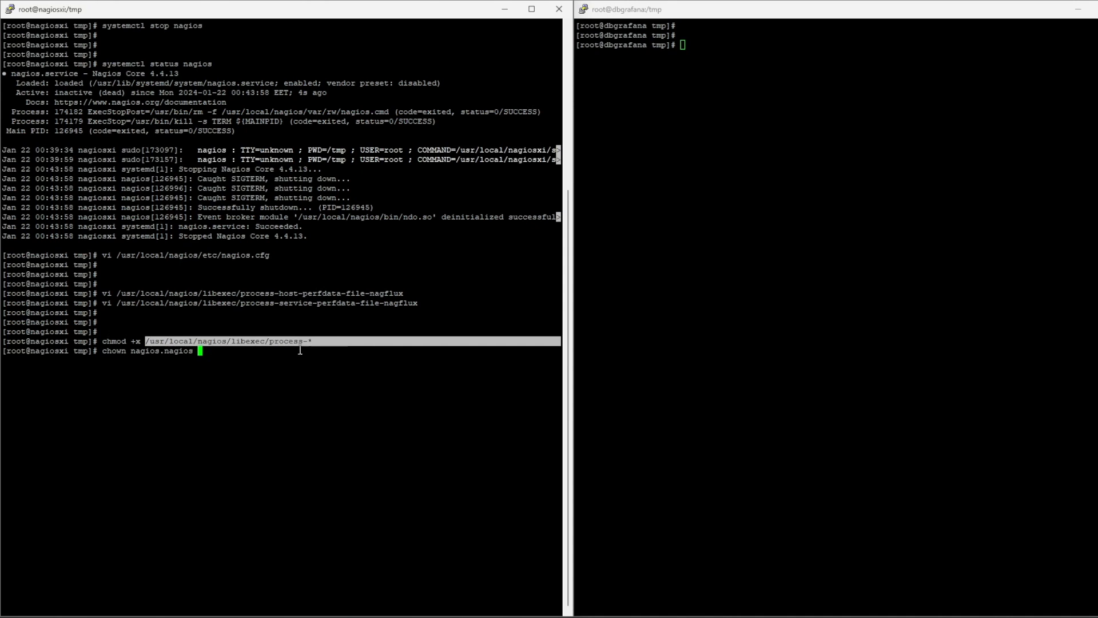
{"action": "key", "text": "Return"}
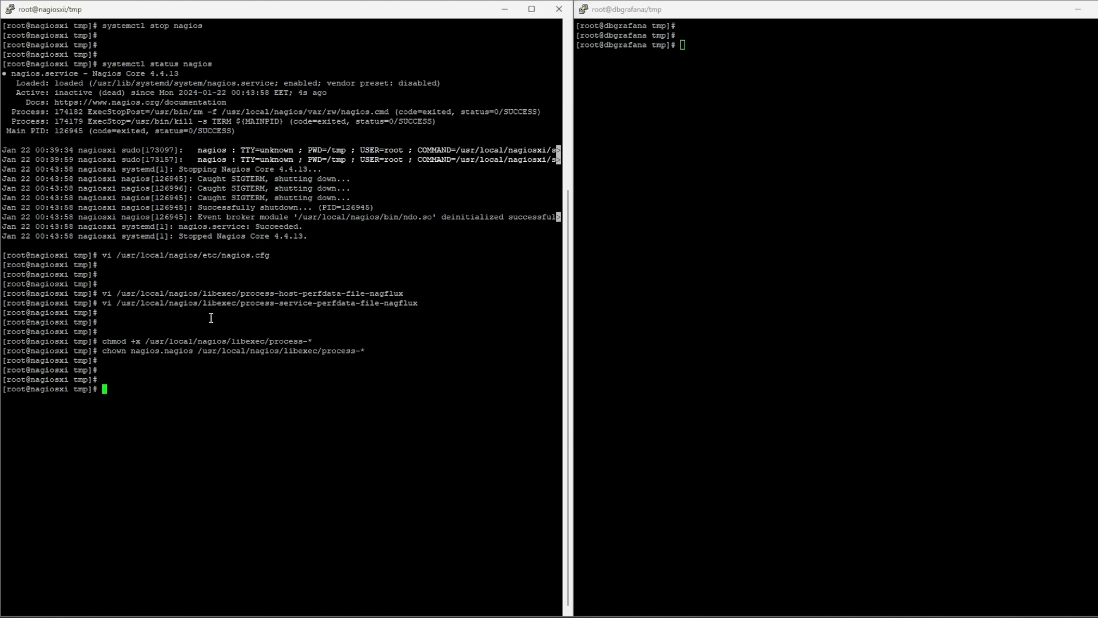
Step: Run nagios -v on nagios.cfg and verify 0 warnings and 0 errors
{"action": "type", "text": "/usr/local/nagios/bin/nagios -v /usr/local/nagios/etc/nagios.cfg"}
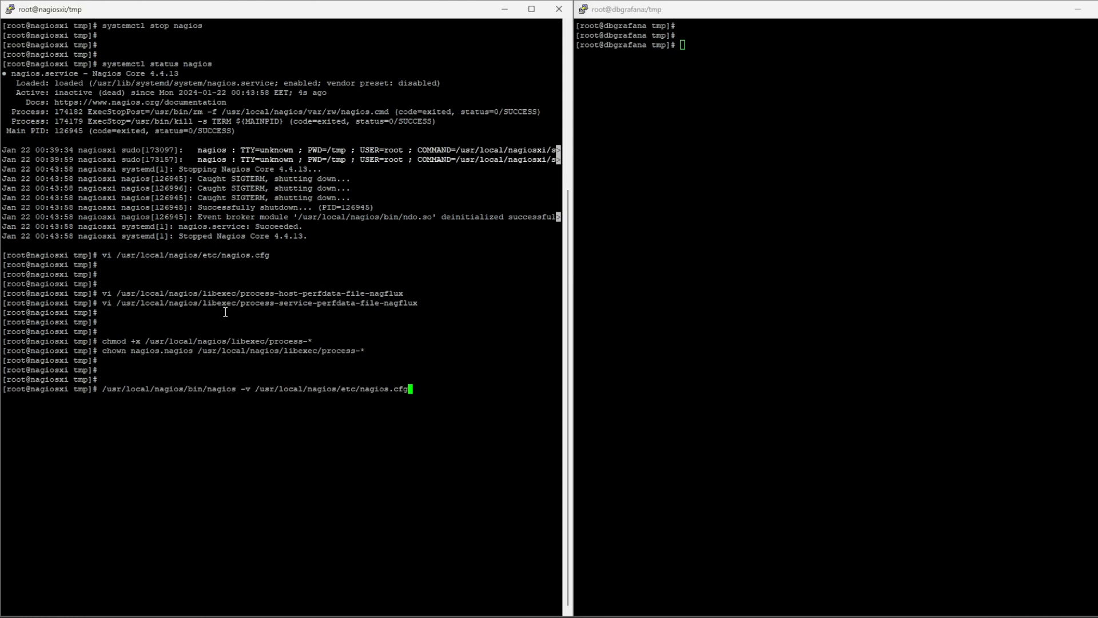
{"action": "key", "text": "Return"}
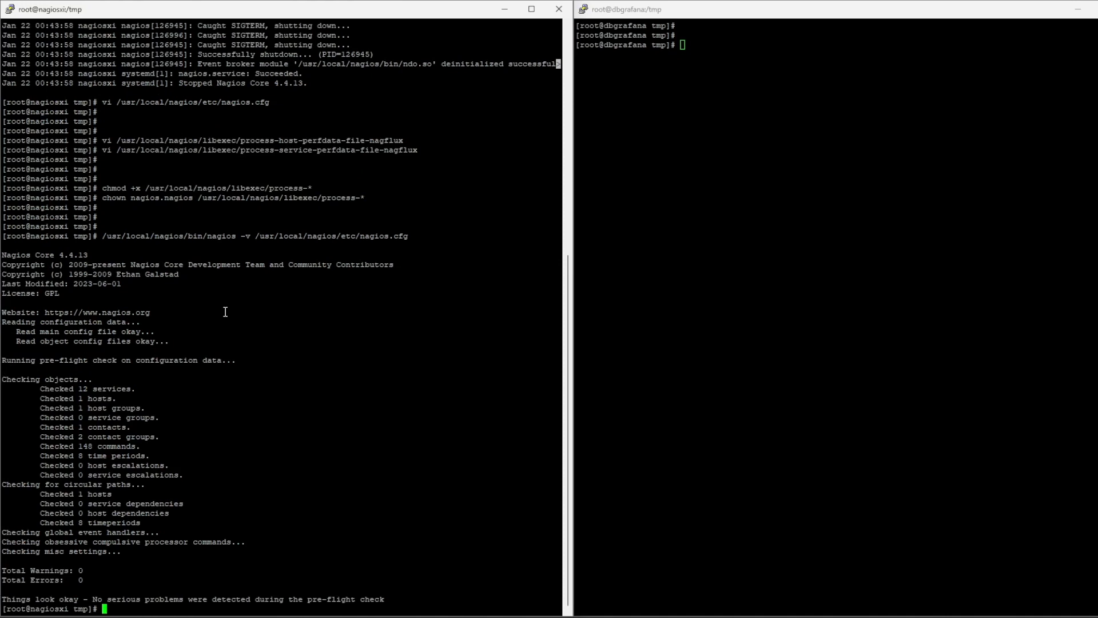
{"action": "mouse_move", "coordinate": [58, 570]}
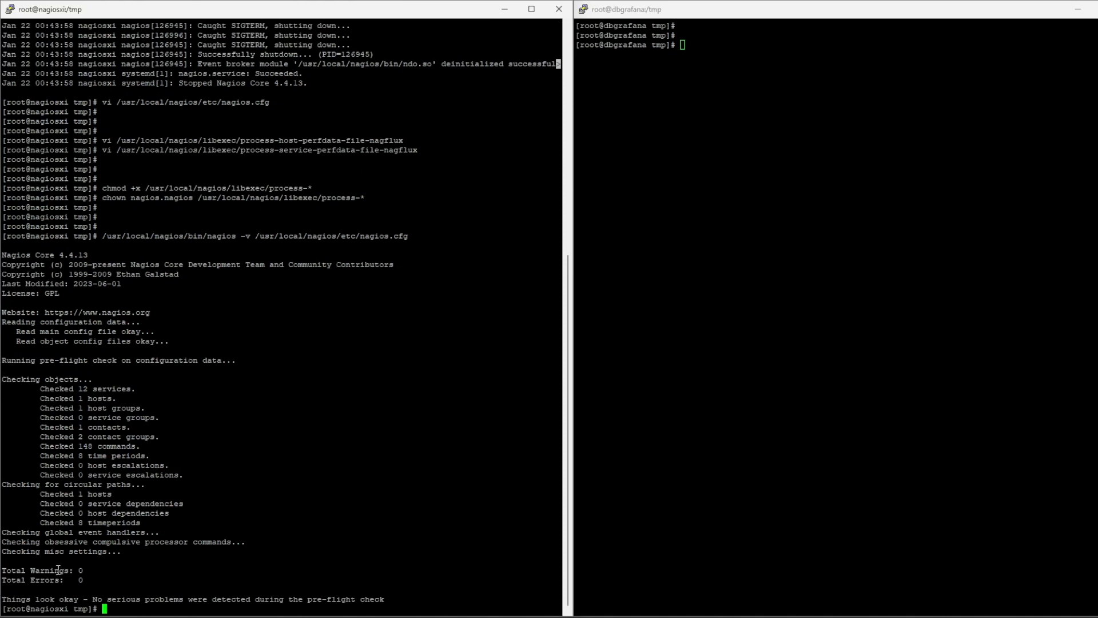
{"action": "double_click", "coordinate": [33, 579]}
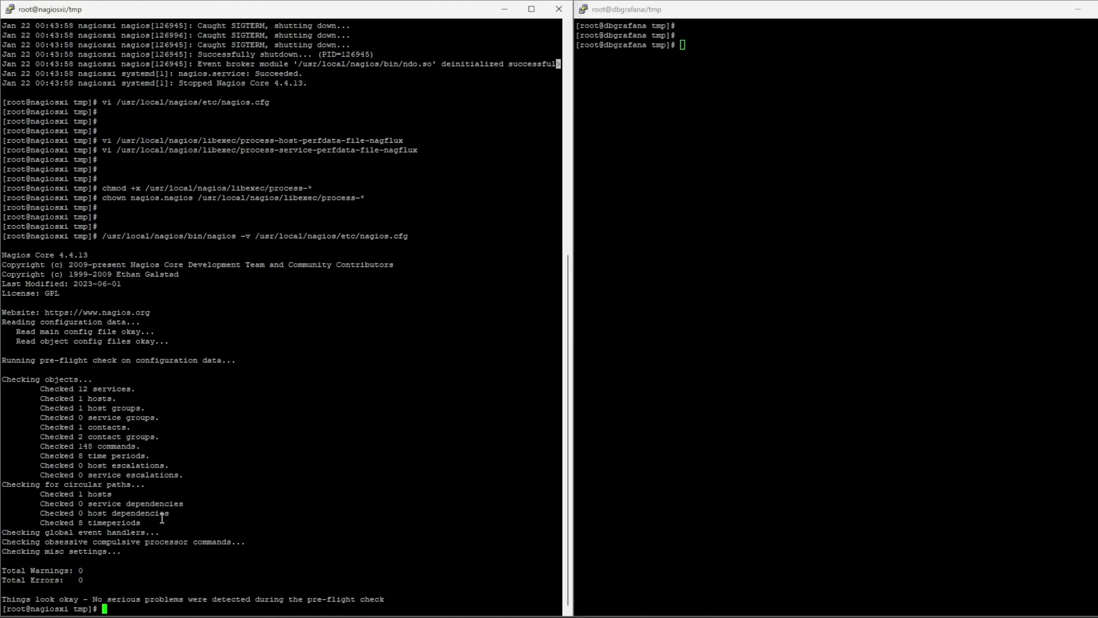
{"action": "type", "text": "systemc"}
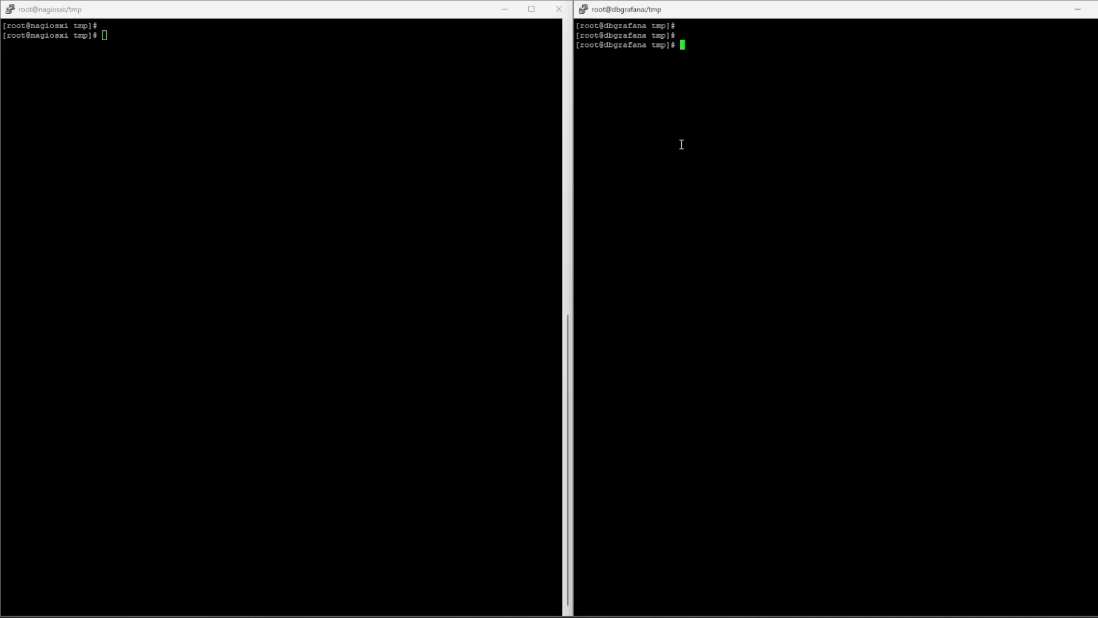
Step: Query nagiosdb with curl 'show series' on localhost:8086, rerunning after cancelling the broken attempt
{"action": "type", "text": "curl -G \"http://localhost:8086/query?db=nagiosdb&pretty=true\" --data-urlencode \"q=show"}
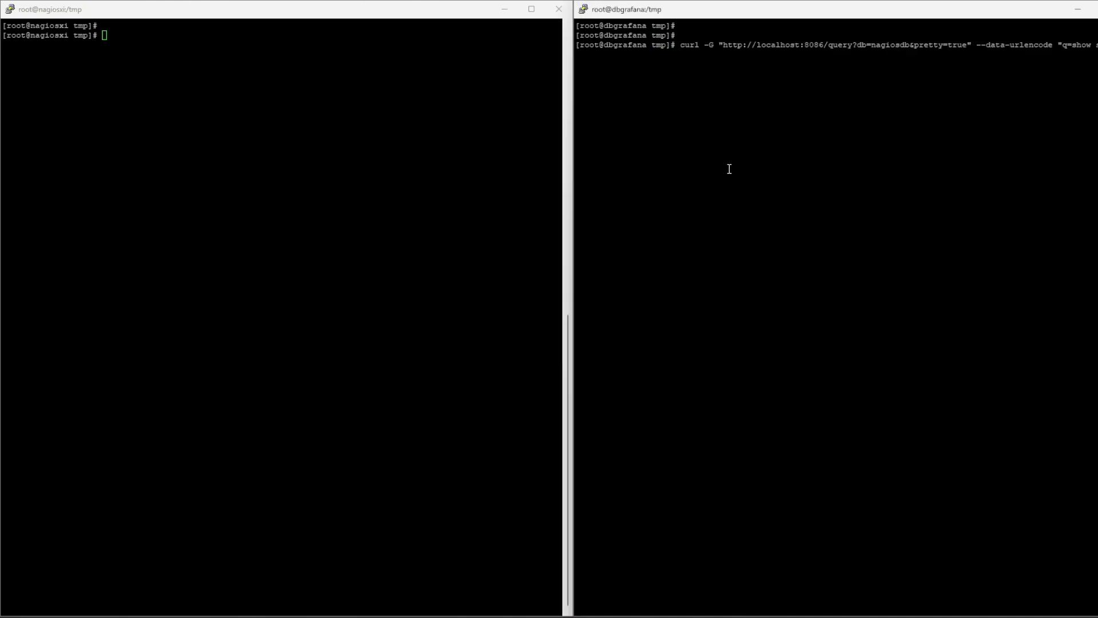
{"action": "key", "text": "Return"}
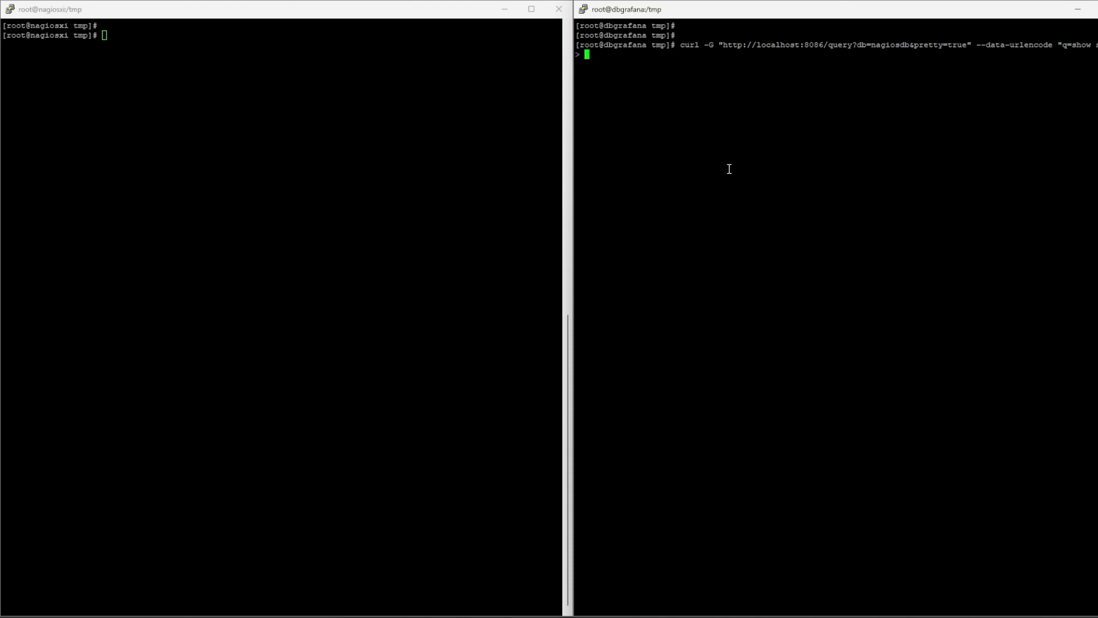
{"action": "key", "text": "ctrl+c"}
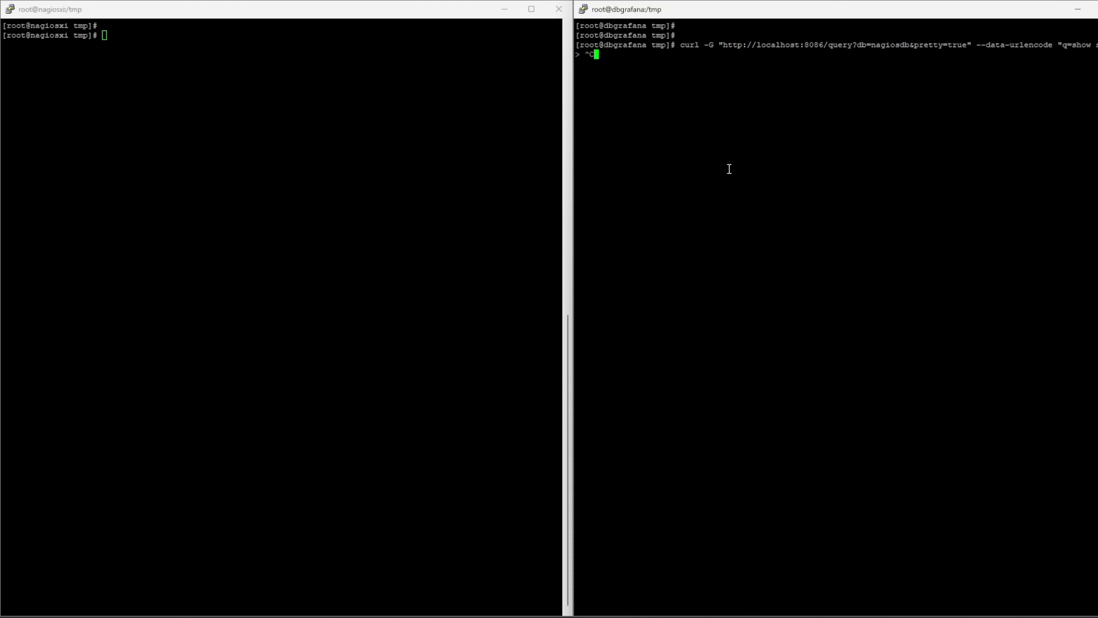
{"action": "key", "text": "ctrl+c"}
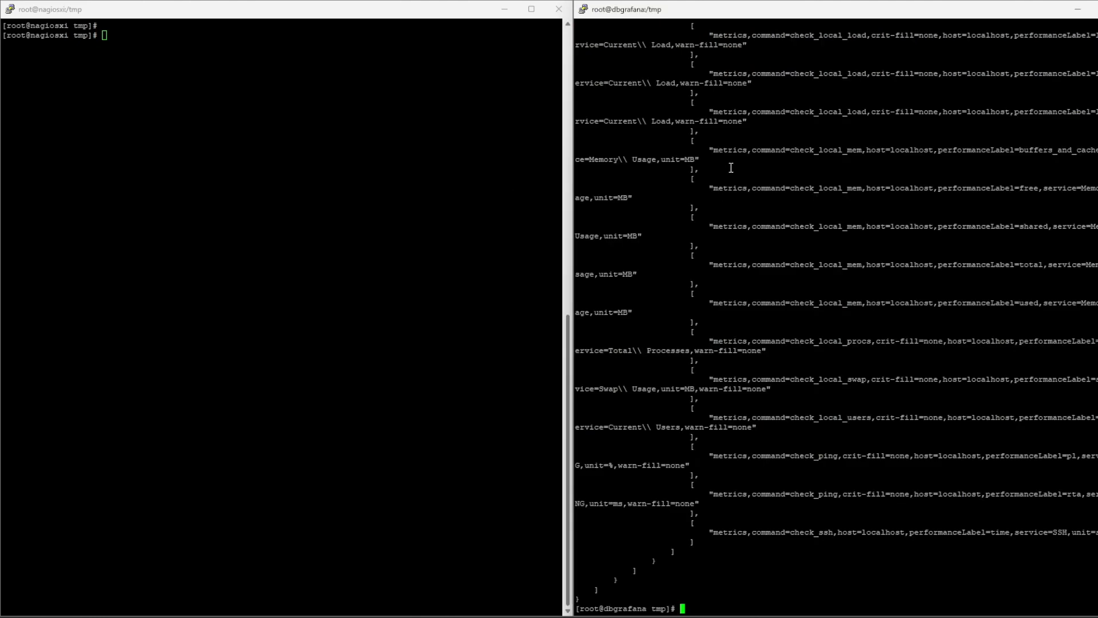
{"action": "mouse_move", "coordinate": [768, 527]}
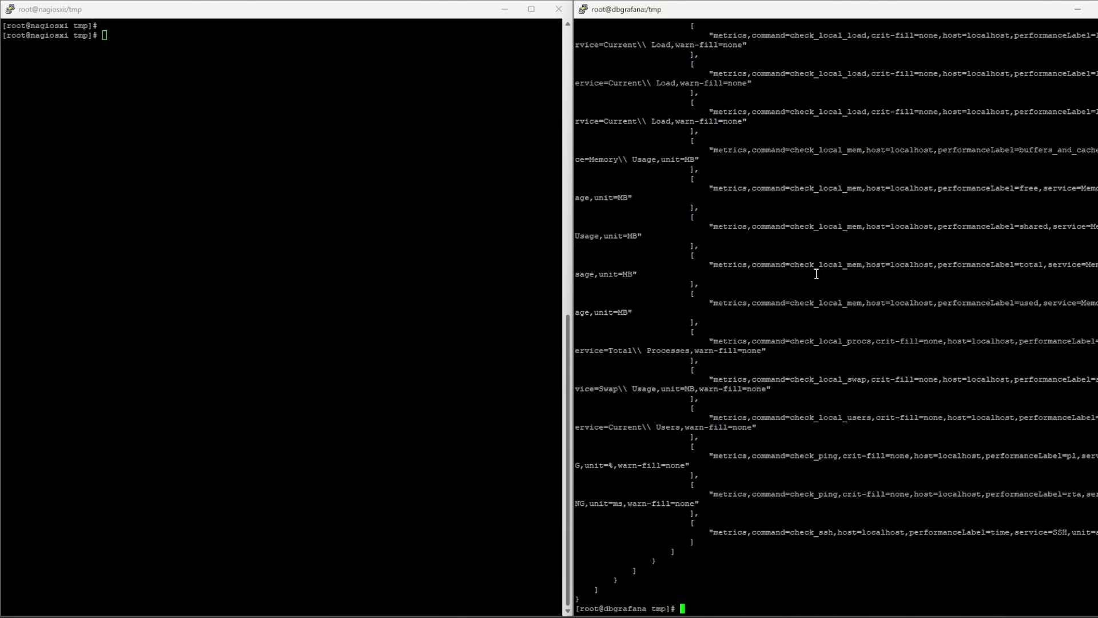
{"action": "double_click", "coordinate": [834, 265]}
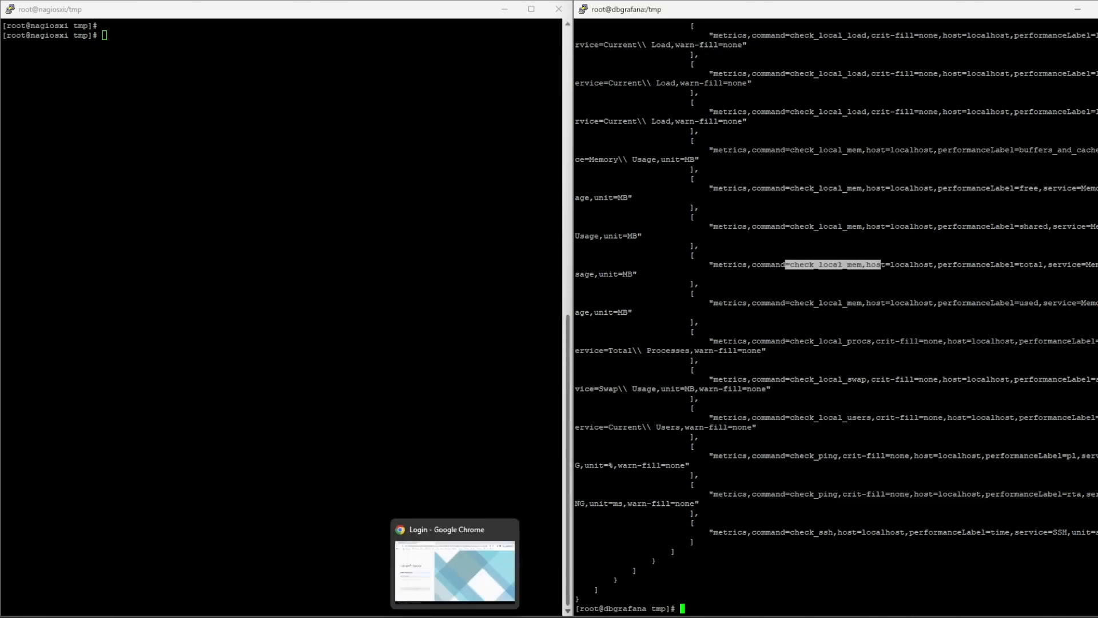
Step: Bring Chrome forward and list all 12 OK localhost services in Nagios XI
{"action": "left_click", "coordinate": [454, 564]}
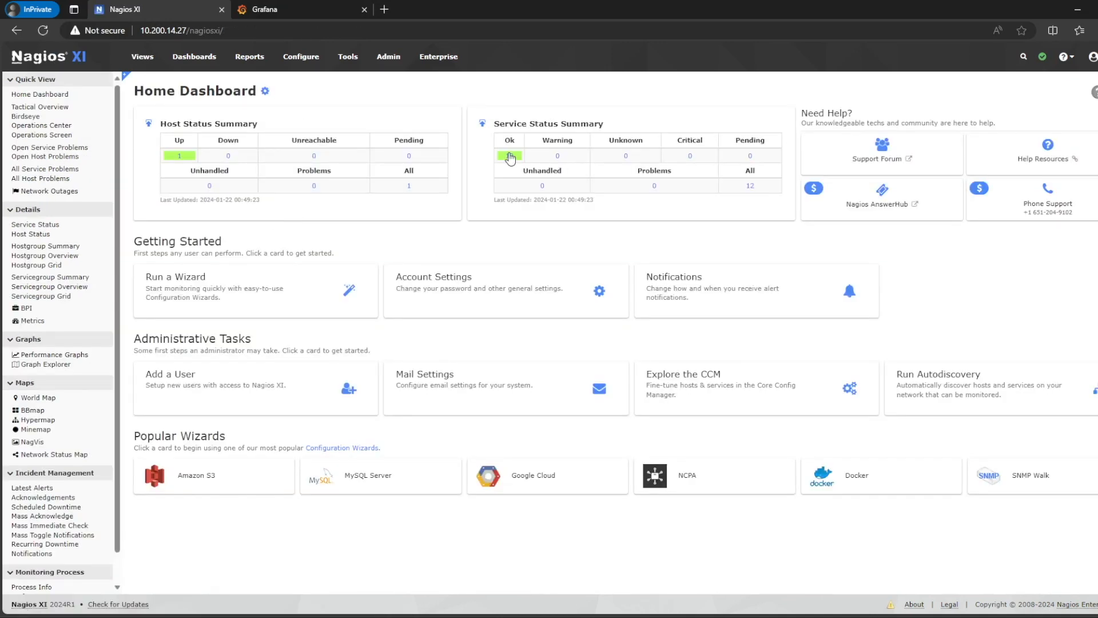
{"action": "left_click", "coordinate": [179, 155]}
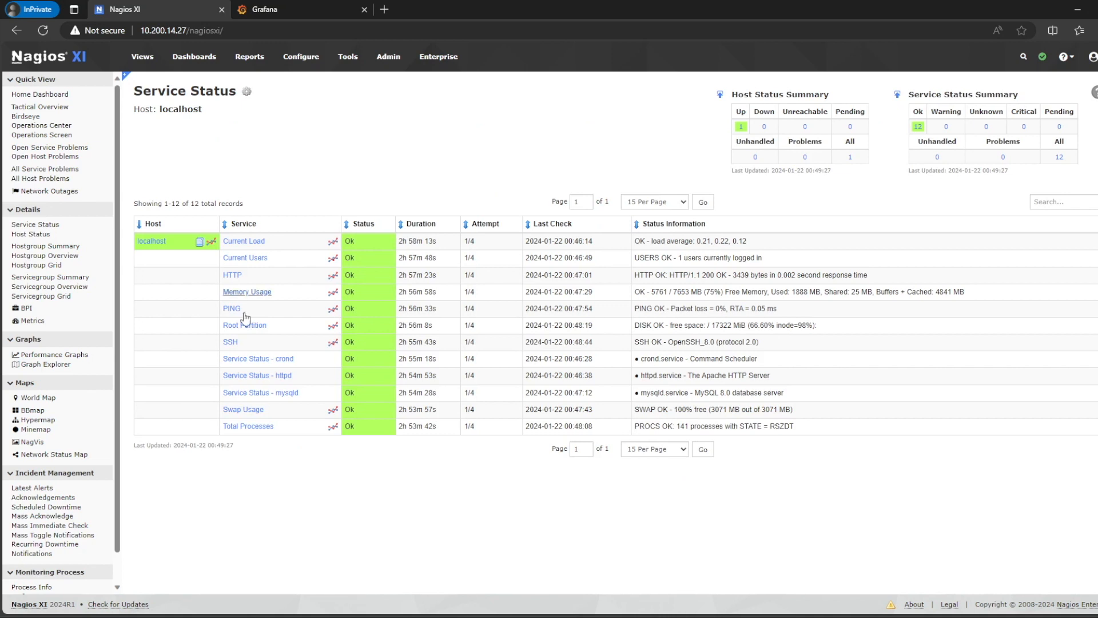
{"action": "mouse_move", "coordinate": [286, 413]}
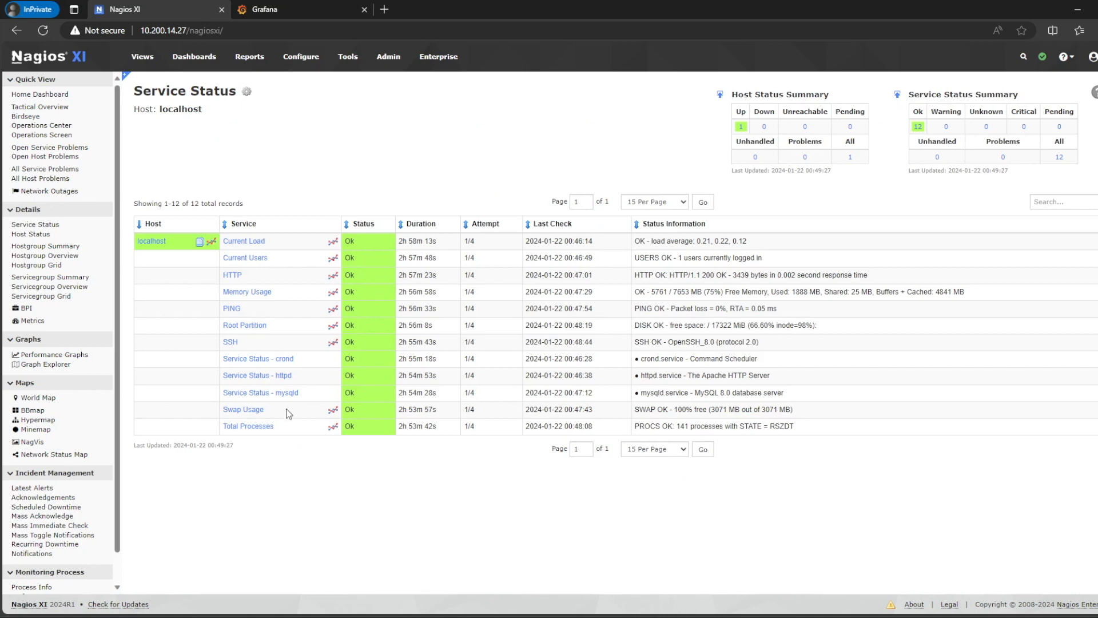
{"action": "mouse_move", "coordinate": [334, 243]}
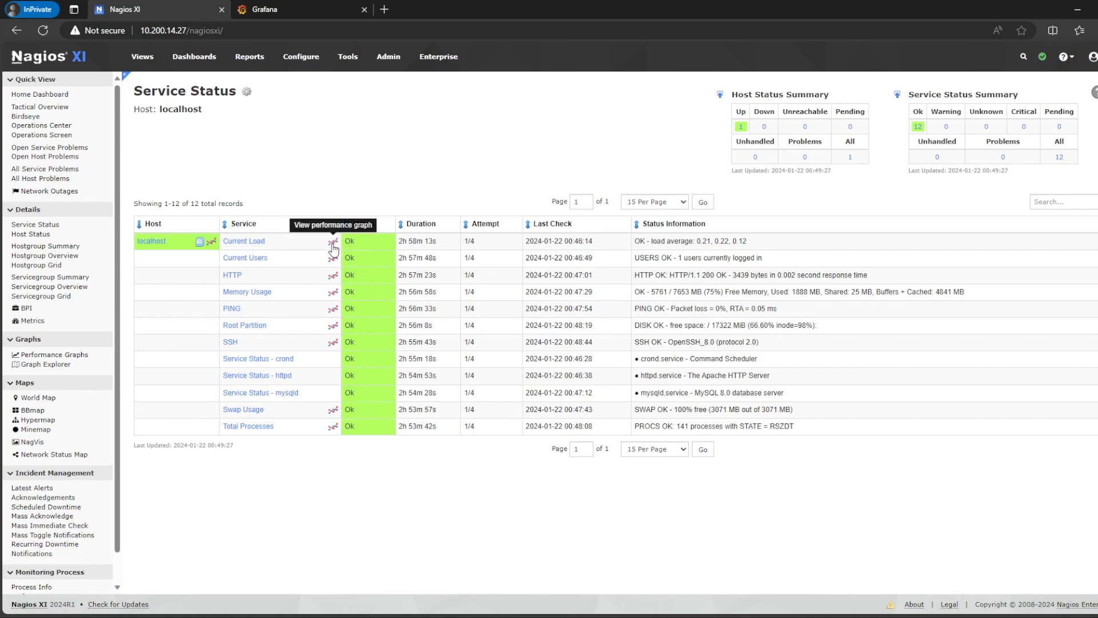
{"action": "mouse_move", "coordinate": [244, 342]}
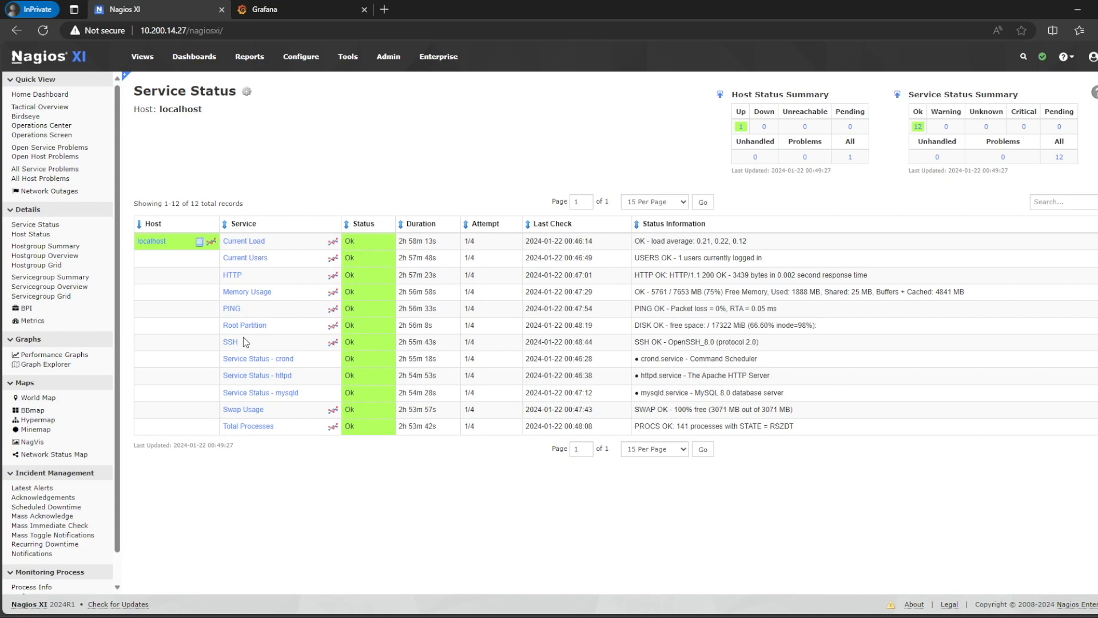
{"action": "mouse_move", "coordinate": [325, 274]}
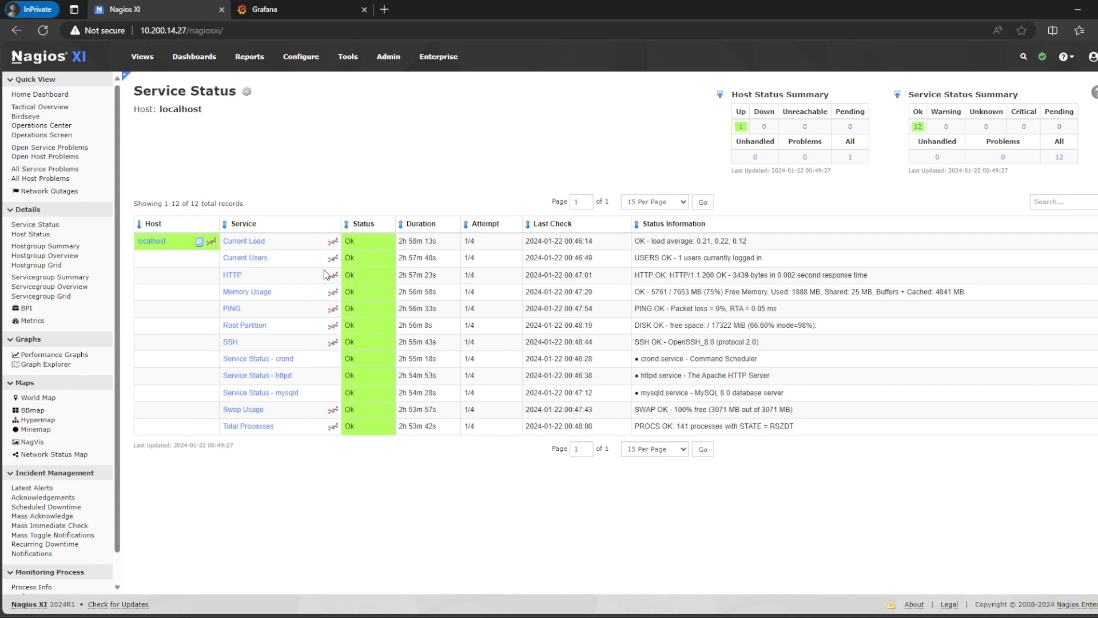
{"action": "mouse_move", "coordinate": [331, 247]}
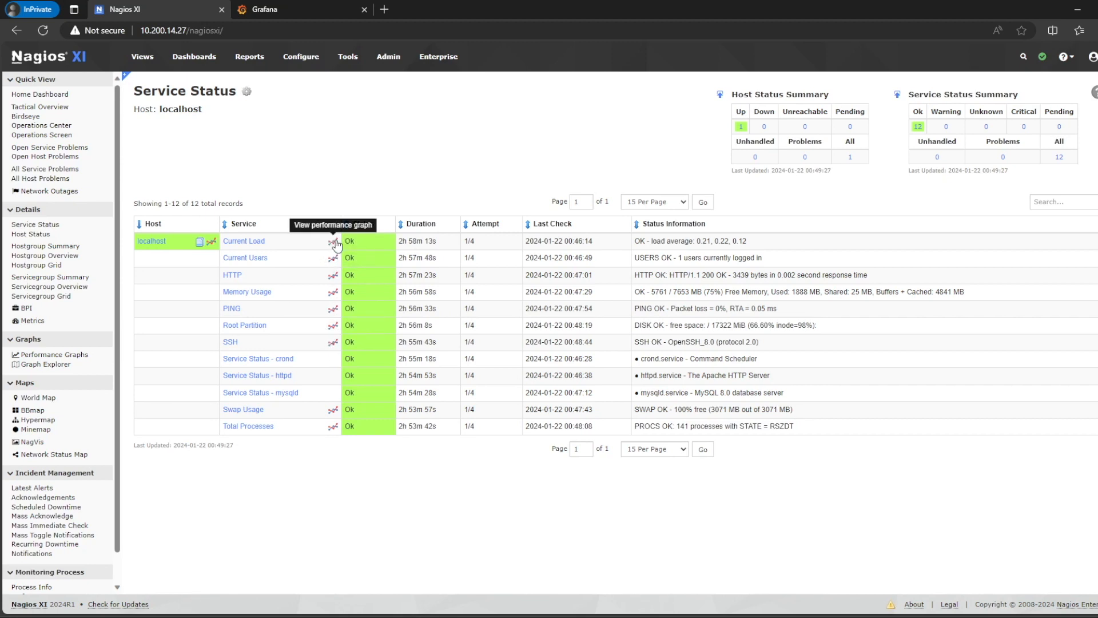
{"action": "mouse_move", "coordinate": [275, 280]}
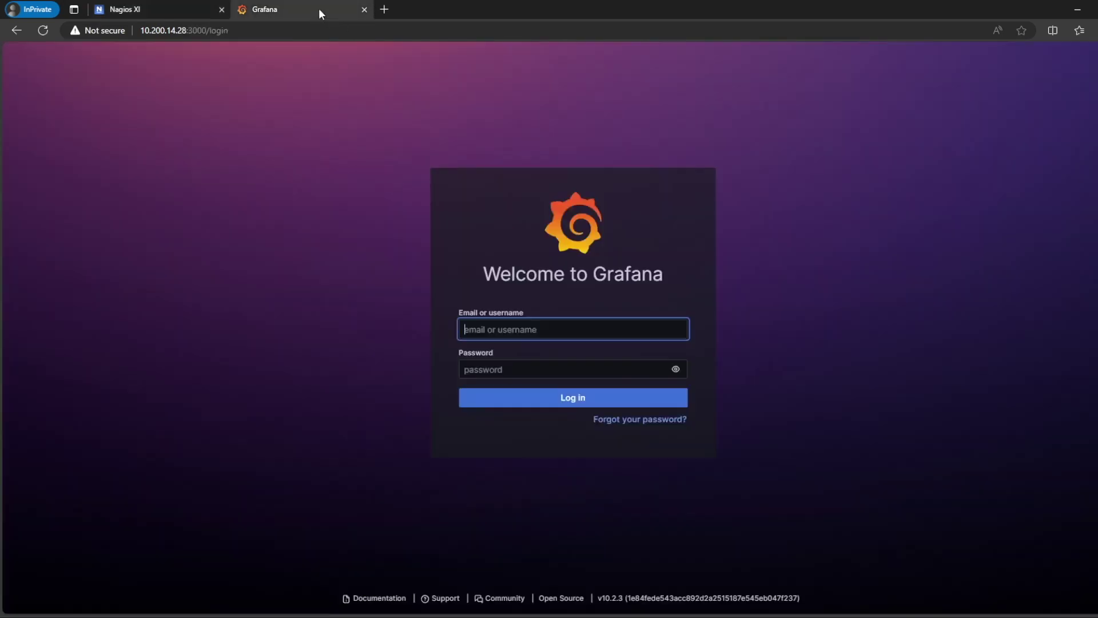
Step: Log in to Grafana as admin, skipping the password update, and expand the main menu
{"action": "type", "text": "admin"}
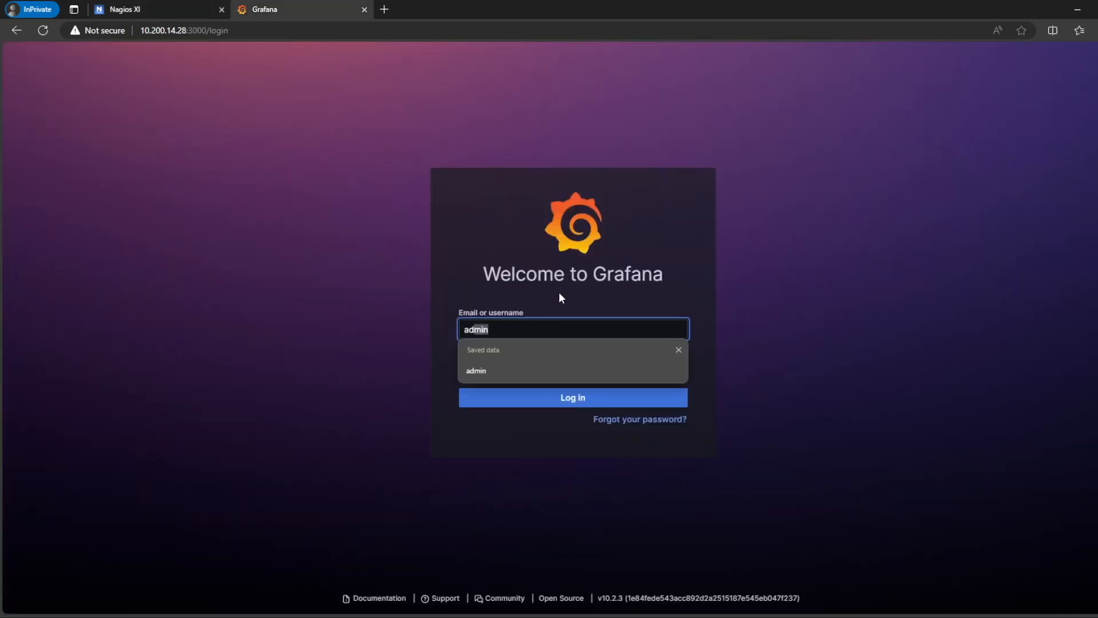
{"action": "left_click", "coordinate": [571, 397]}
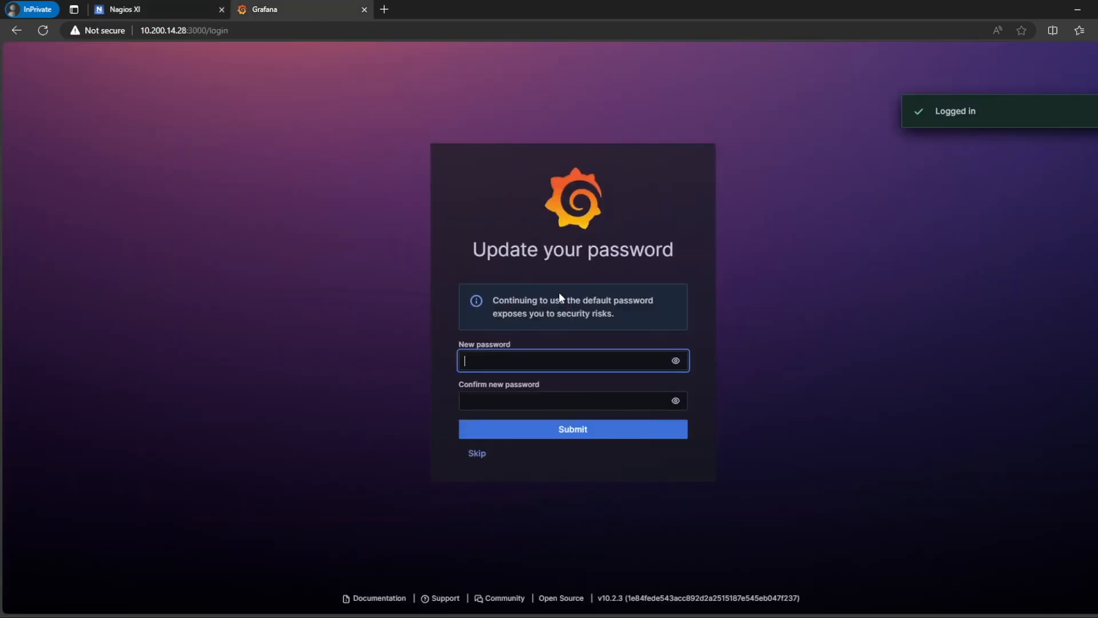
{"action": "left_click", "coordinate": [477, 453]}
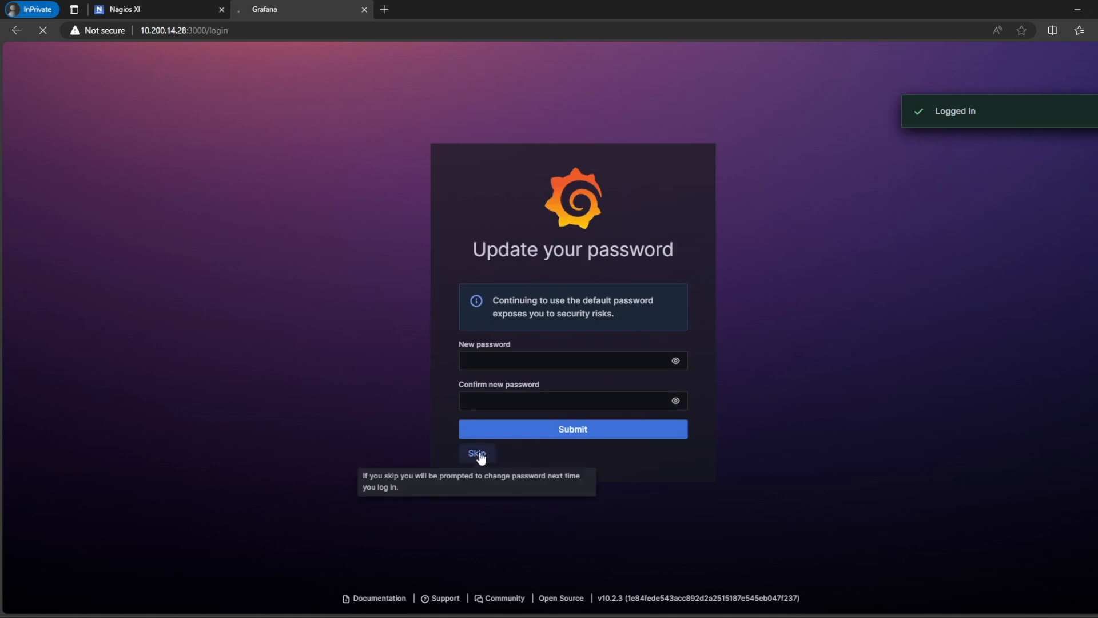
{"action": "left_click", "coordinate": [478, 453]}
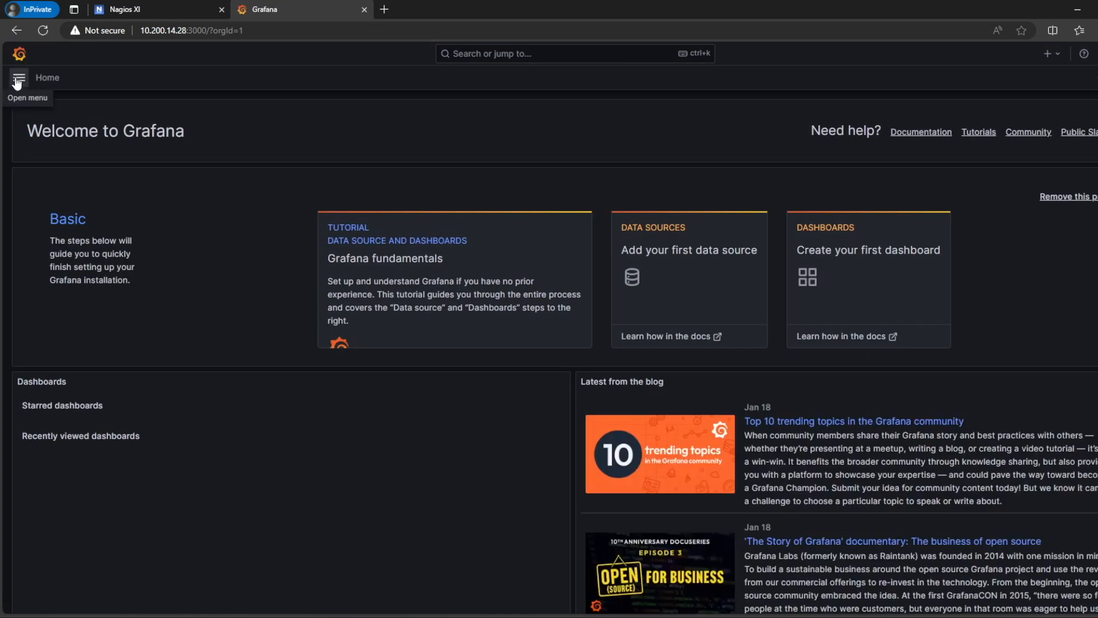
{"action": "left_click", "coordinate": [18, 78]}
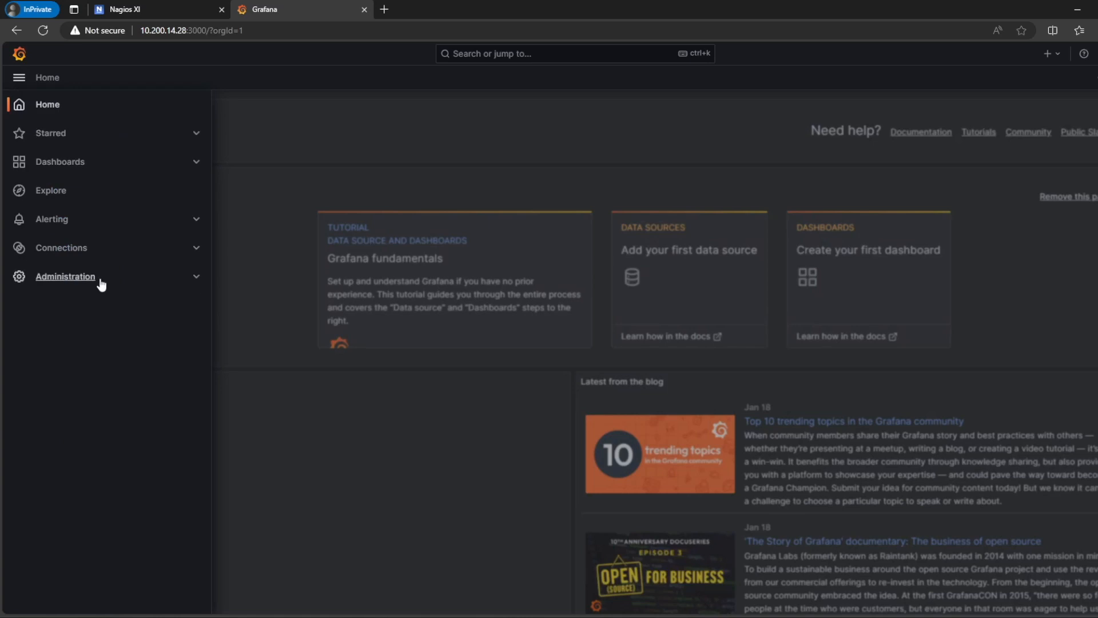
{"action": "mouse_move", "coordinate": [61, 247]}
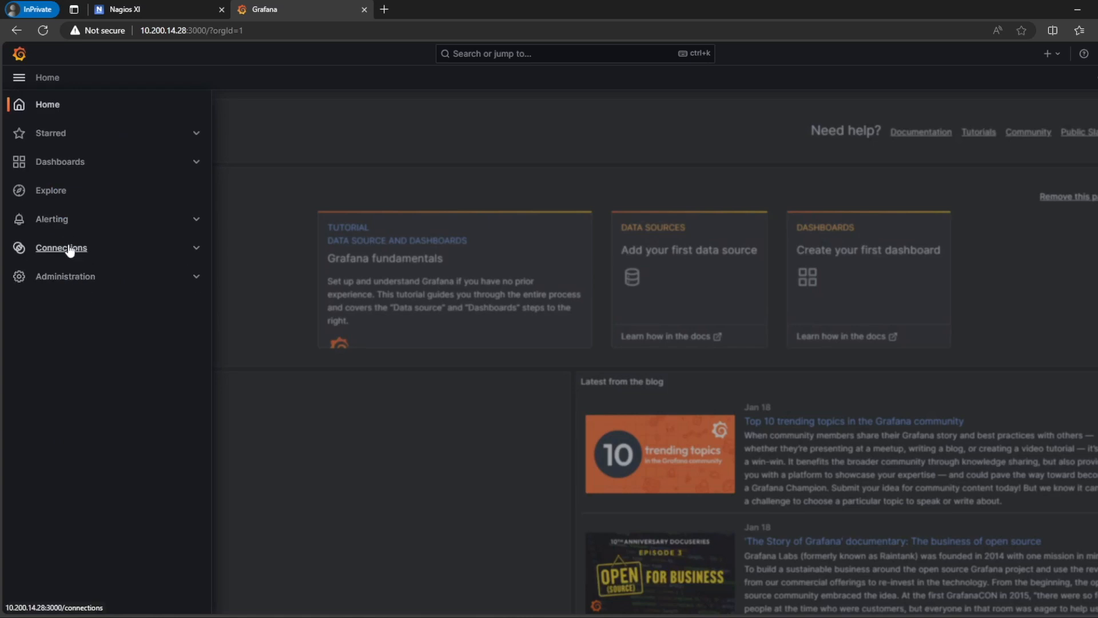
Step: Add a new InfluxDB data source from the Connections page
{"action": "left_click", "coordinate": [62, 247]}
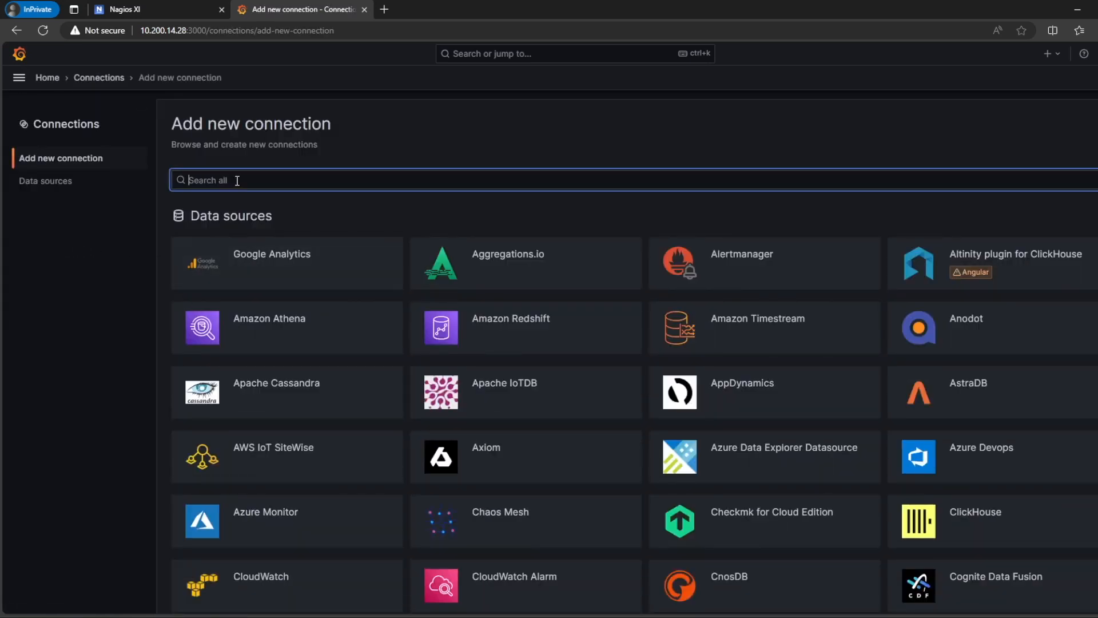
{"action": "type", "text": "inf"}
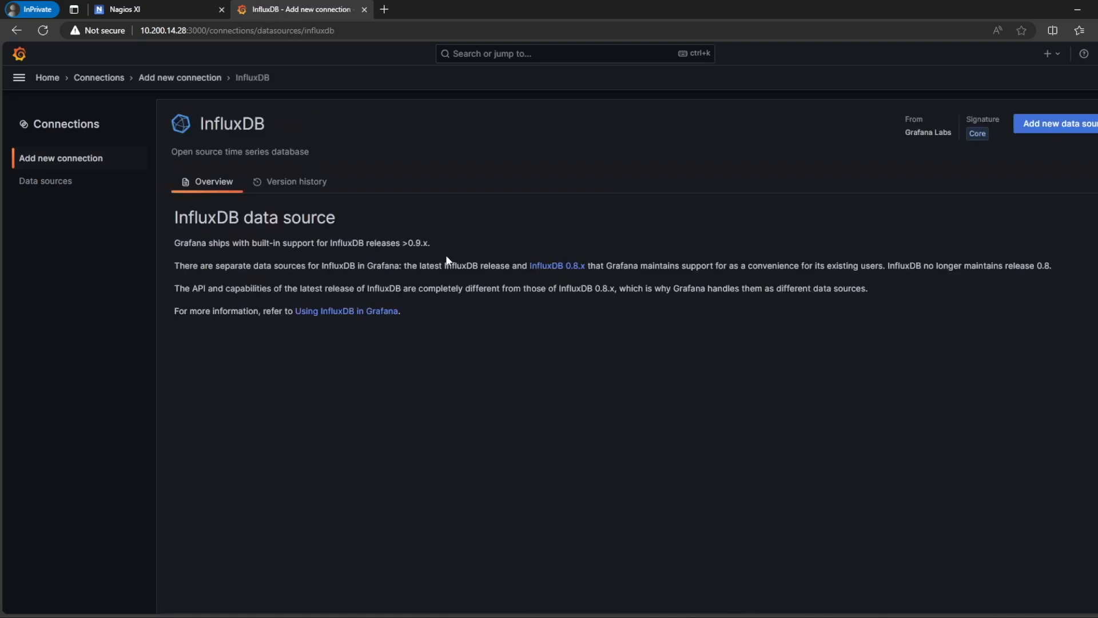
{"action": "mouse_move", "coordinate": [1061, 124]}
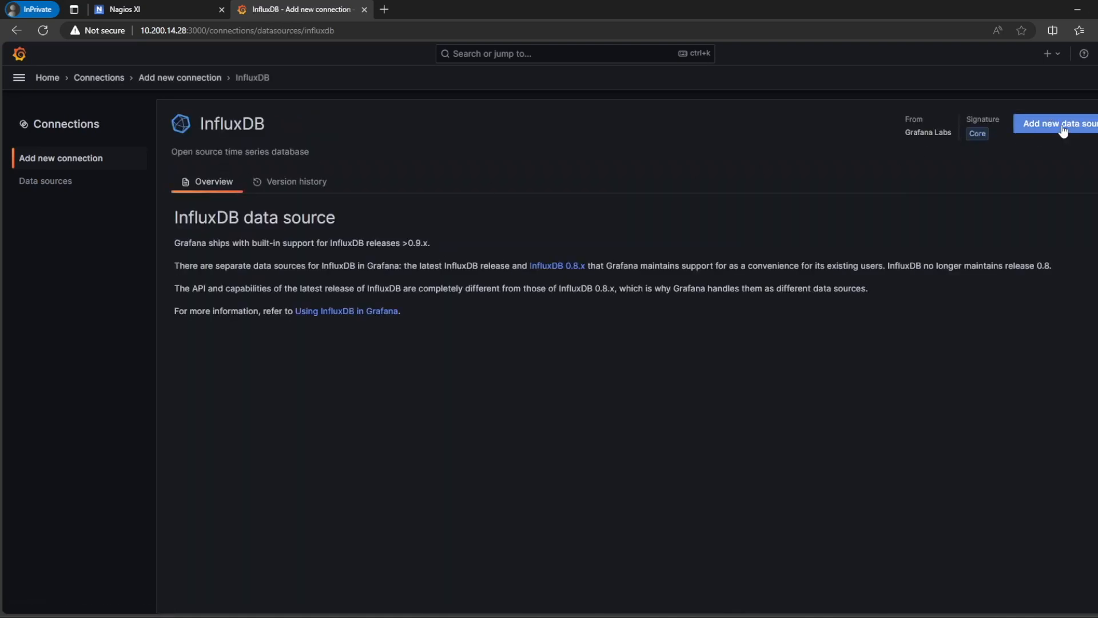
{"action": "left_click", "coordinate": [1060, 124]}
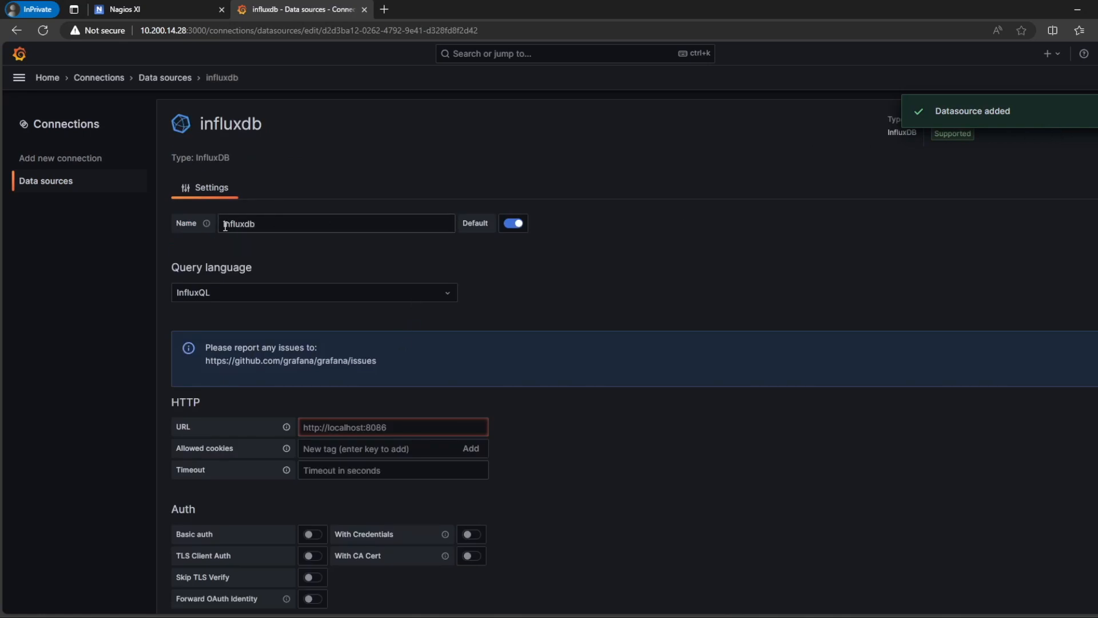
{"action": "scroll", "scroll_direction": "down", "scroll_amount": 3}
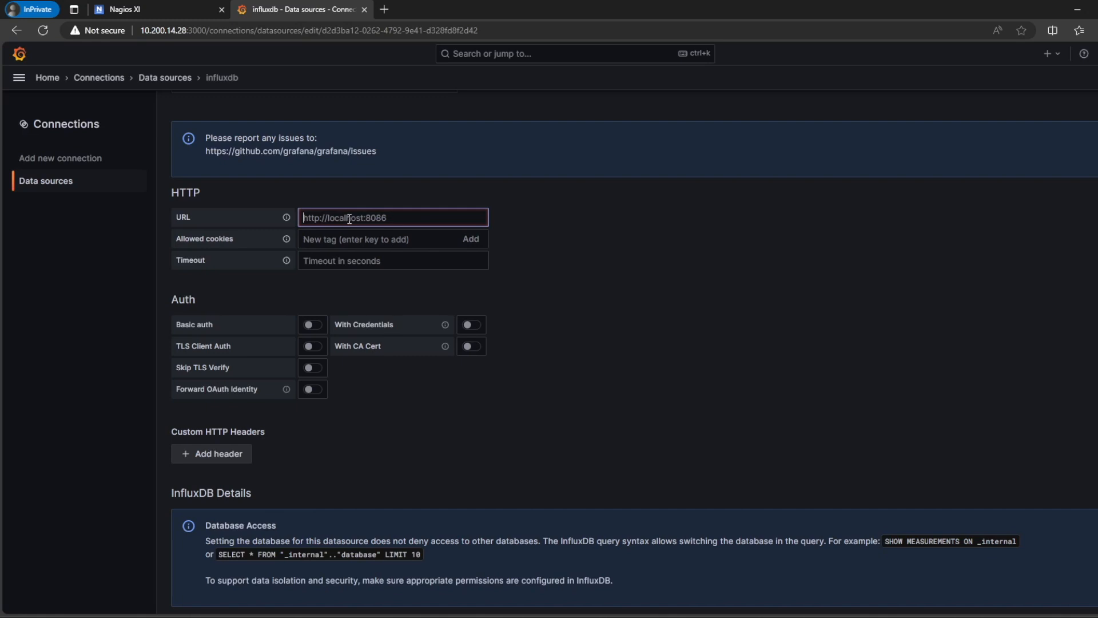
{"action": "type", "text": "http://localhost:"}
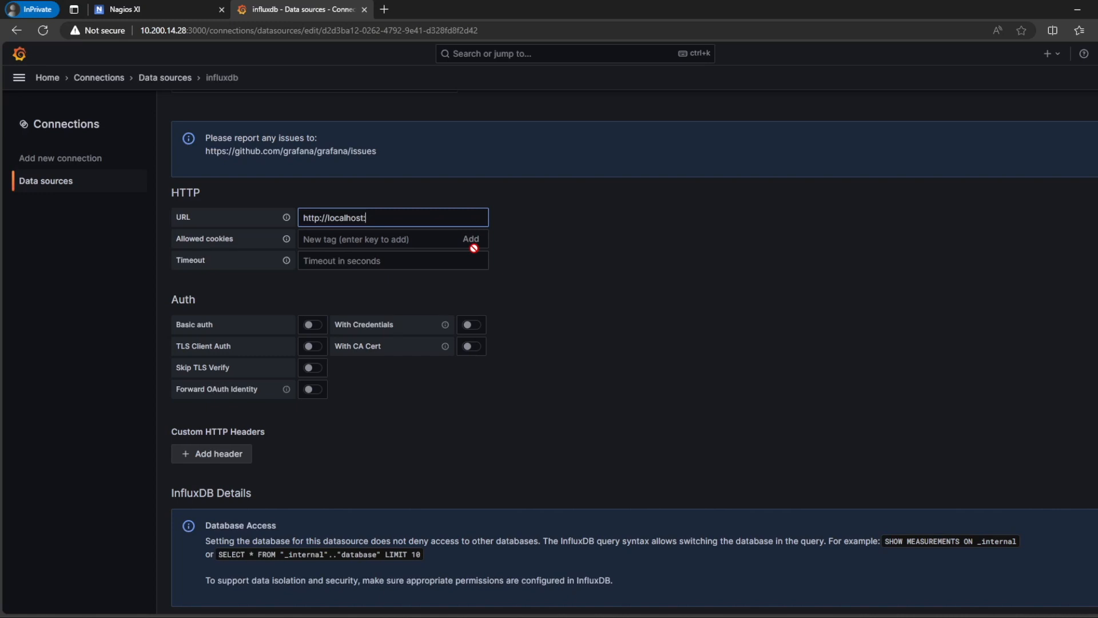
{"action": "type", "text": "8086"}
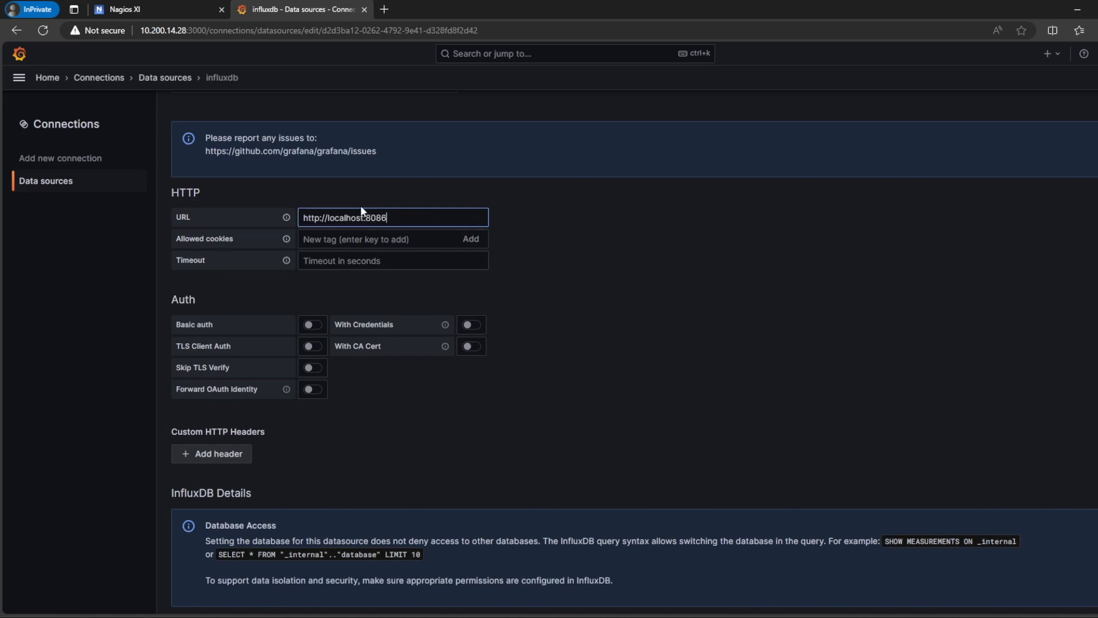
{"action": "scroll", "scroll_direction": "down", "scroll_amount": 3}
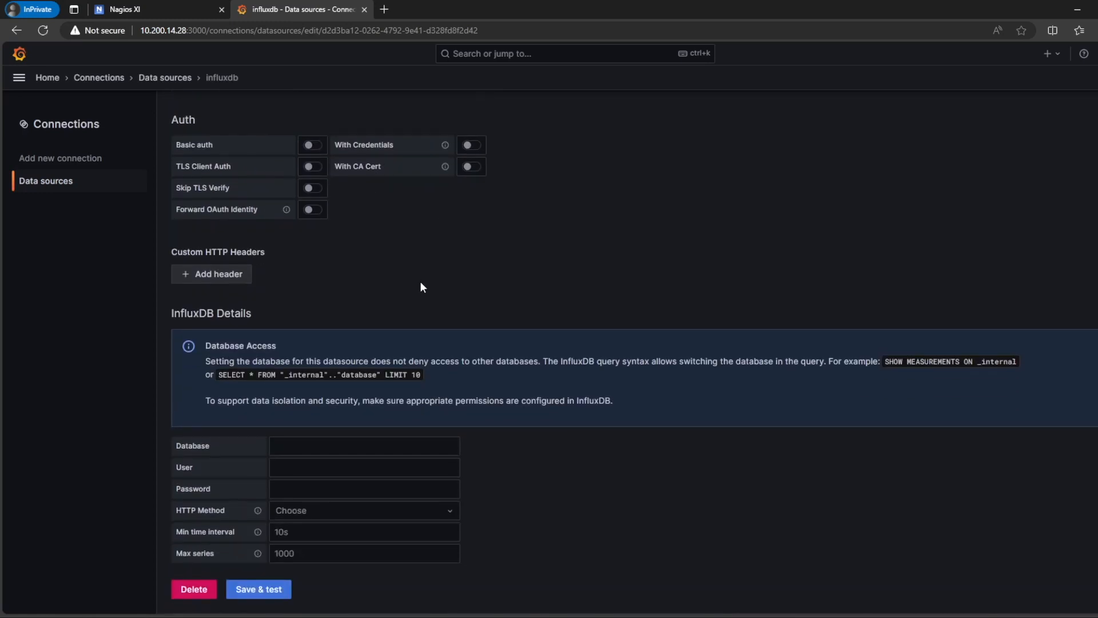
{"action": "left_click", "coordinate": [364, 445]}
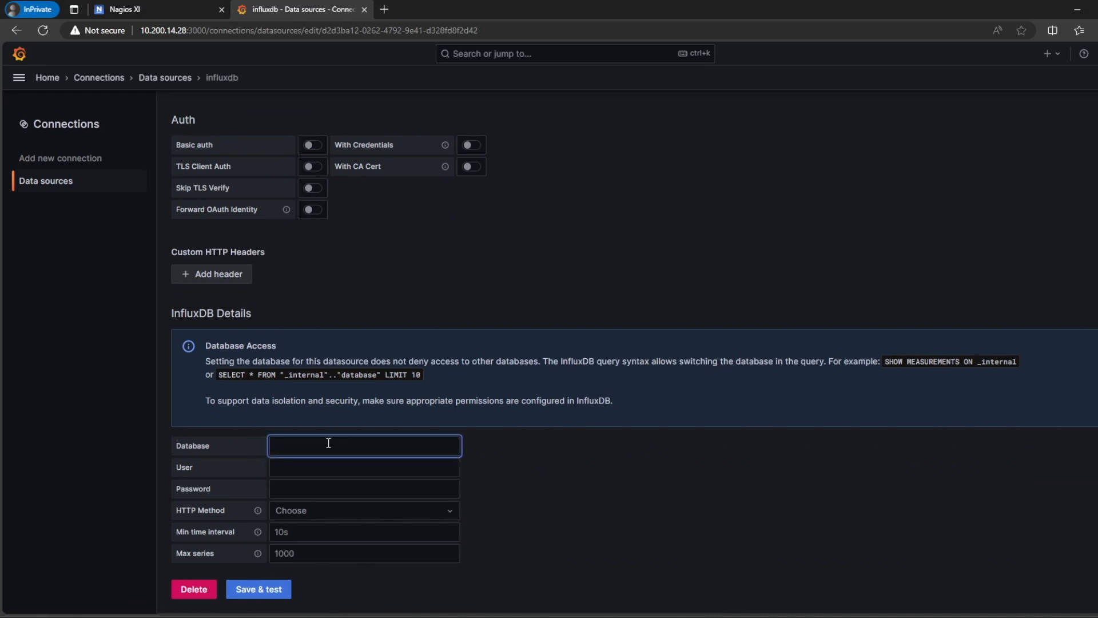
{"action": "type", "text": "nagiosdb"}
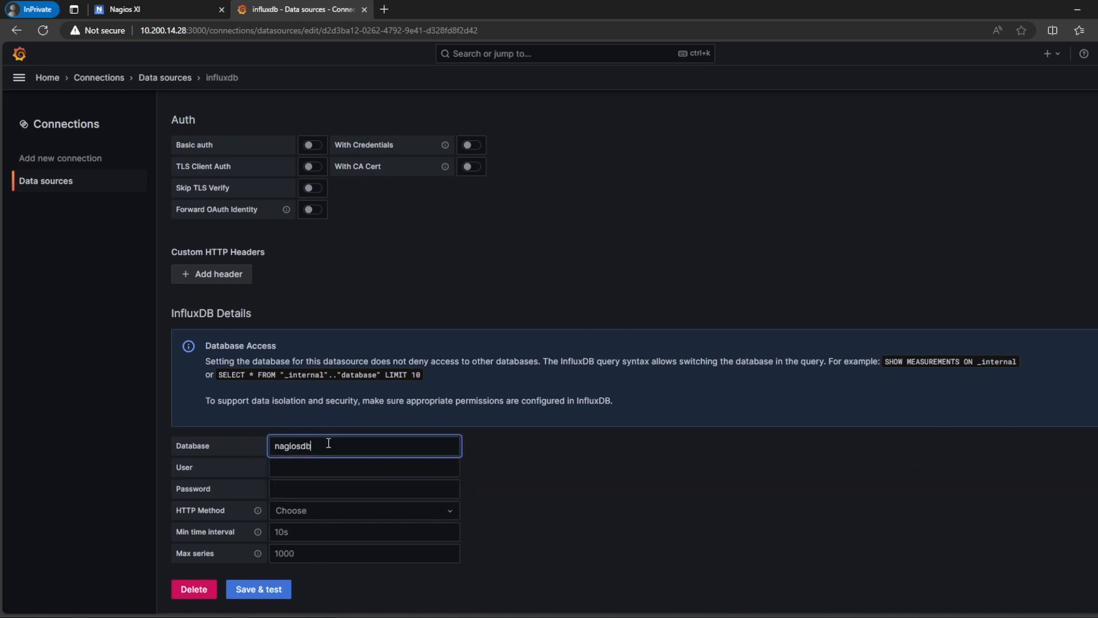
{"action": "mouse_move", "coordinate": [197, 453]}
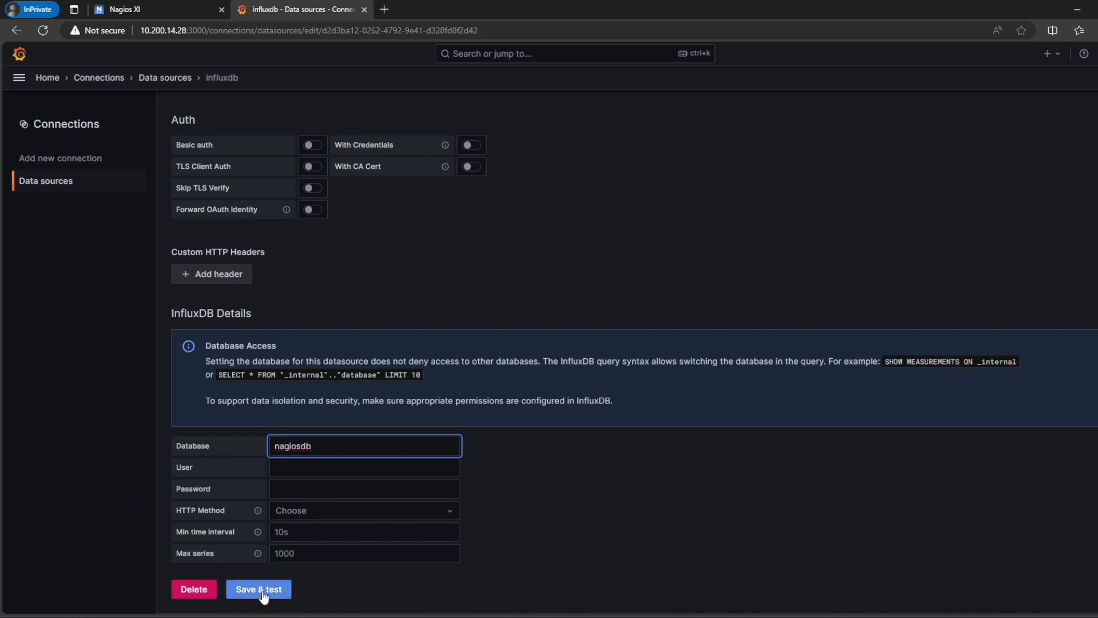
{"action": "left_click", "coordinate": [258, 589]}
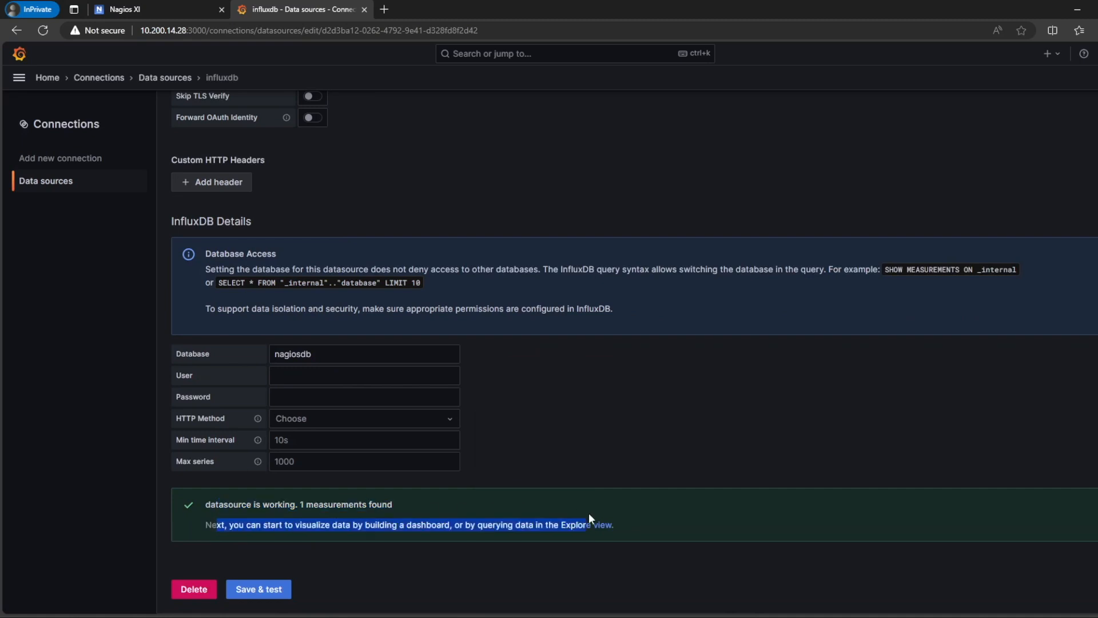
{"action": "scroll", "scroll_direction": "up", "scroll_amount": 3}
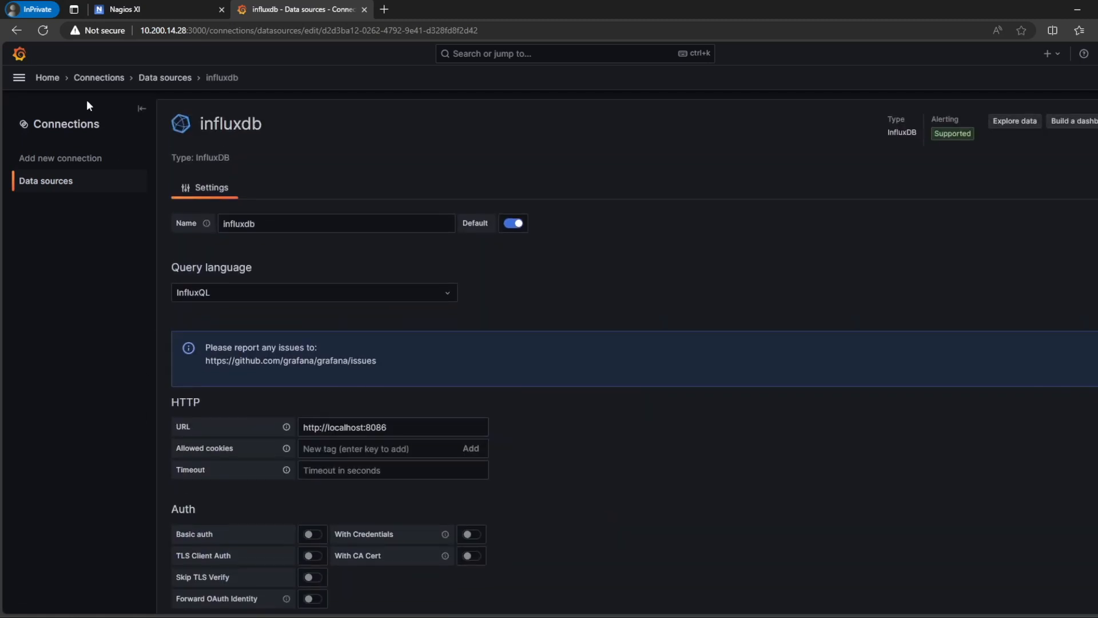
Step: Build a new dashboard visualization querying the metrics measurement
{"action": "left_click", "coordinate": [19, 77]}
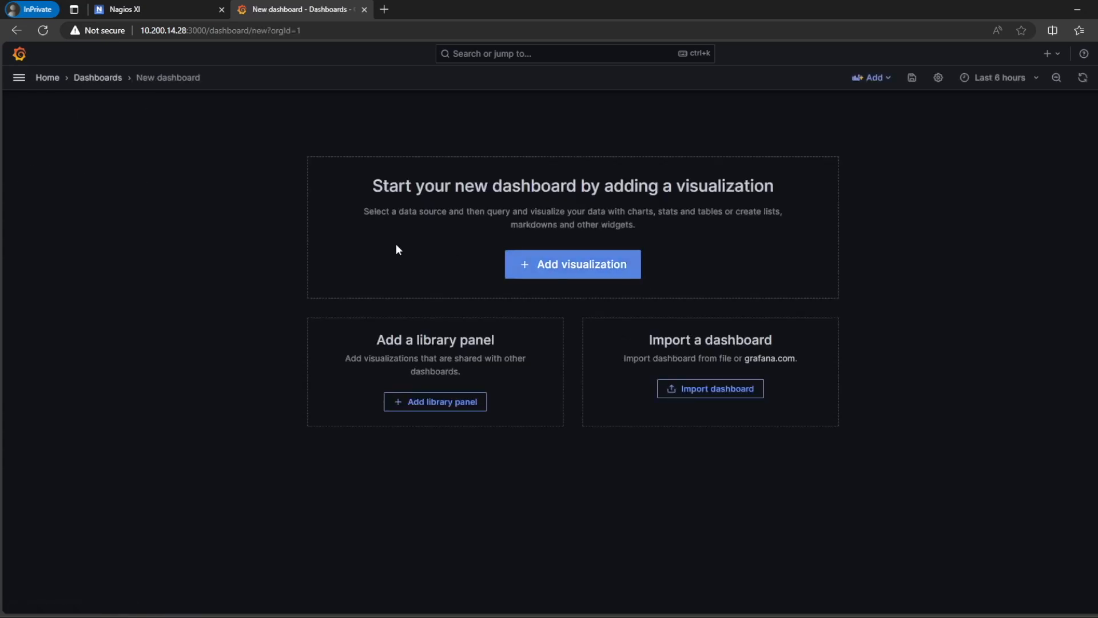
{"action": "left_click", "coordinate": [572, 264]}
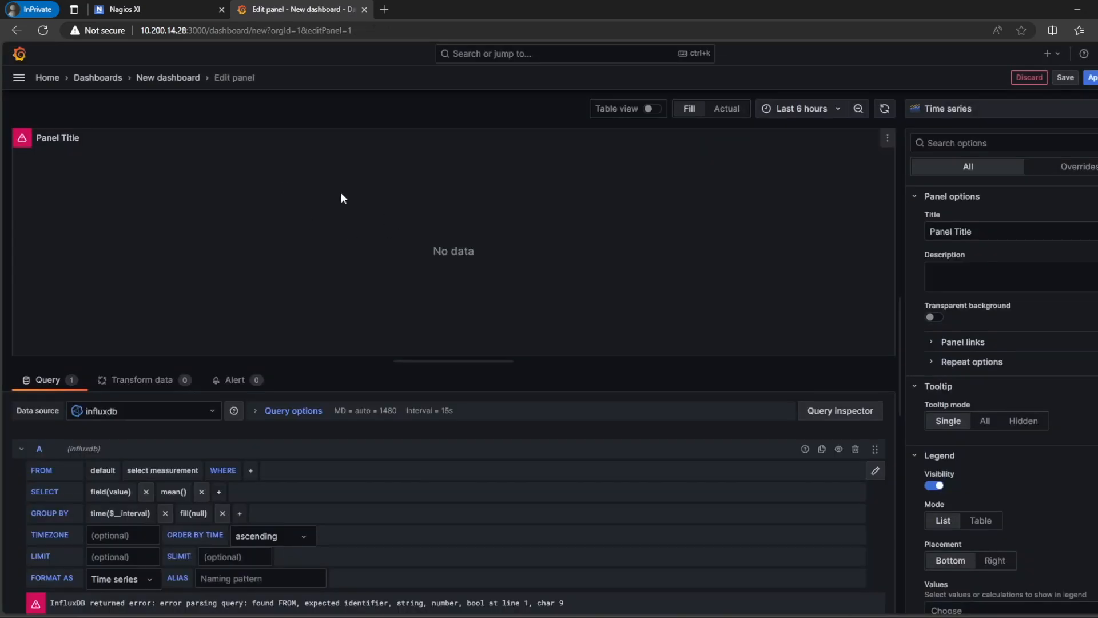
{"action": "left_click", "coordinate": [162, 470]}
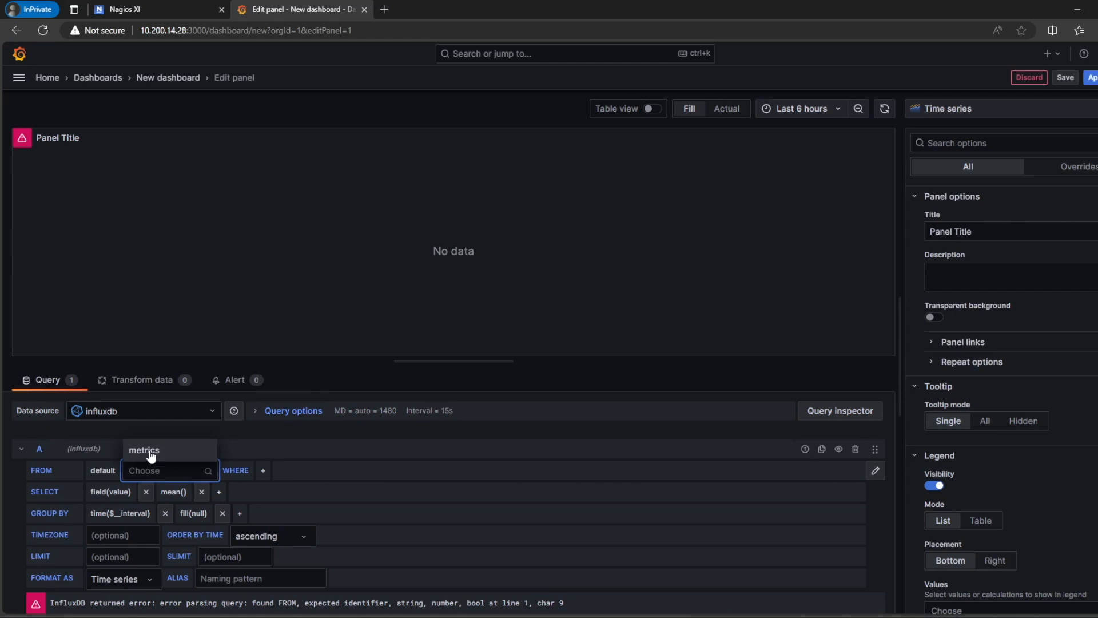
{"action": "left_click", "coordinate": [144, 449]}
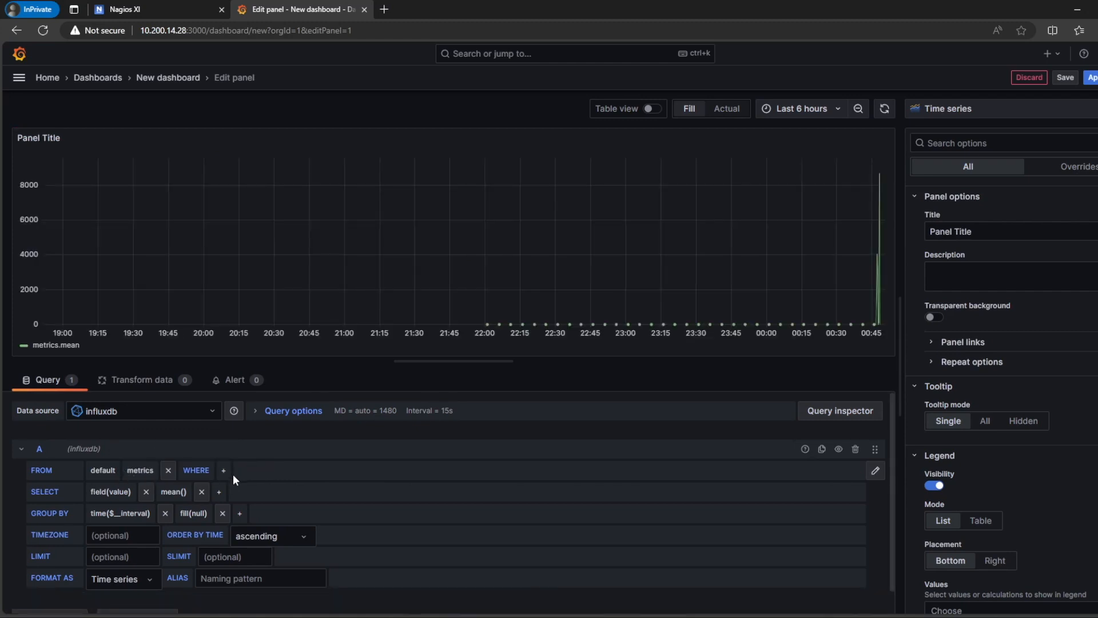
Step: Filter the query WHERE host = localhost AND service = Current Users
{"action": "left_click", "coordinate": [223, 470]}
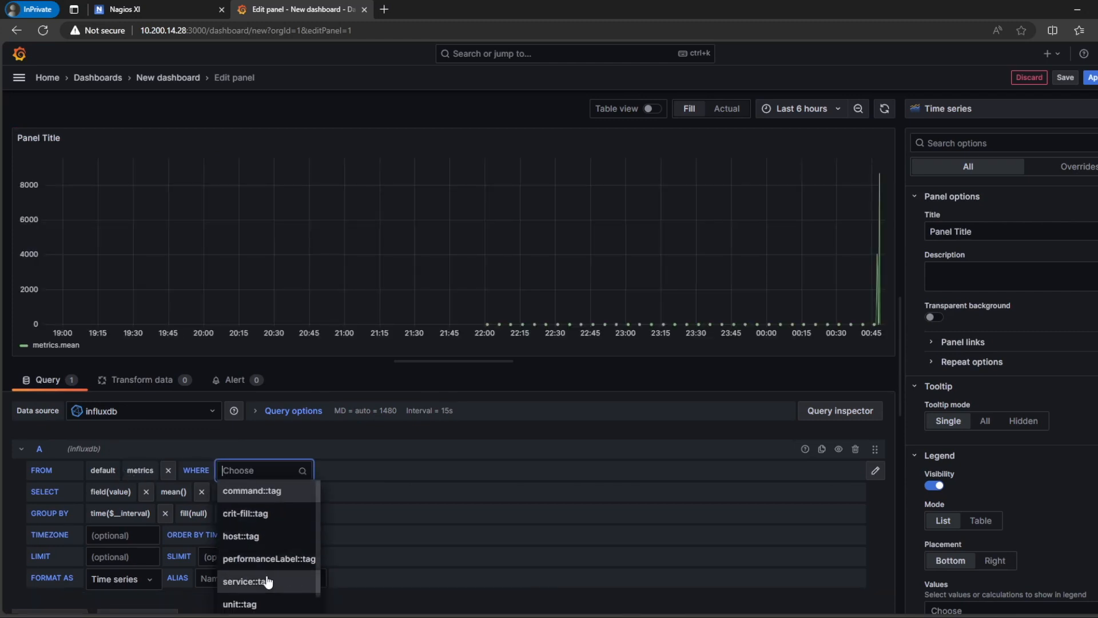
{"action": "left_click", "coordinate": [240, 536]}
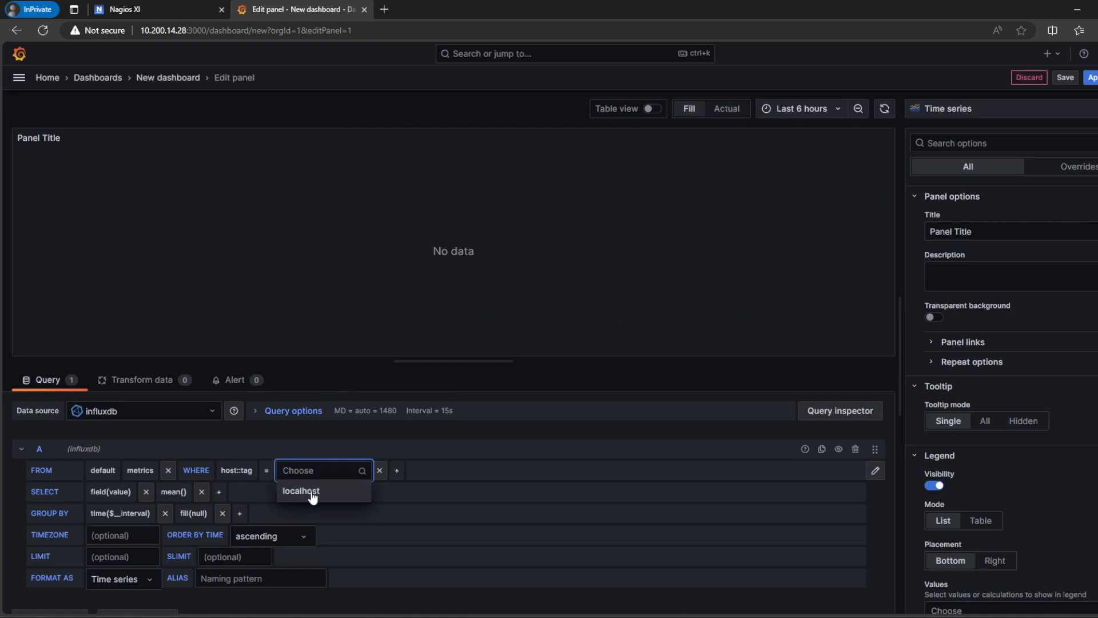
{"action": "left_click", "coordinate": [301, 491]}
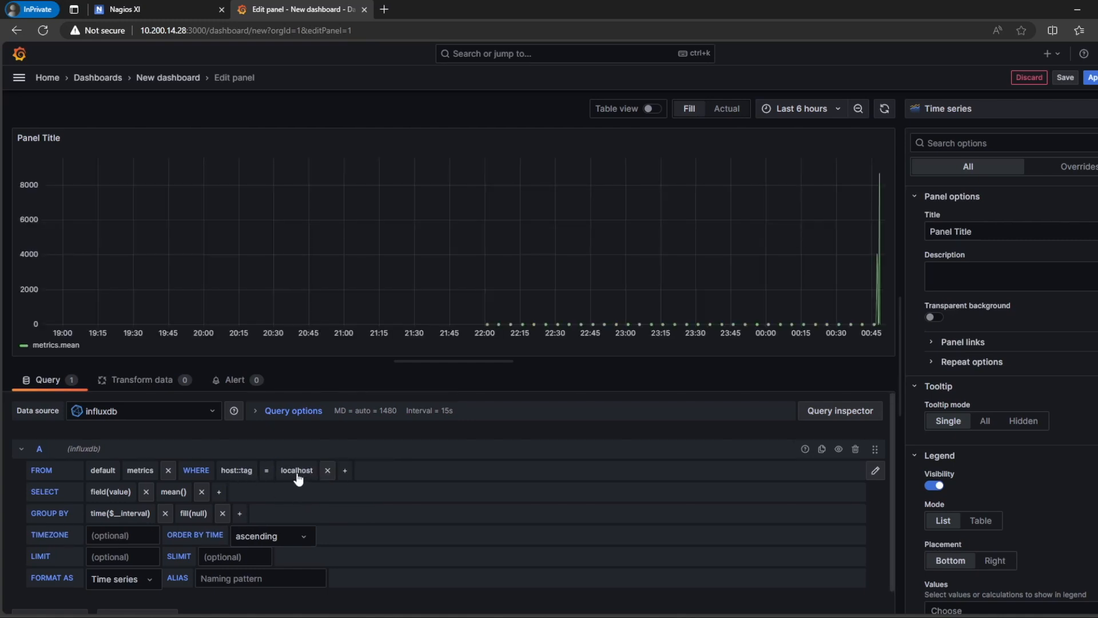
{"action": "left_click", "coordinate": [137, 9]}
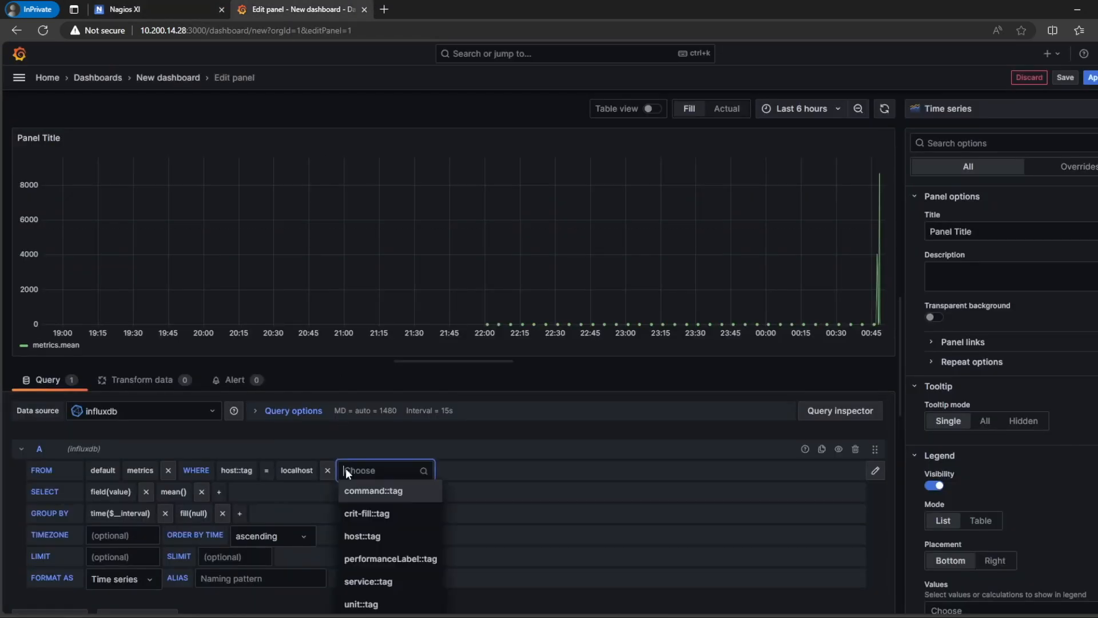
{"action": "left_click", "coordinate": [367, 581]}
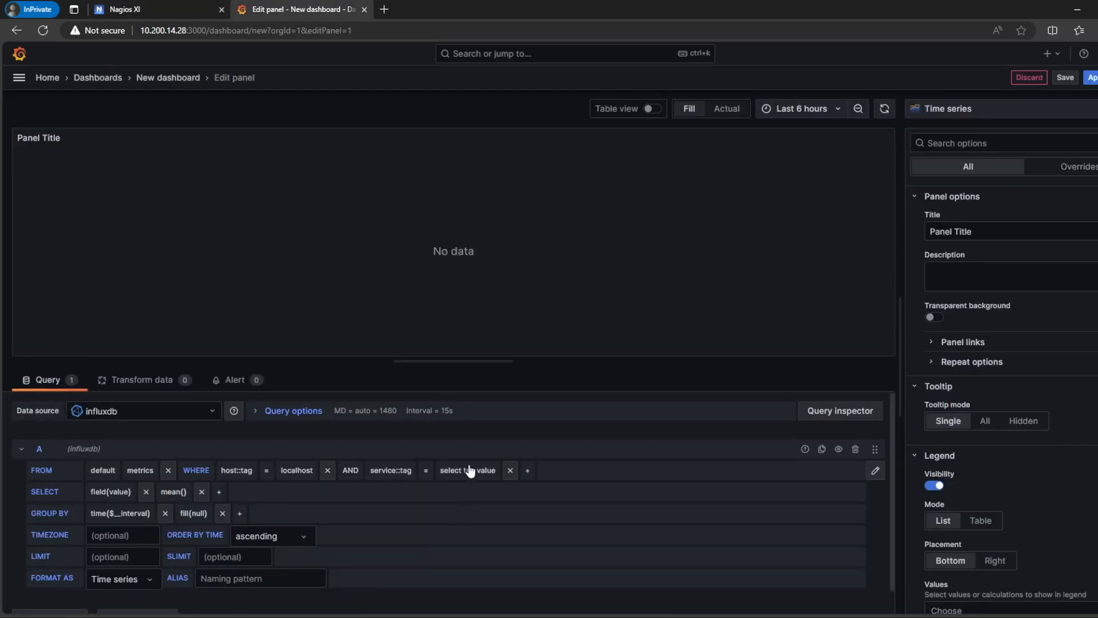
{"action": "left_click", "coordinate": [467, 470]}
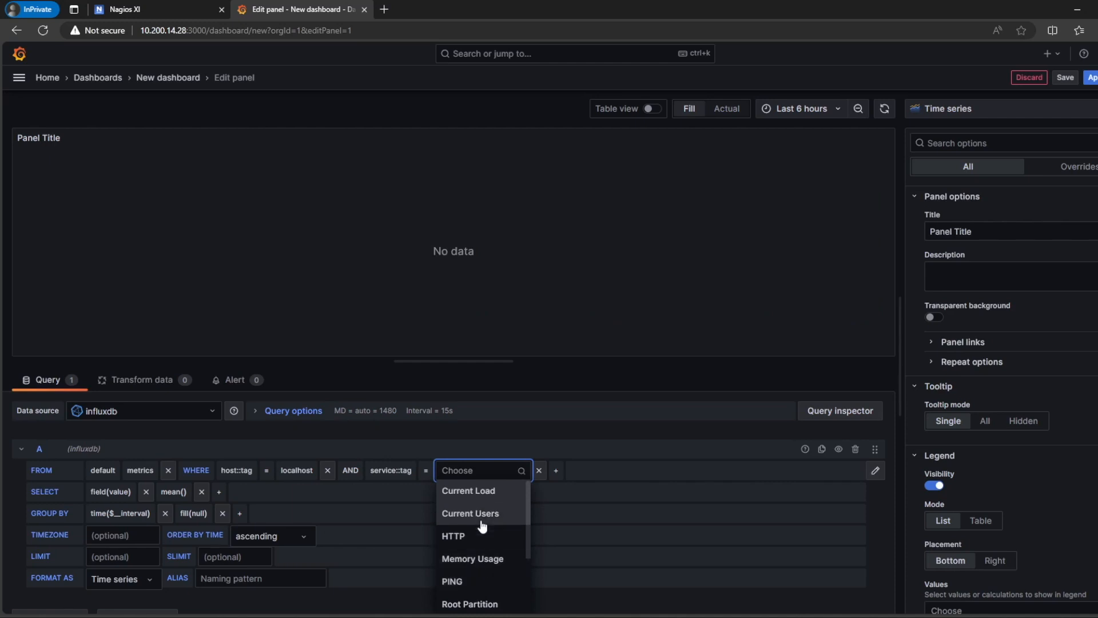
{"action": "mouse_move", "coordinate": [222, 141]}
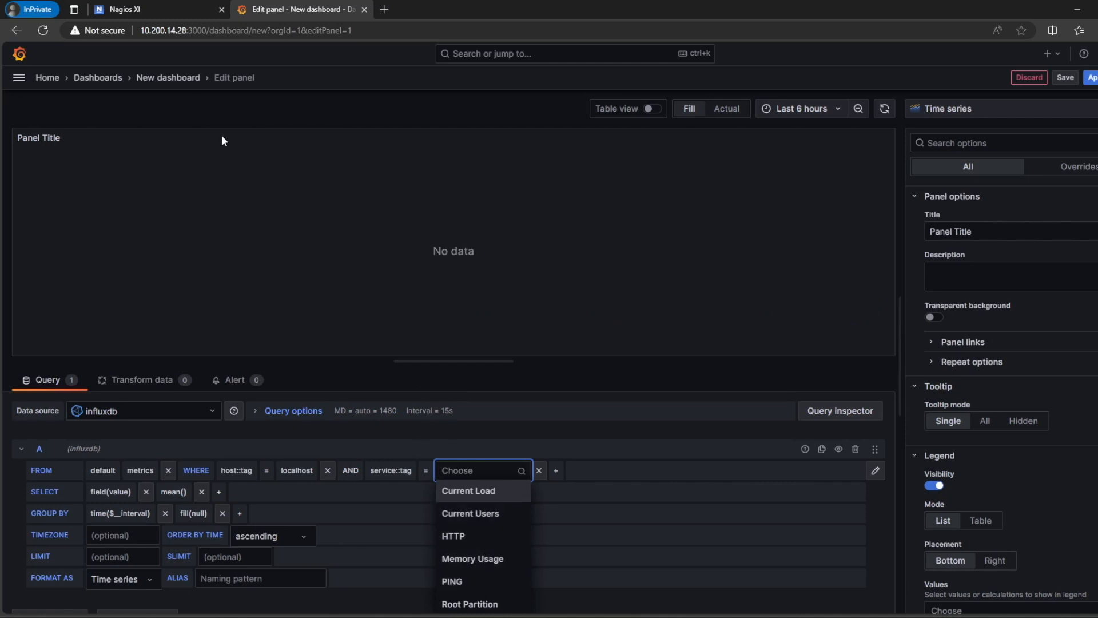
{"action": "left_click", "coordinate": [470, 514]}
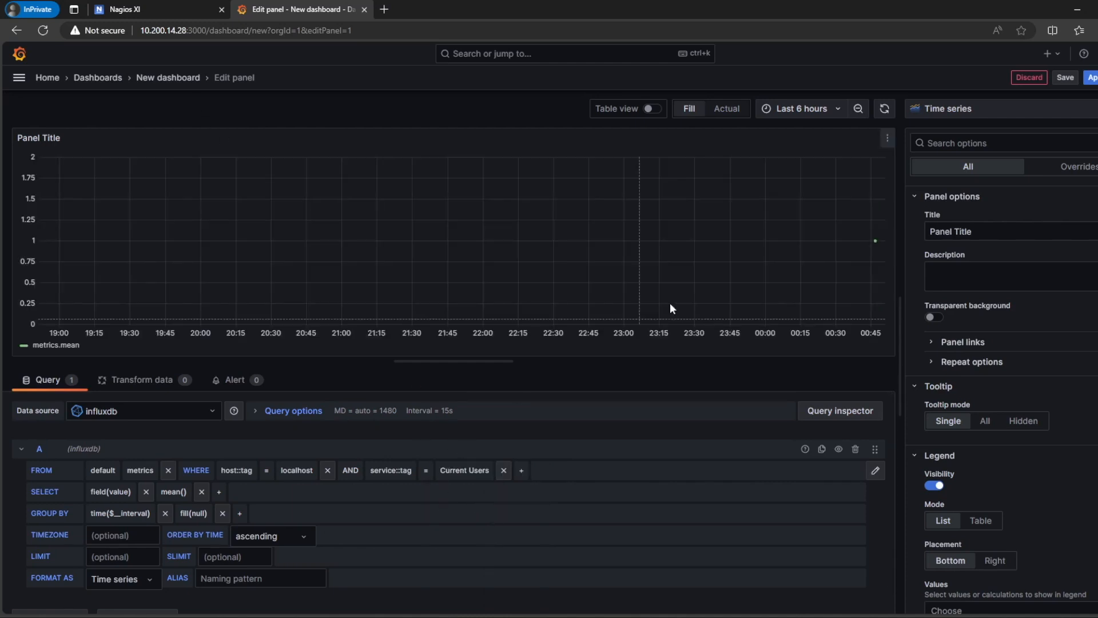
{"action": "mouse_move", "coordinate": [875, 241]}
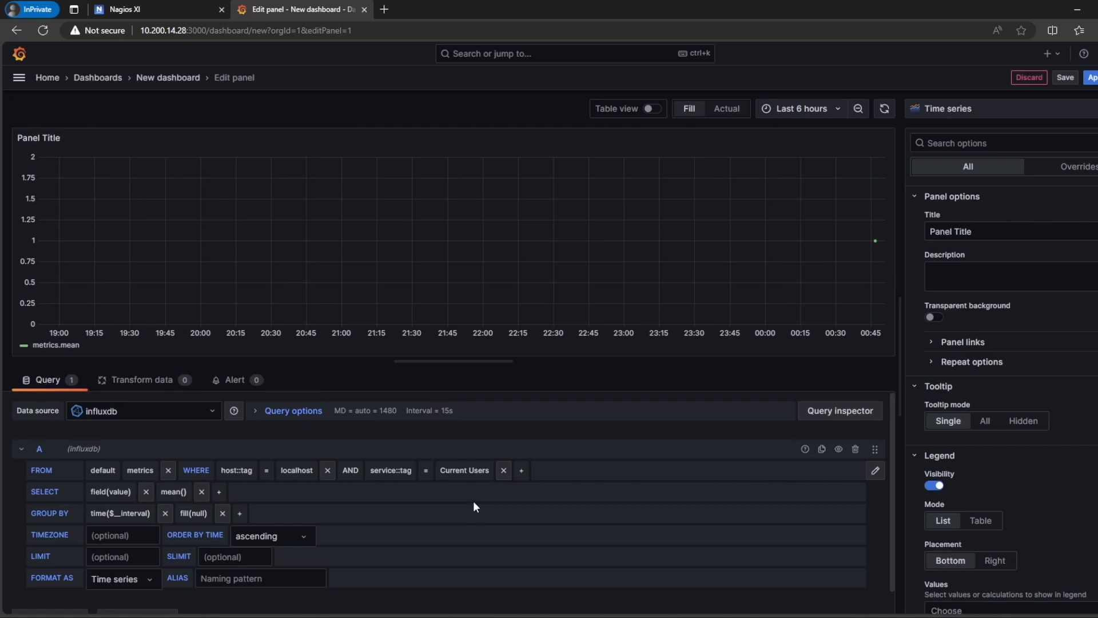
Step: Switch back to the Nagios XI tab showing localhost's services
{"action": "left_click", "coordinate": [125, 9]}
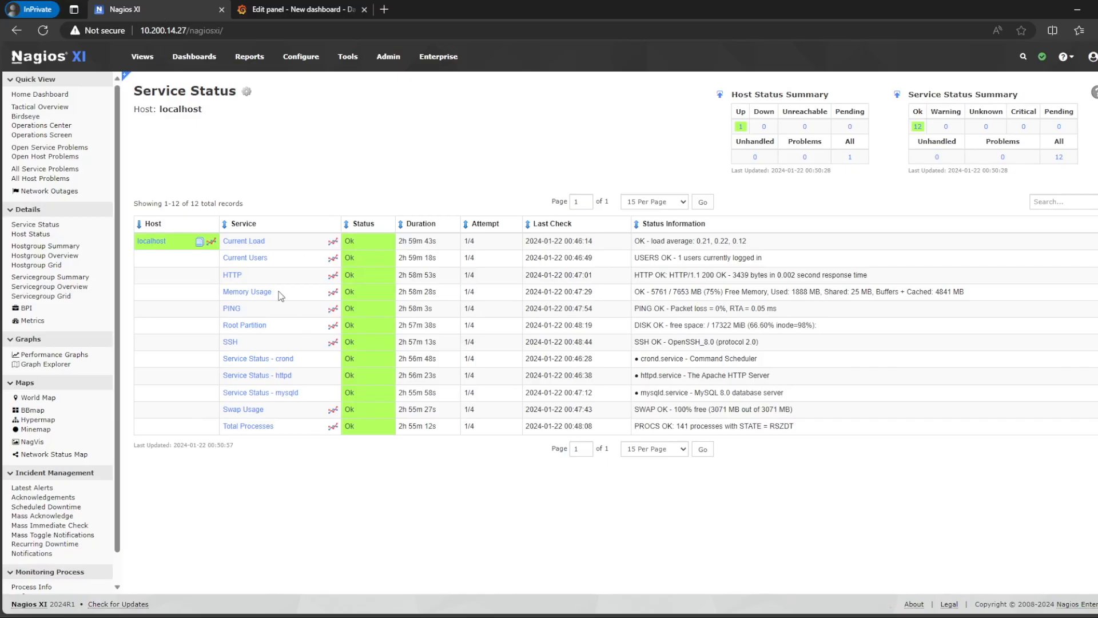
{"action": "mouse_move", "coordinate": [280, 310]}
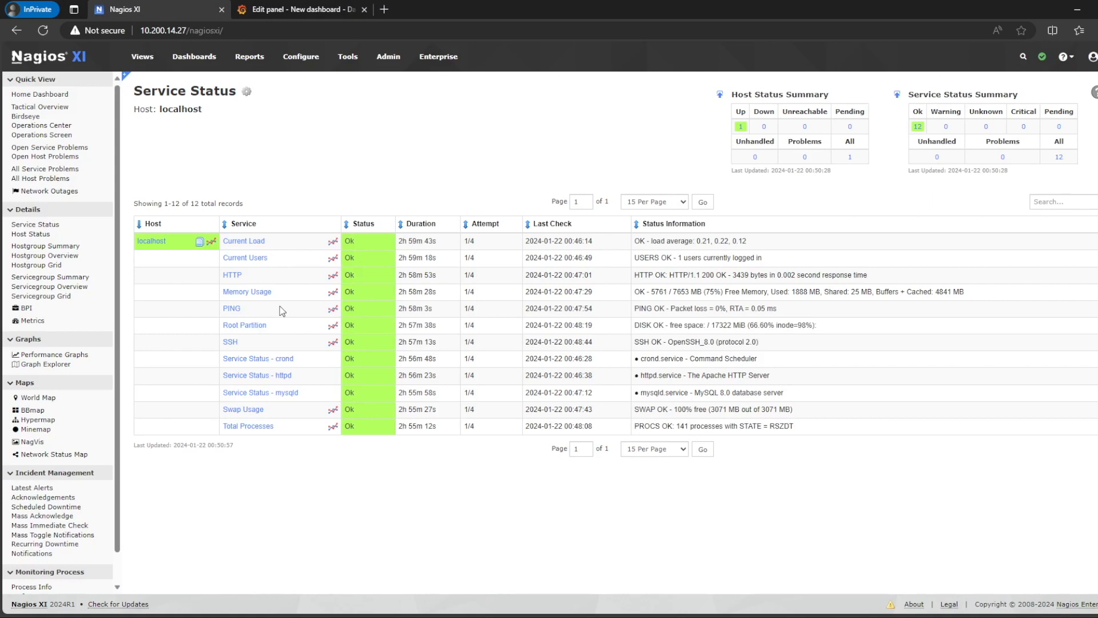
{"action": "mouse_move", "coordinate": [298, 333]}
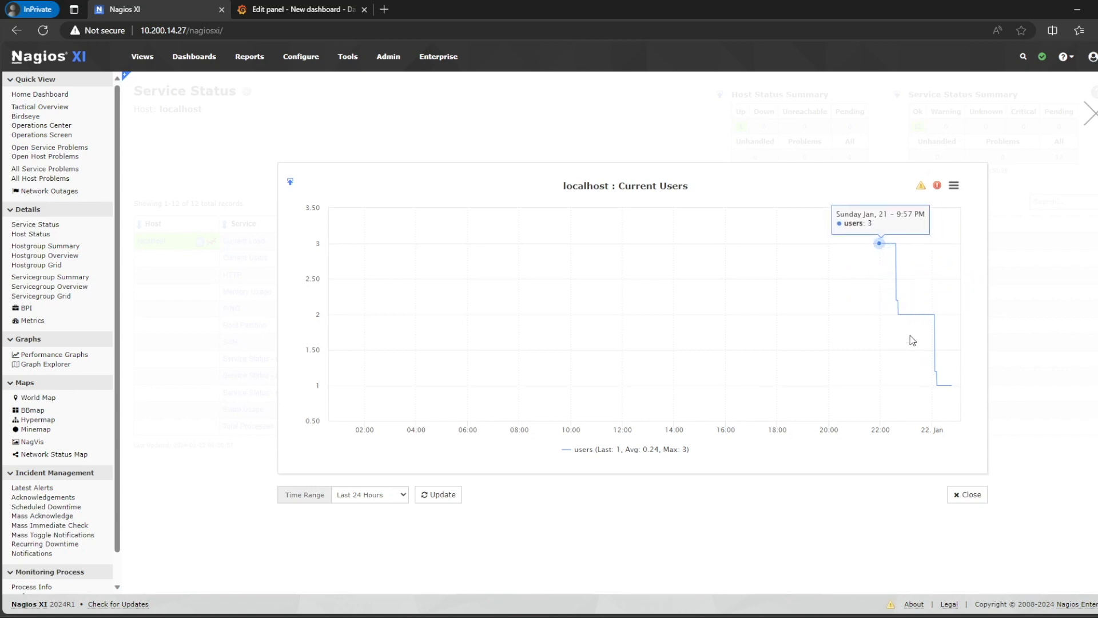
{"action": "mouse_move", "coordinate": [946, 383]}
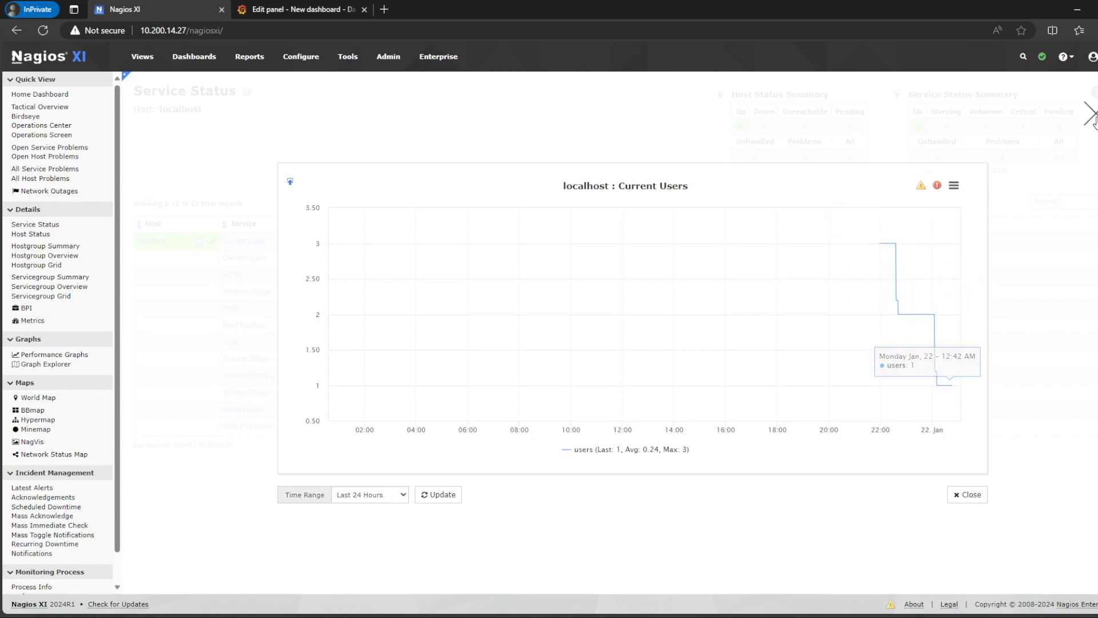
Step: Return to the Grafana tab editing the localhost Current Users panel
{"action": "left_click", "coordinate": [302, 9]}
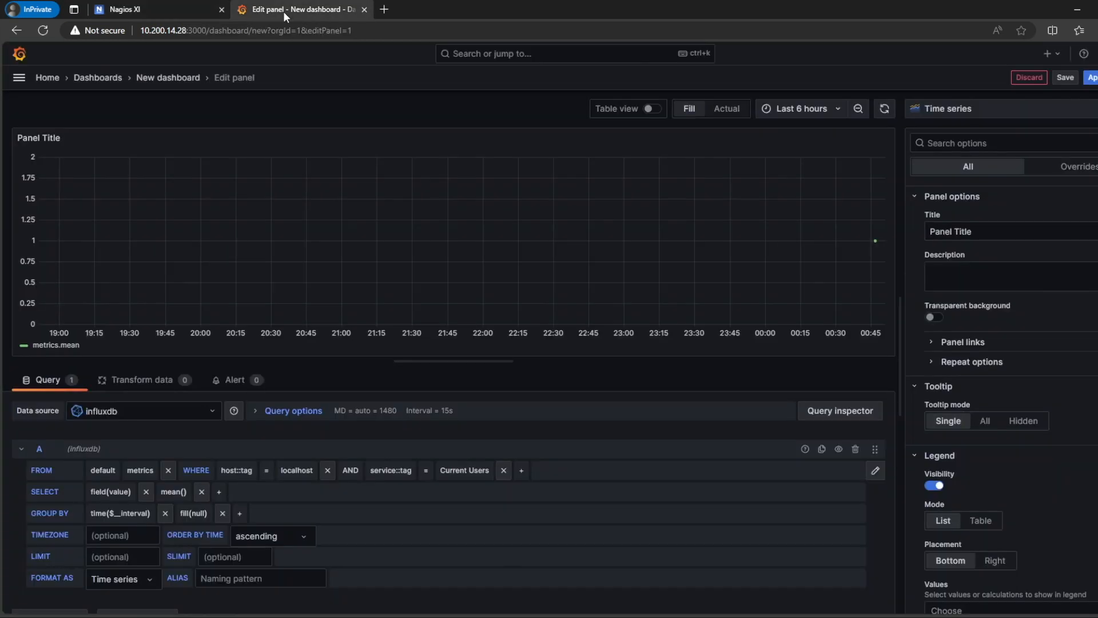
{"action": "mouse_move", "coordinate": [266, 306]}
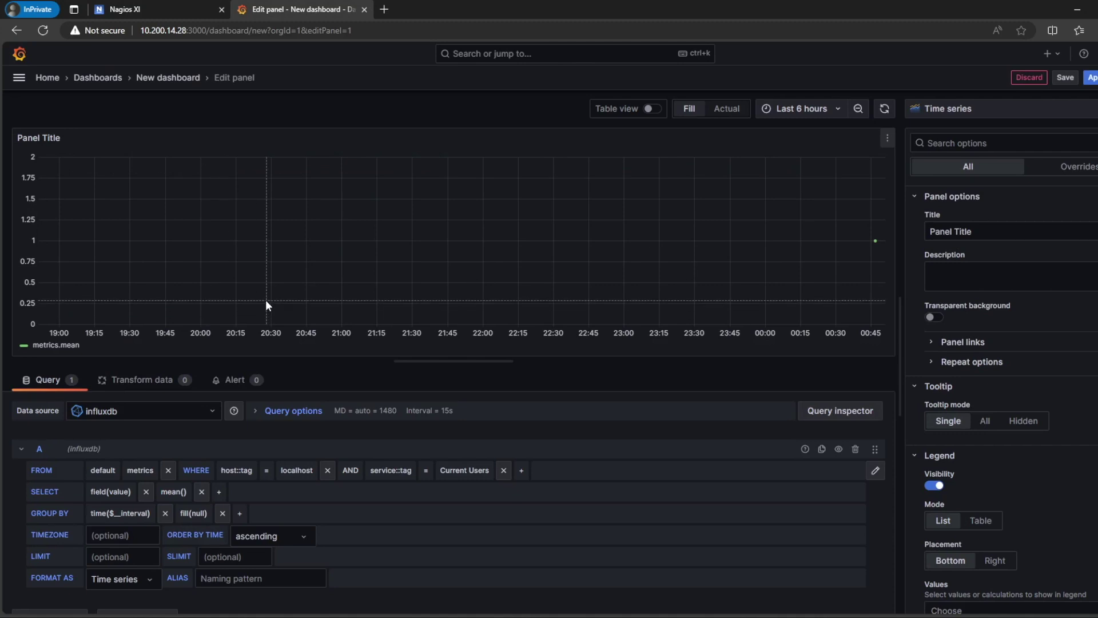
{"action": "mouse_move", "coordinate": [265, 309]}
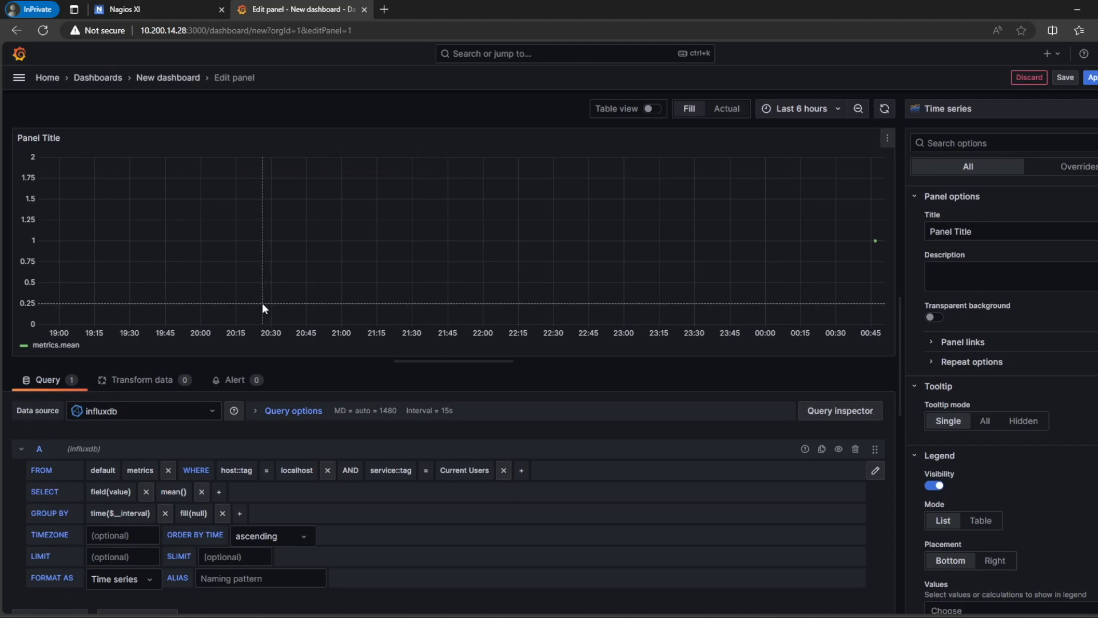